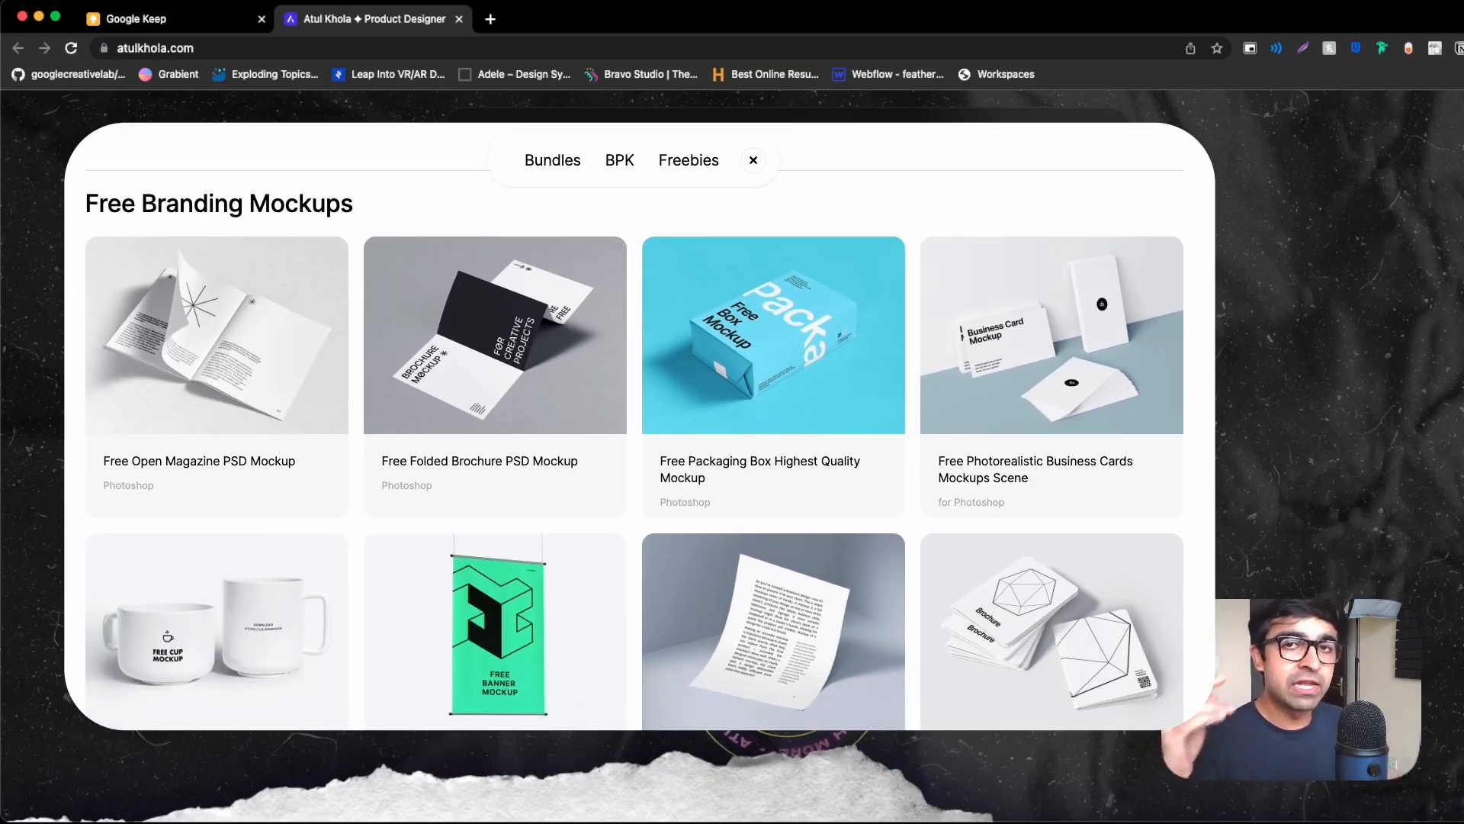
Browse the free branding mockups overlay, then close it to return to Atul Khola's homepage.
scroll("down", 3)
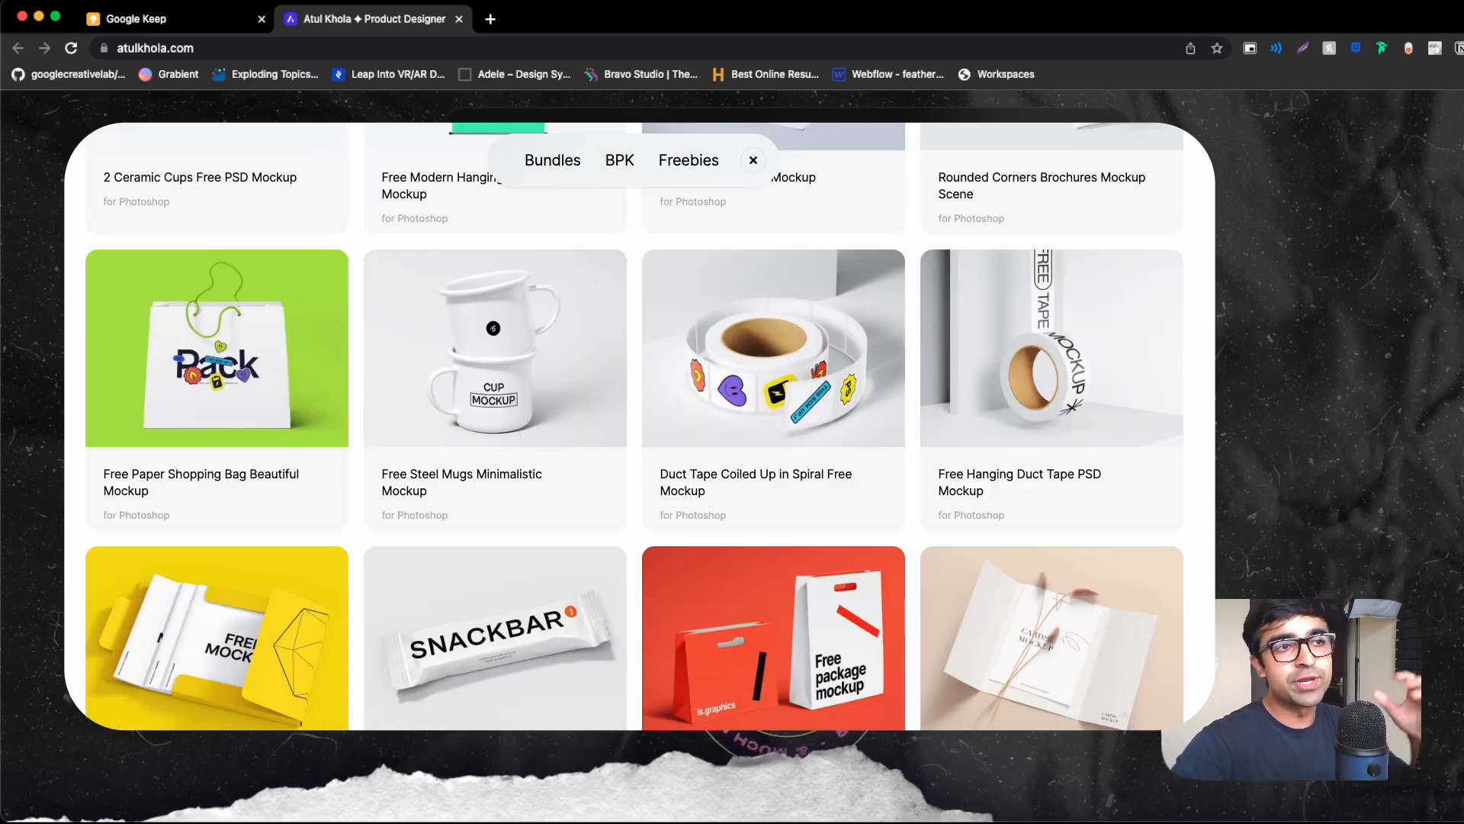
left_click(773, 348)
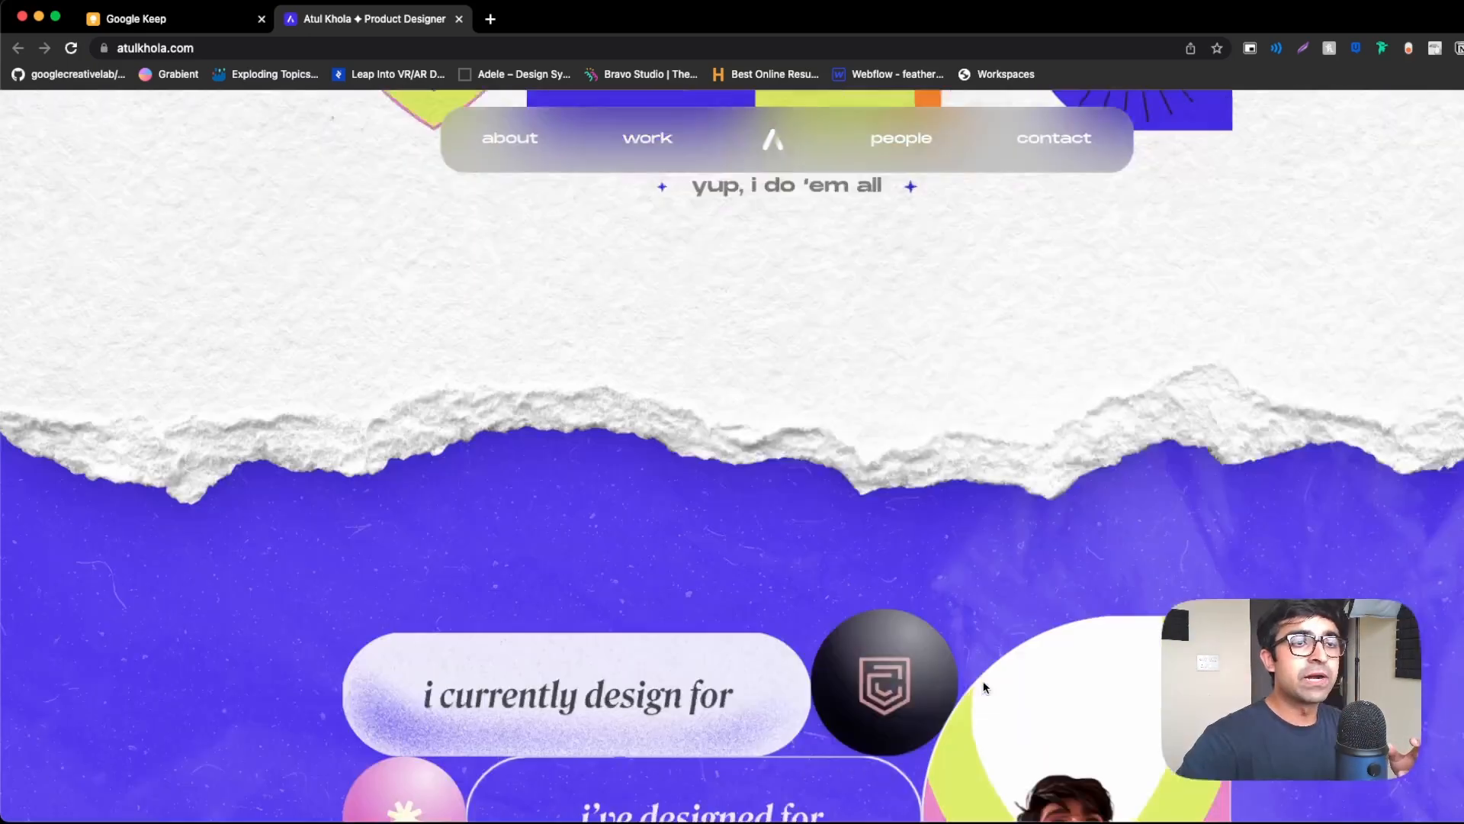
scroll("down", 3)
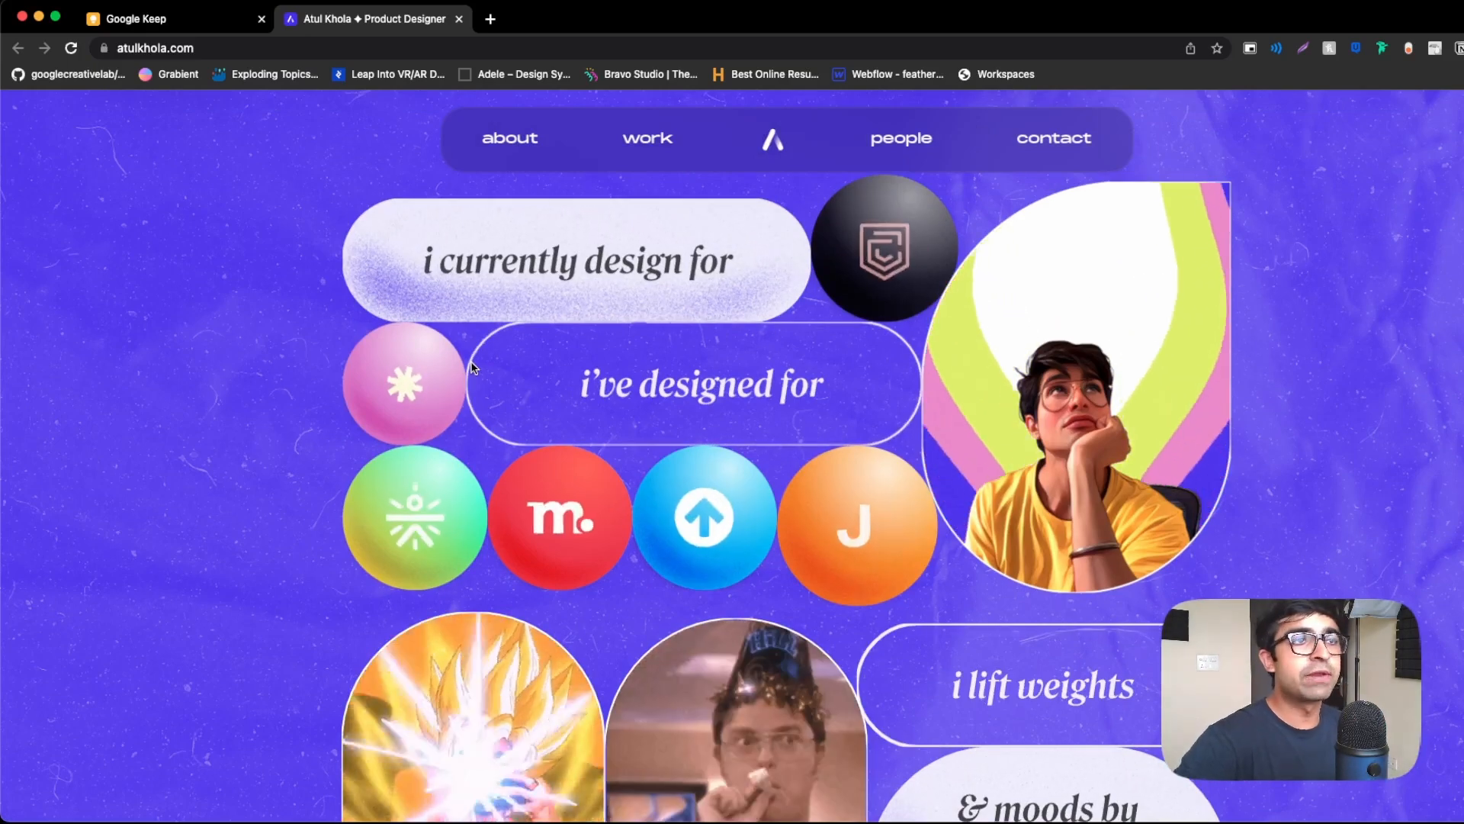
scroll("down", 3)
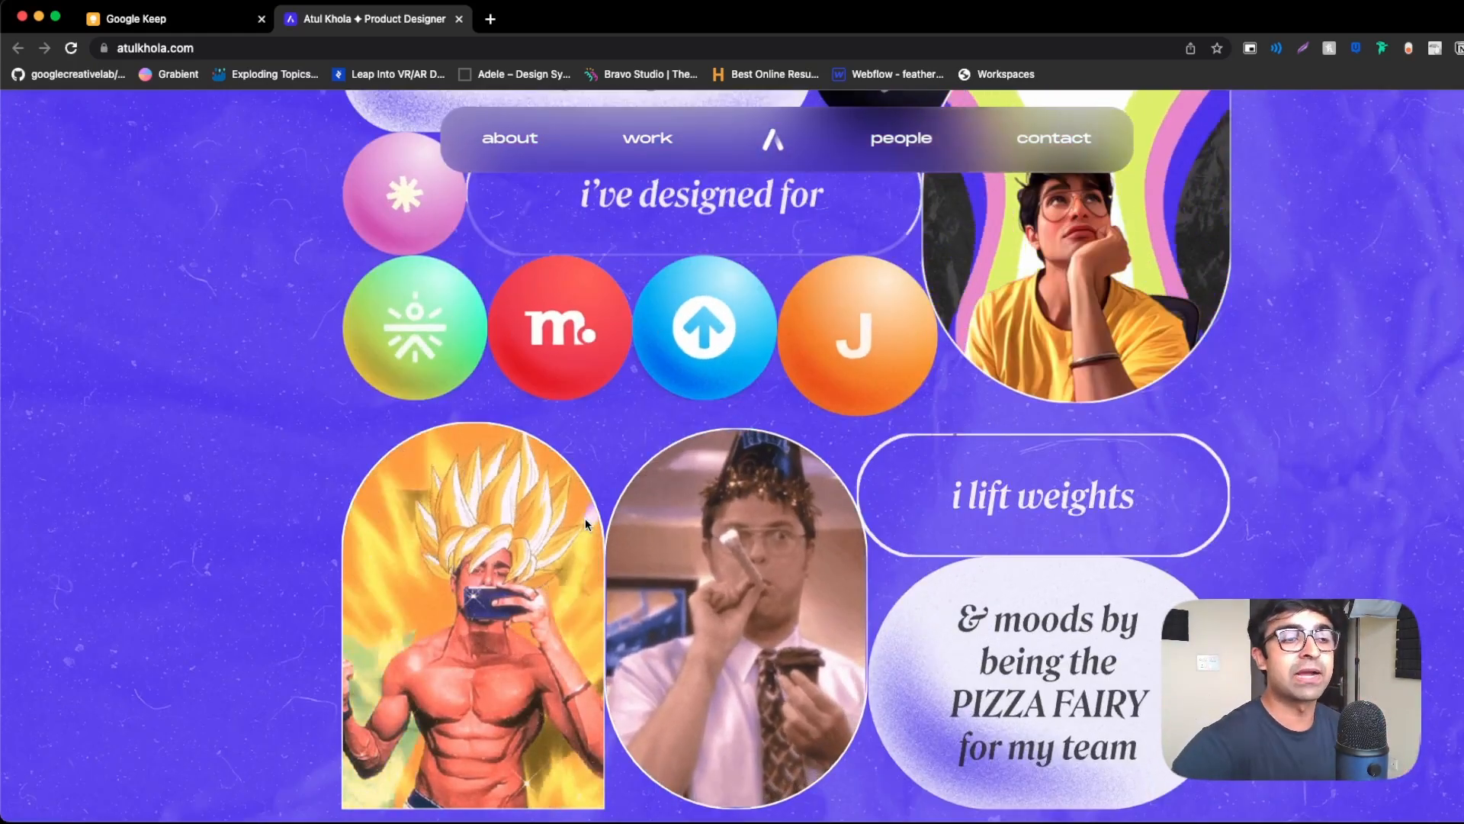
scroll("down", 3)
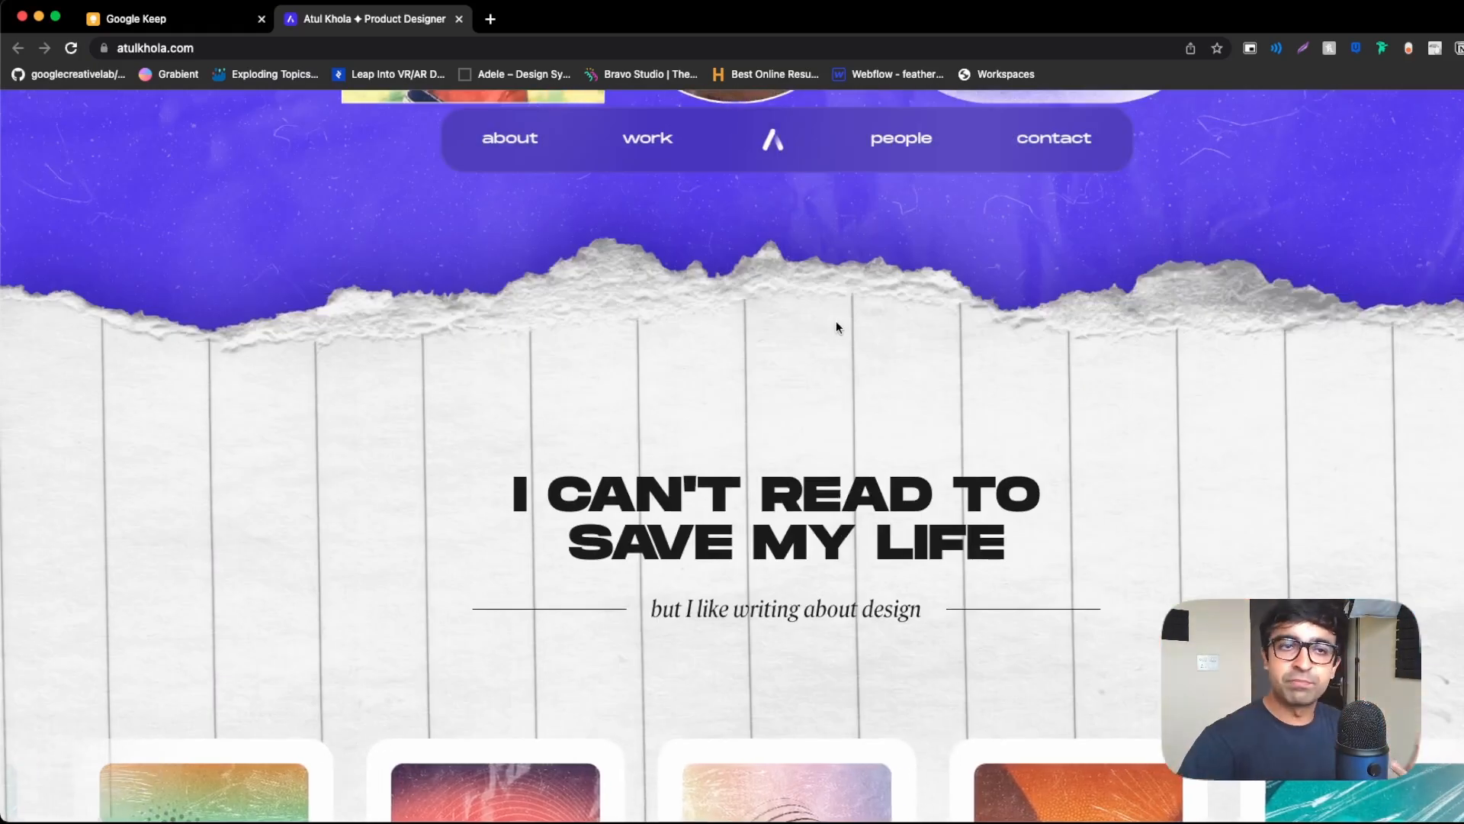
scroll("down", 3)
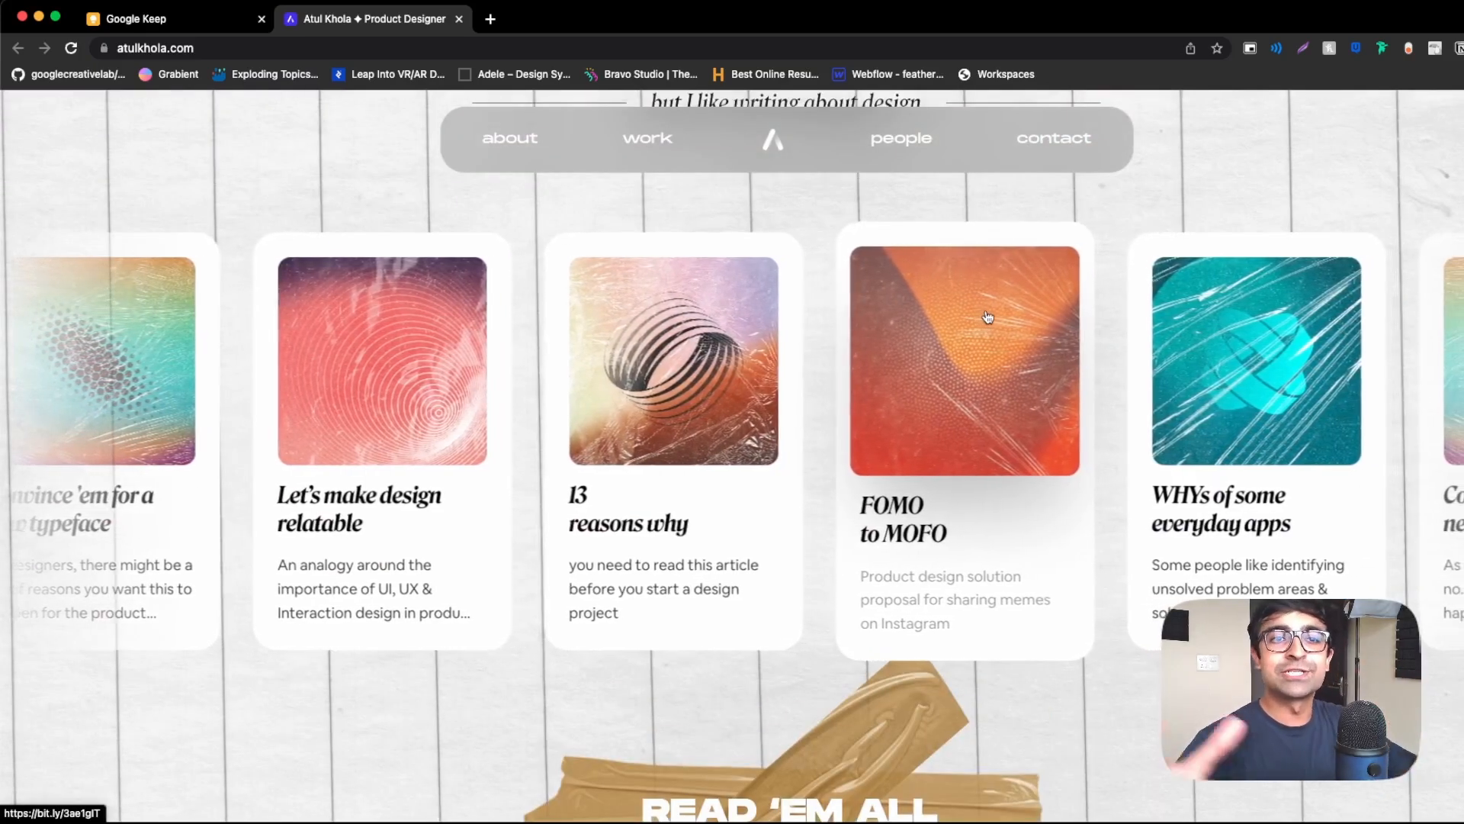
scroll("left", 3)
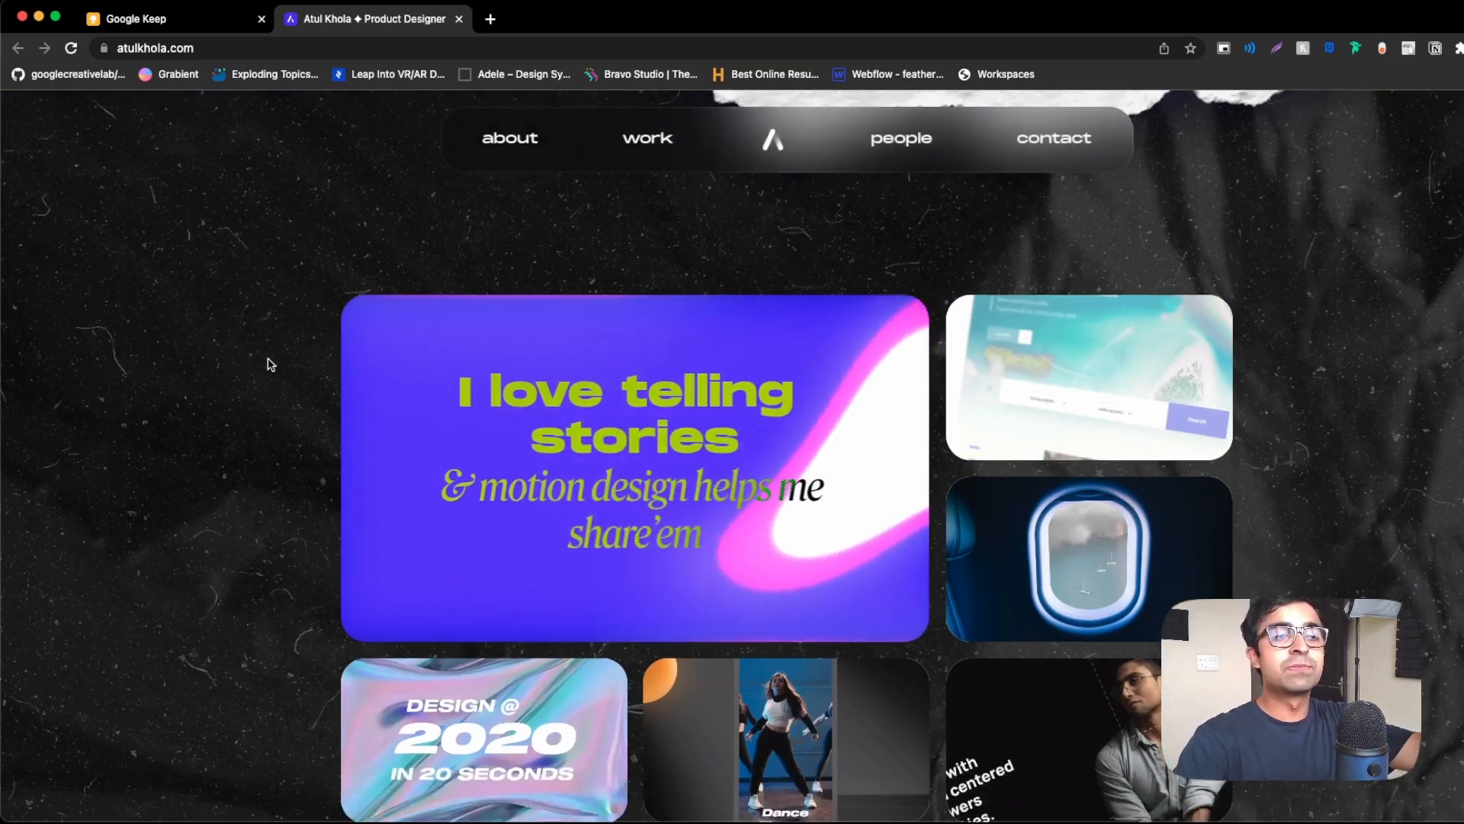
scroll("down", 3)
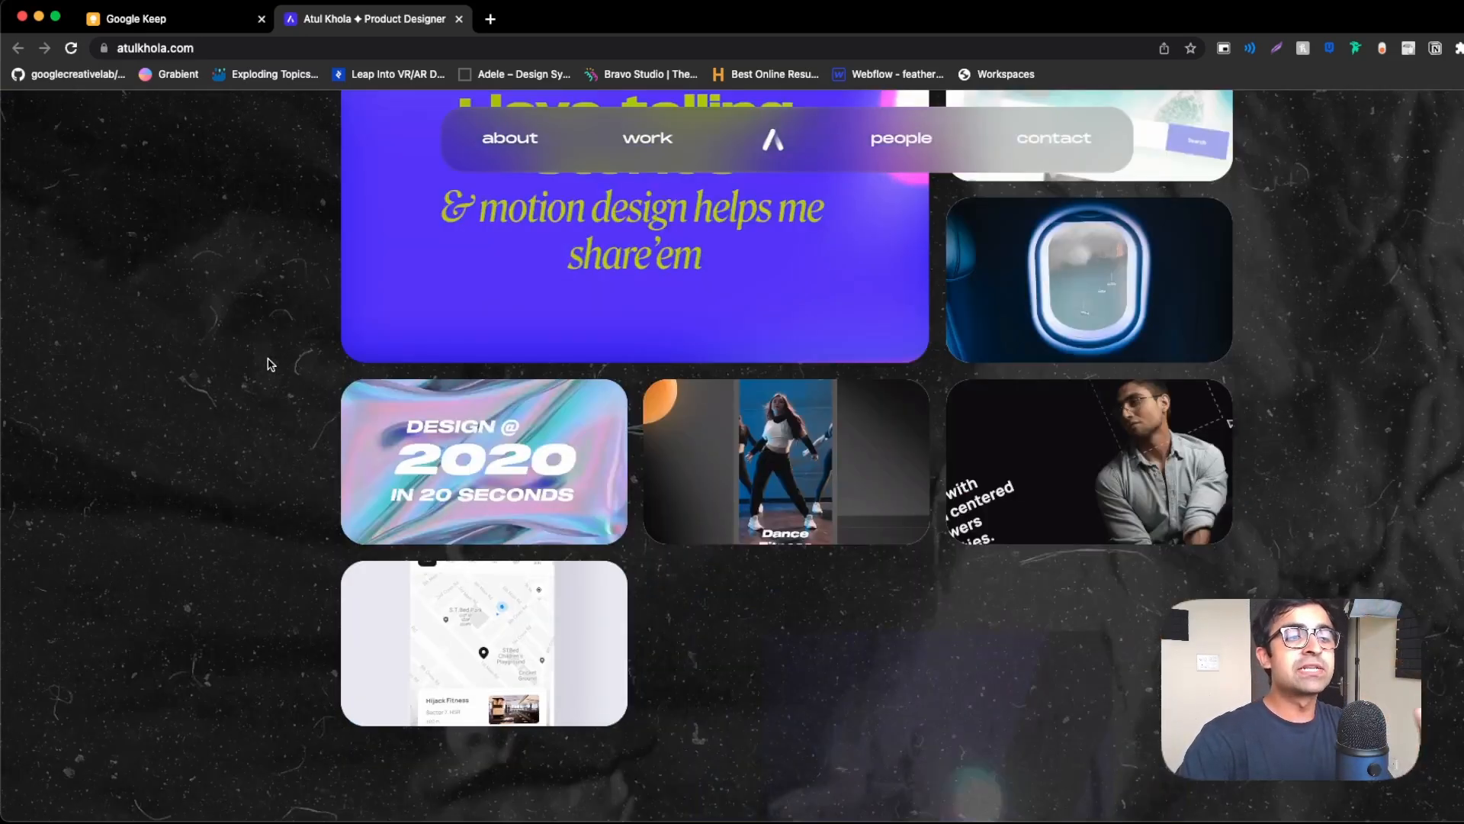
scroll("down", 3)
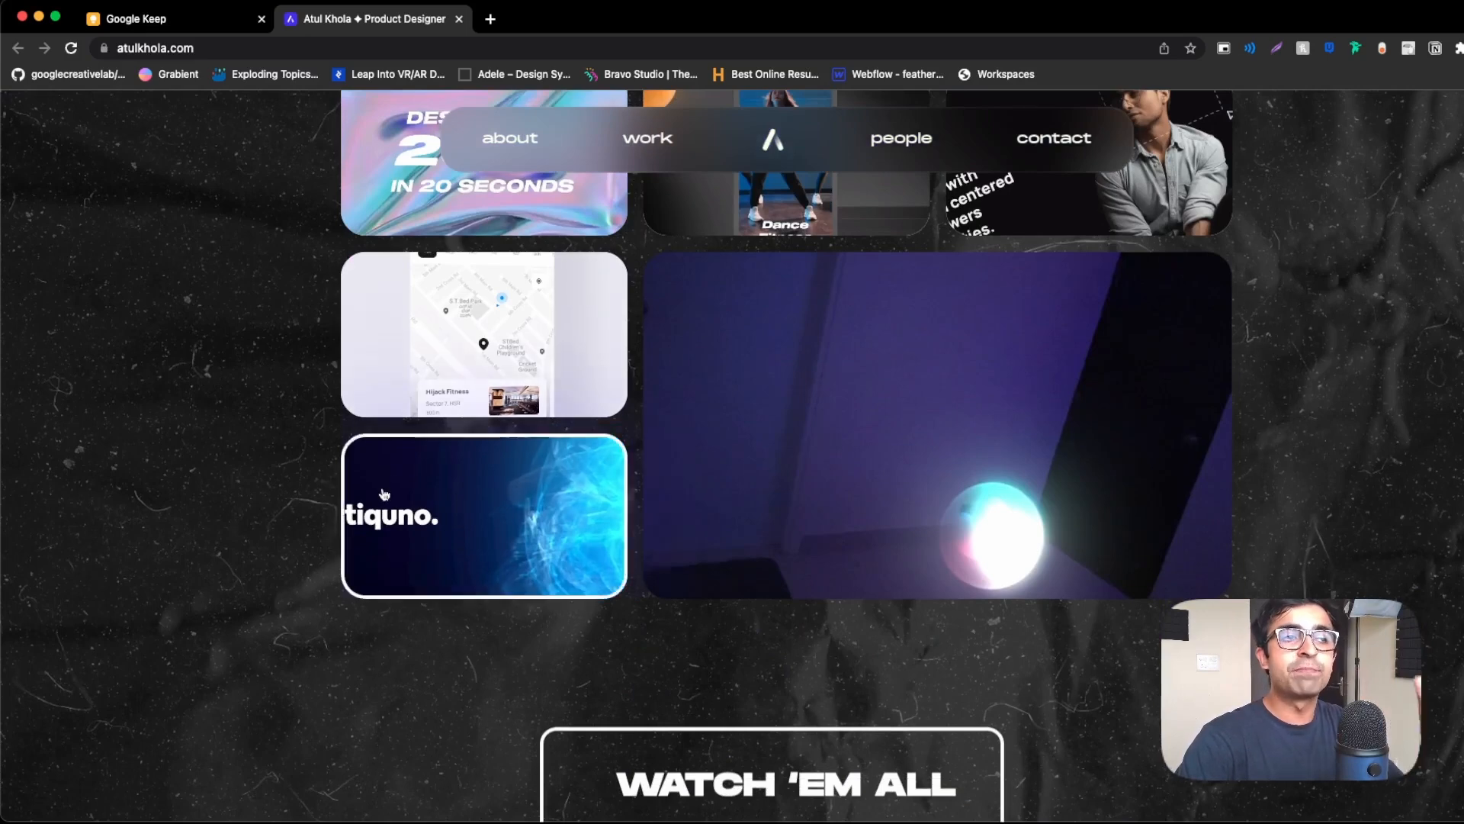
scroll("up", 3)
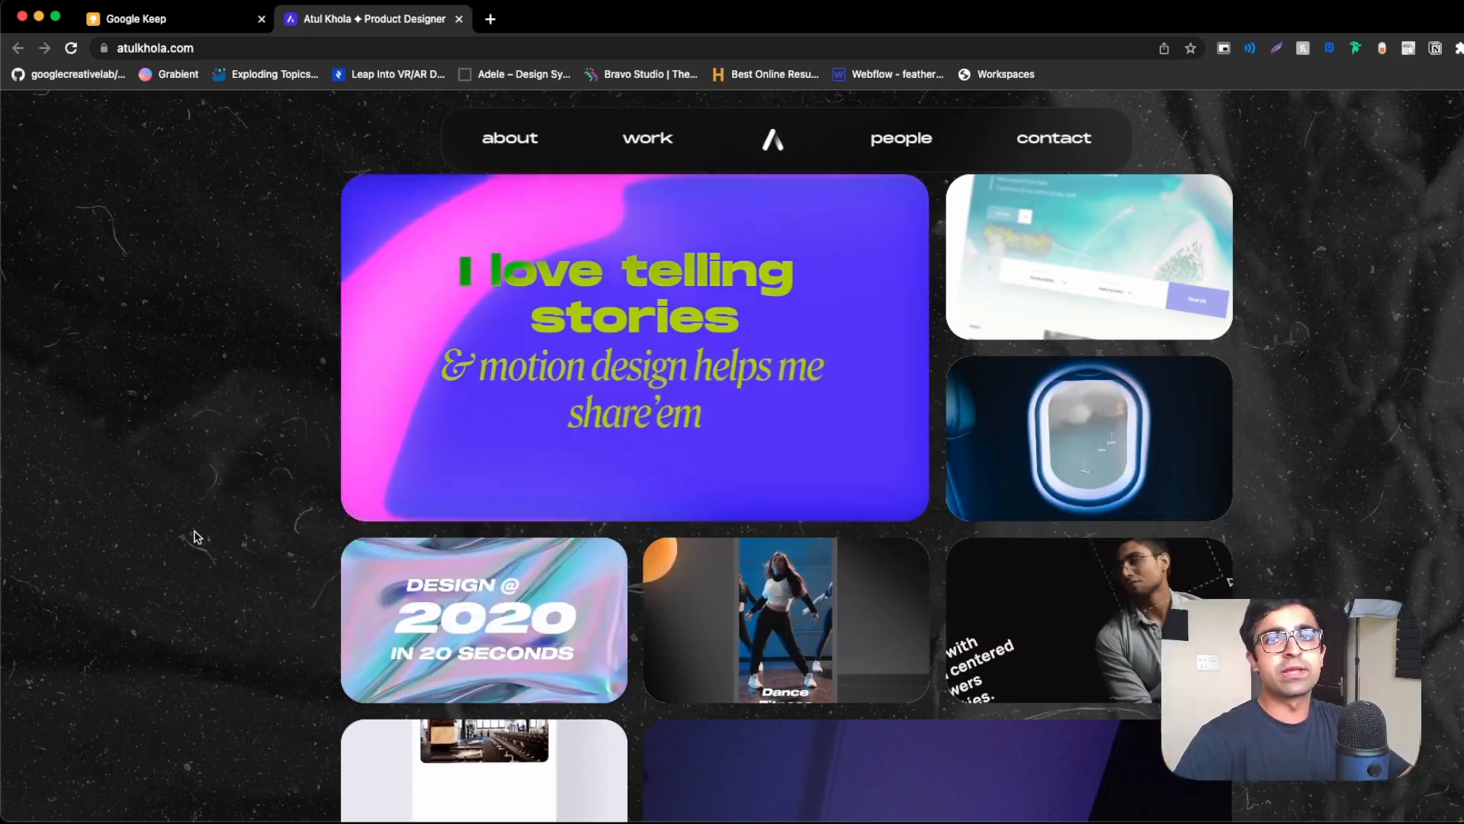
scroll("down", 3)
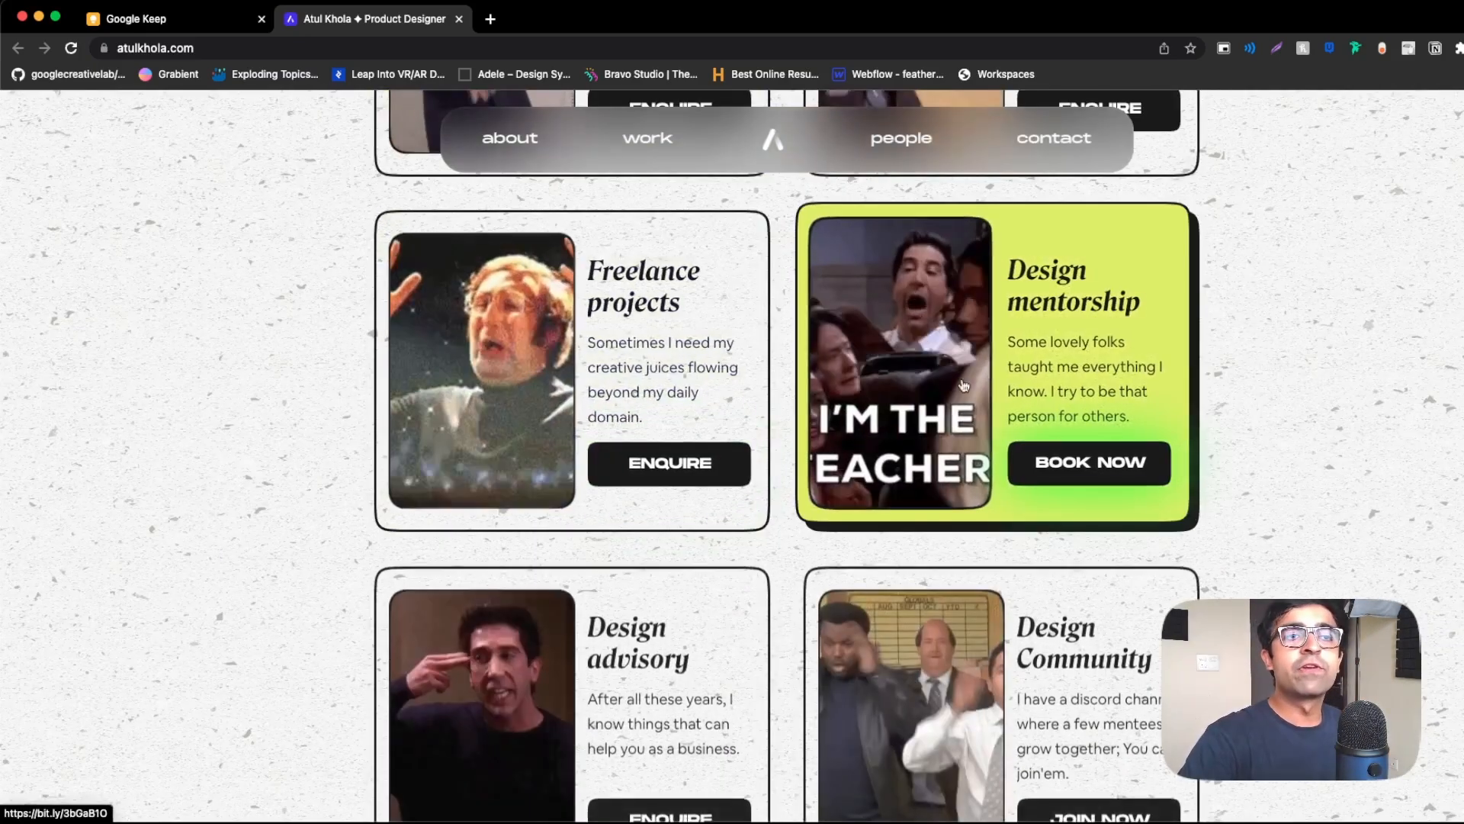
scroll("down", 3)
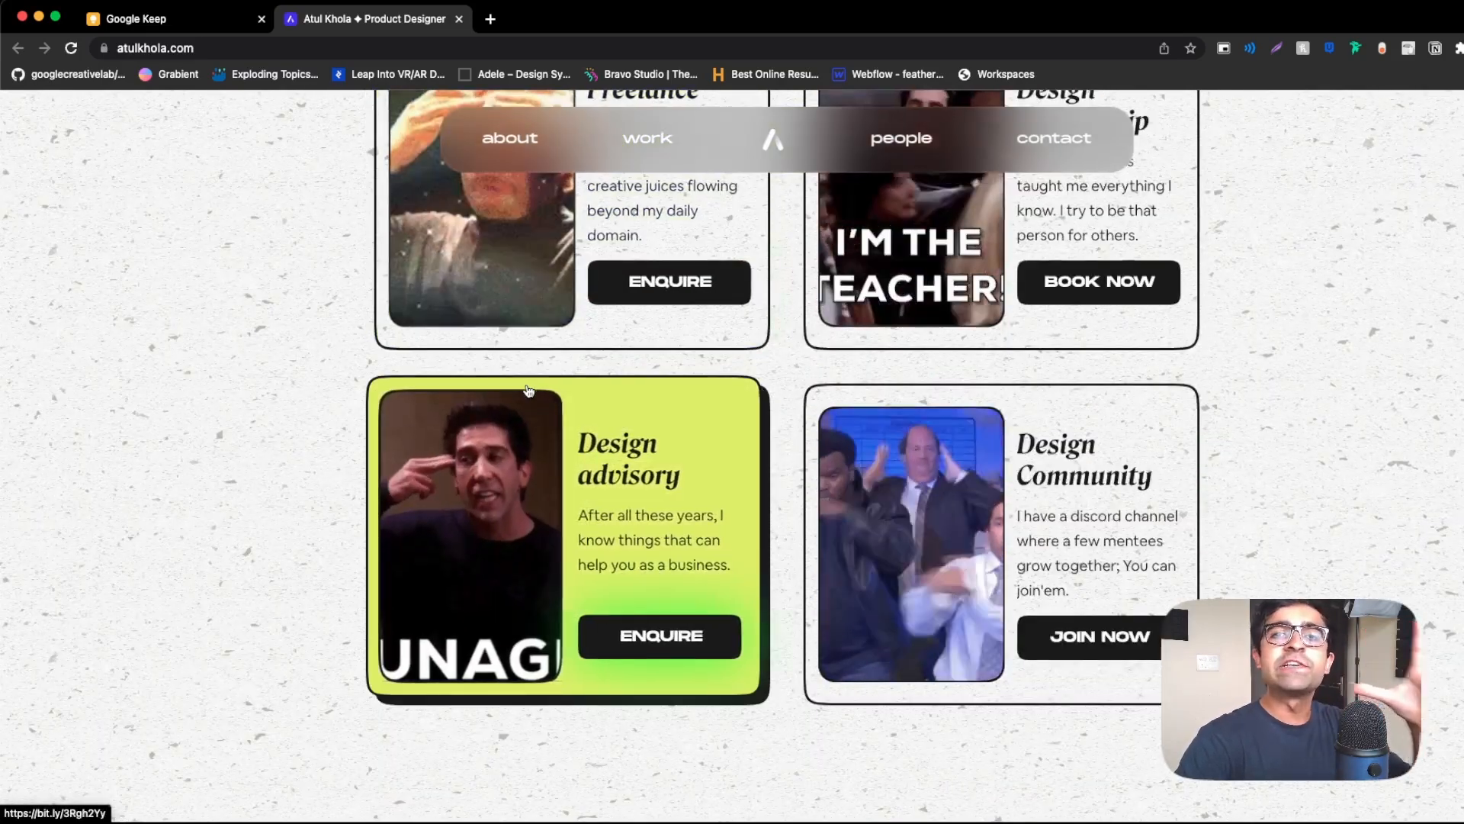
scroll("down", 3)
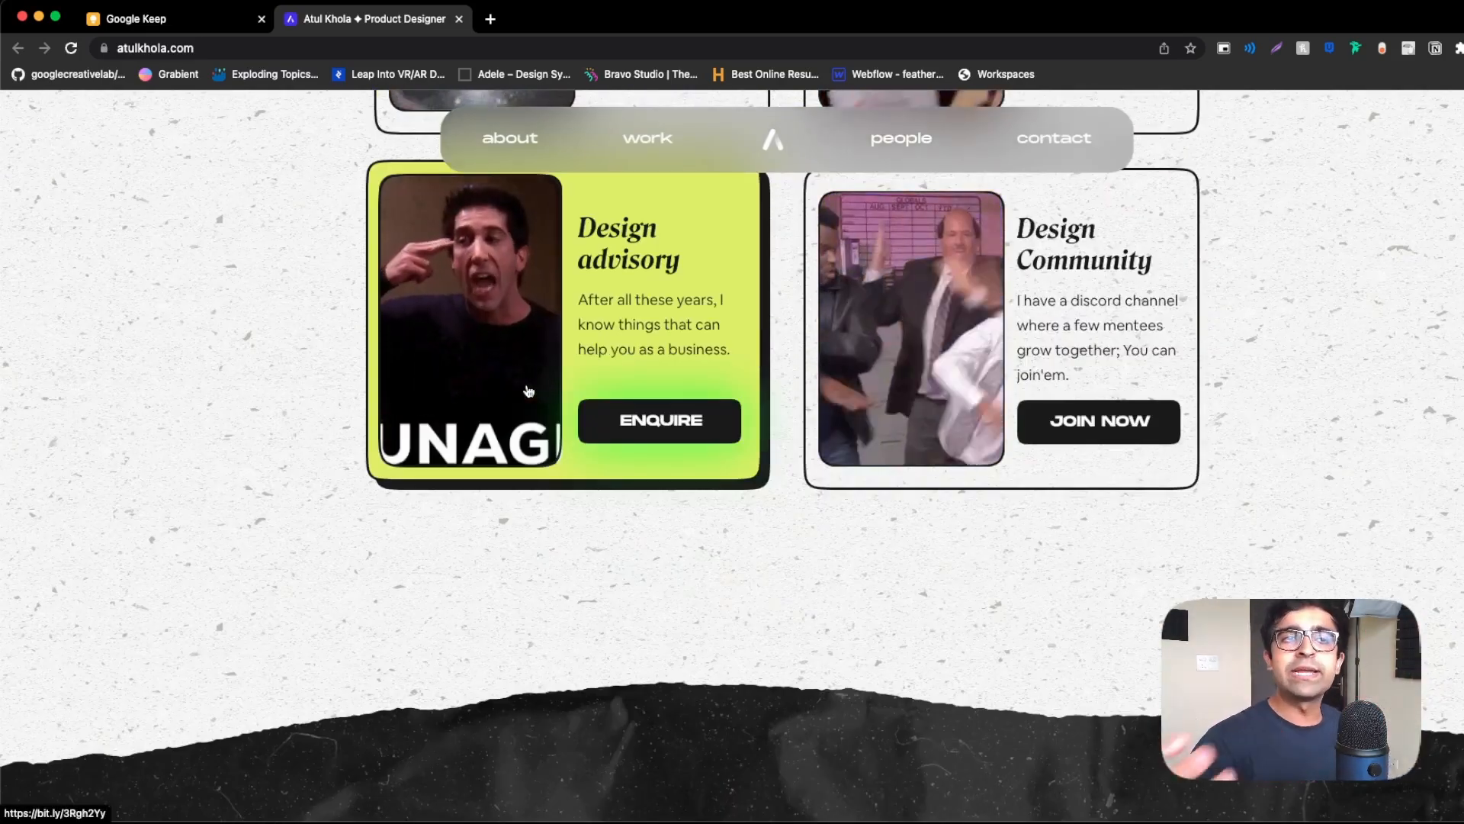
scroll("down", 3)
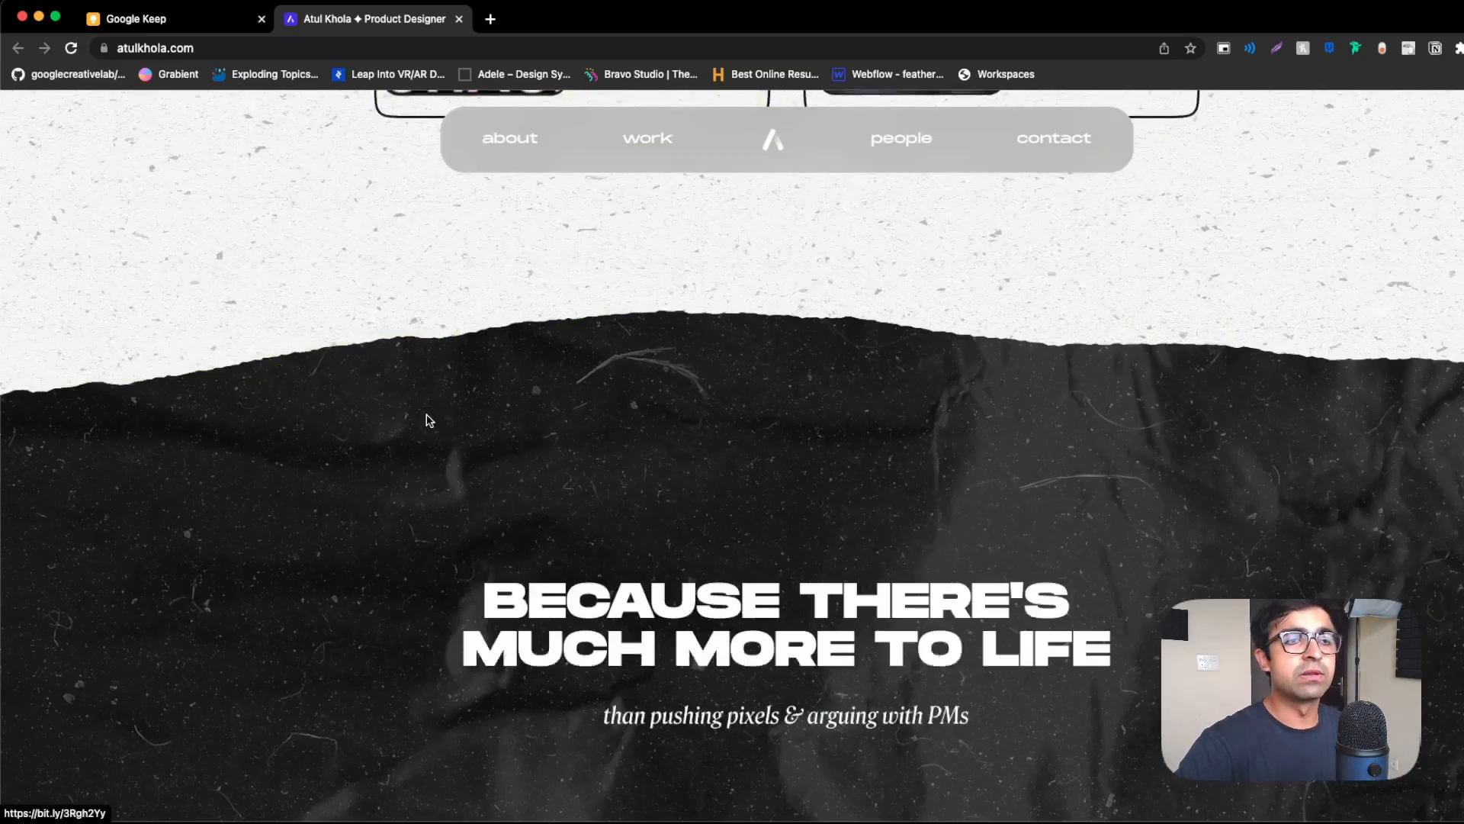
scroll("down", 3)
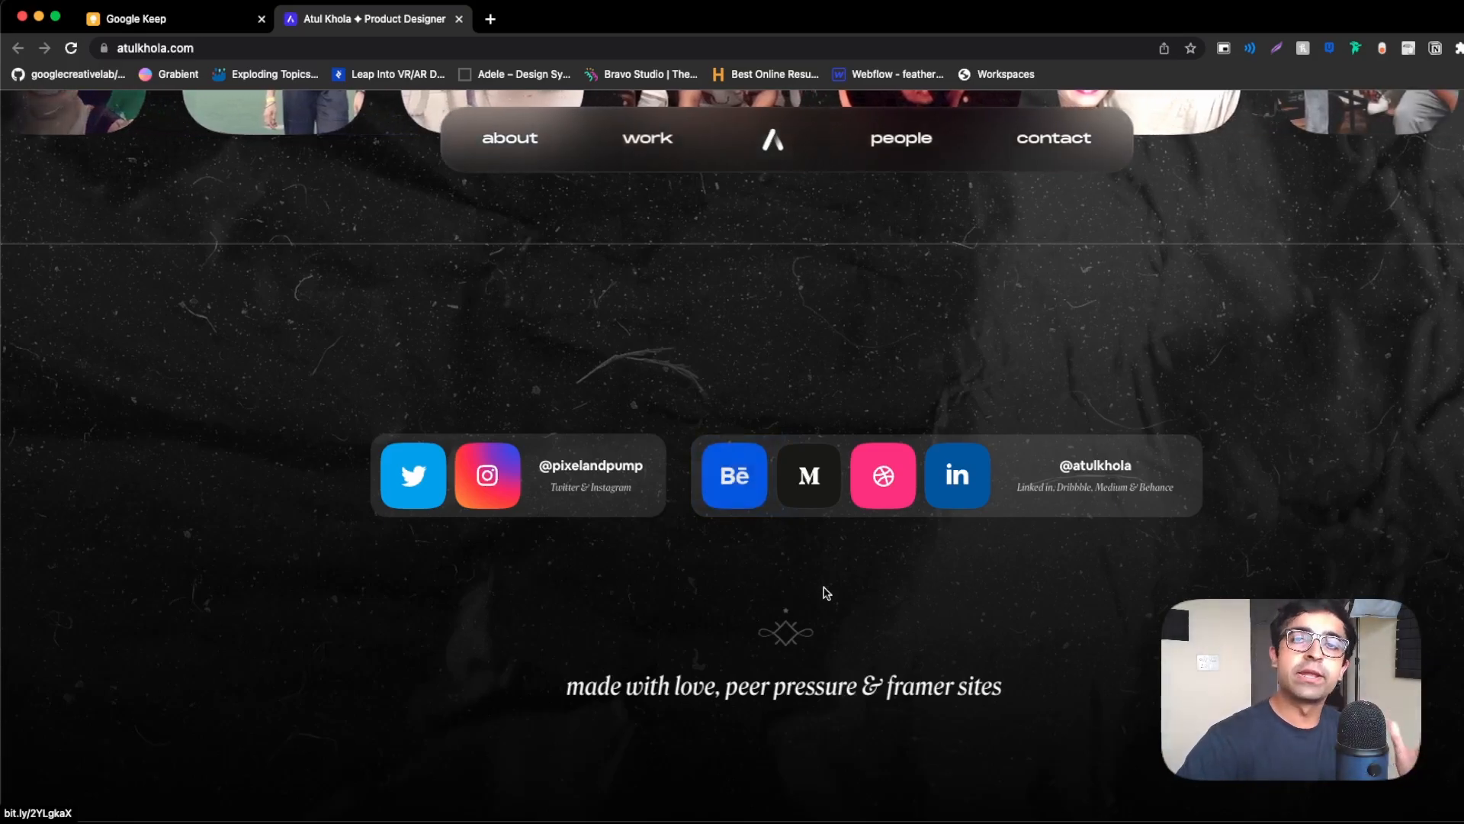
scroll("up", 3)
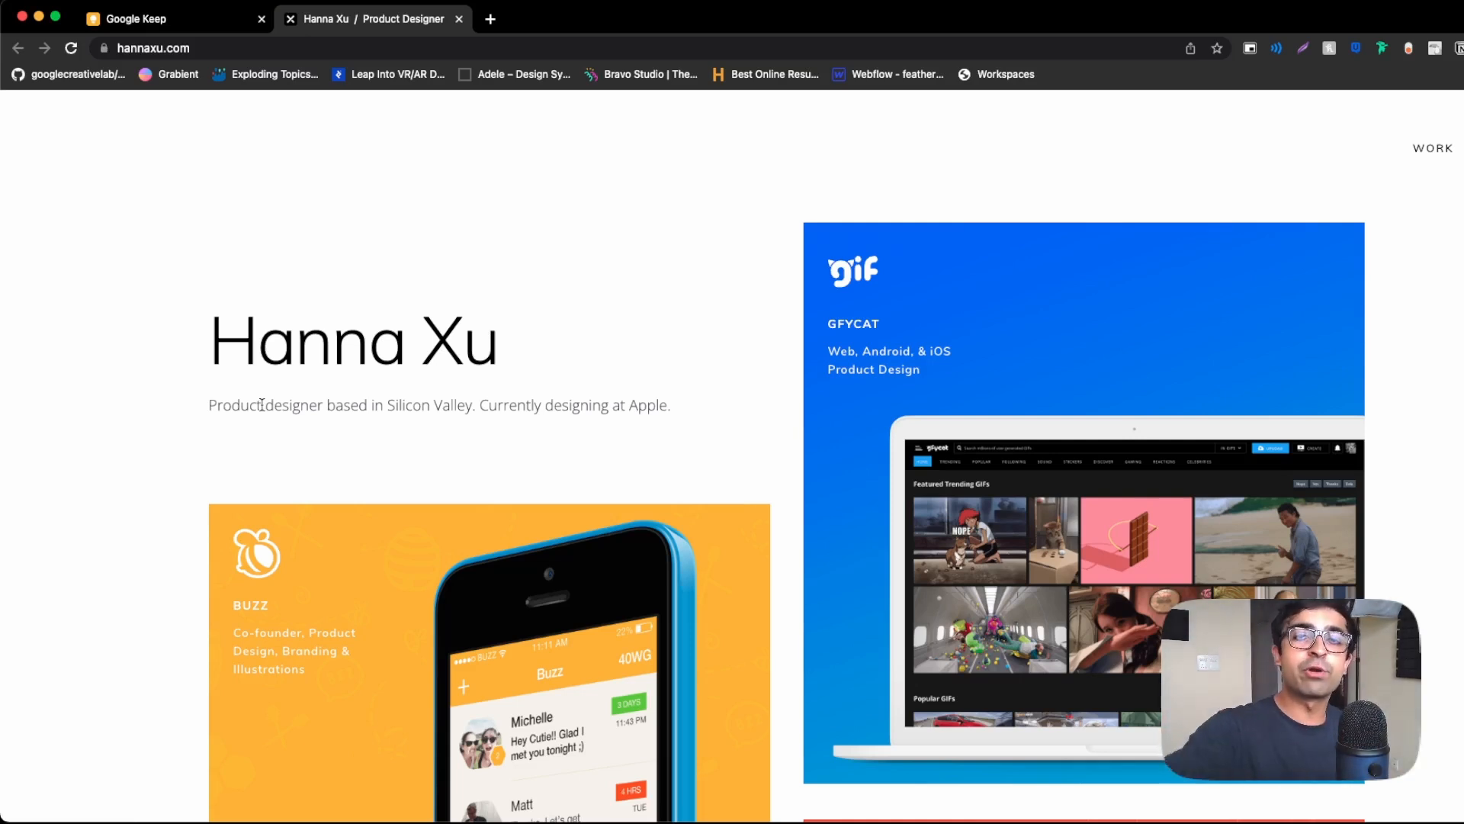
Scroll through Hanna Xu's project tiles like Buzz, Music Pix and Locket, then back up.
scroll("down", 3)
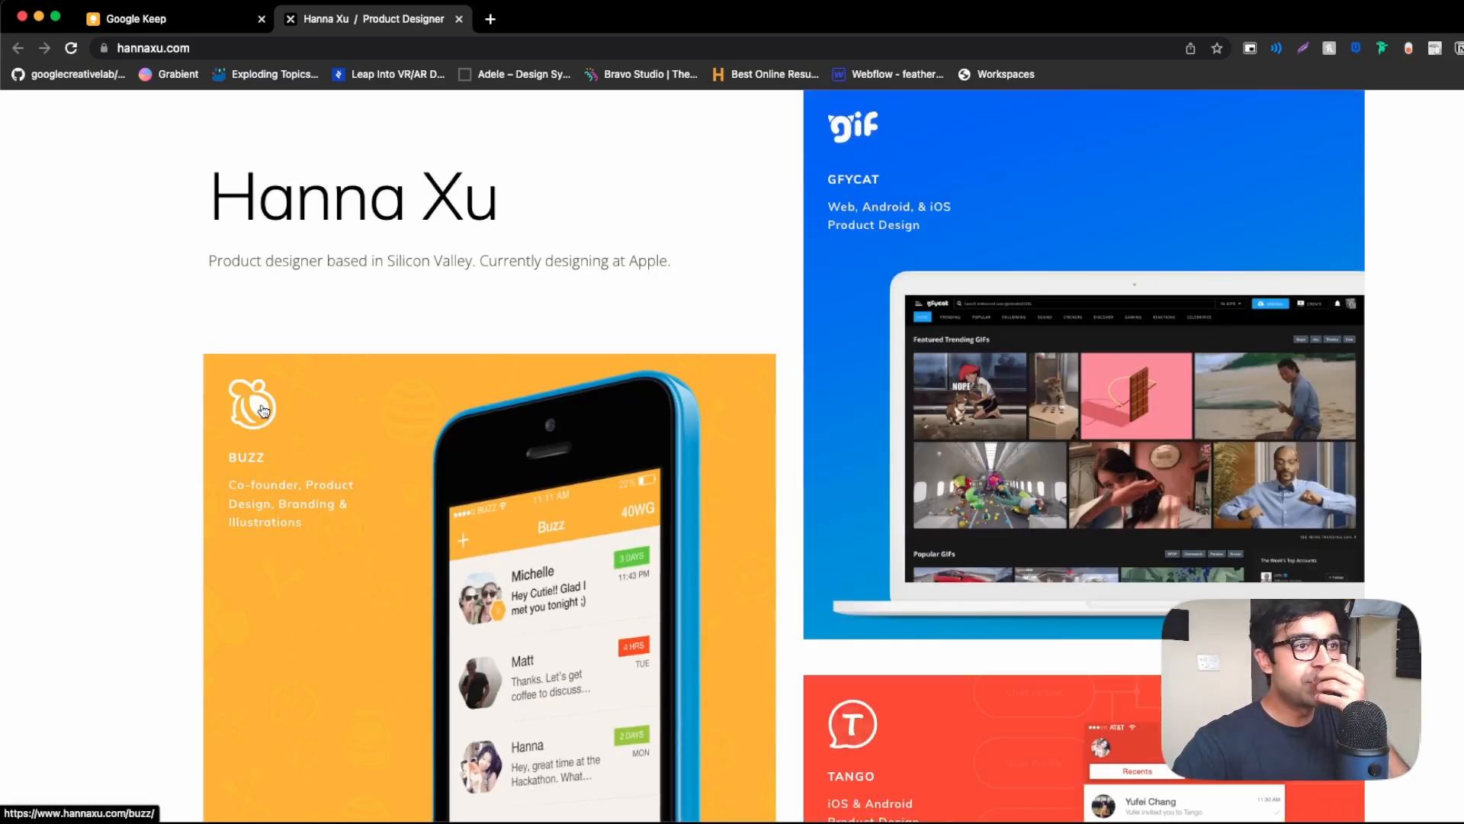
scroll("down", 3)
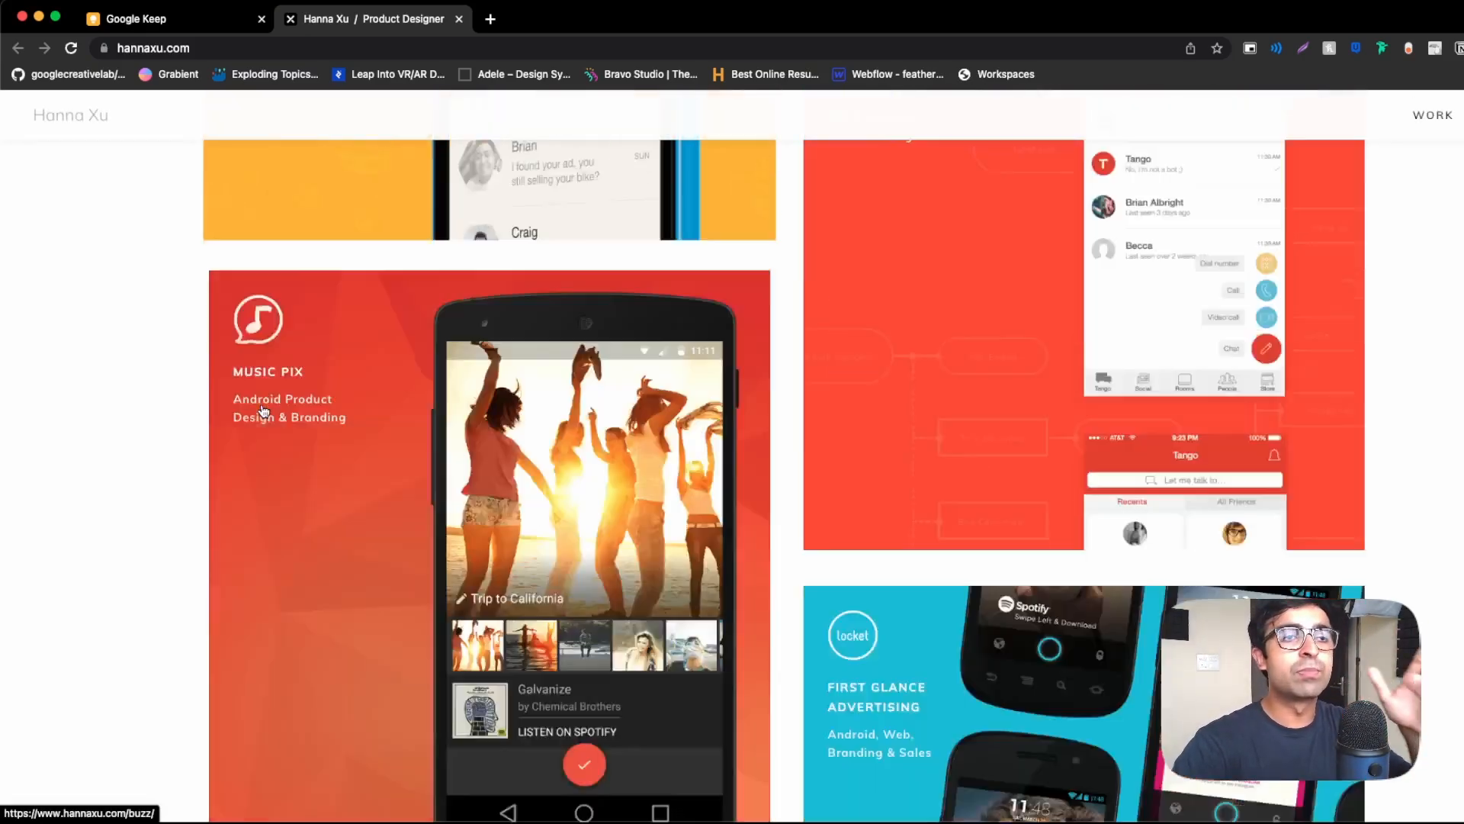
scroll("up", 3)
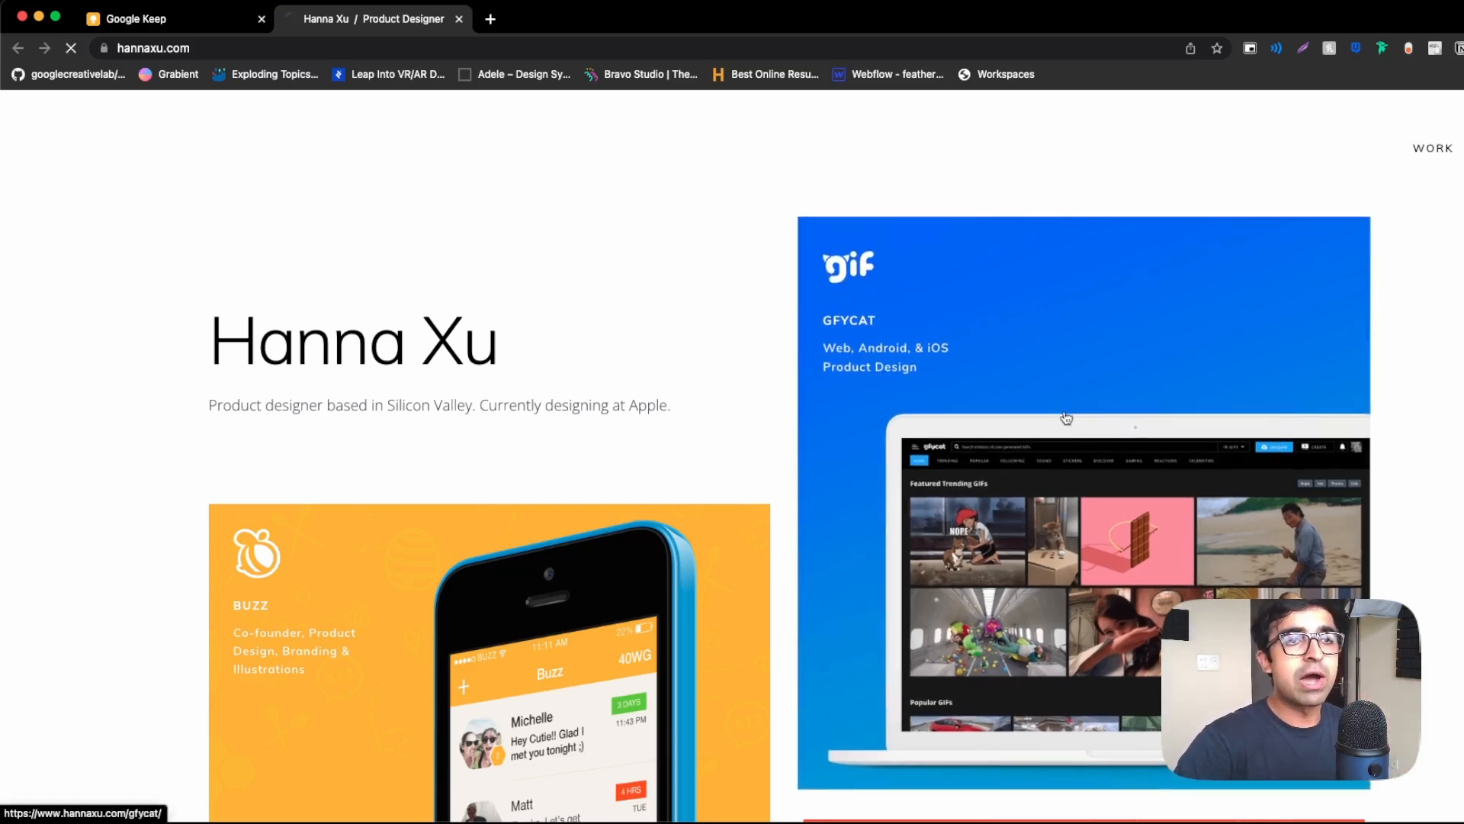
Open the Gfycat case study and read down past her role to Create & Upload.
left_click(1066, 417)
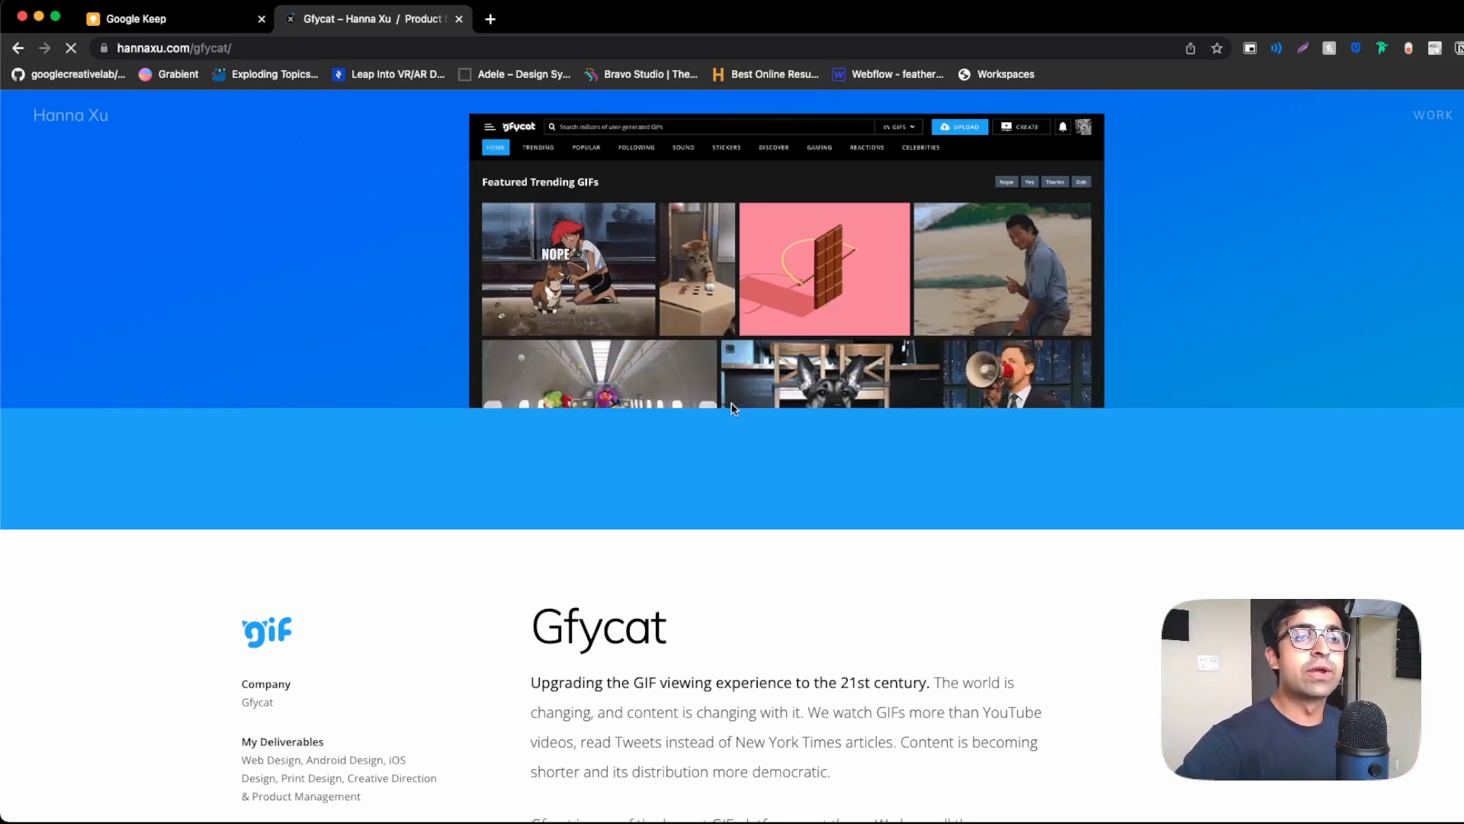
scroll("down", 3)
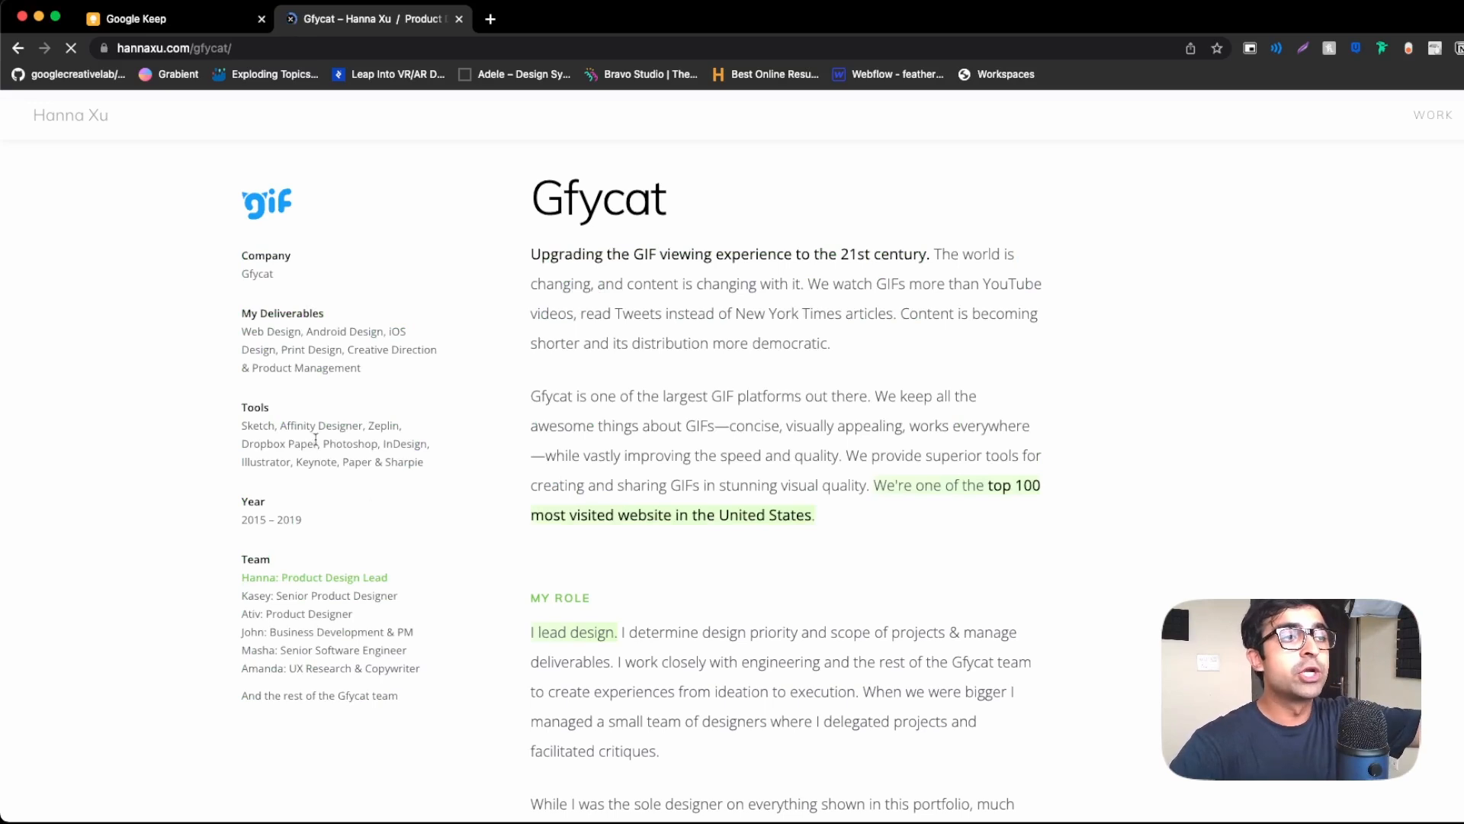
mouse_move(1030, 541)
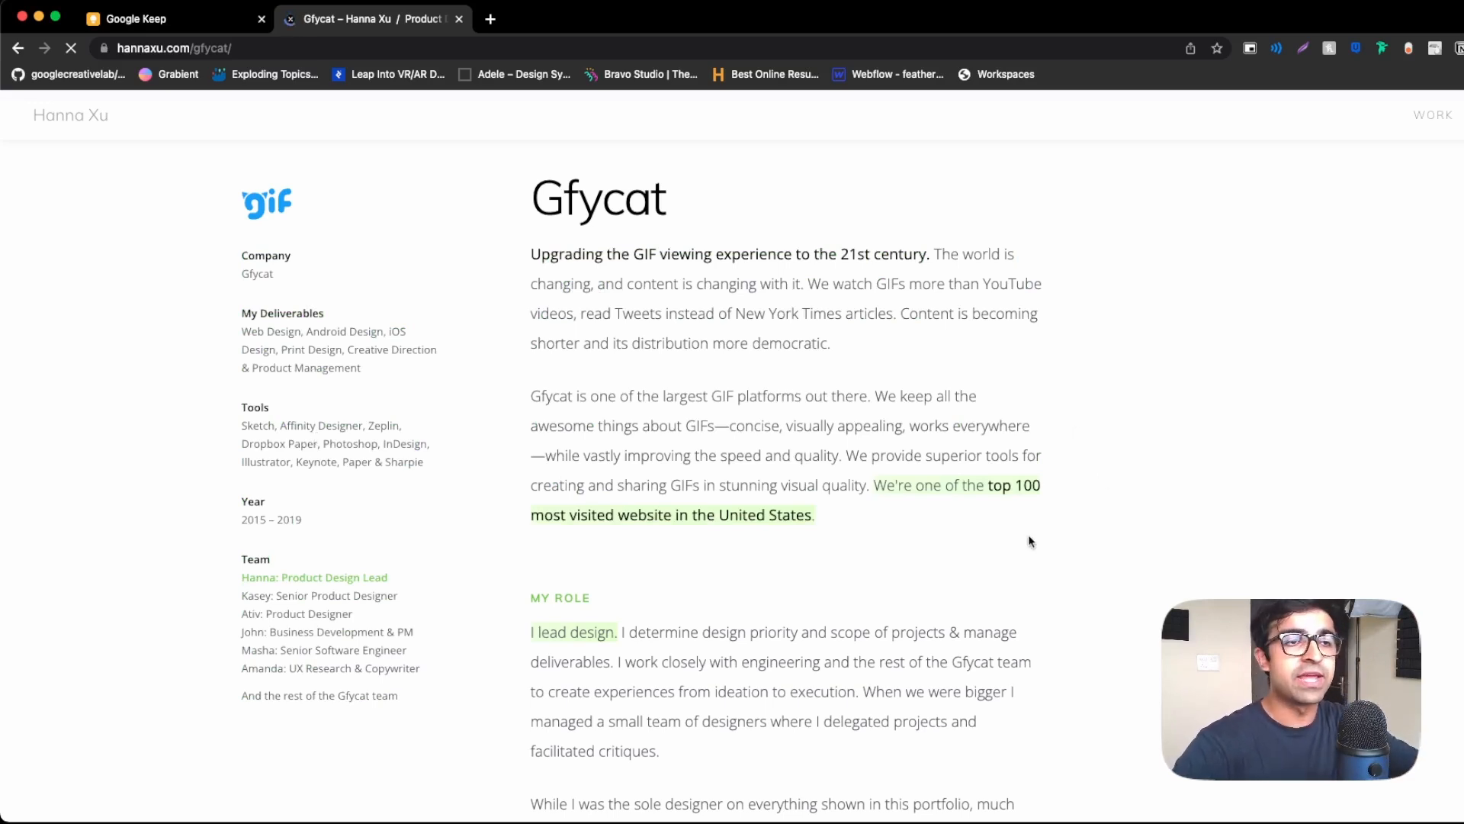
scroll("down", 3)
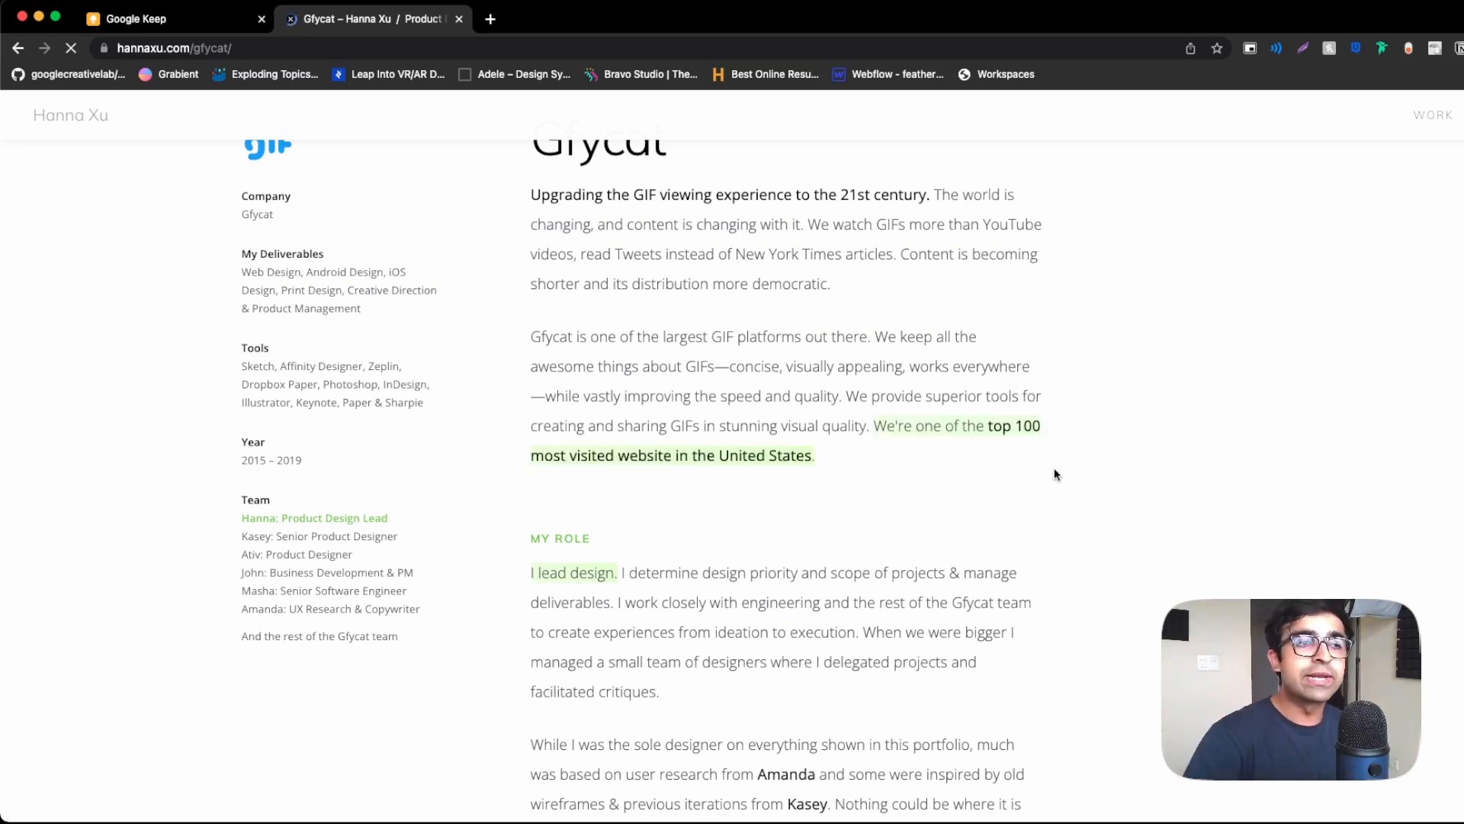
scroll("down", 3)
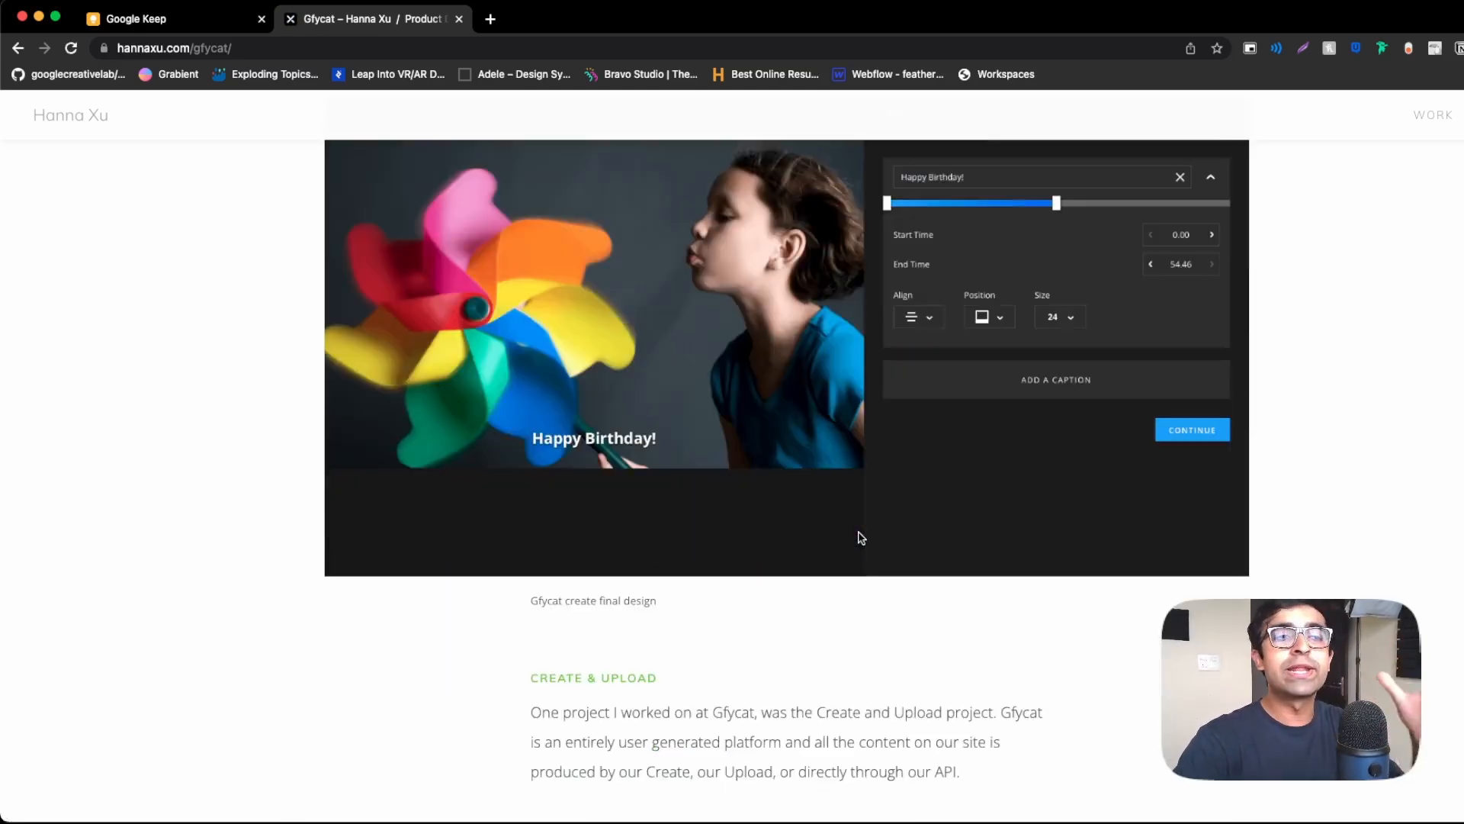
scroll("down", 3)
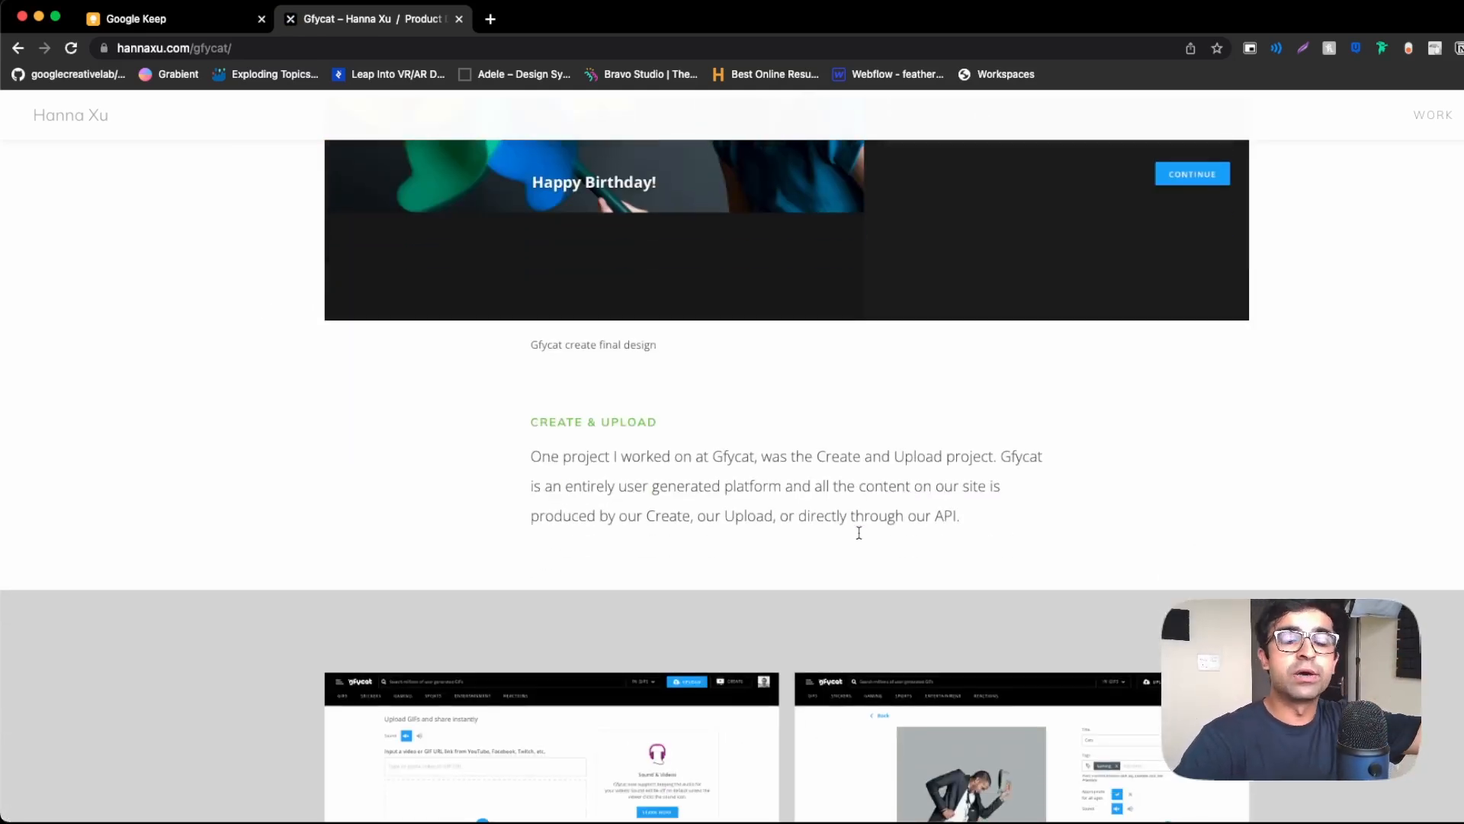
scroll("down", 3)
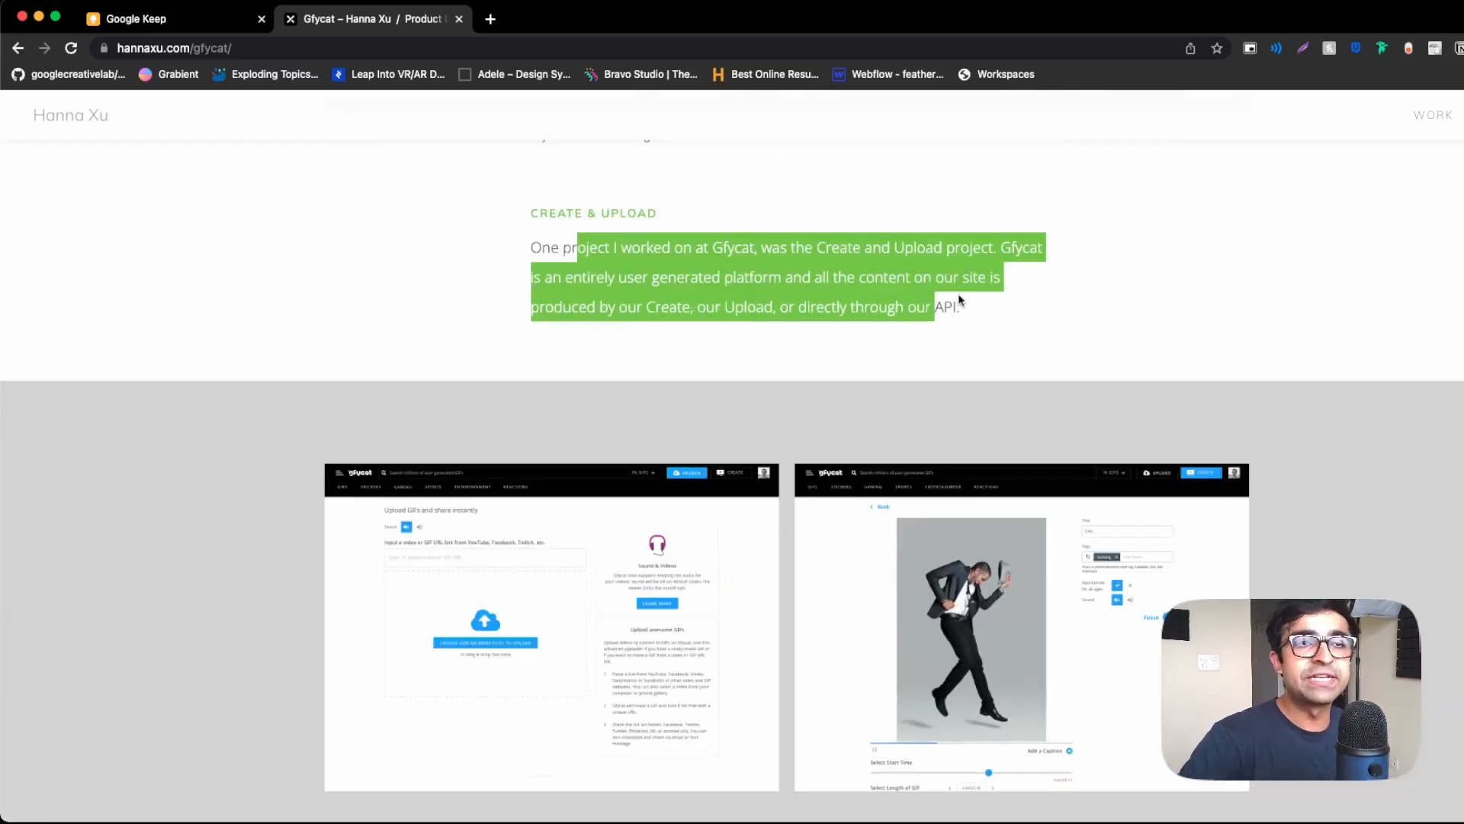
scroll("down", 3)
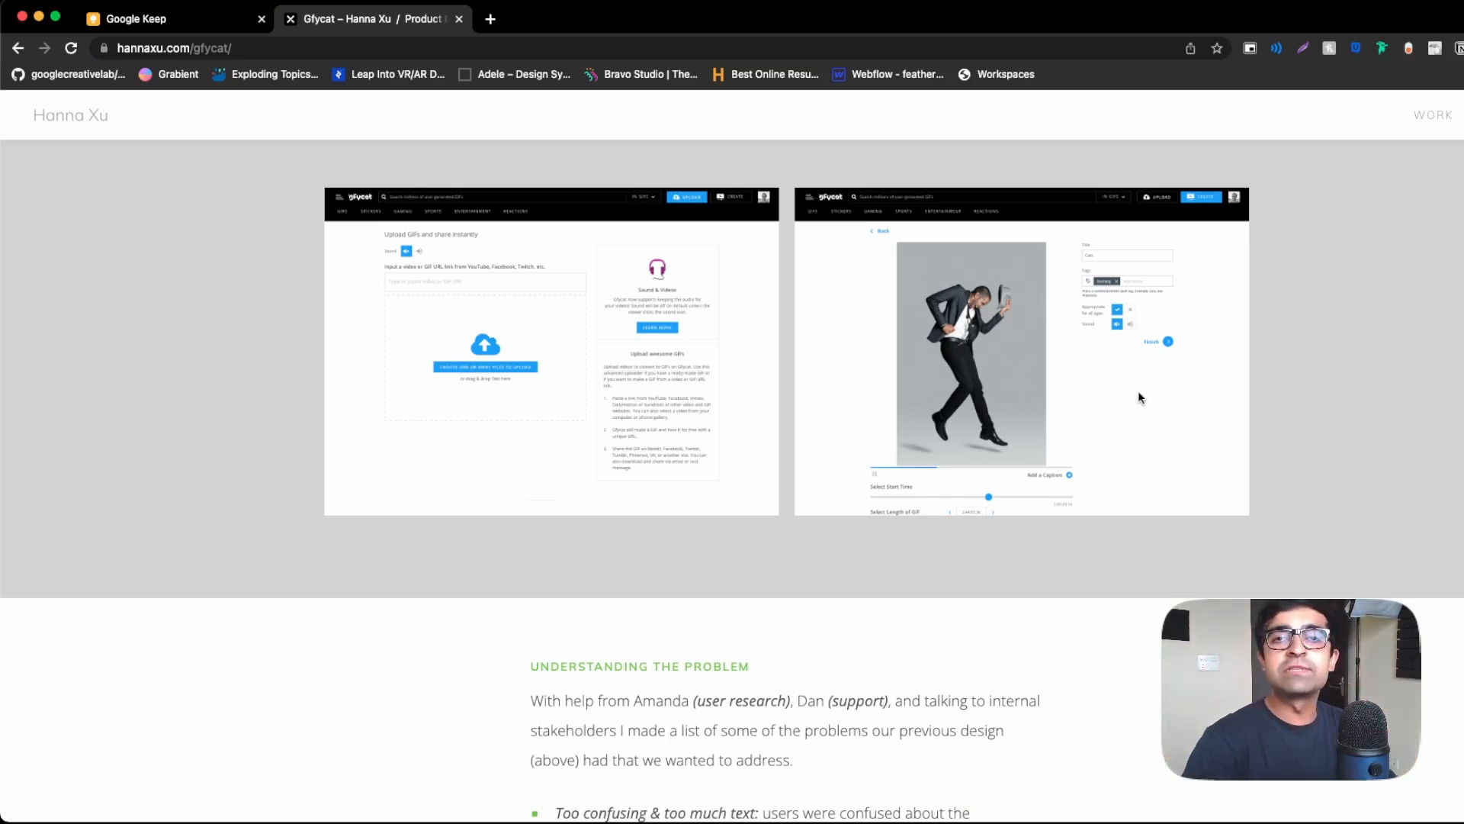
scroll("down", 3)
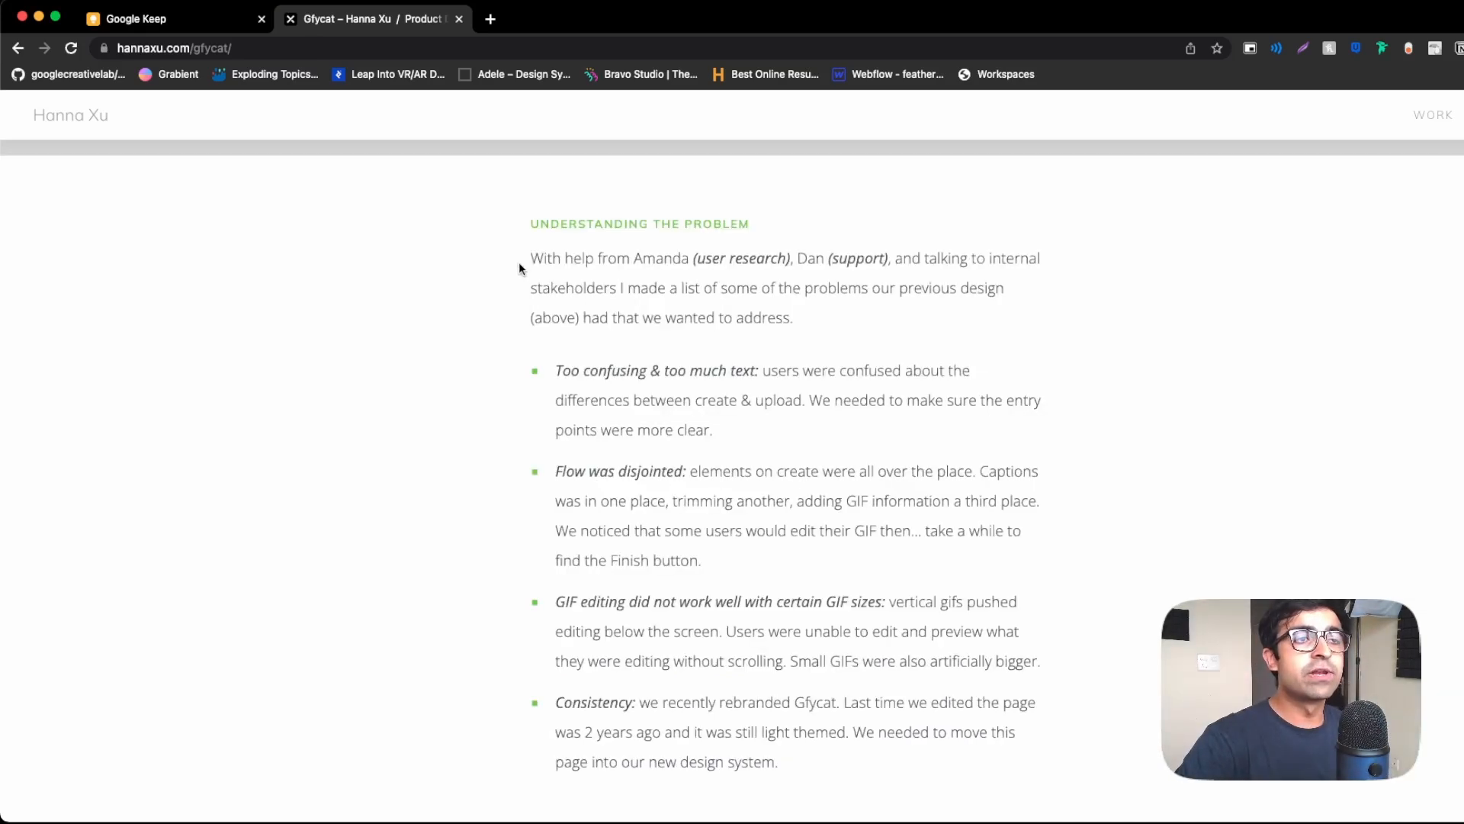
mouse_move(930, 454)
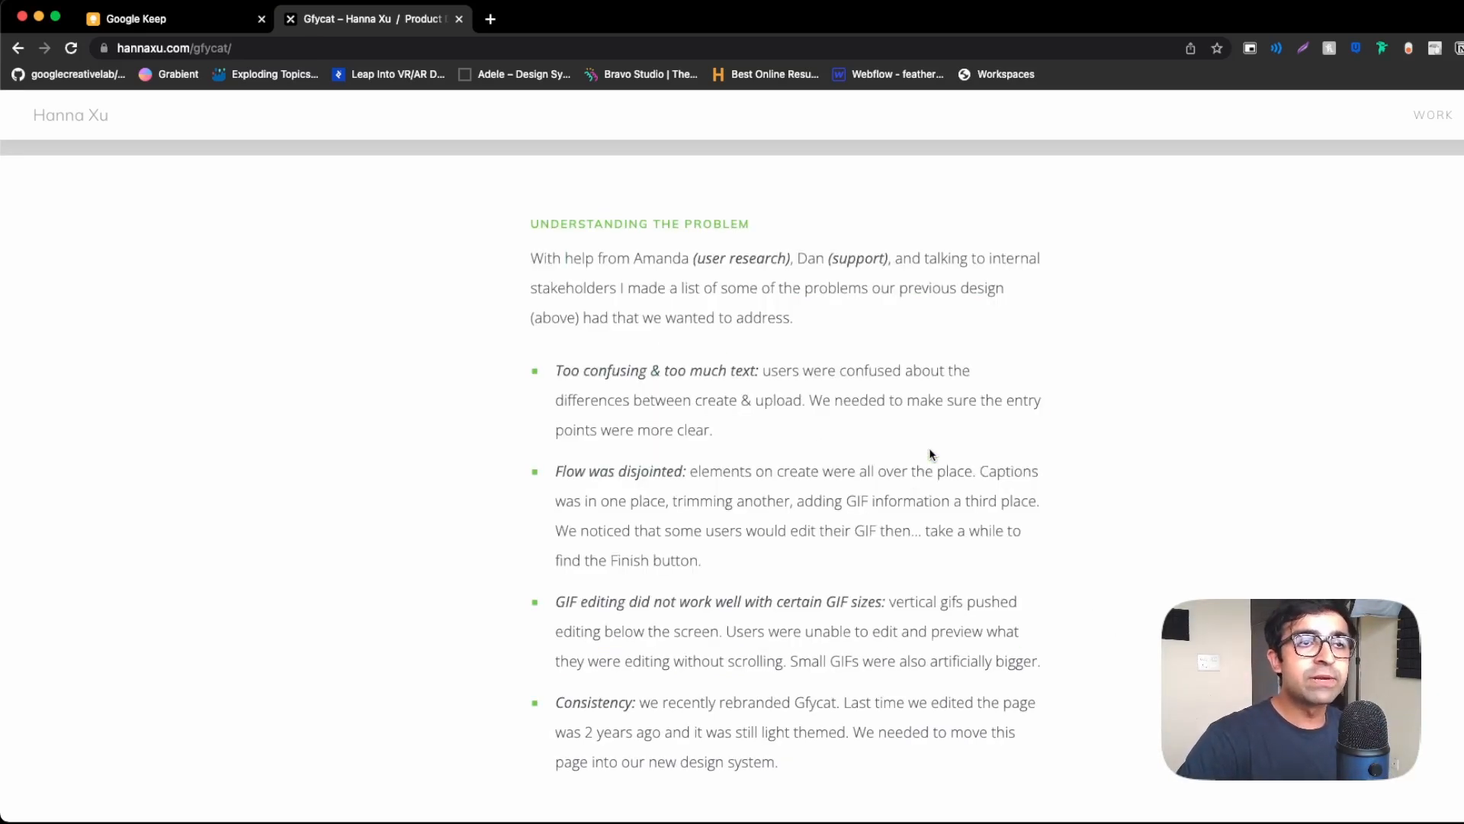
scroll("down", 3)
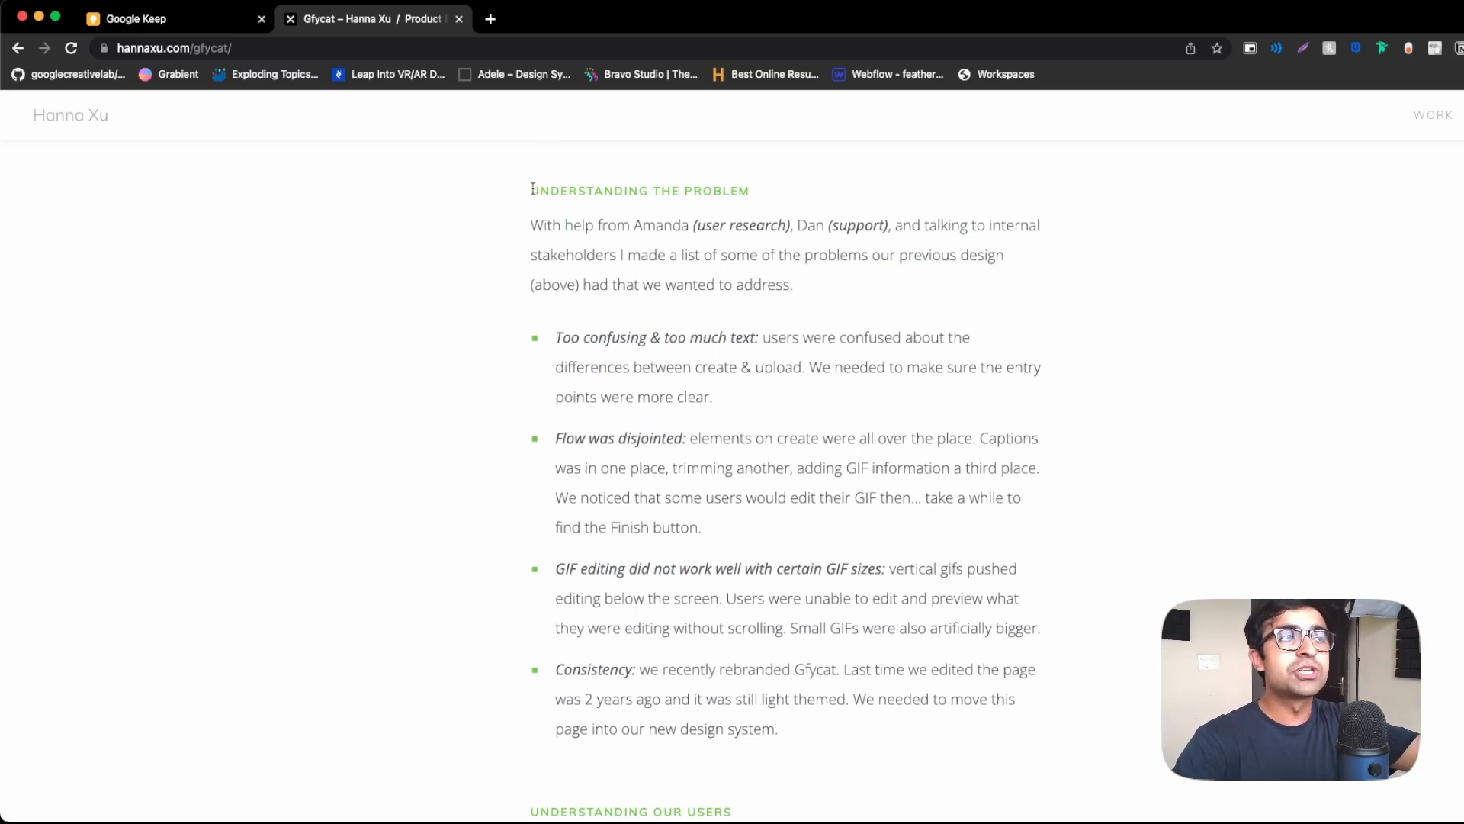
mouse_move(822, 200)
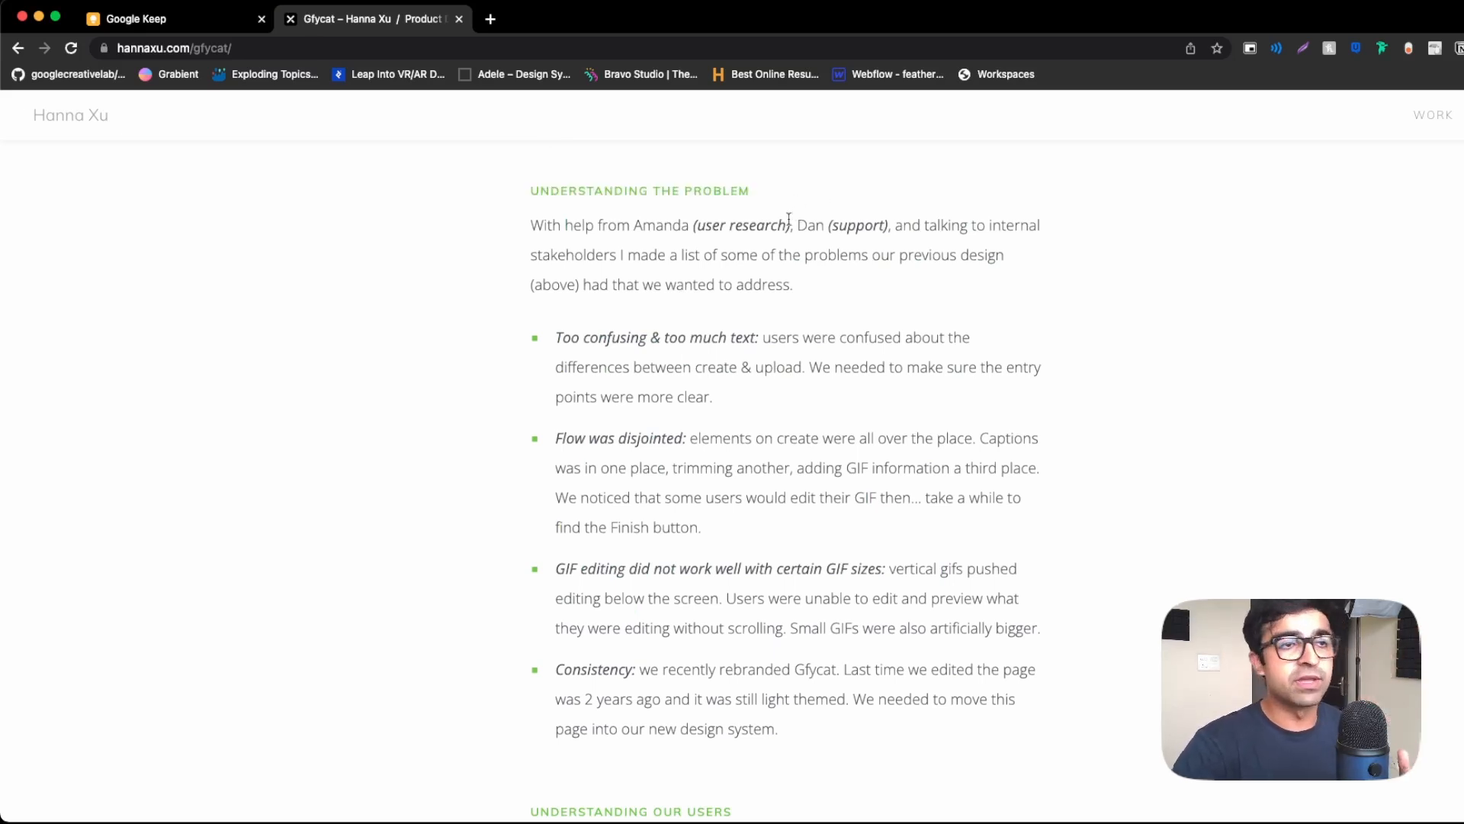
scroll("down", 3)
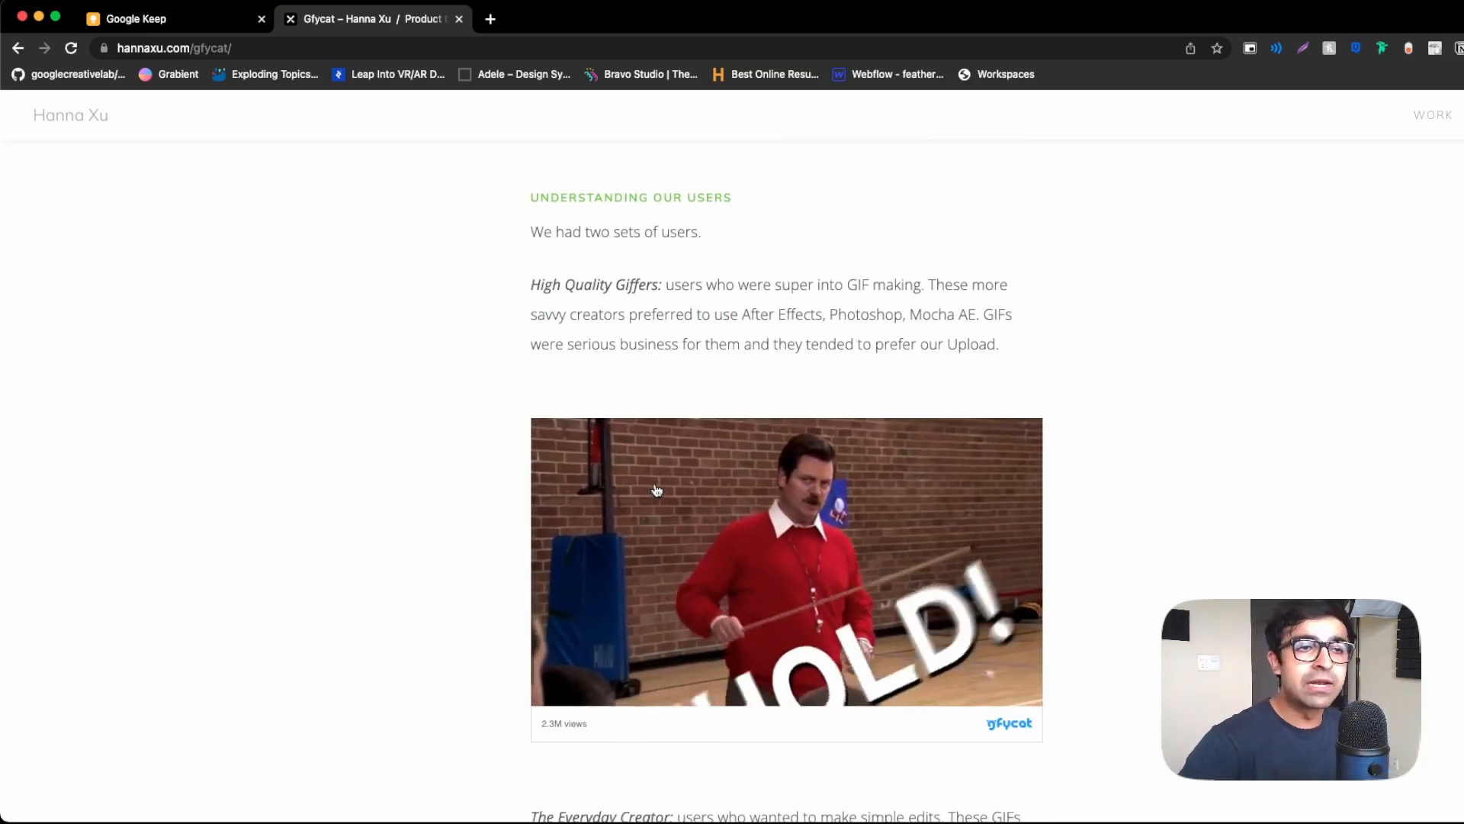
scroll("down", 3)
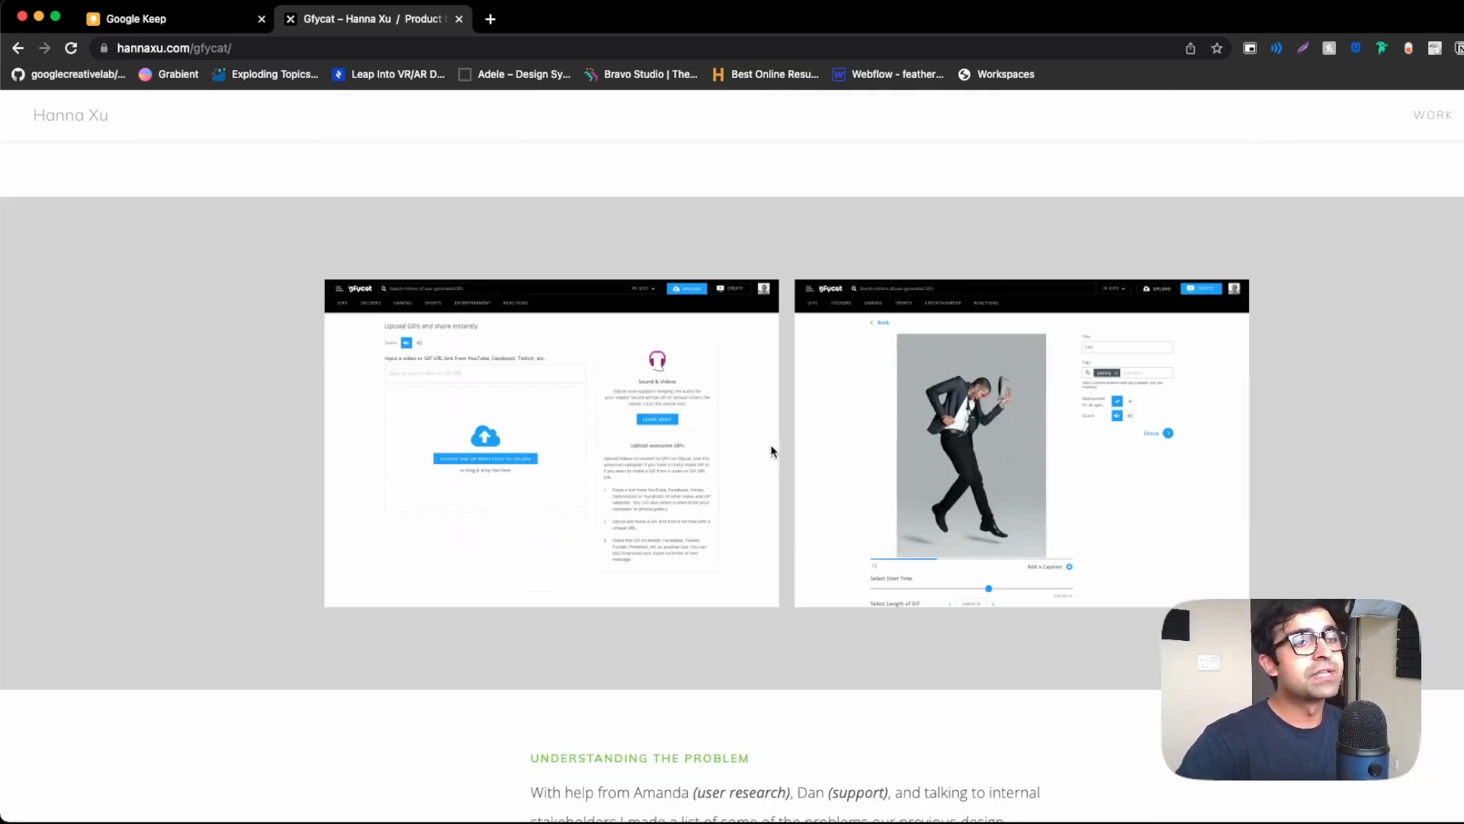
scroll("down", 3)
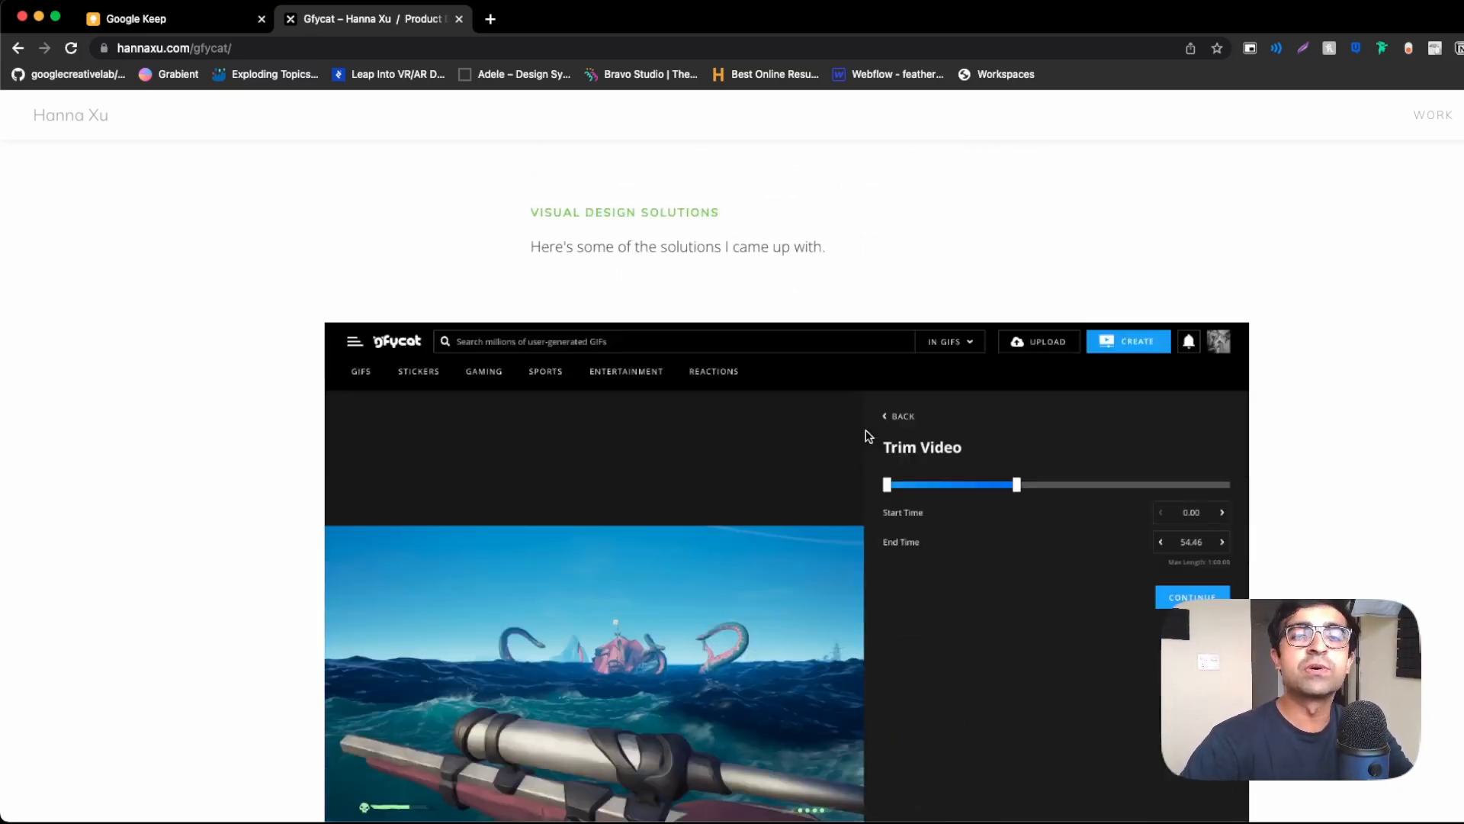
scroll("down", 3)
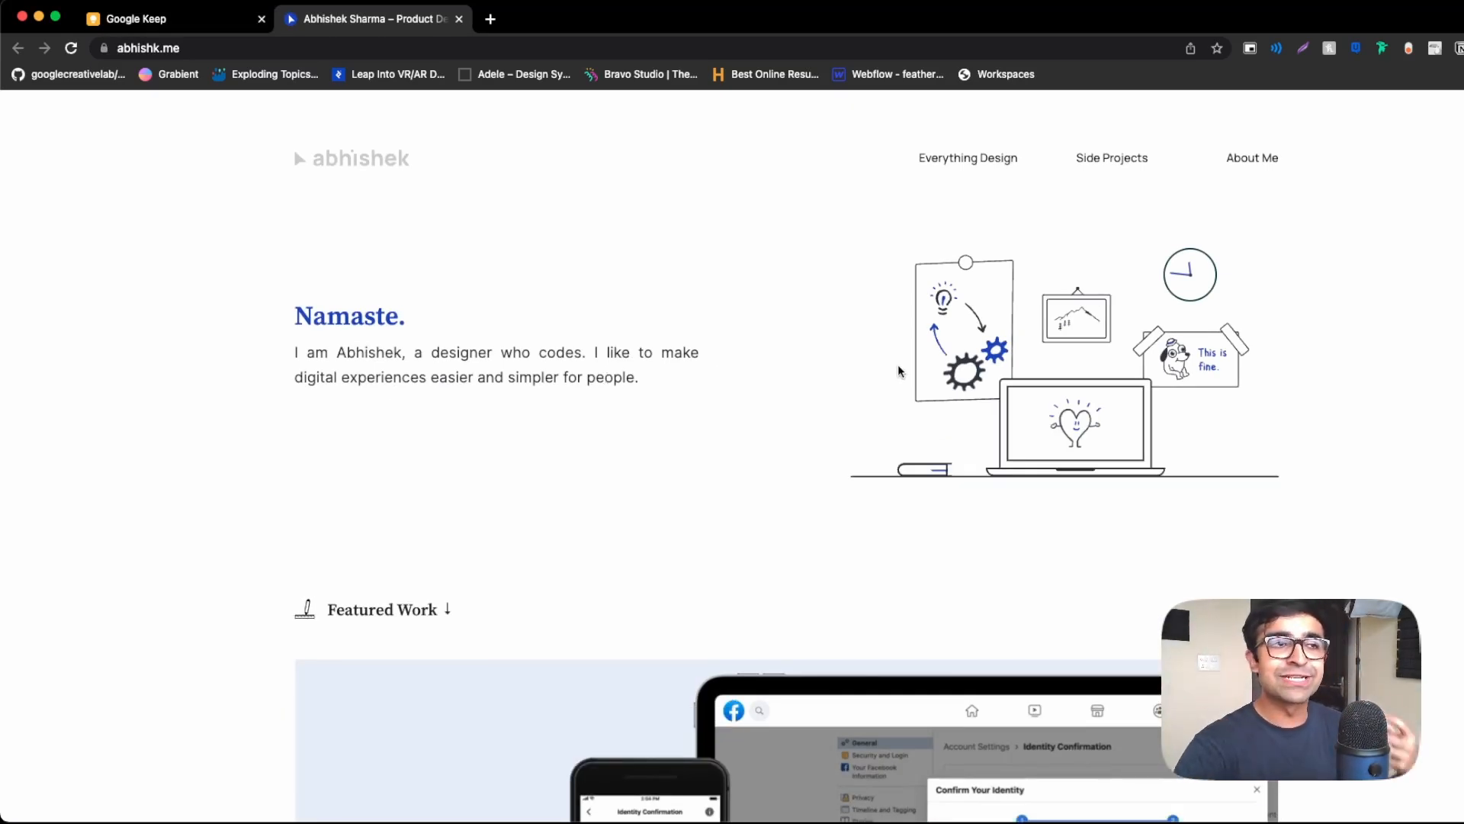
mouse_move(812, 407)
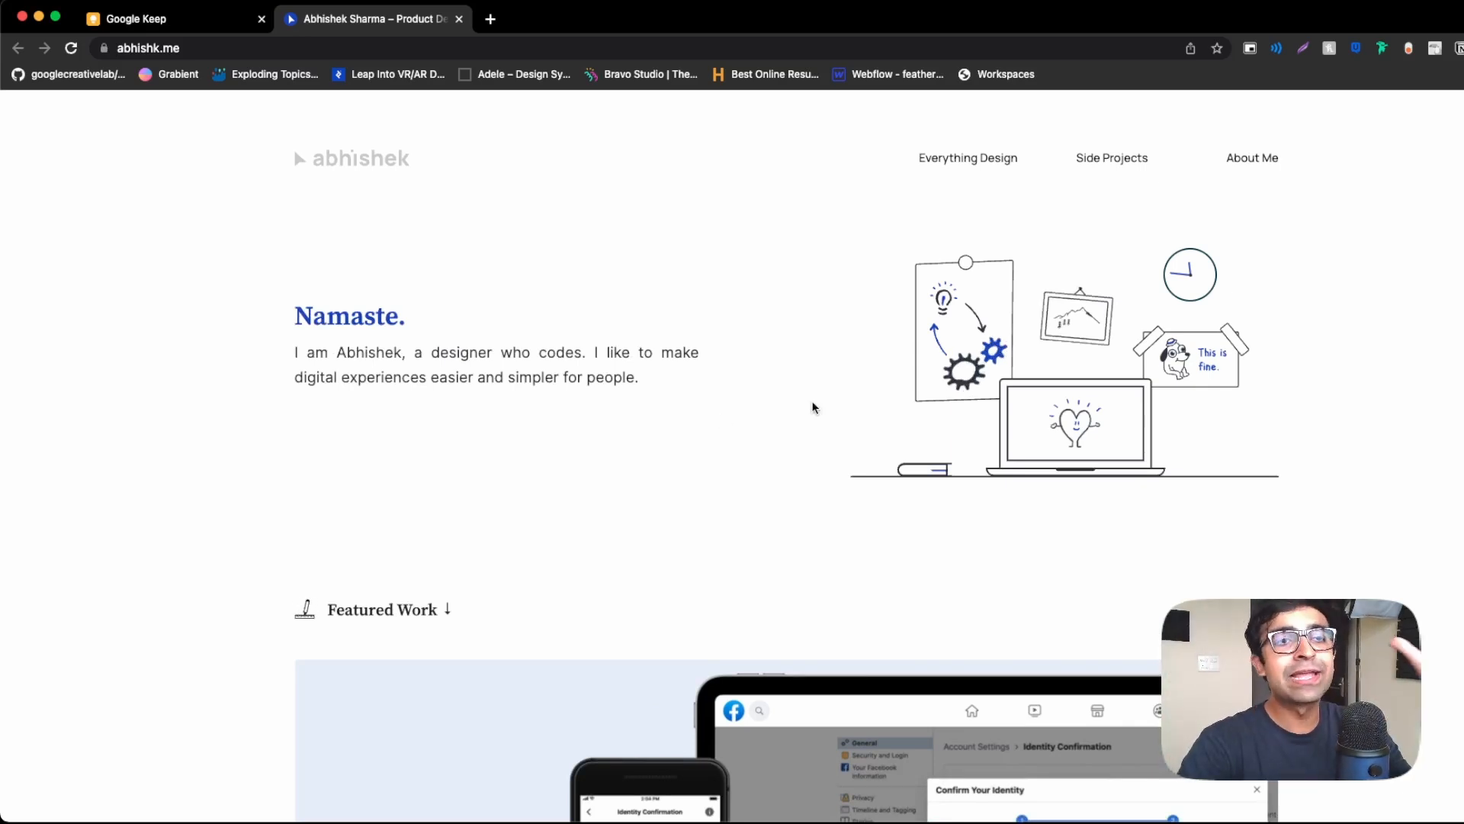
mouse_move(944, 350)
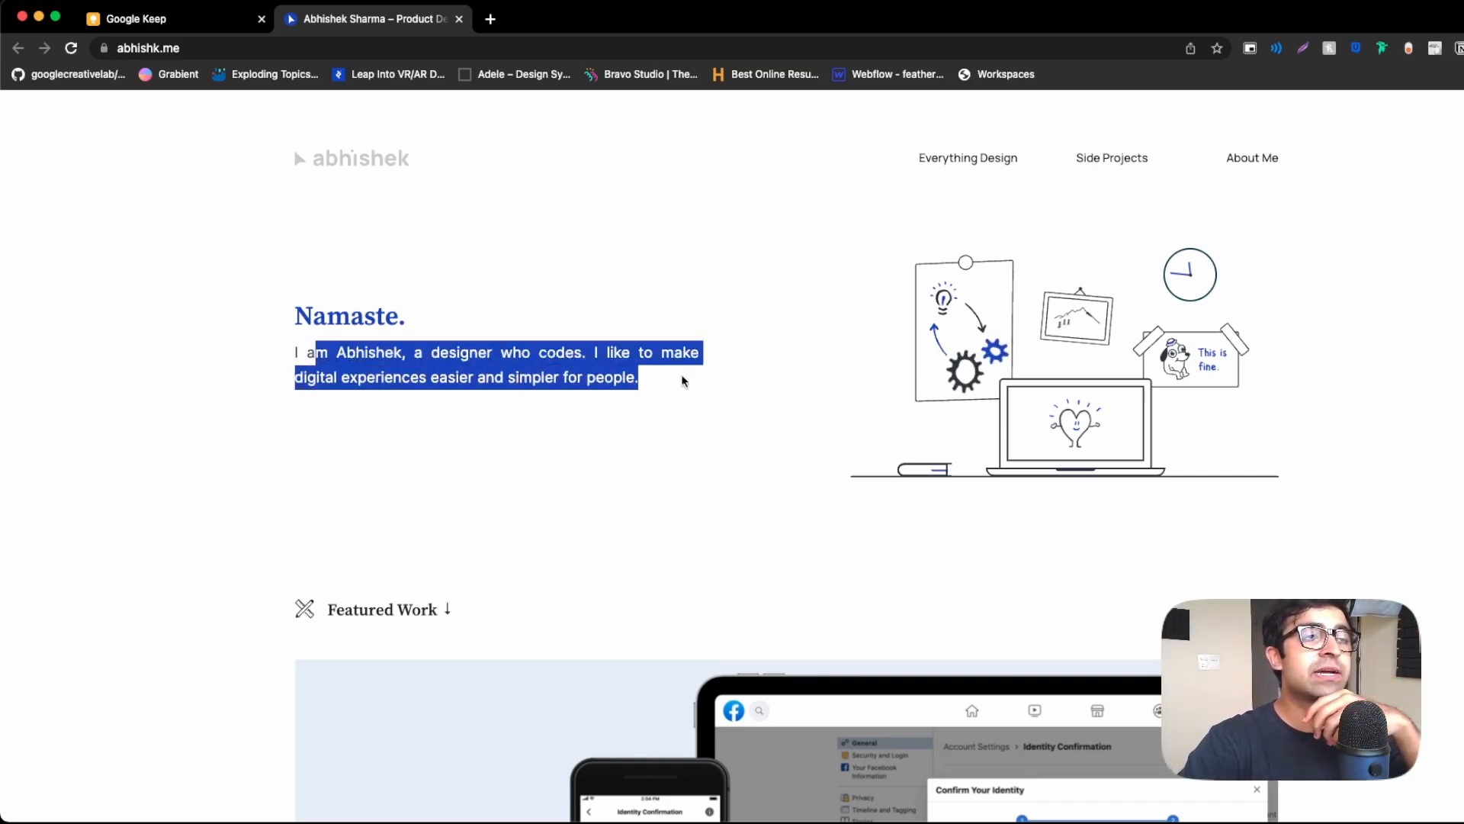
Deselect the abhishk.me intro text and scroll to the 'Designing for integrity' featured project.
left_click(756, 447)
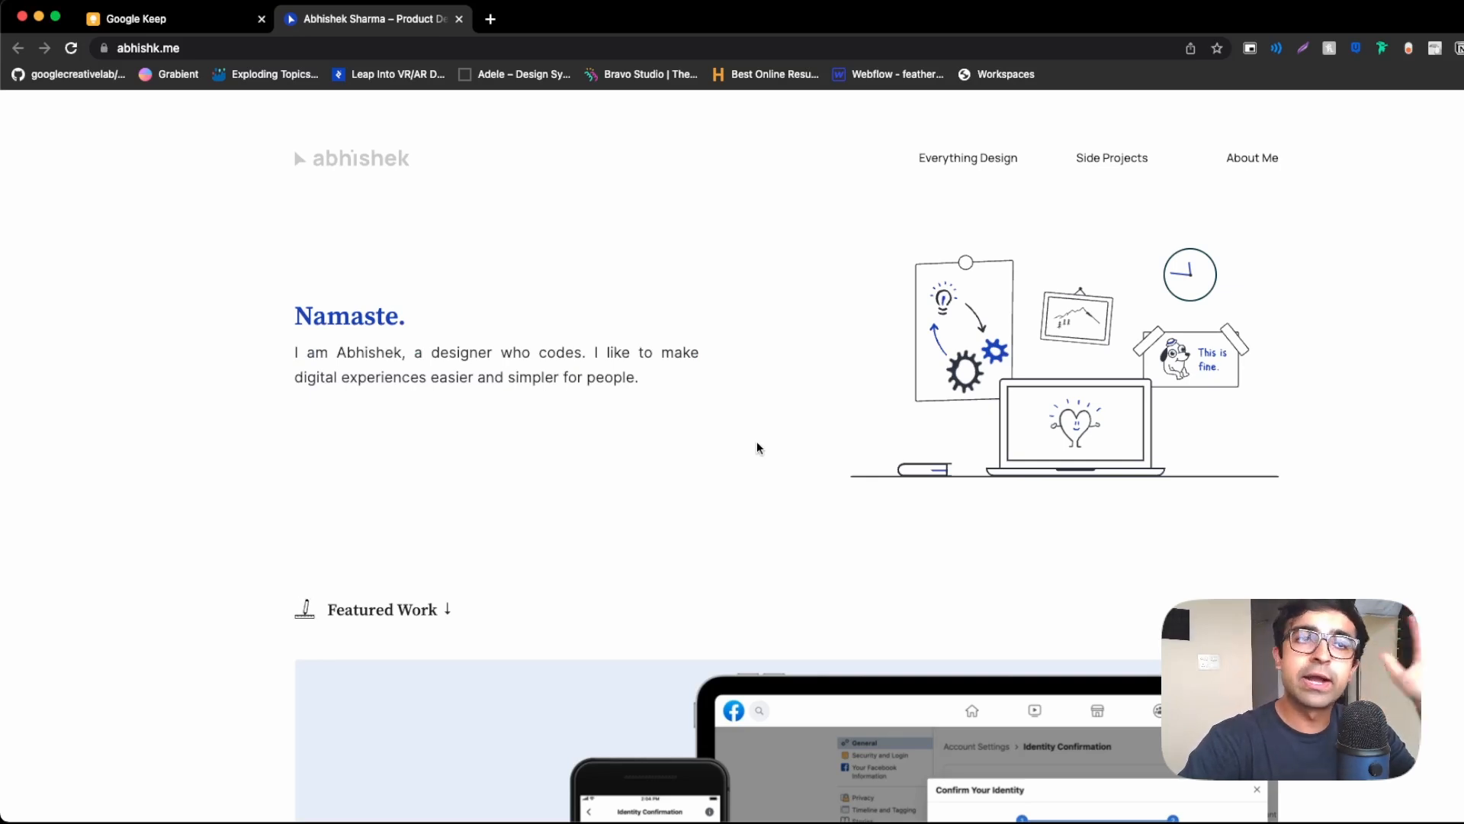
mouse_move(691, 383)
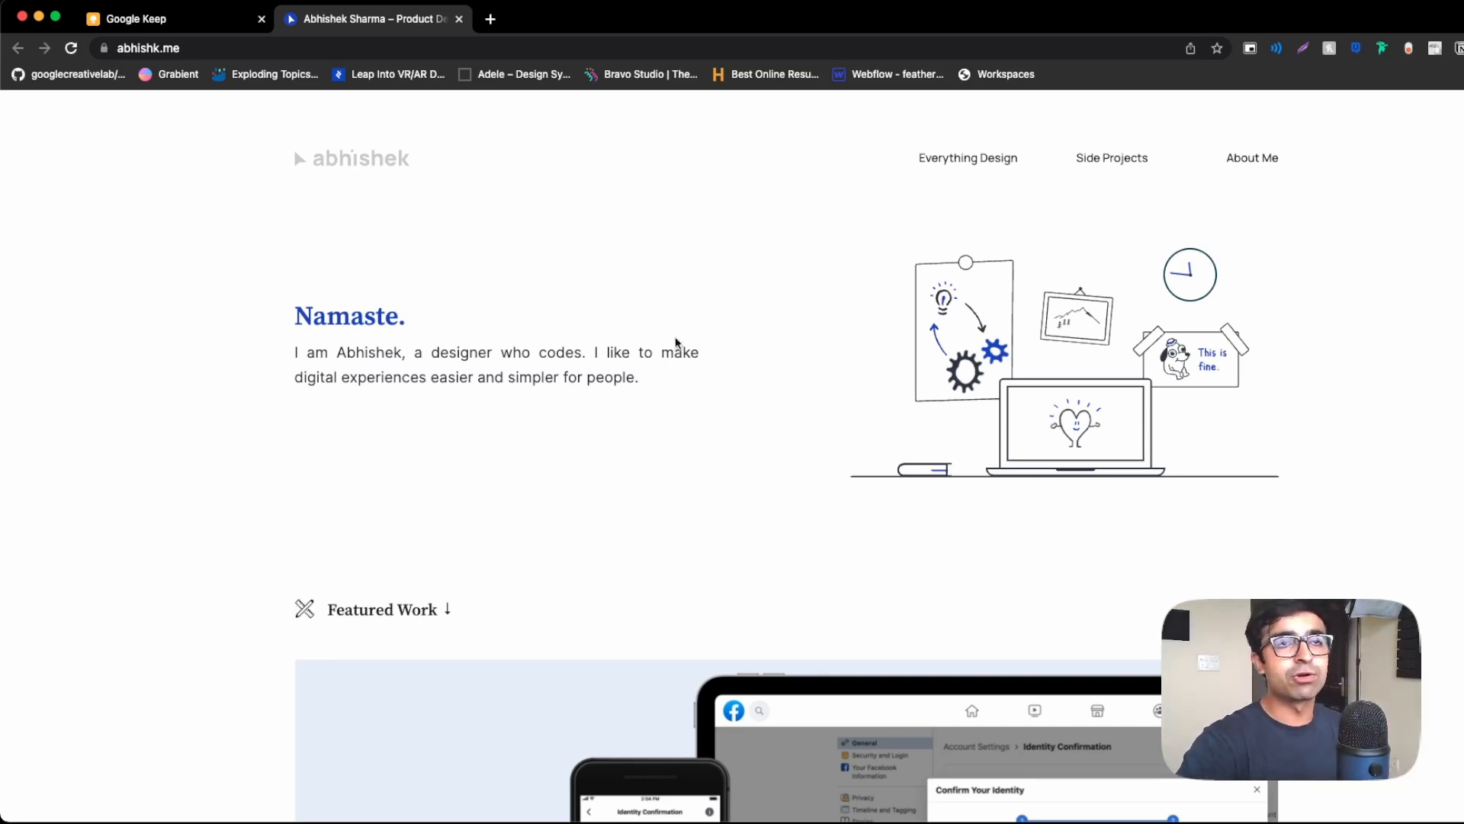
scroll("down", 3)
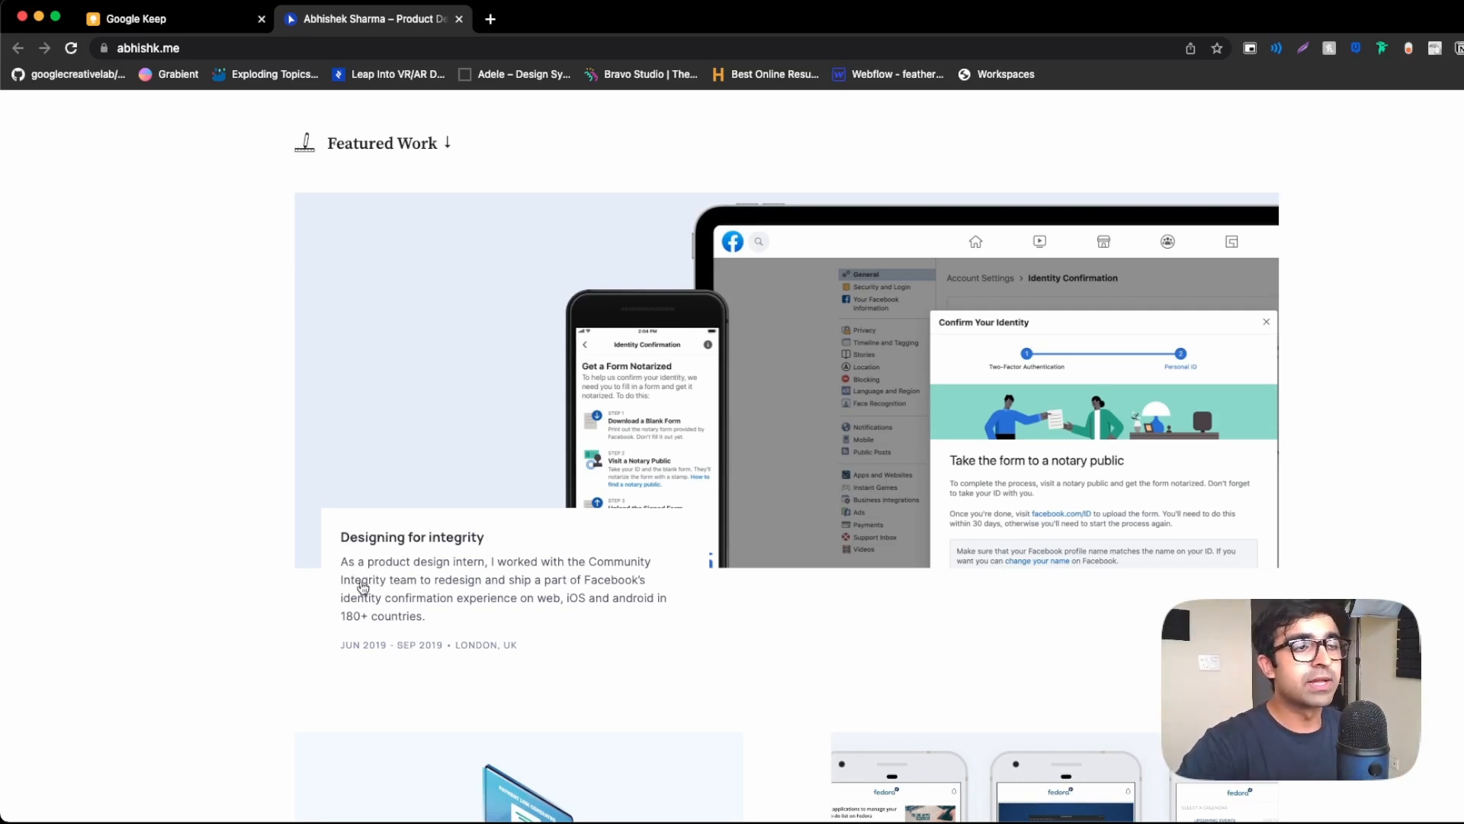
mouse_move(478, 604)
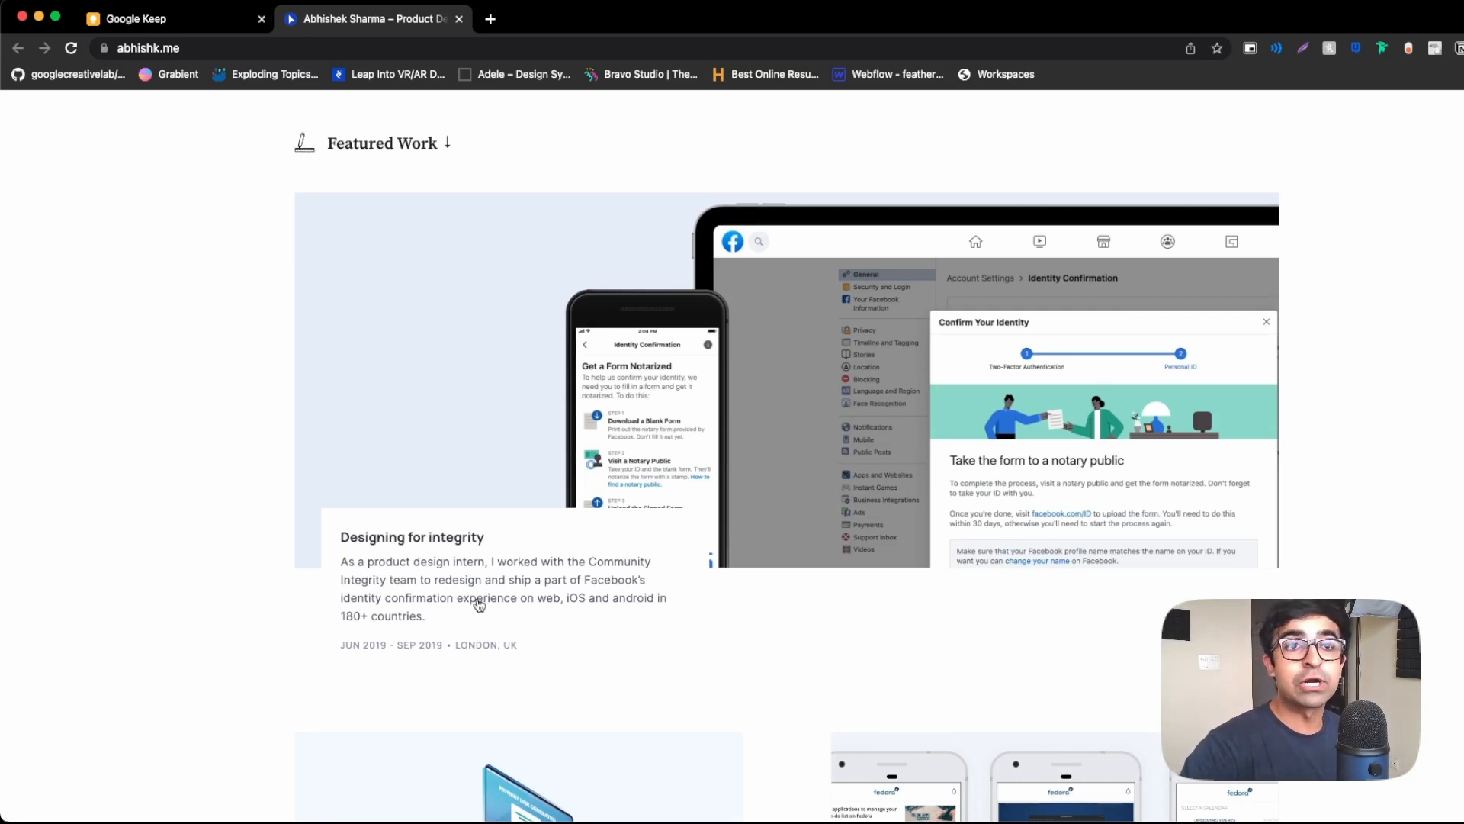
mouse_move(377, 656)
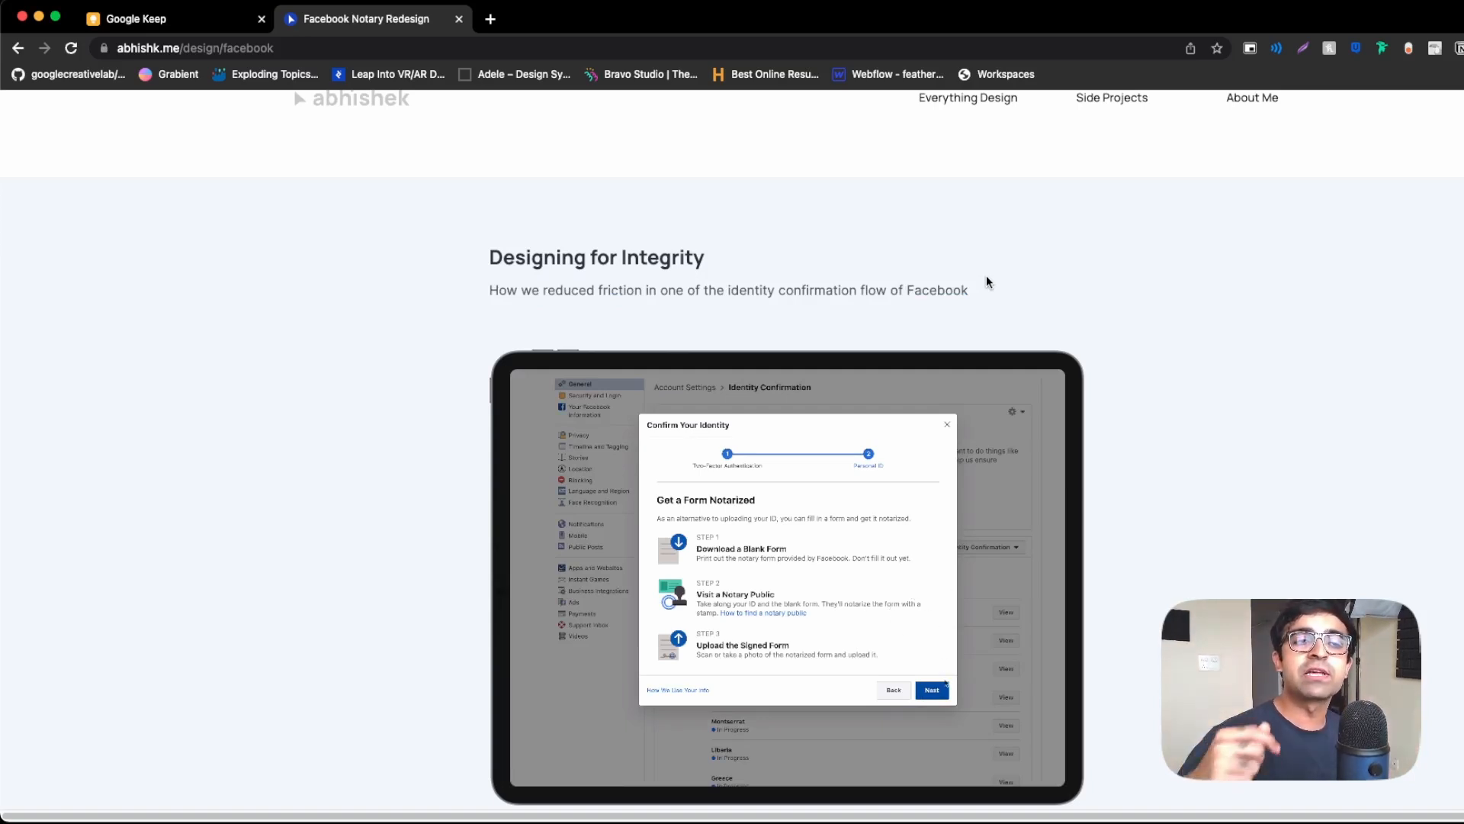
Open the Facebook 'Designing for Integrity' case study and reach its timeline and Context section.
left_click(931, 690)
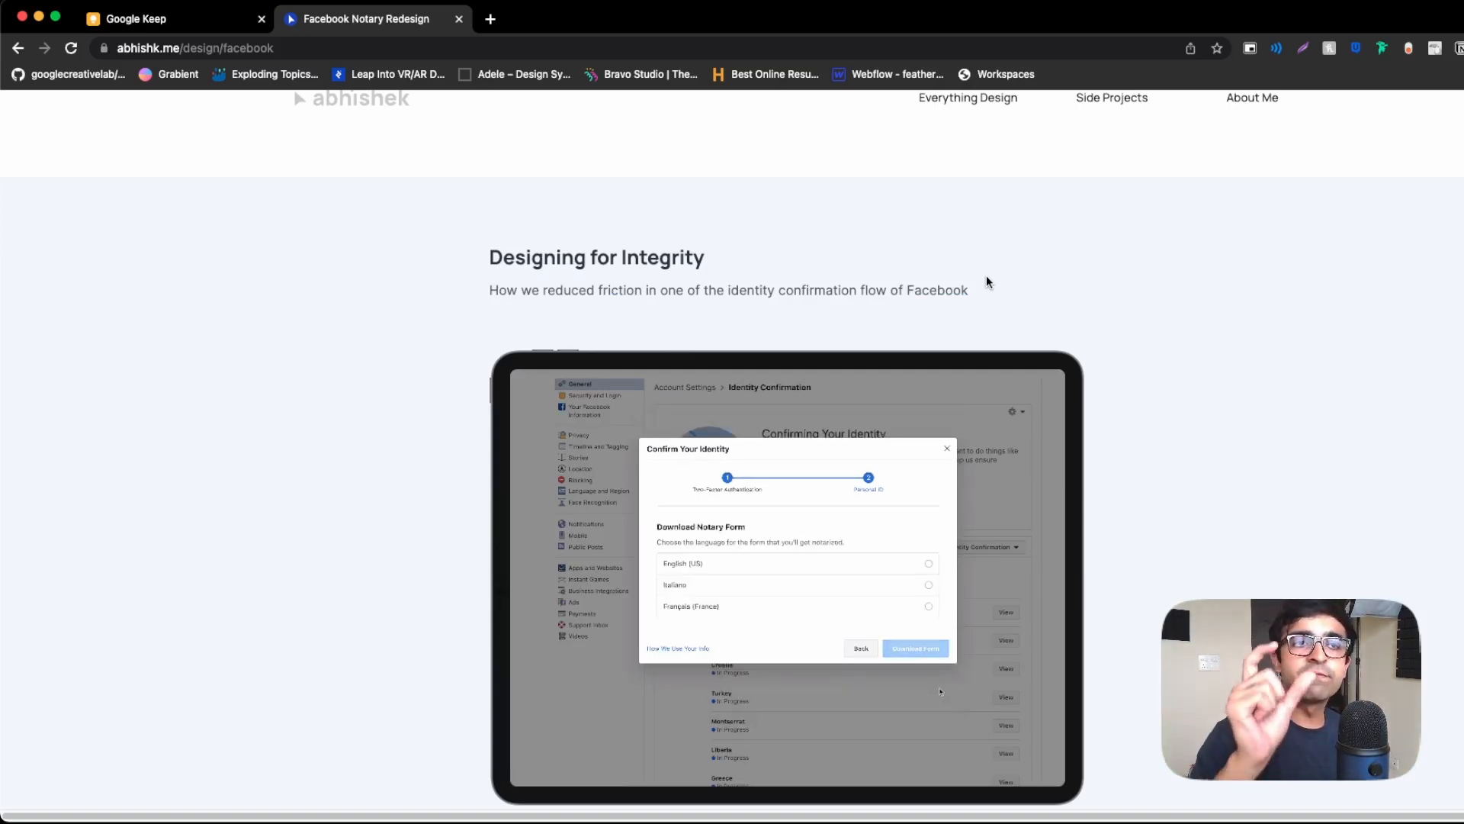
left_click(928, 563)
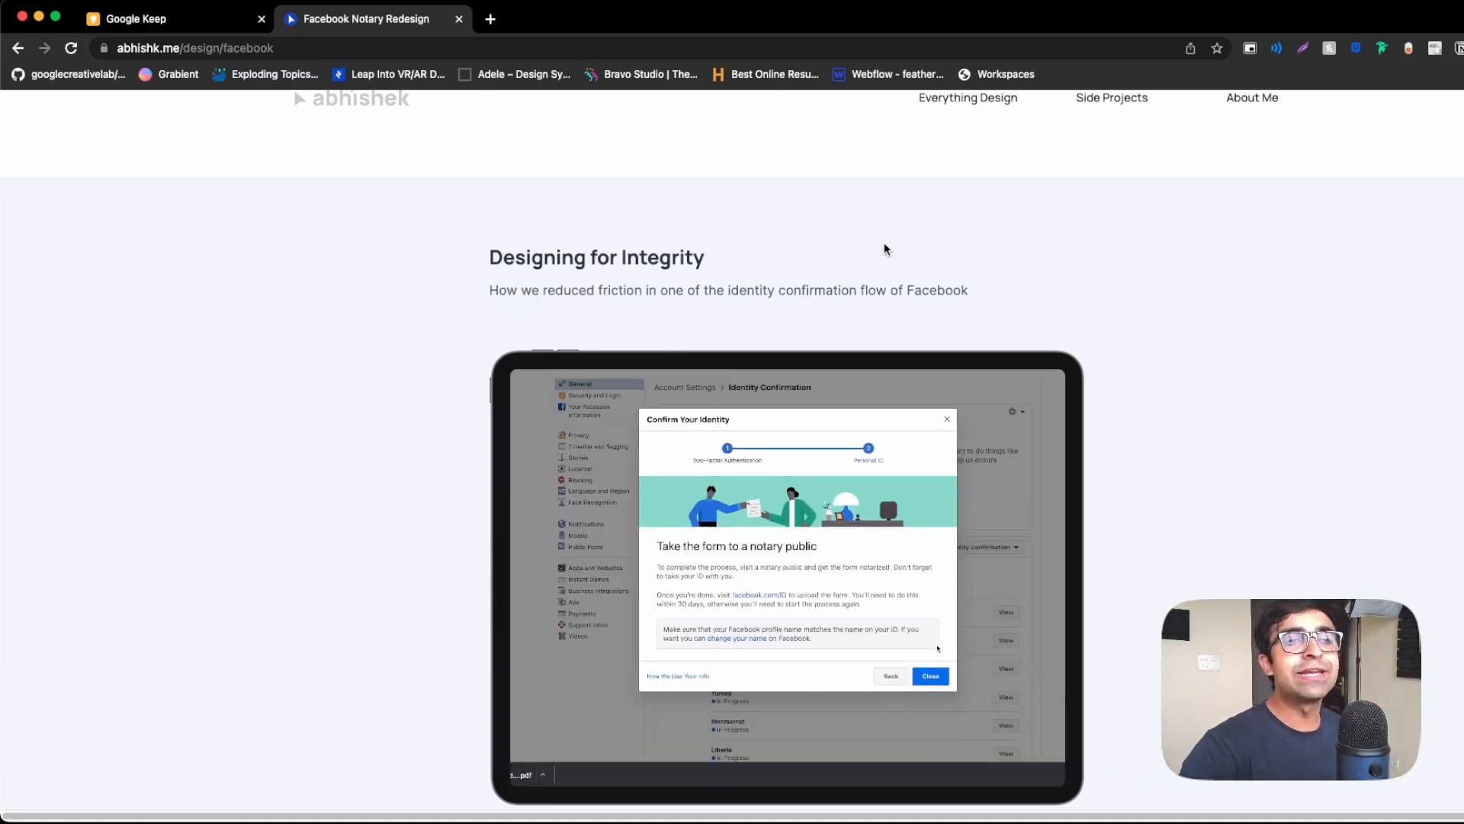
left_click(888, 675)
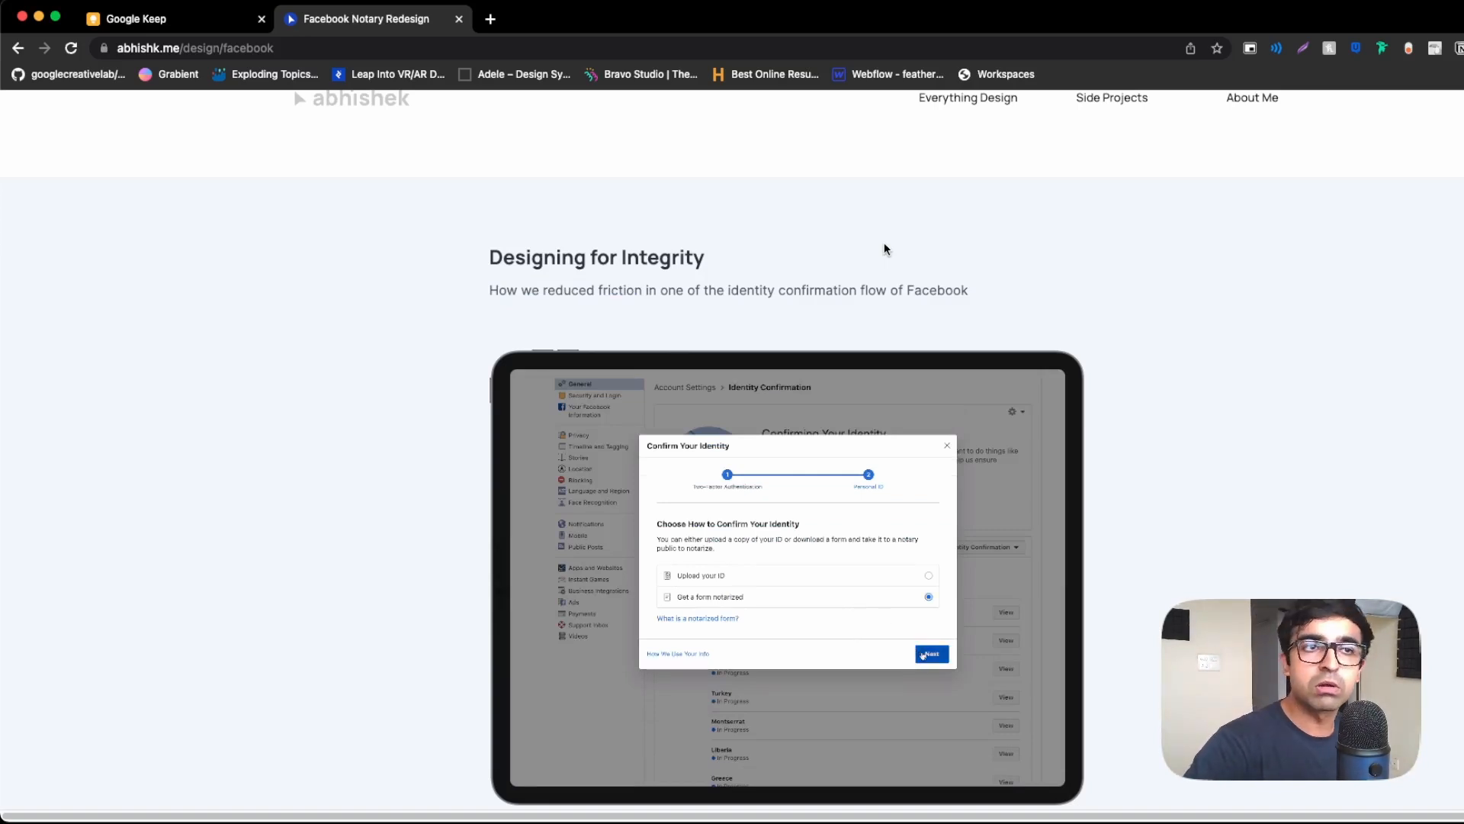
left_click(931, 654)
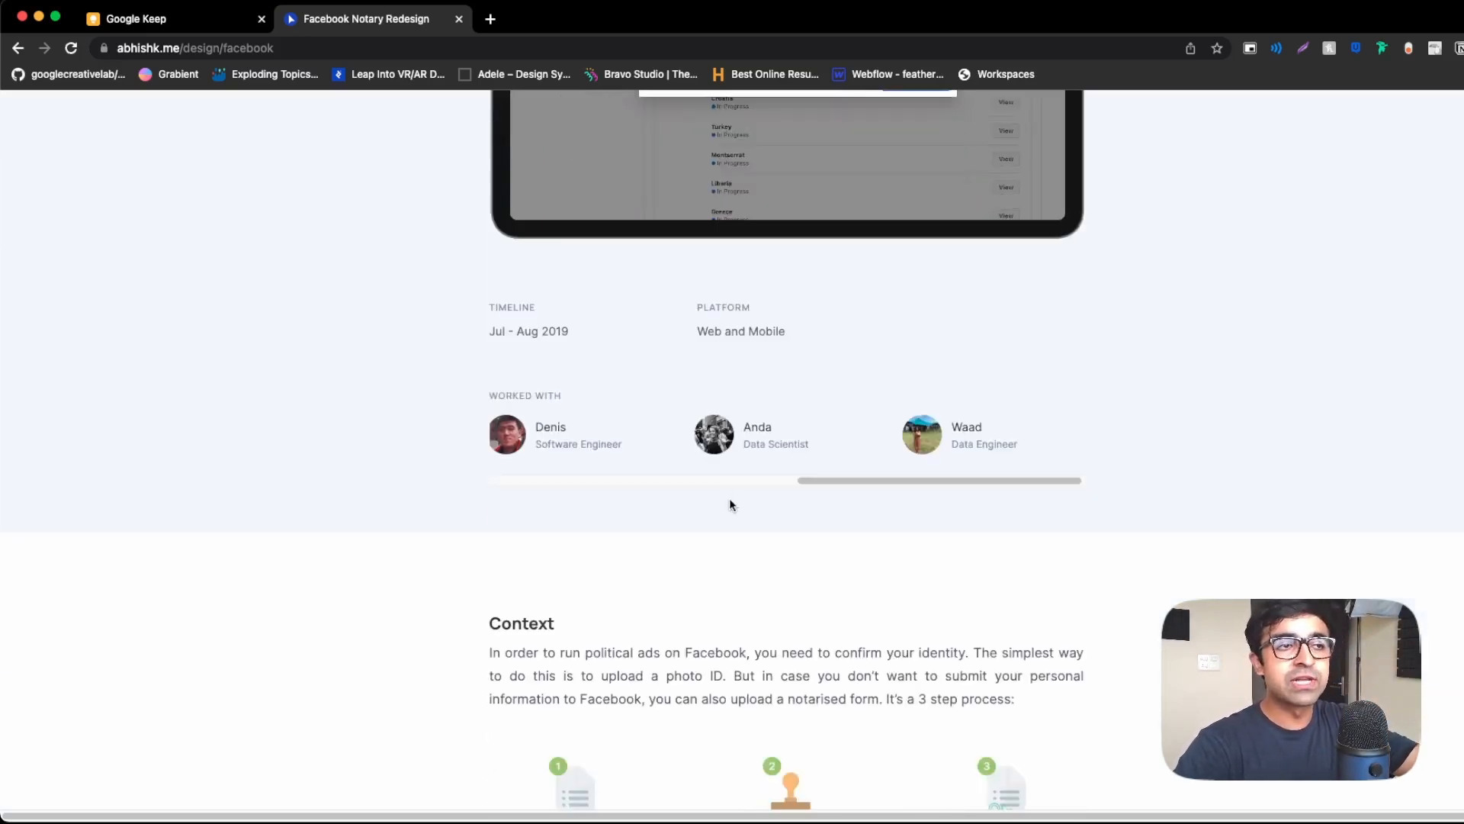
scroll("down", 3)
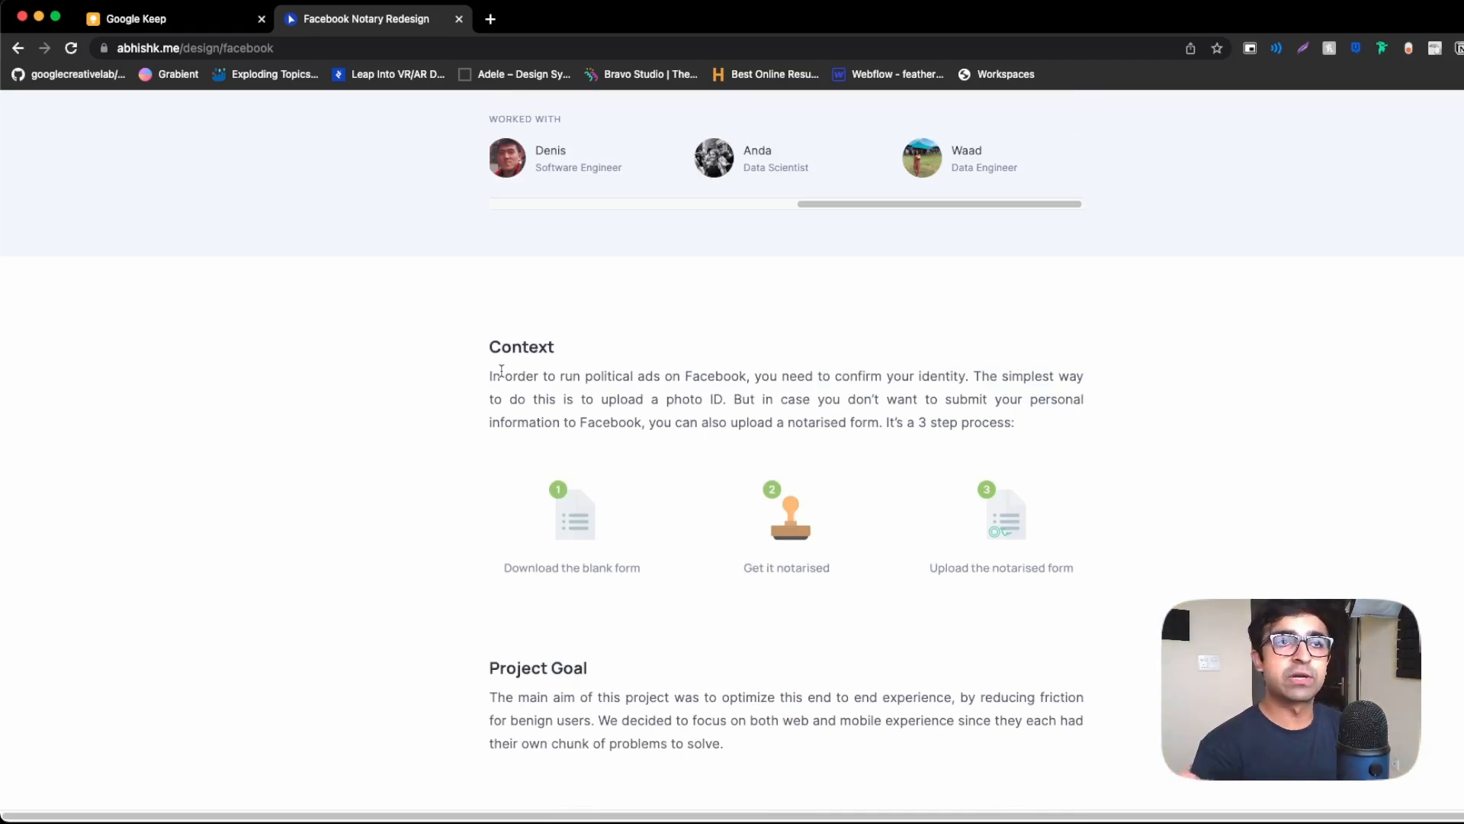
scroll("down", 3)
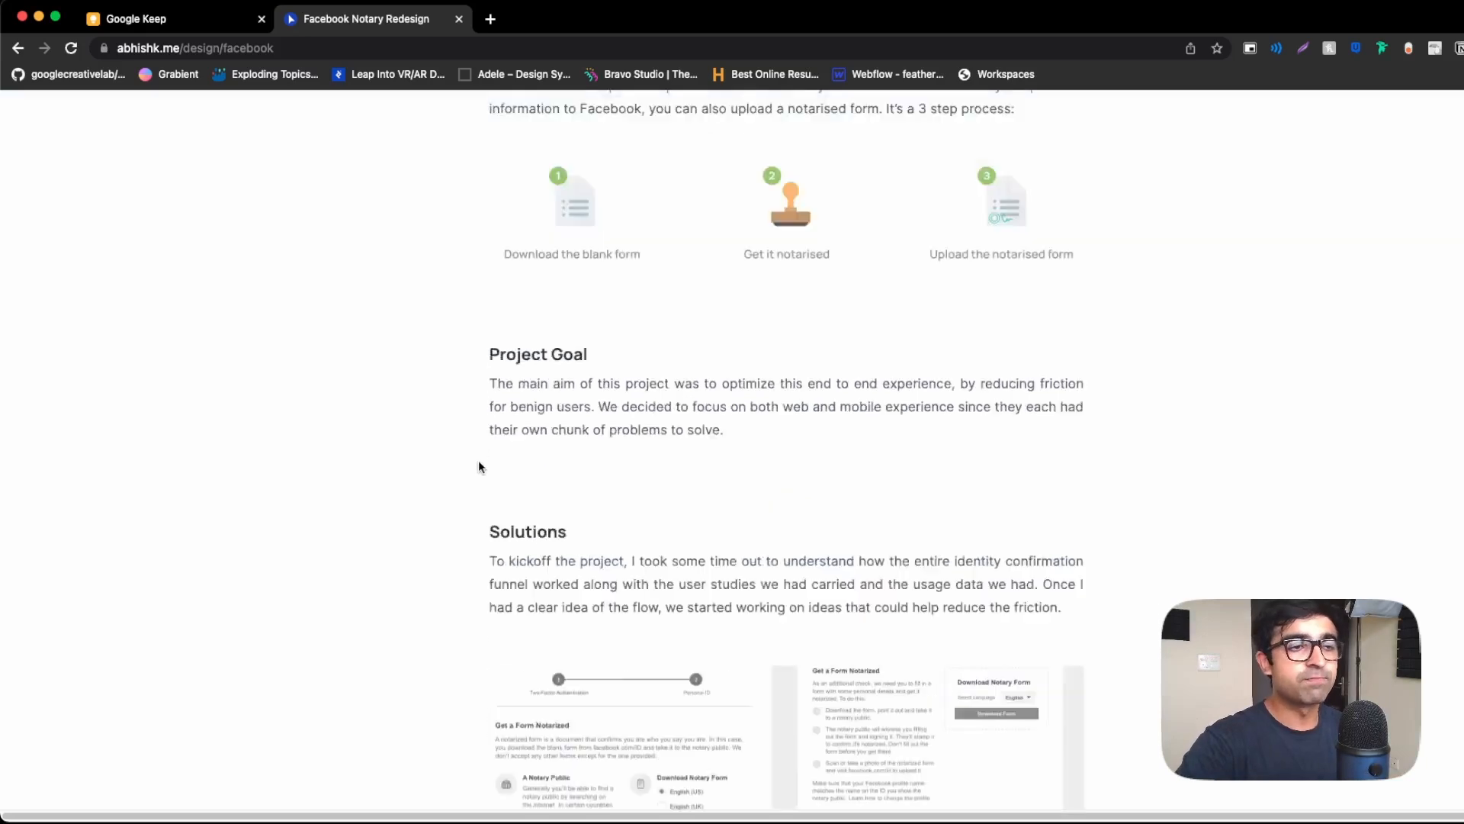
scroll("down", 3)
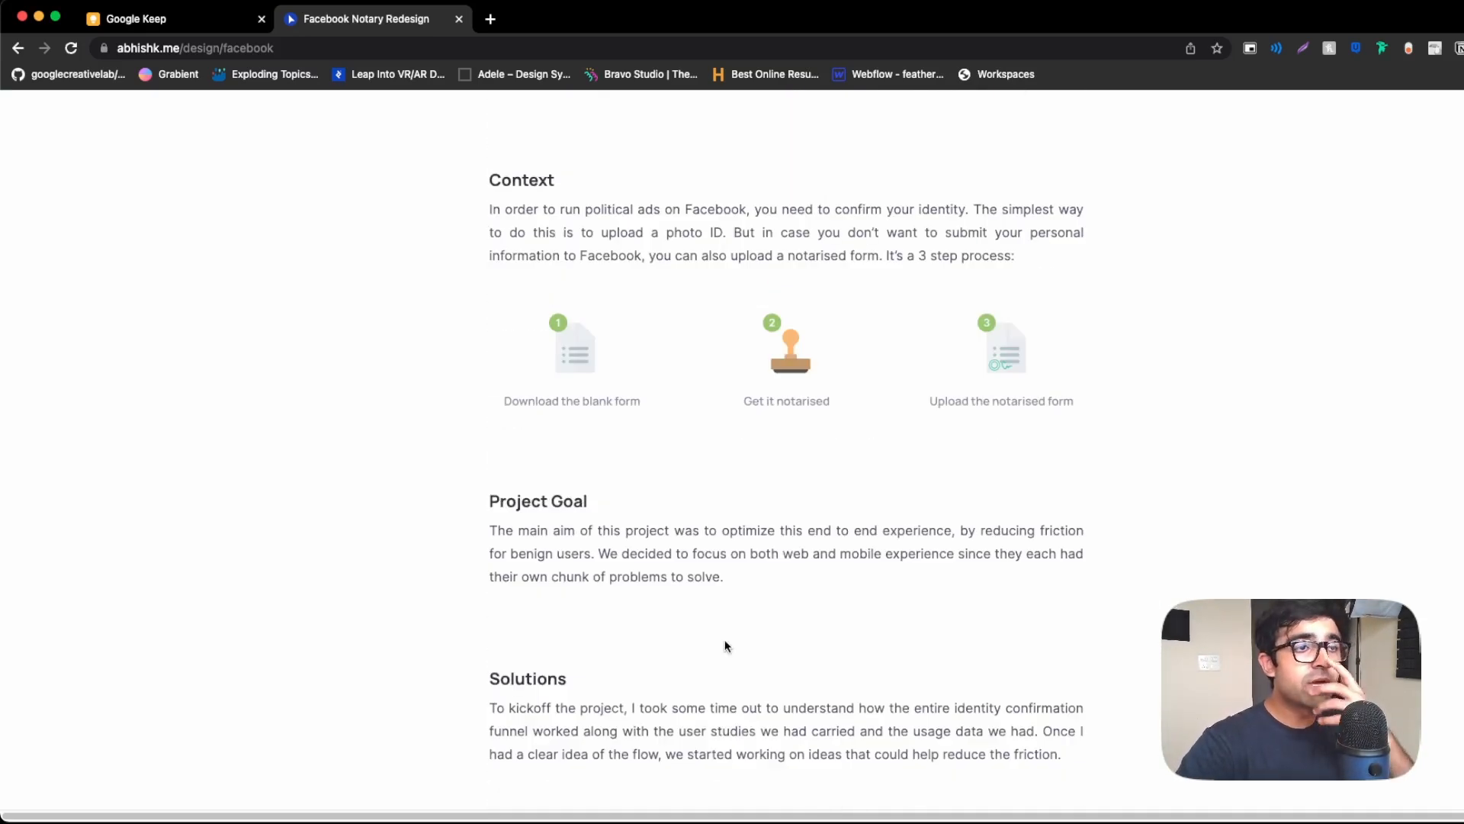
scroll("down", 3)
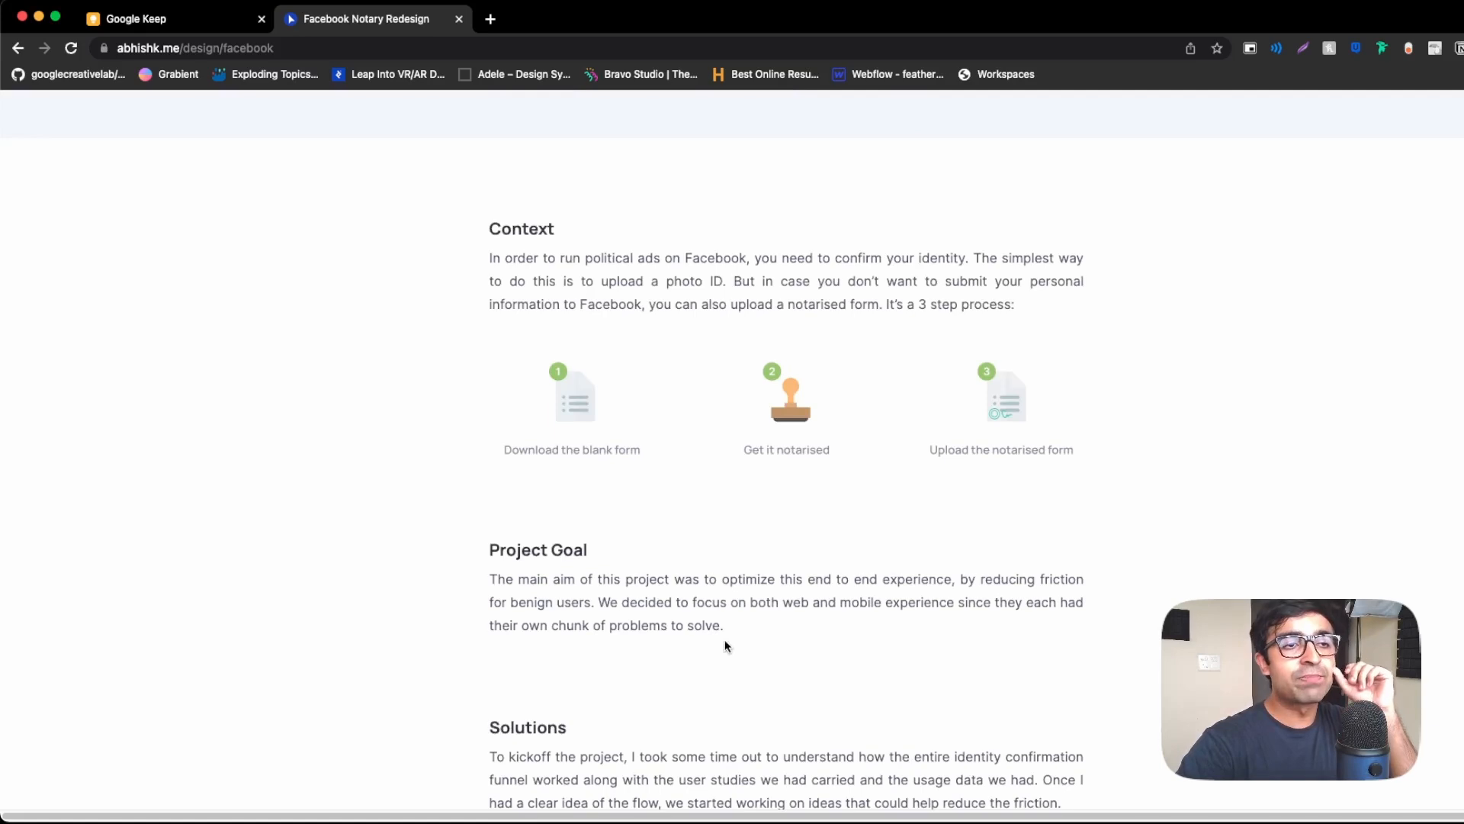
scroll("down", 3)
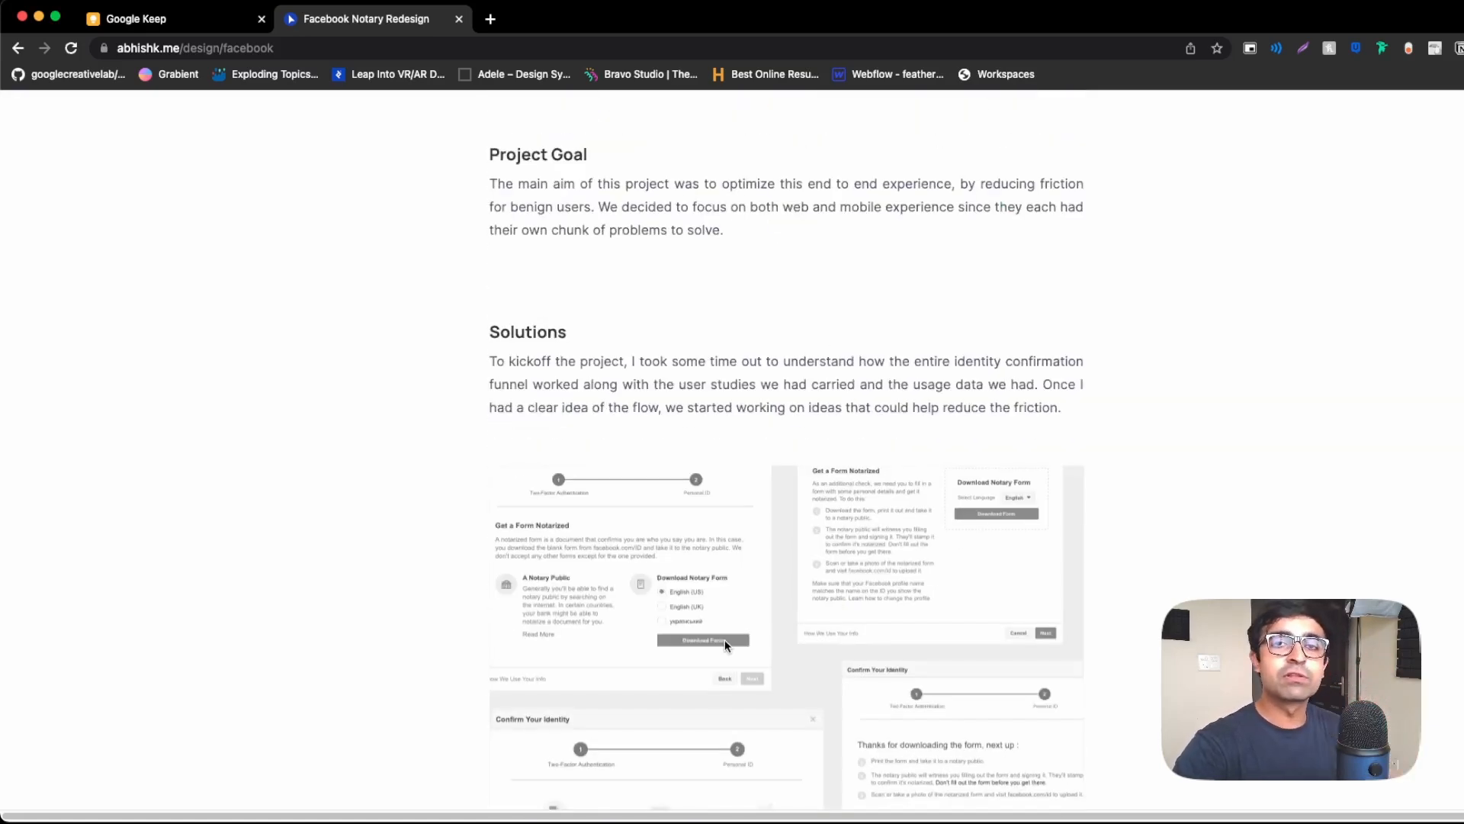
scroll("down", 3)
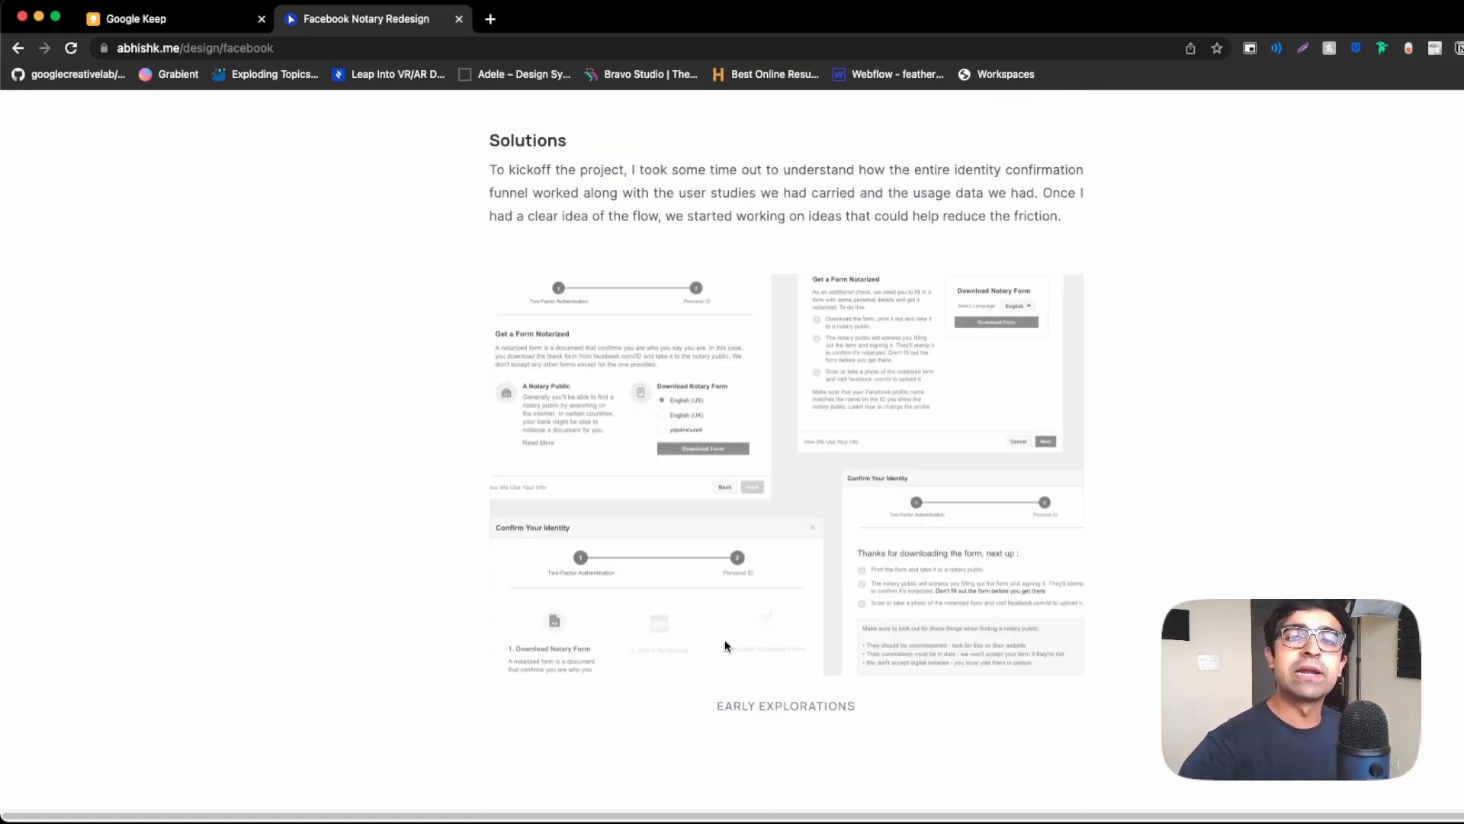
scroll("down", 3)
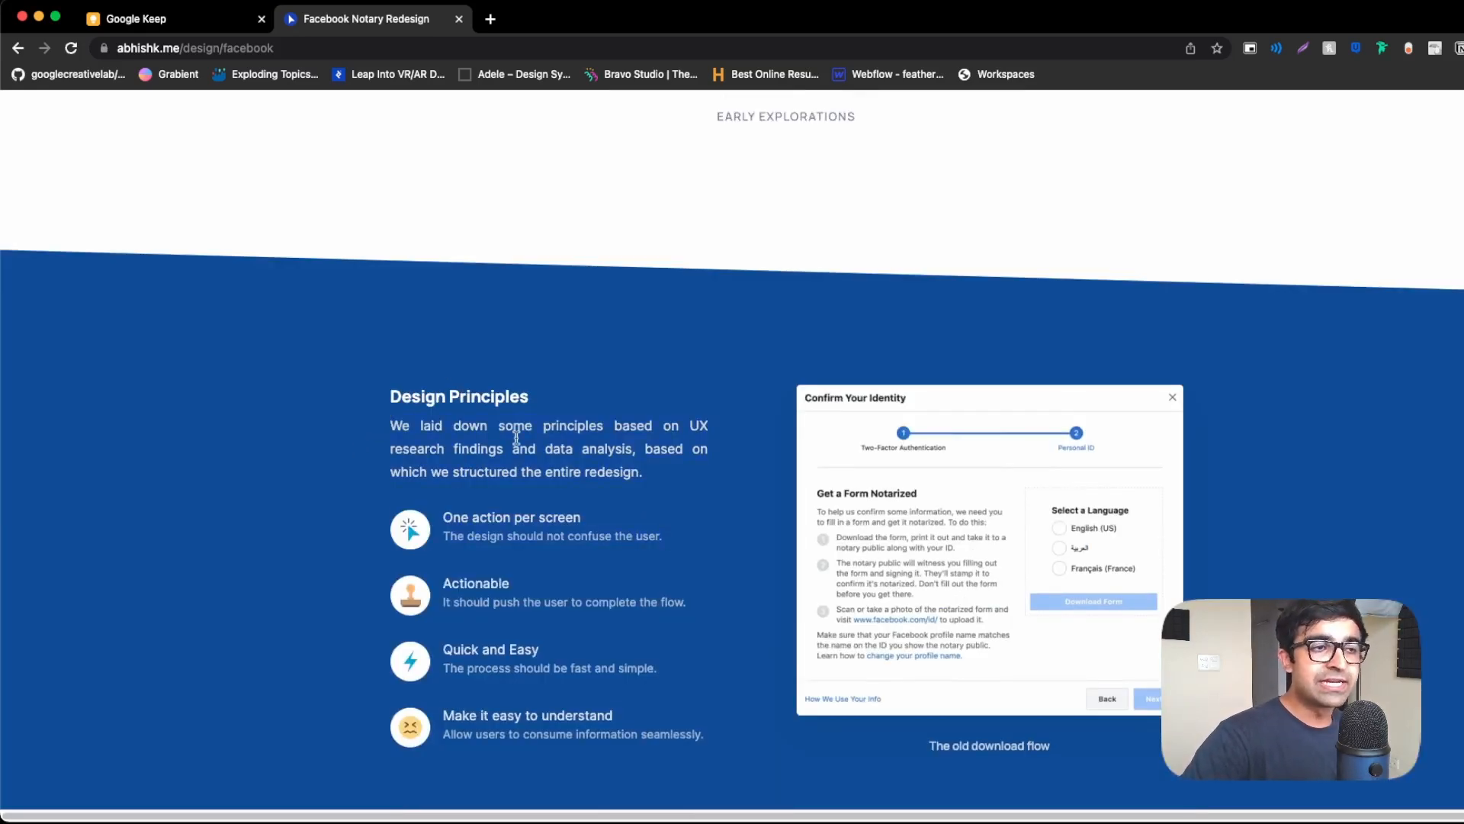
mouse_move(519, 440)
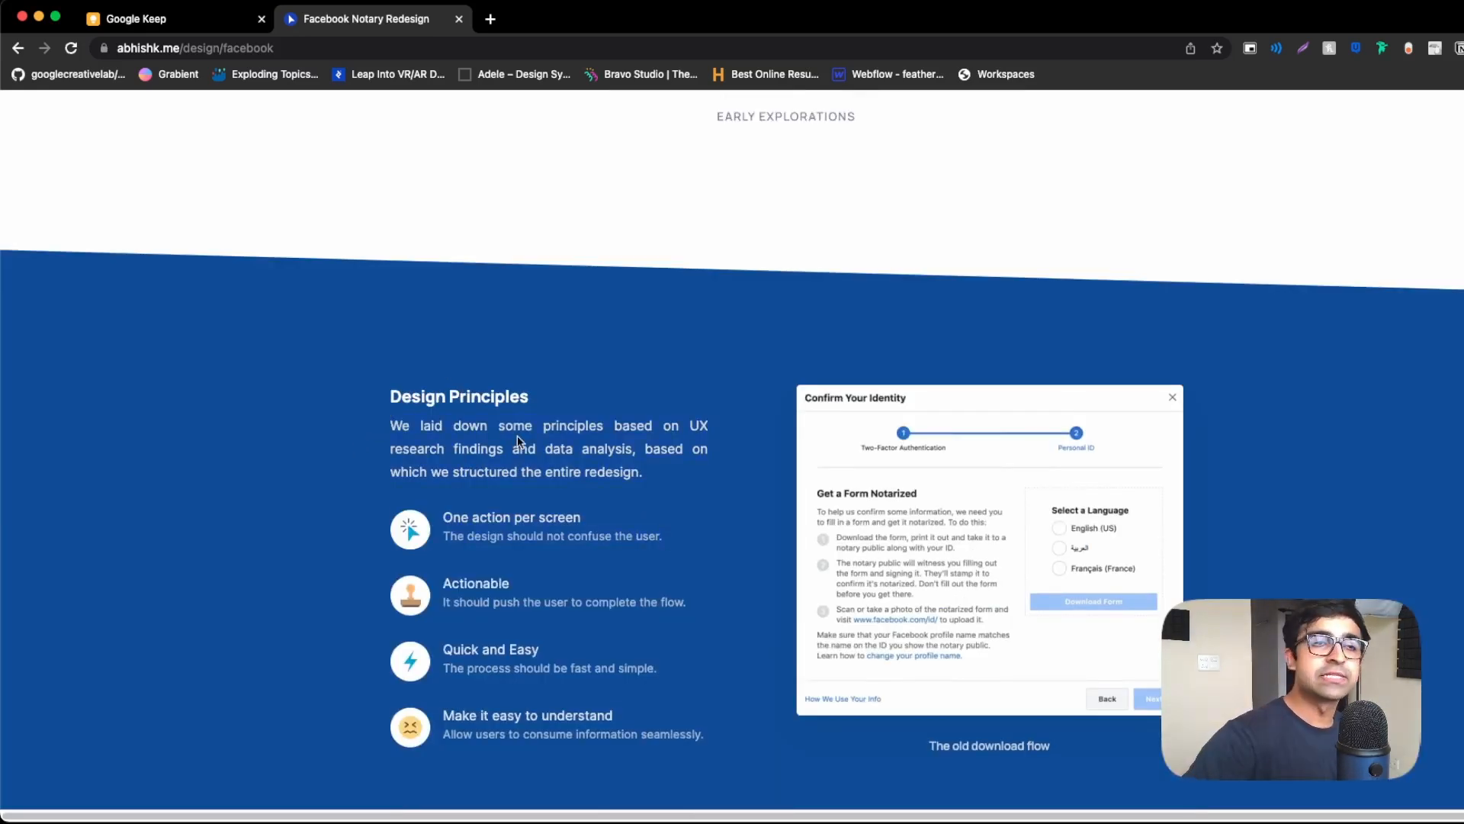
scroll("down", 3)
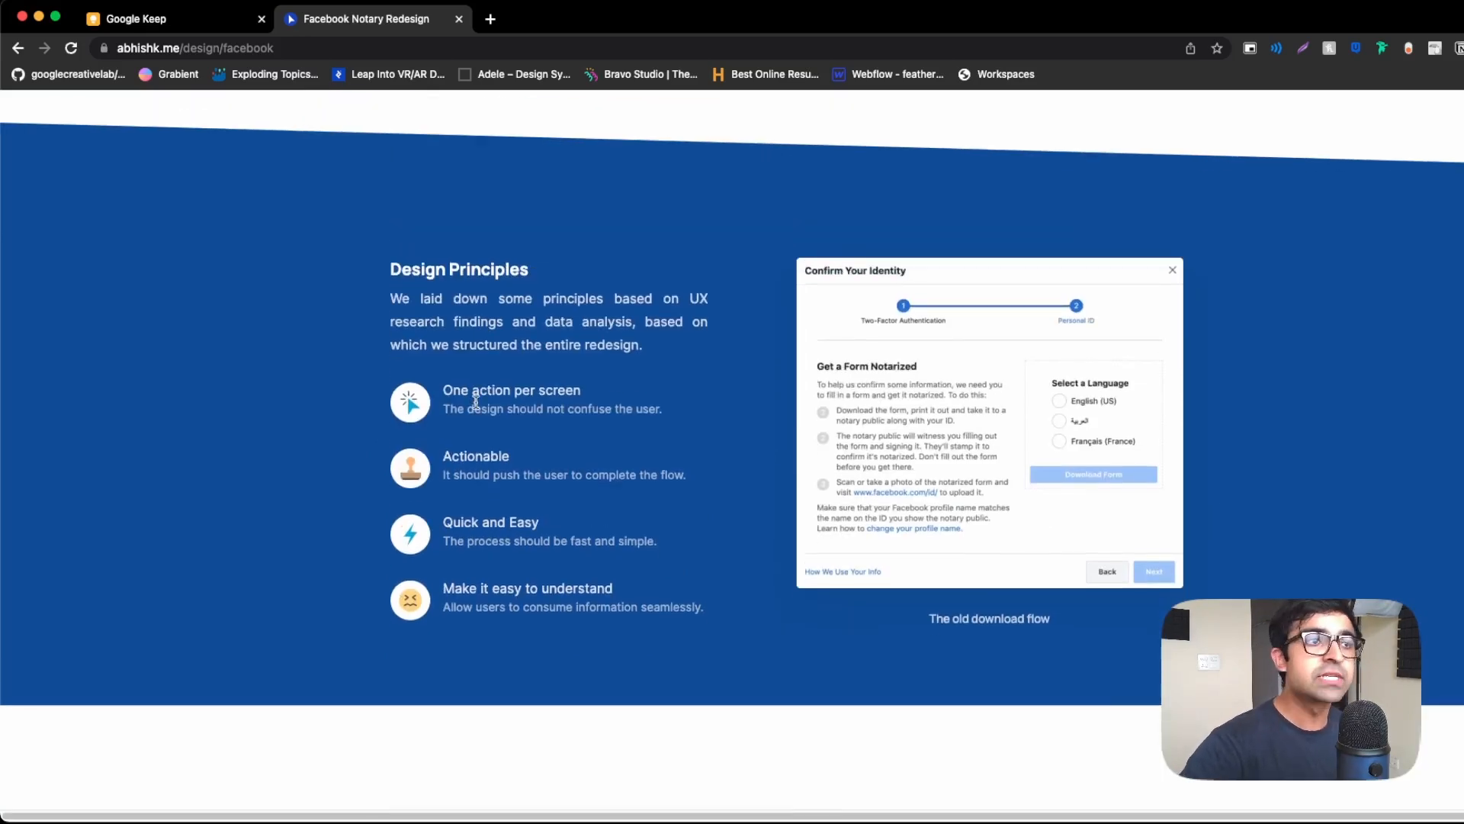
scroll("down", 3)
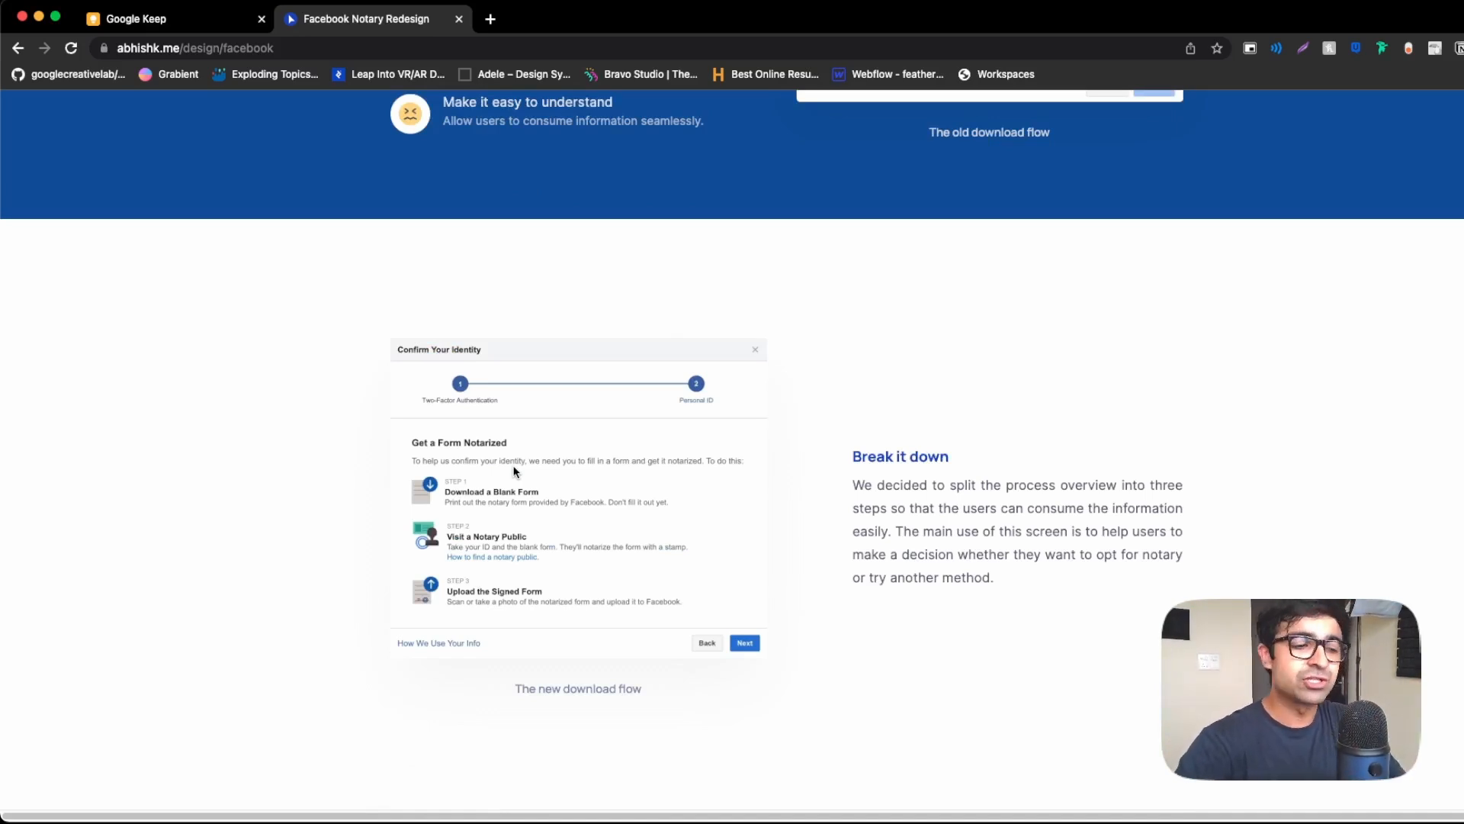
scroll("down", 3)
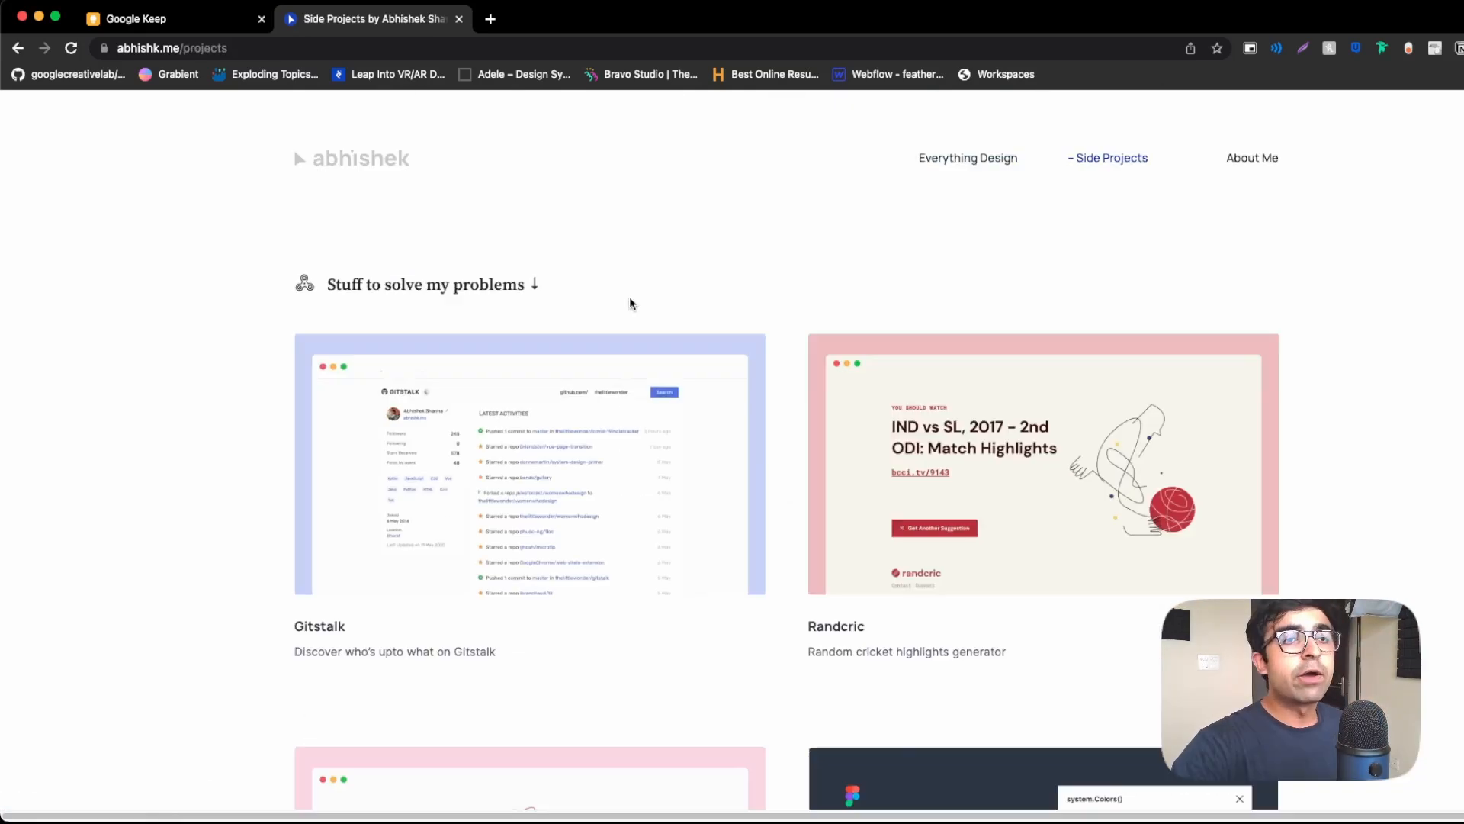
Browse abhishk.me's side project cards down to GPA Calculator and Merci.
scroll("down", 3)
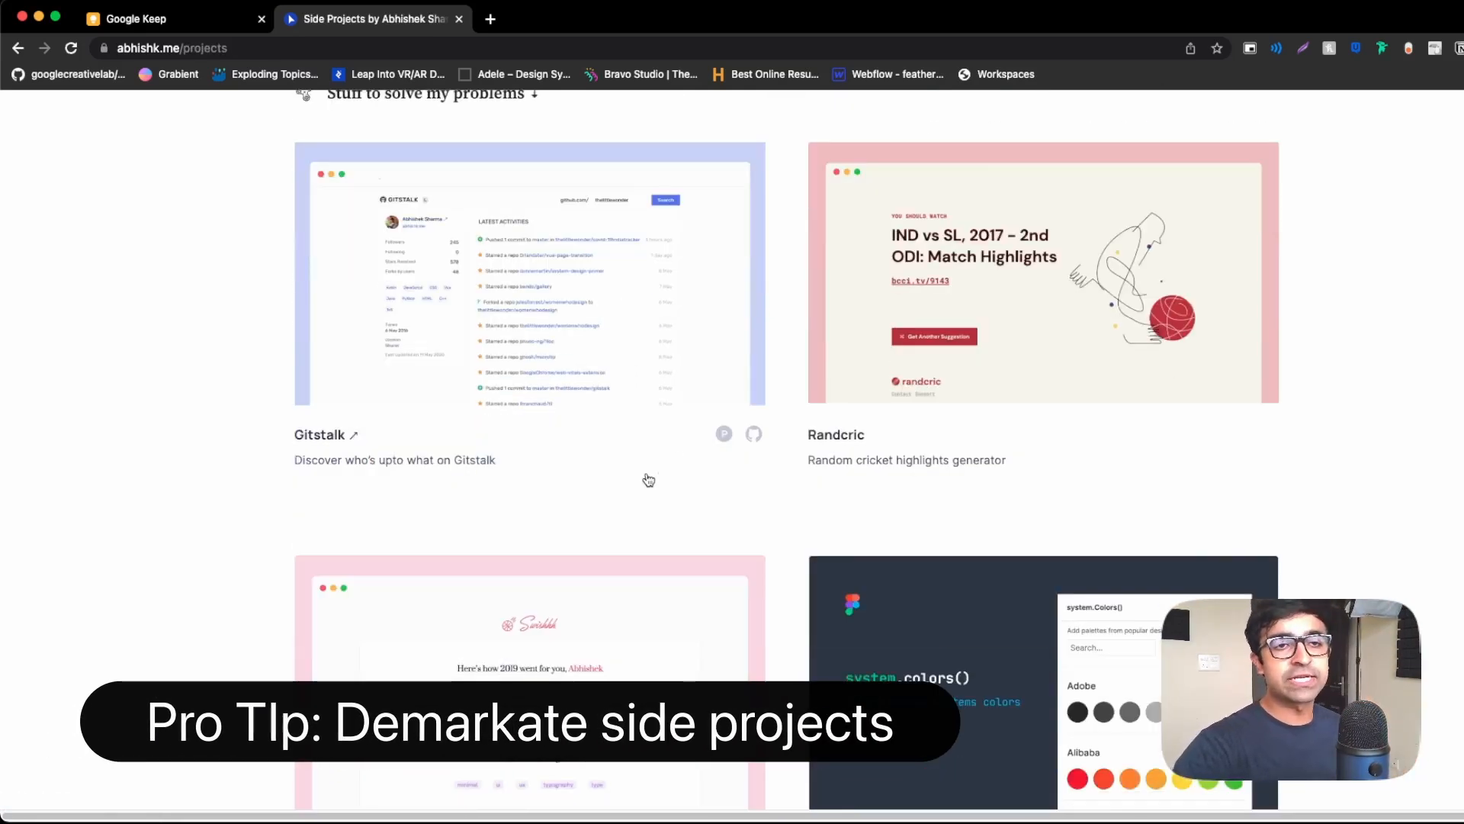
scroll("down", 3)
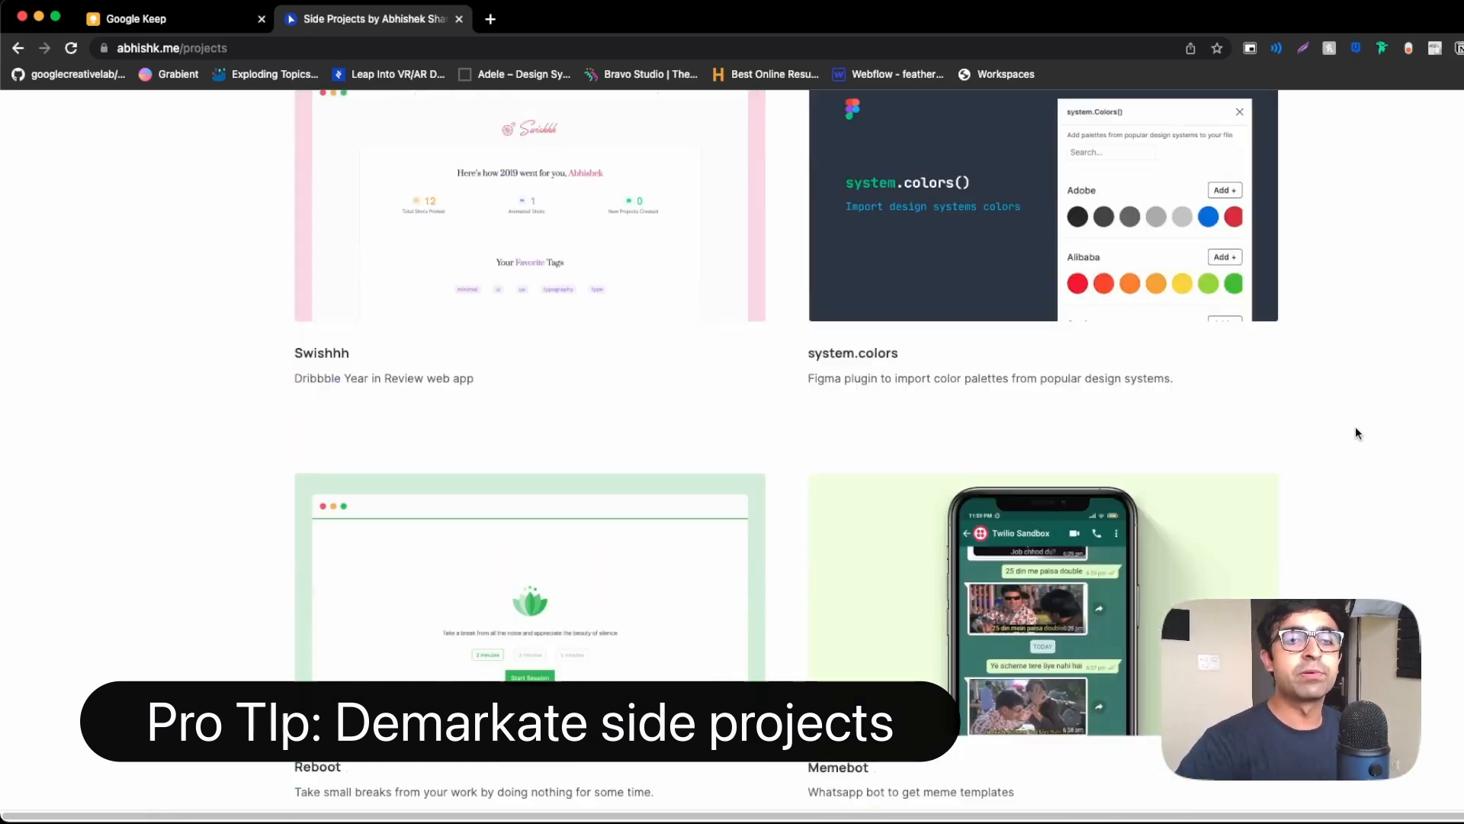
scroll("down", 3)
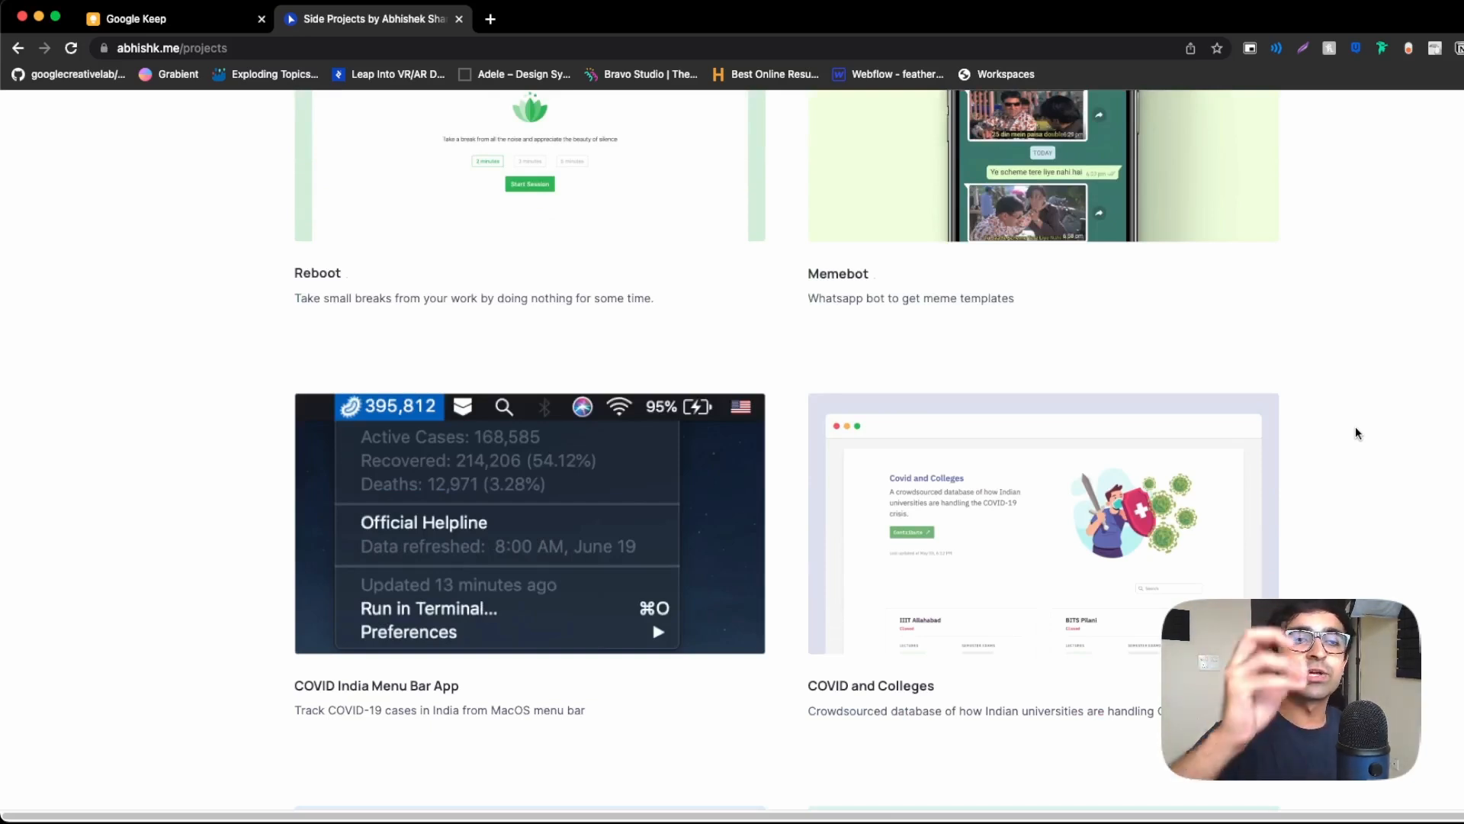
scroll("down", 3)
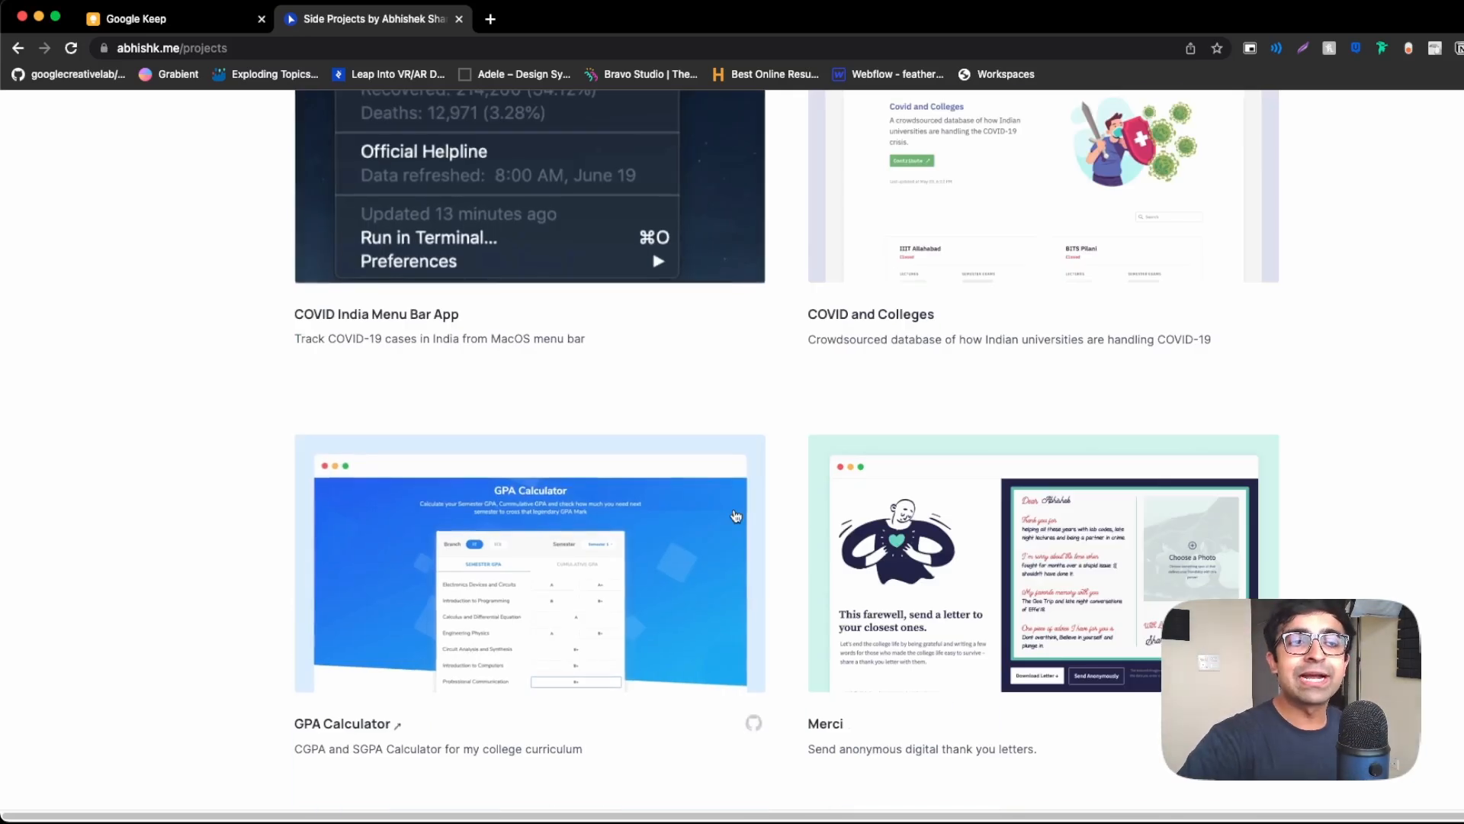
scroll("down", 3)
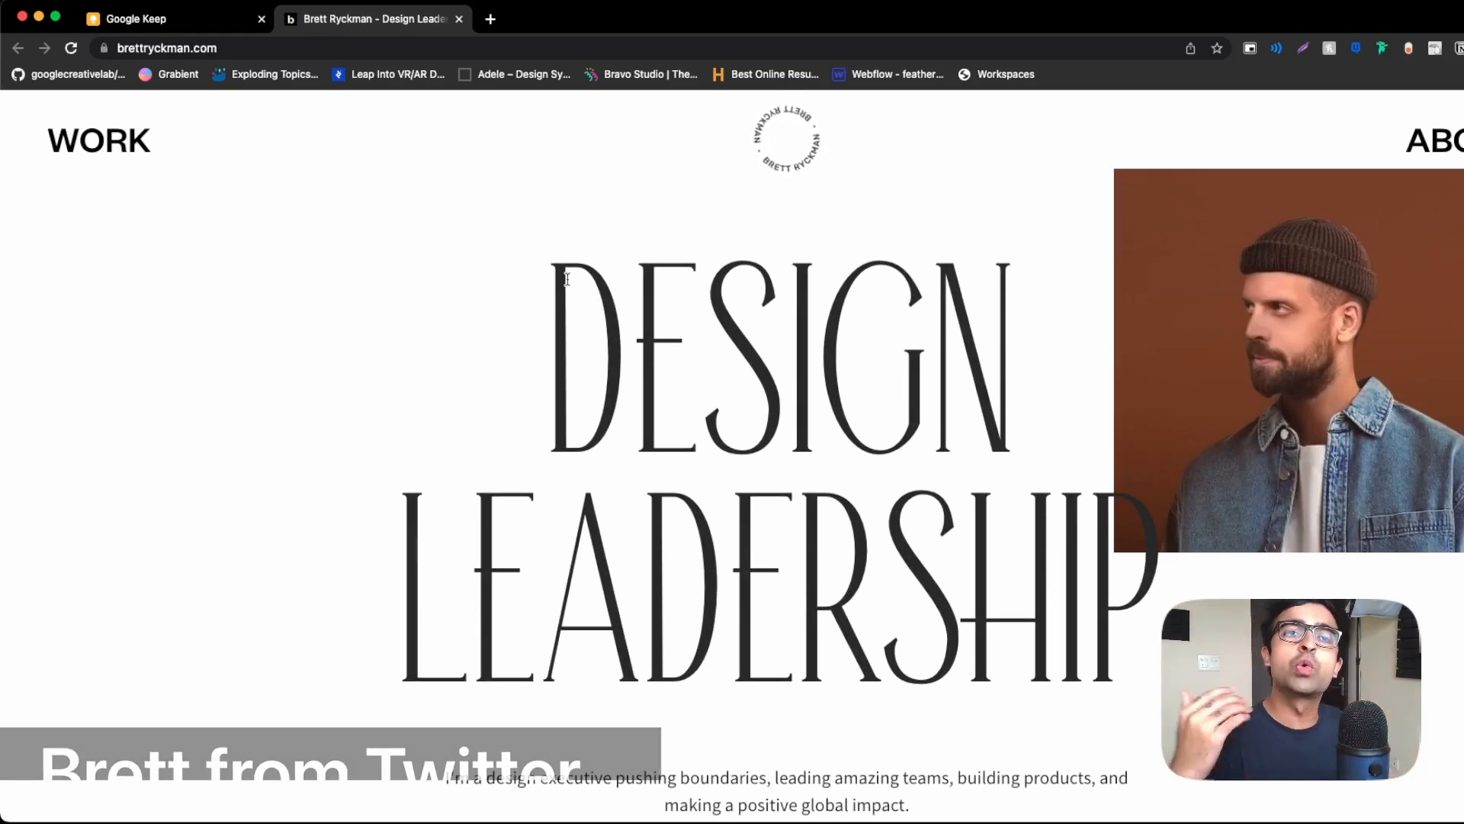
Scroll down Brett Ryckman's DESIGN LEADERSHIP homepage hero with the portrait photo.
scroll("down", 3)
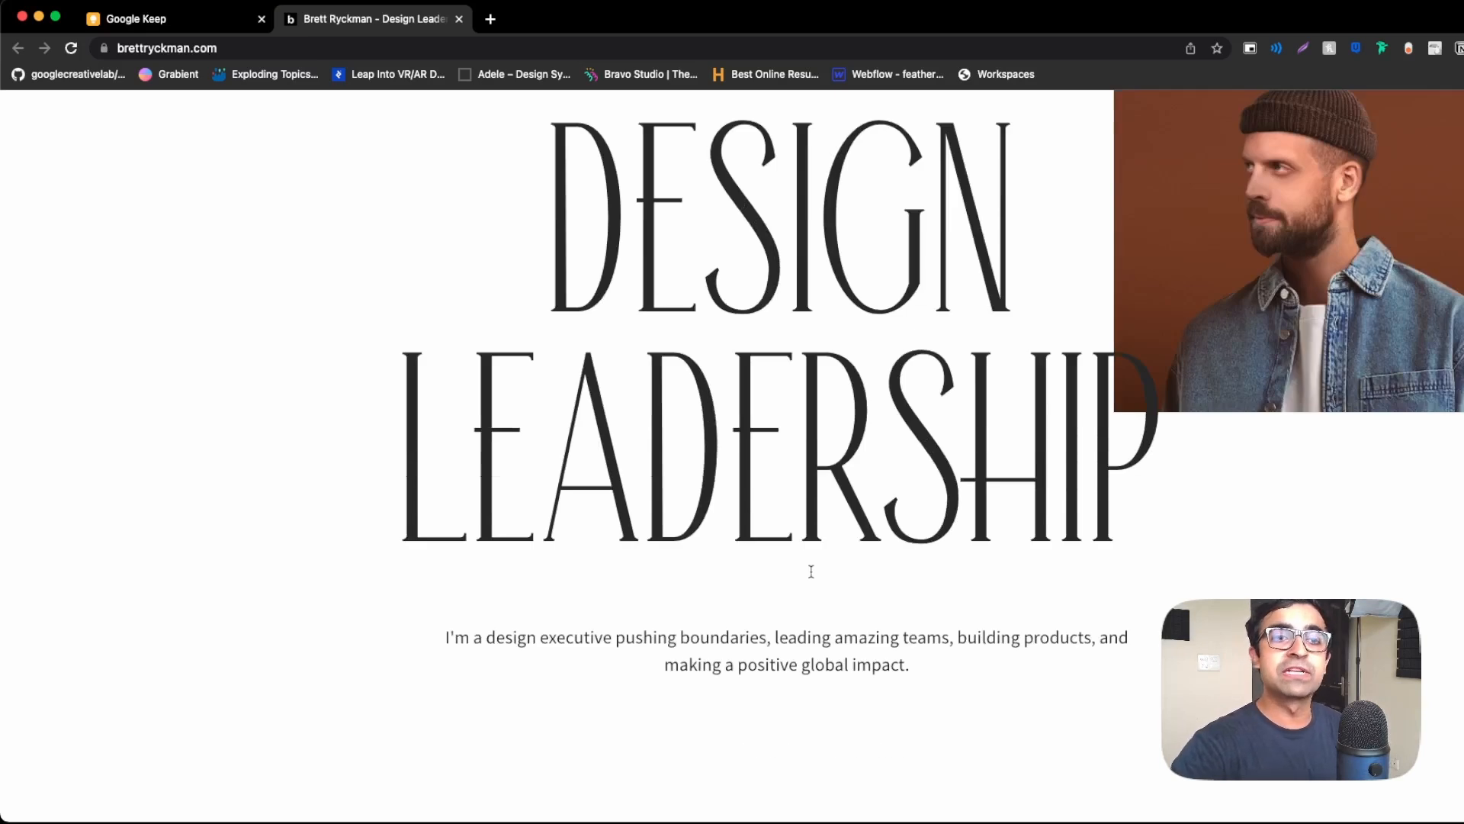
scroll("down", 3)
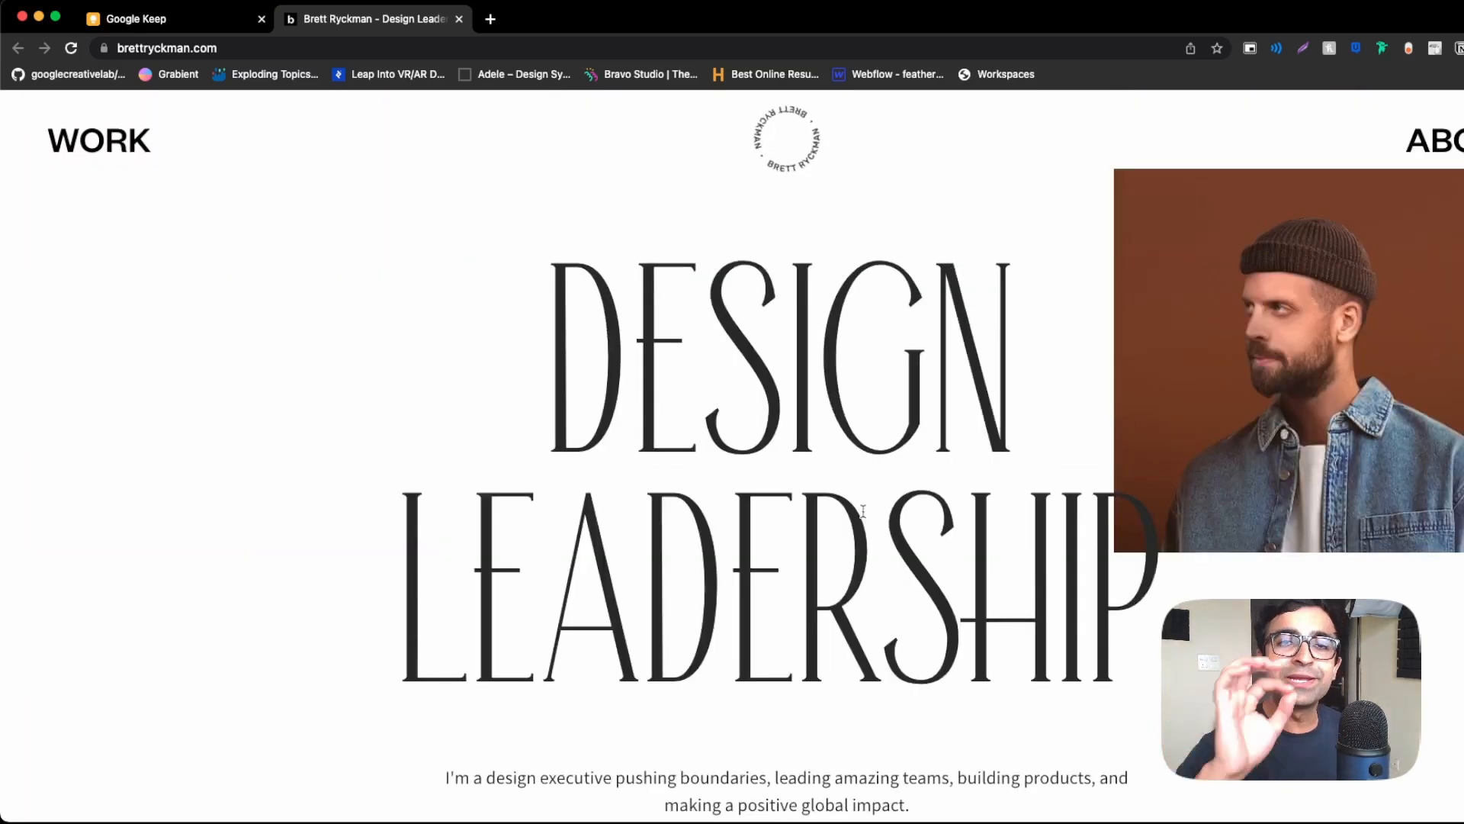
scroll("down", 3)
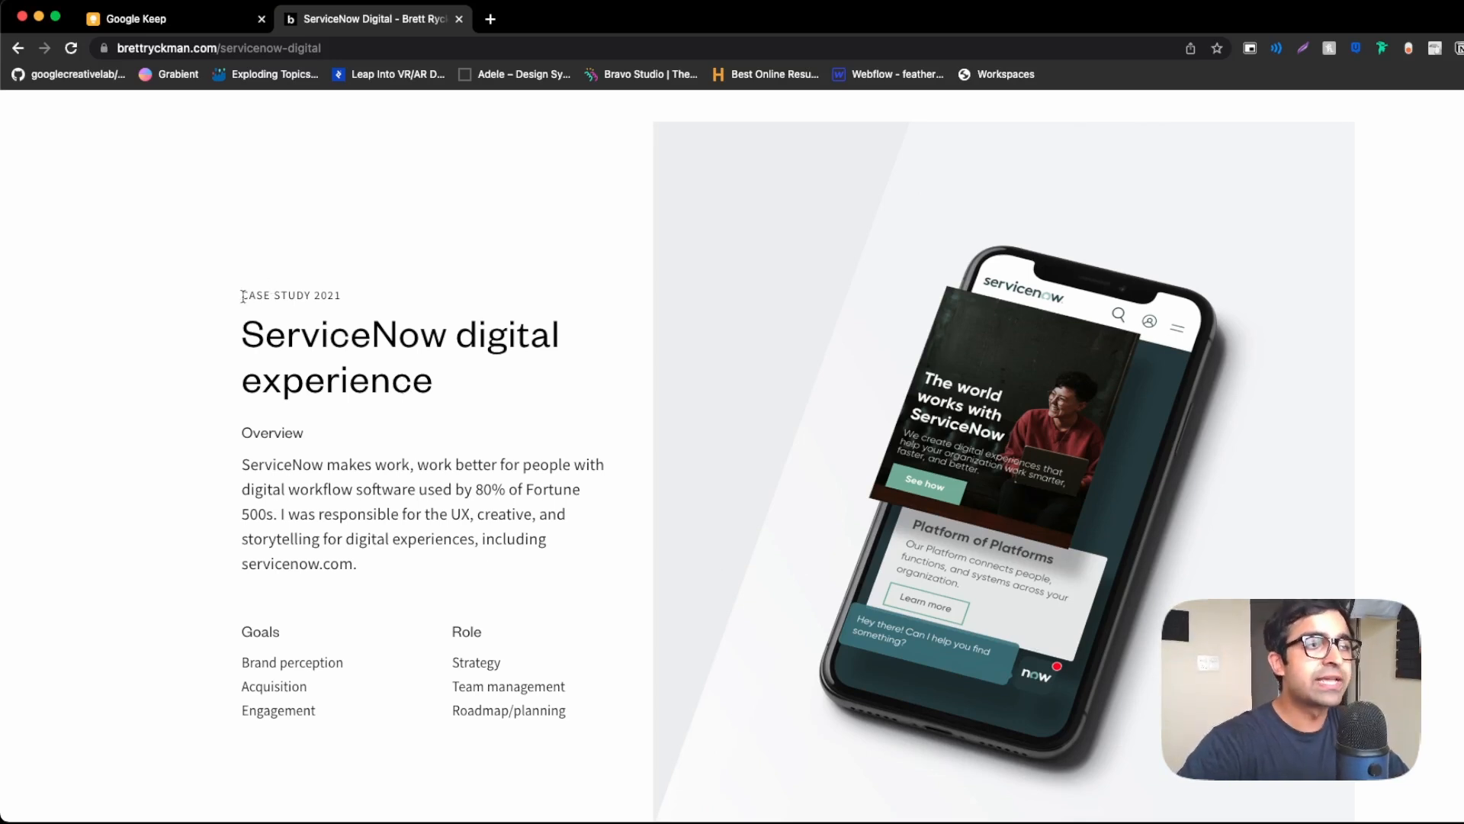
Read the ServiceNow case study, highlighting overview and COVID-19 passages, down to experimentation.
left_click_drag(262, 433, 565, 515)
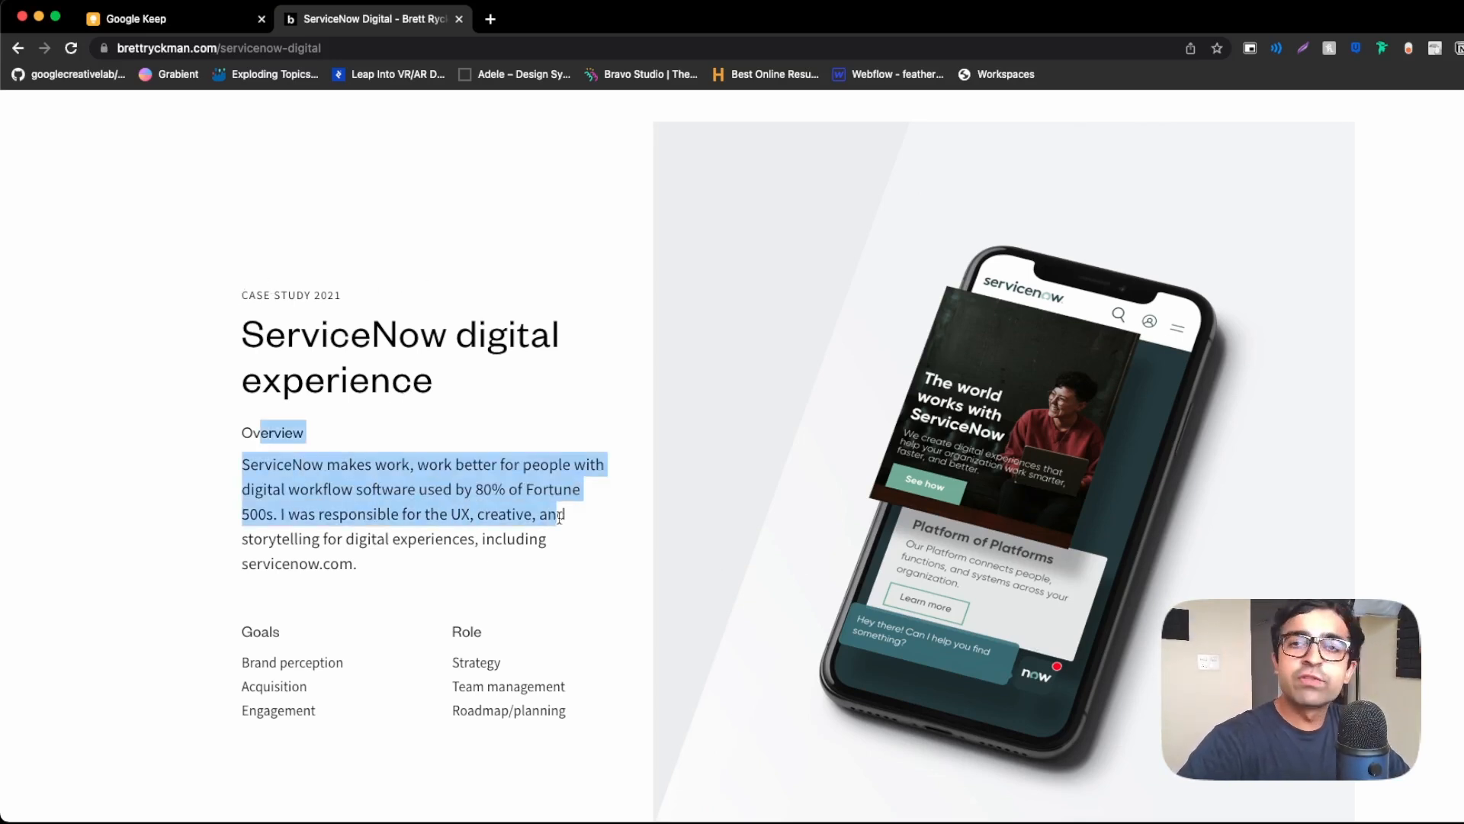
left_click(424, 504)
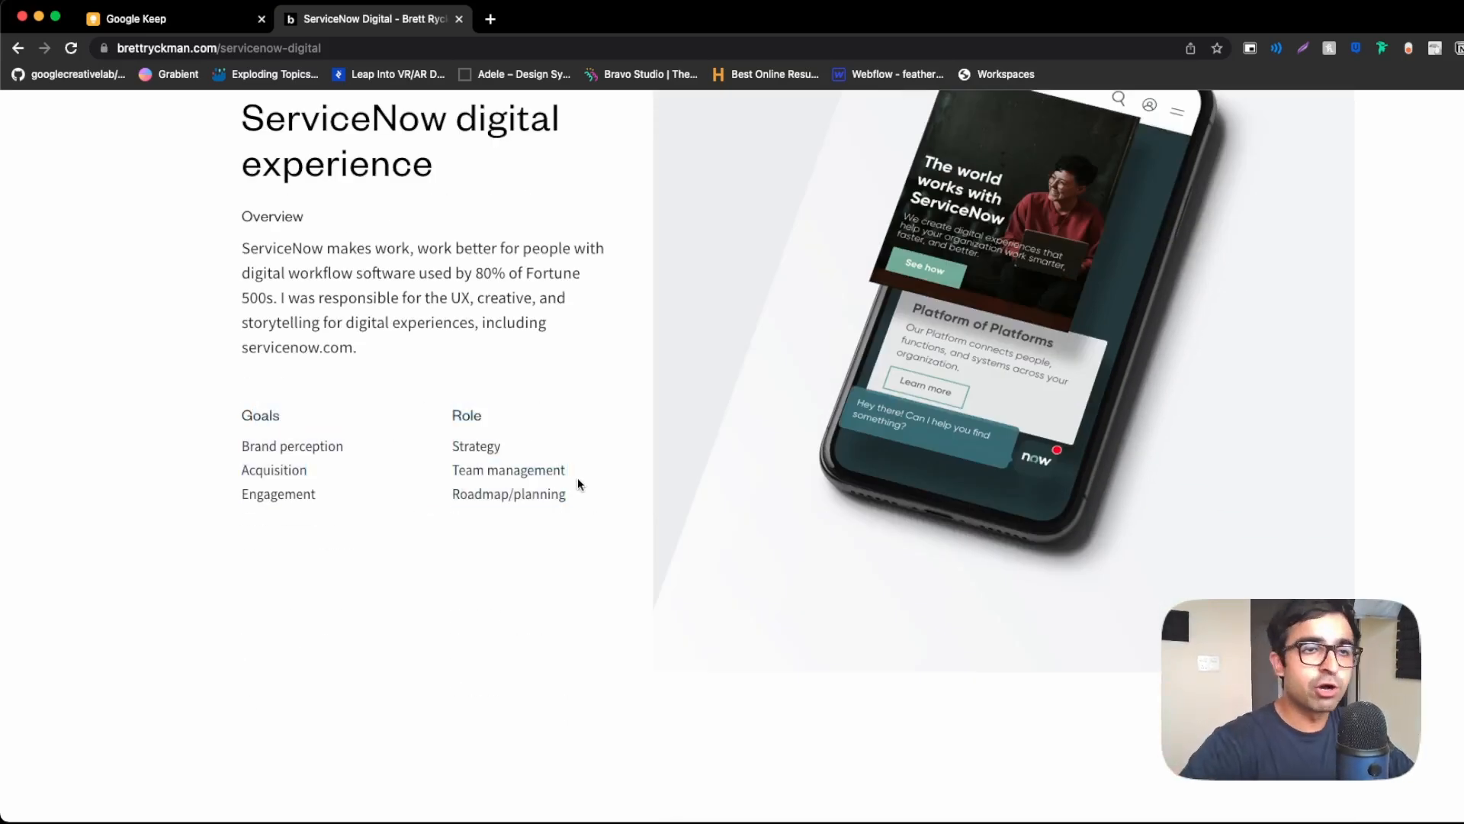
scroll("down", 3)
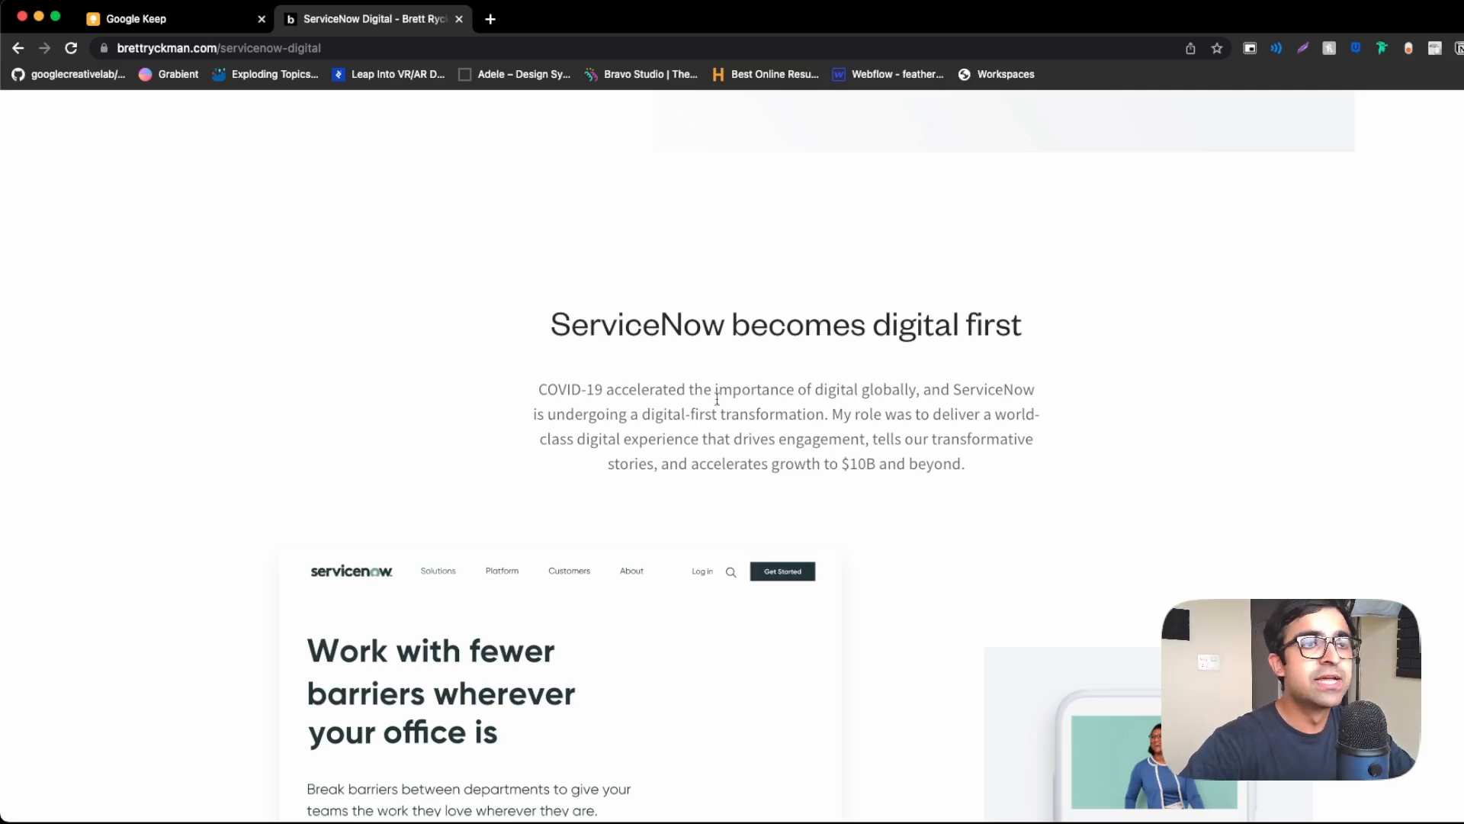
scroll("down", 3)
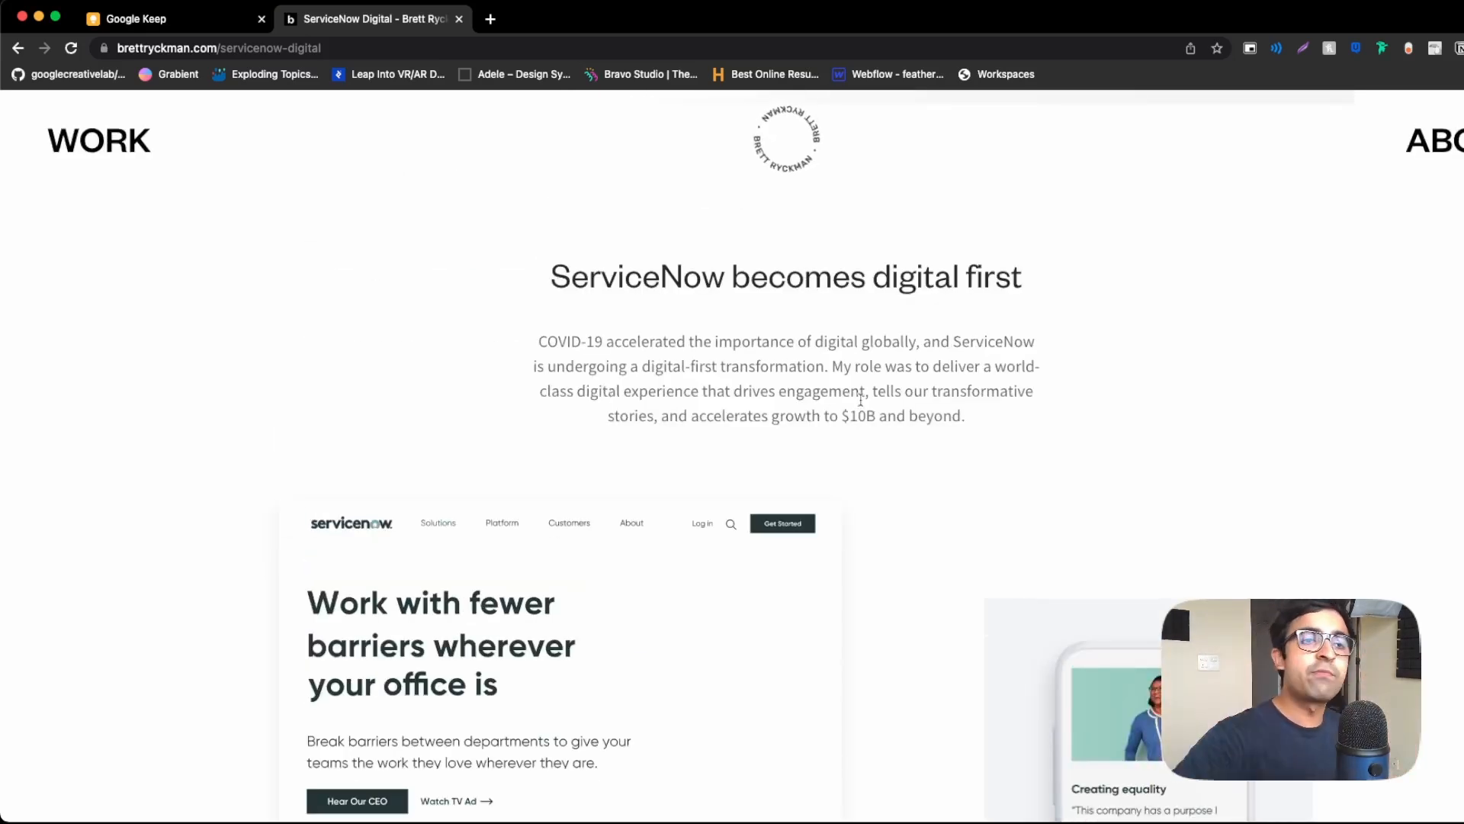
left_click_drag(539, 341, 790, 366)
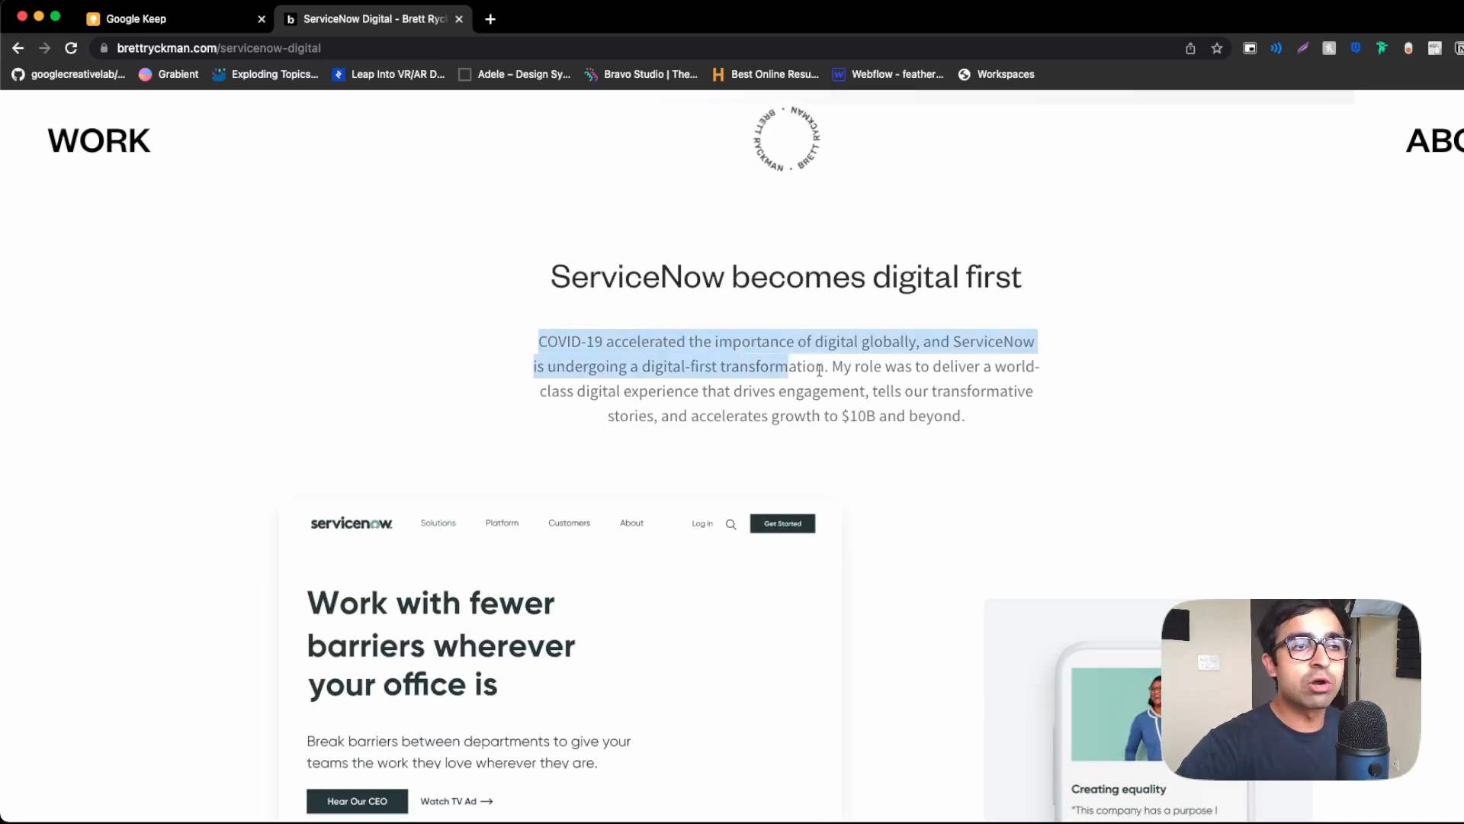
scroll("down", 3)
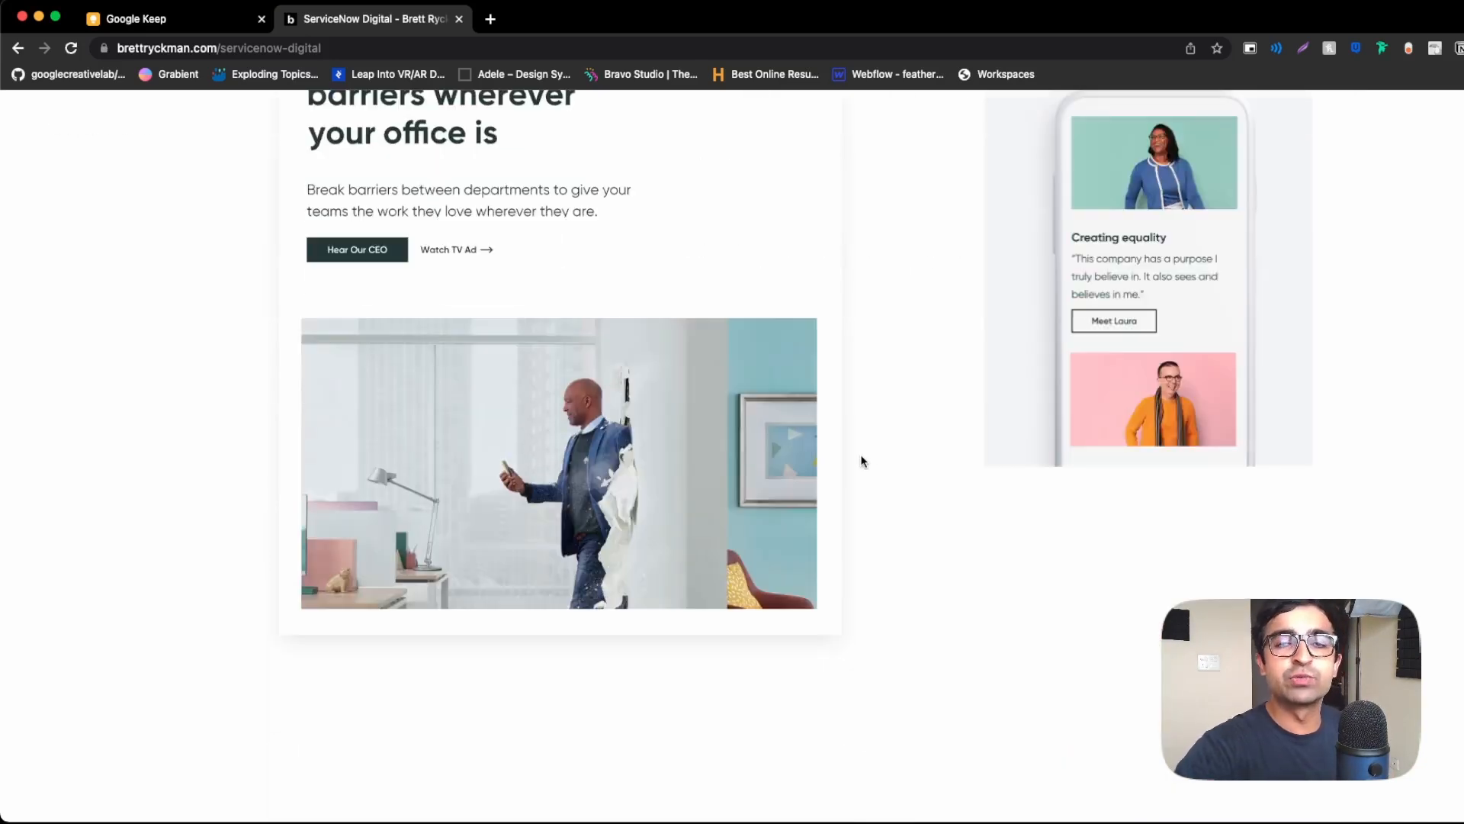
scroll("down", 3)
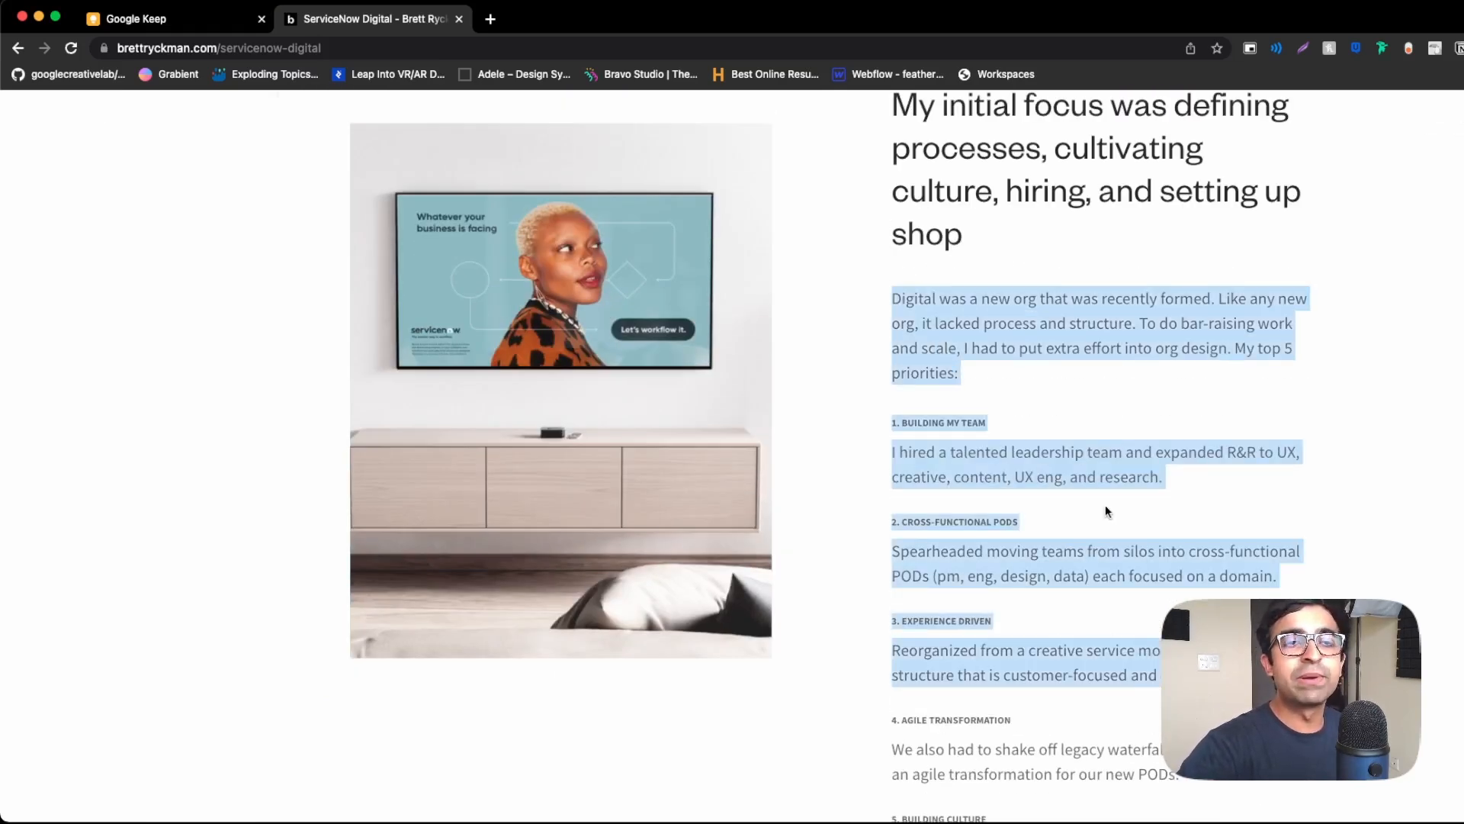
left_click(1106, 512)
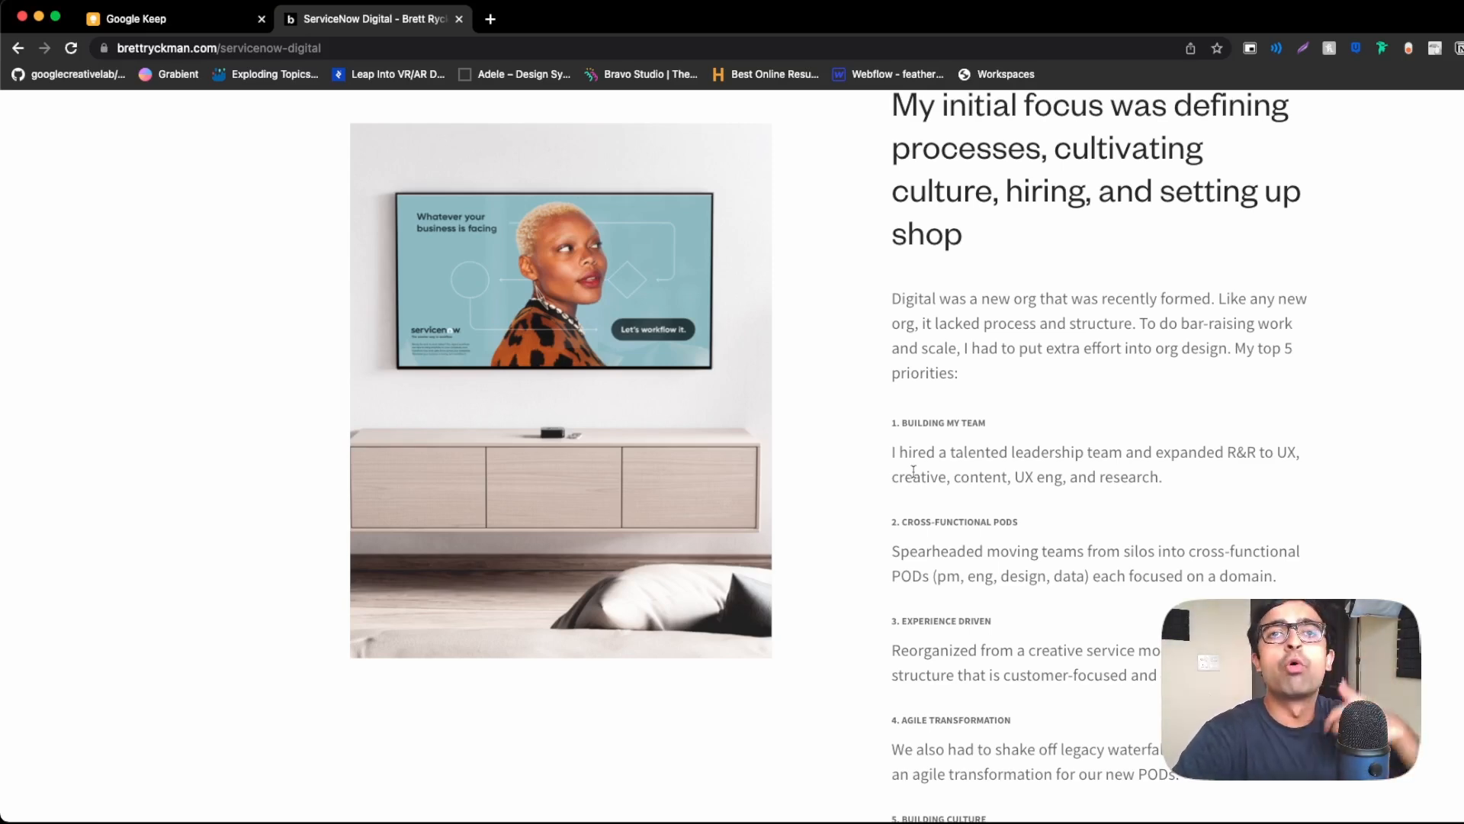
scroll("down", 3)
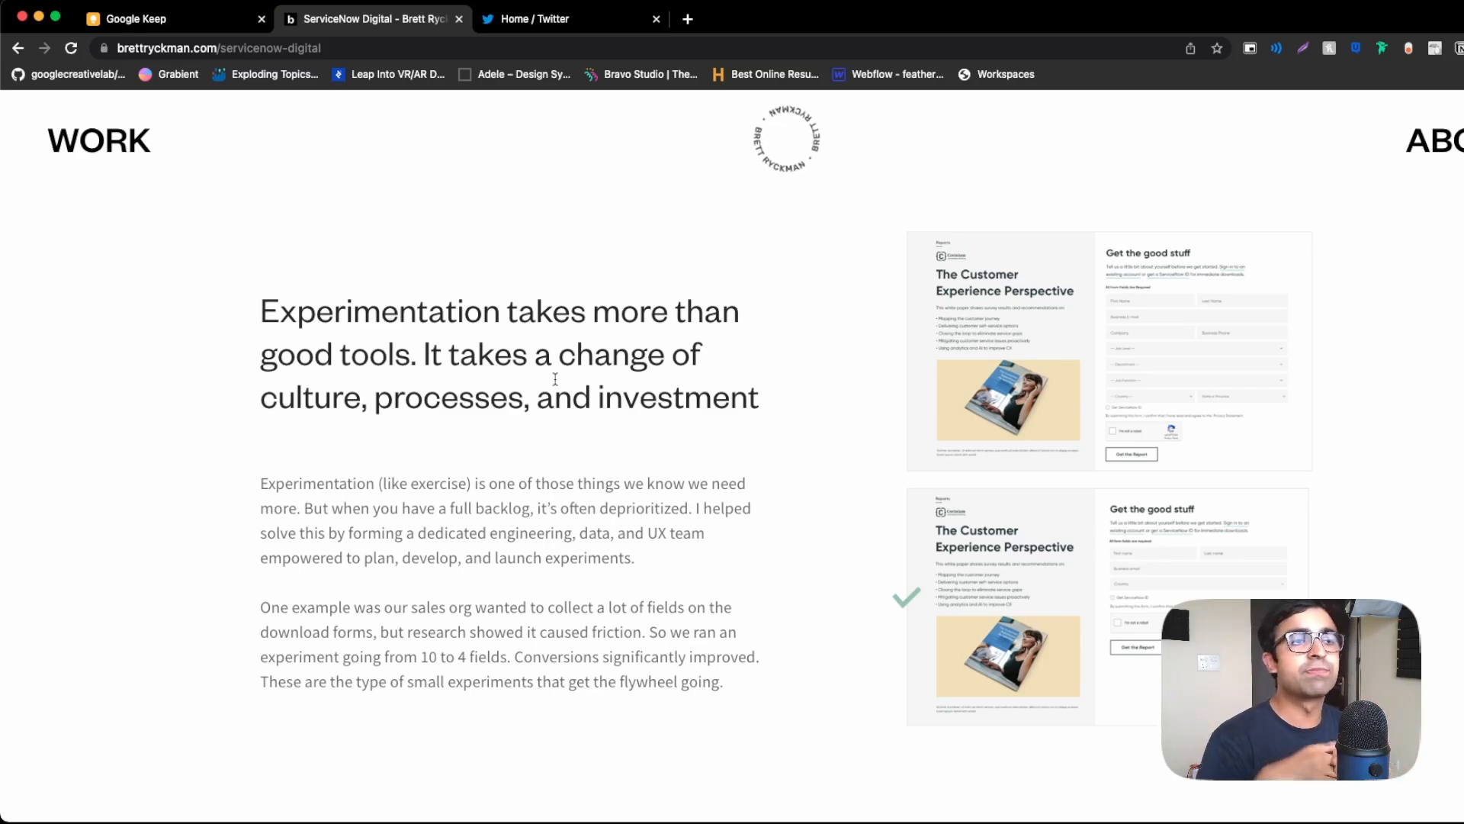
Continue down the ServiceNow case study through its design-system section.
scroll("down", 3)
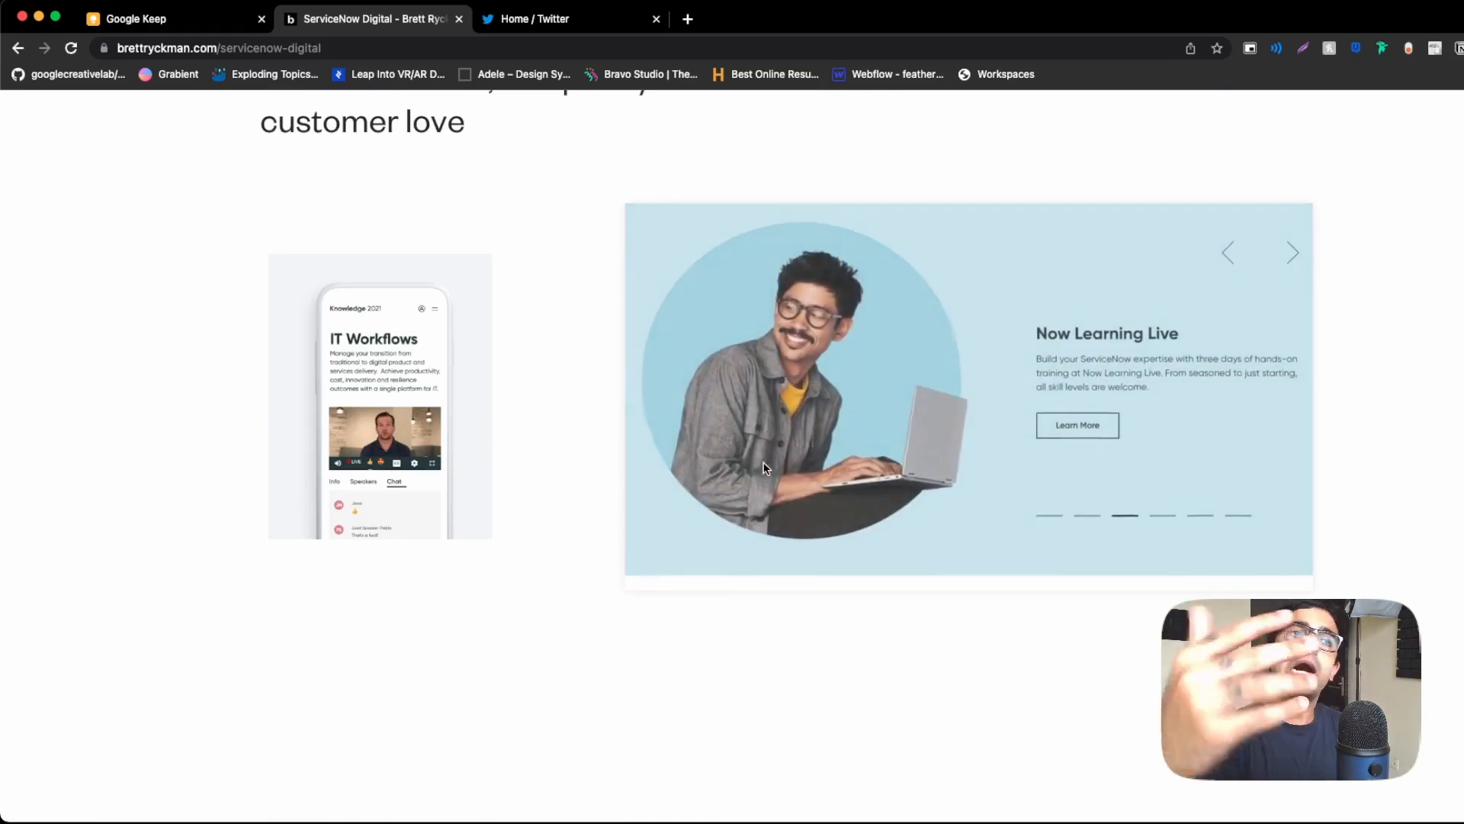
scroll("down", 3)
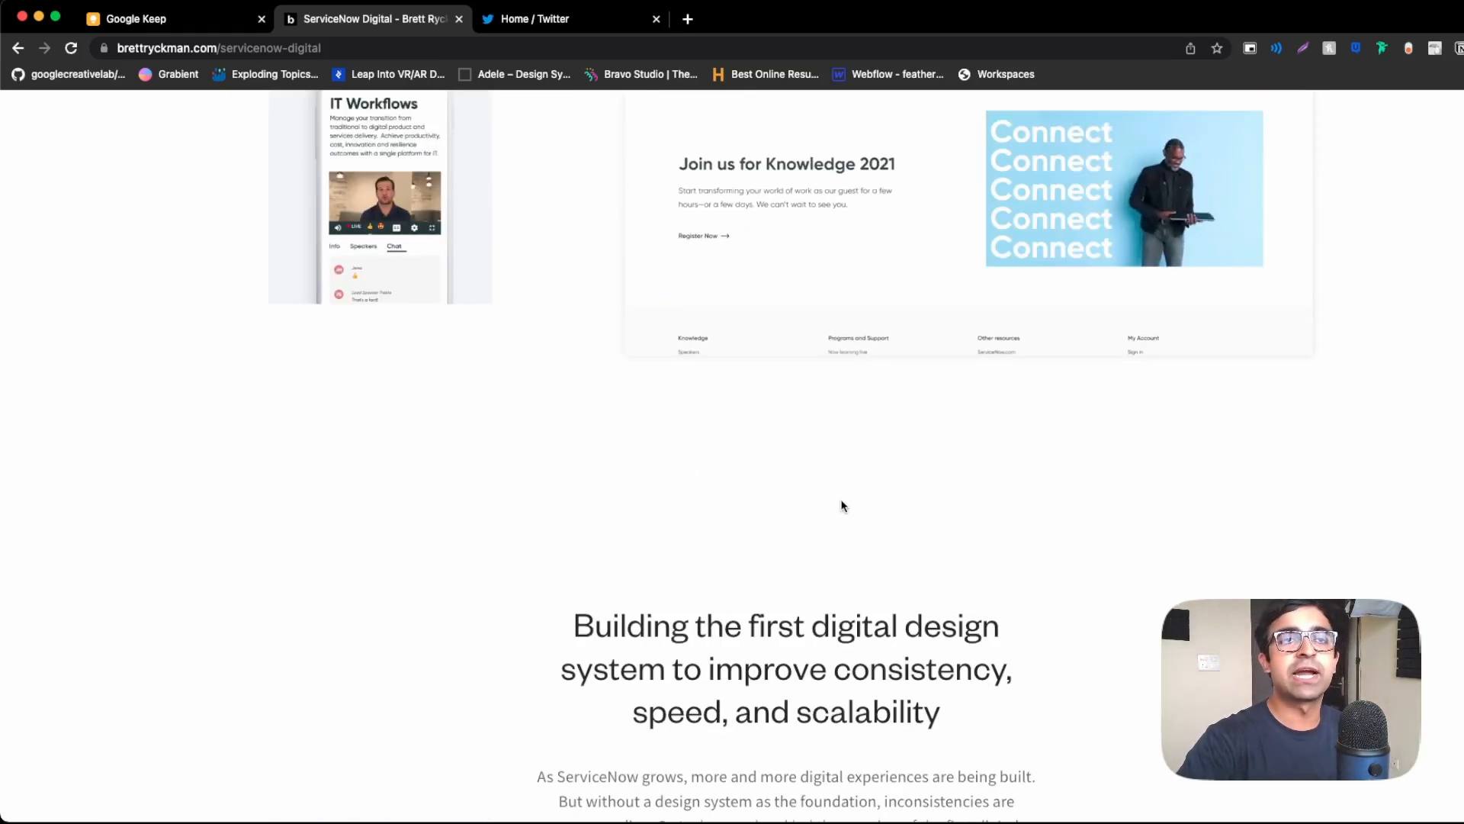
scroll("down", 3)
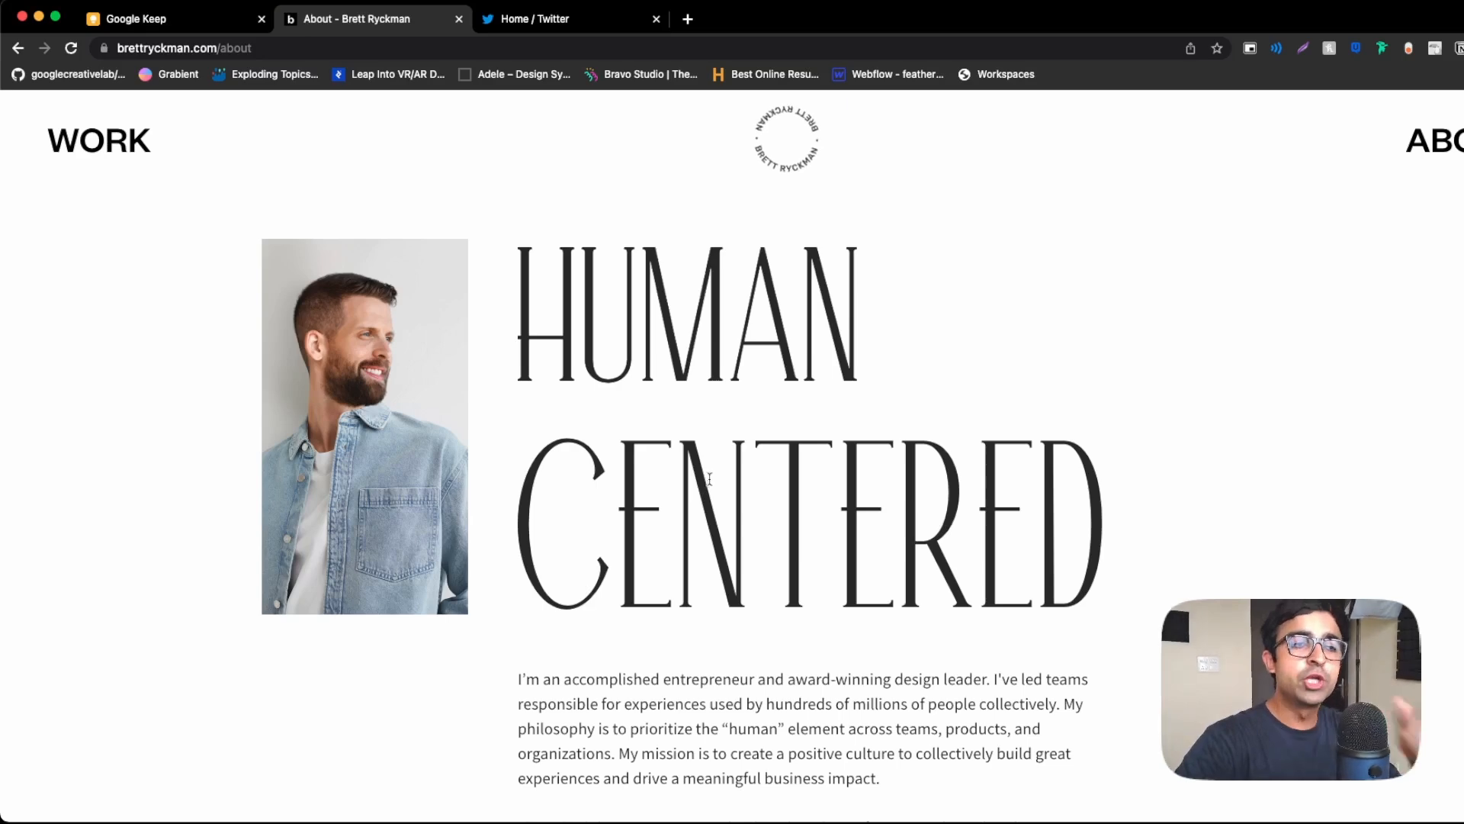
Scroll through the About page's HUMAN CENTERED intro and Approach sections.
scroll("down", 3)
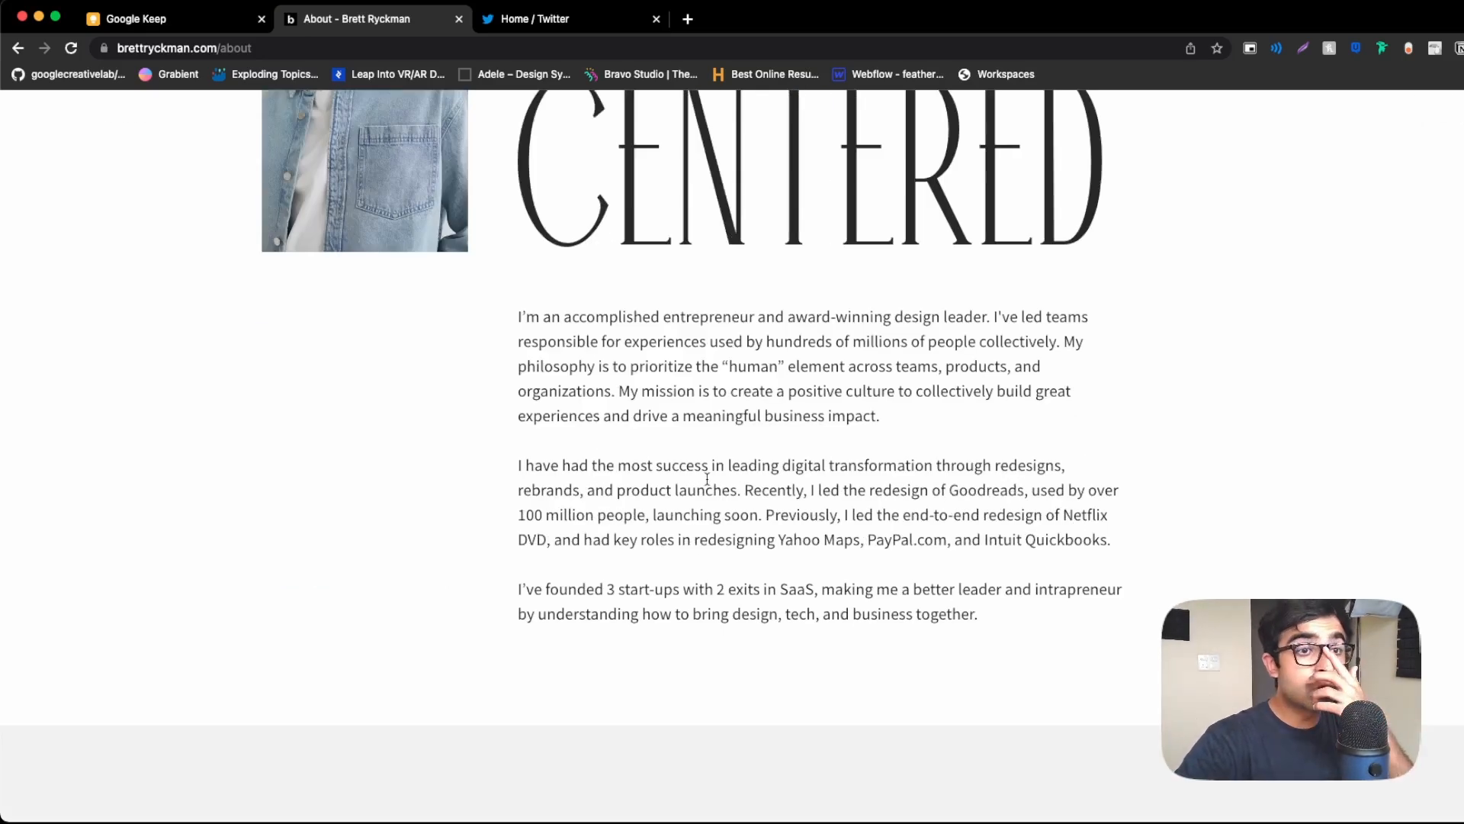
scroll("down", 3)
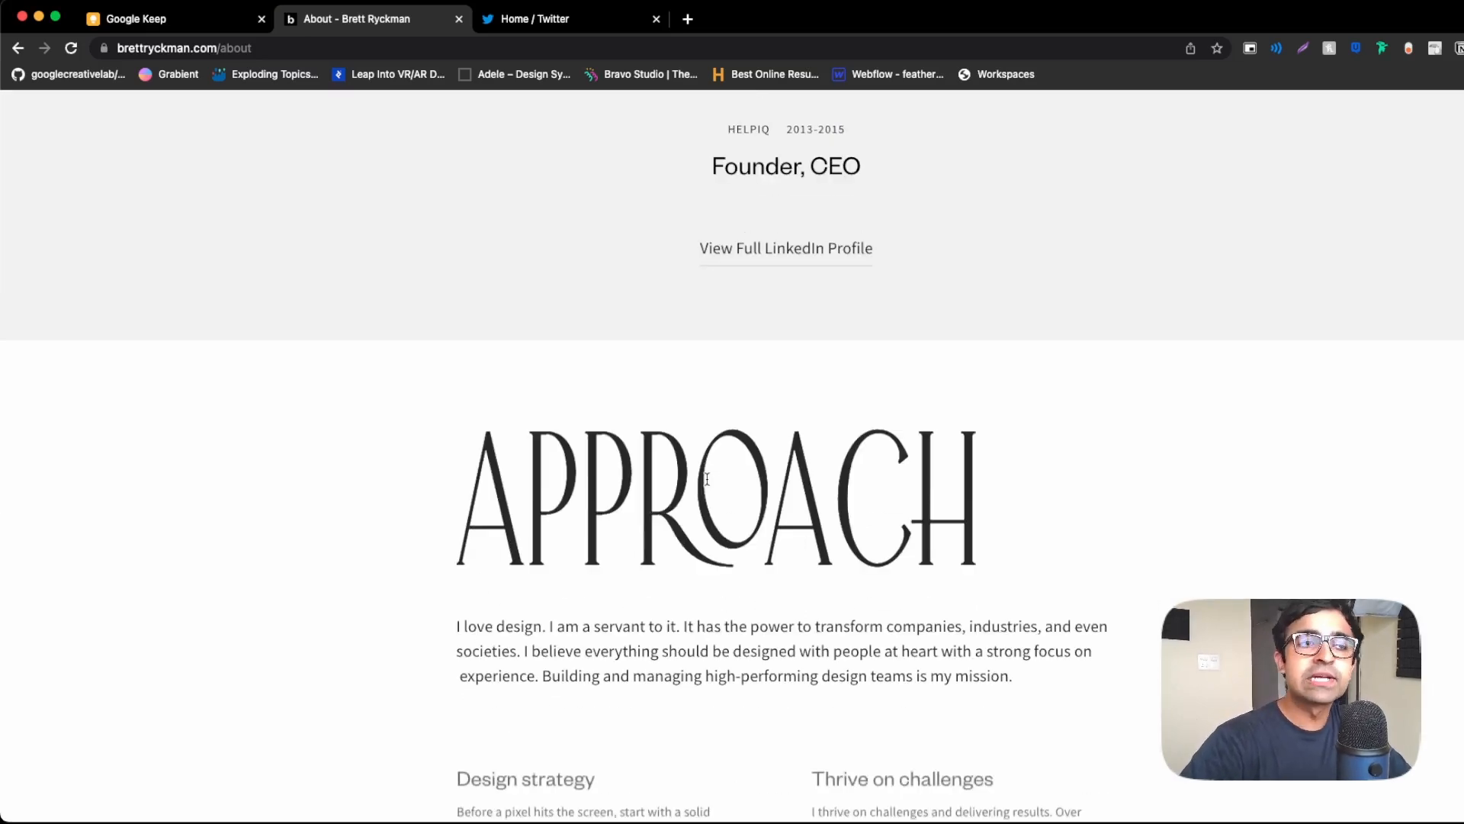
scroll("down", 3)
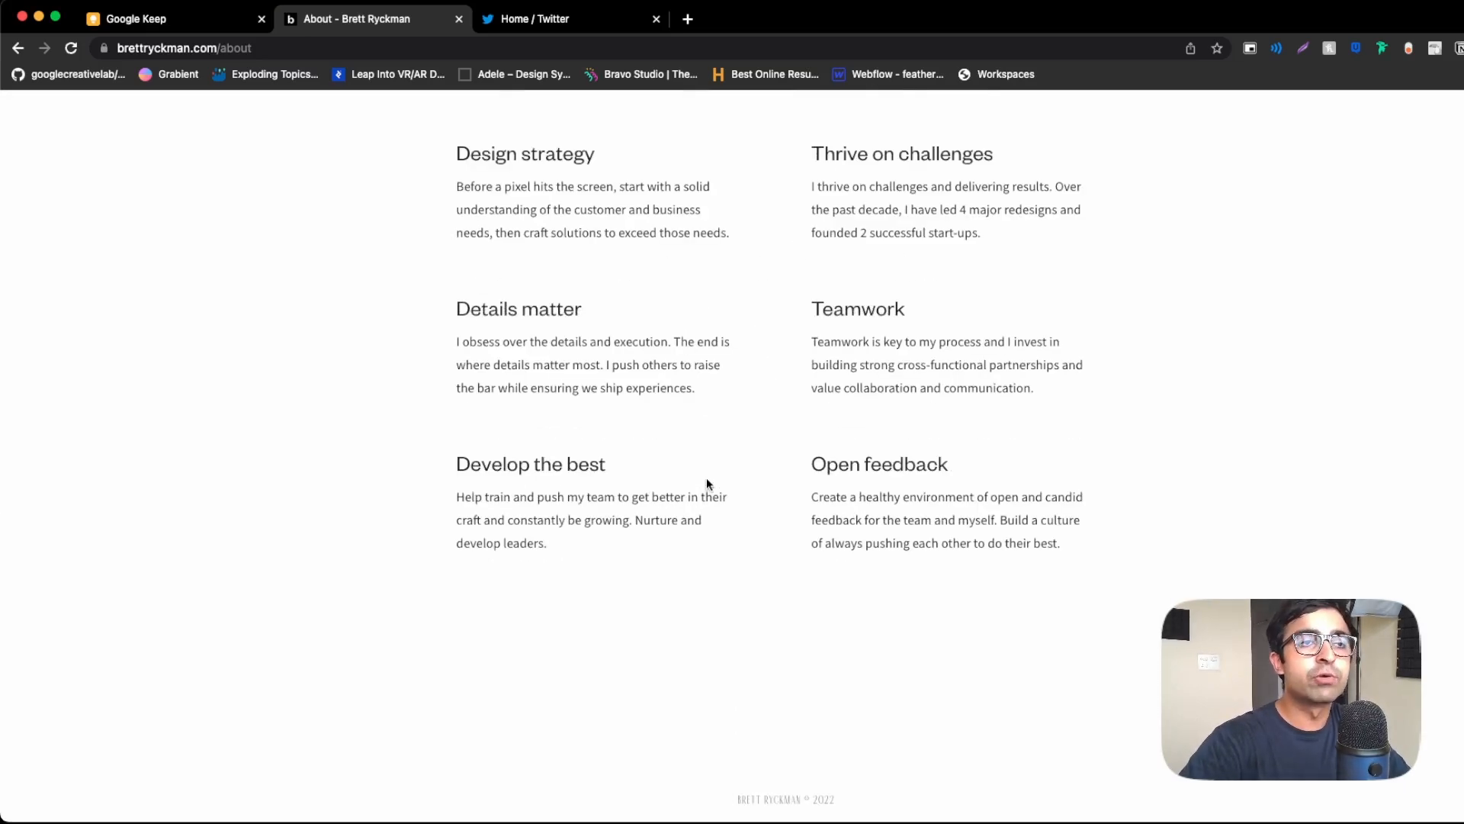
scroll("up", 3)
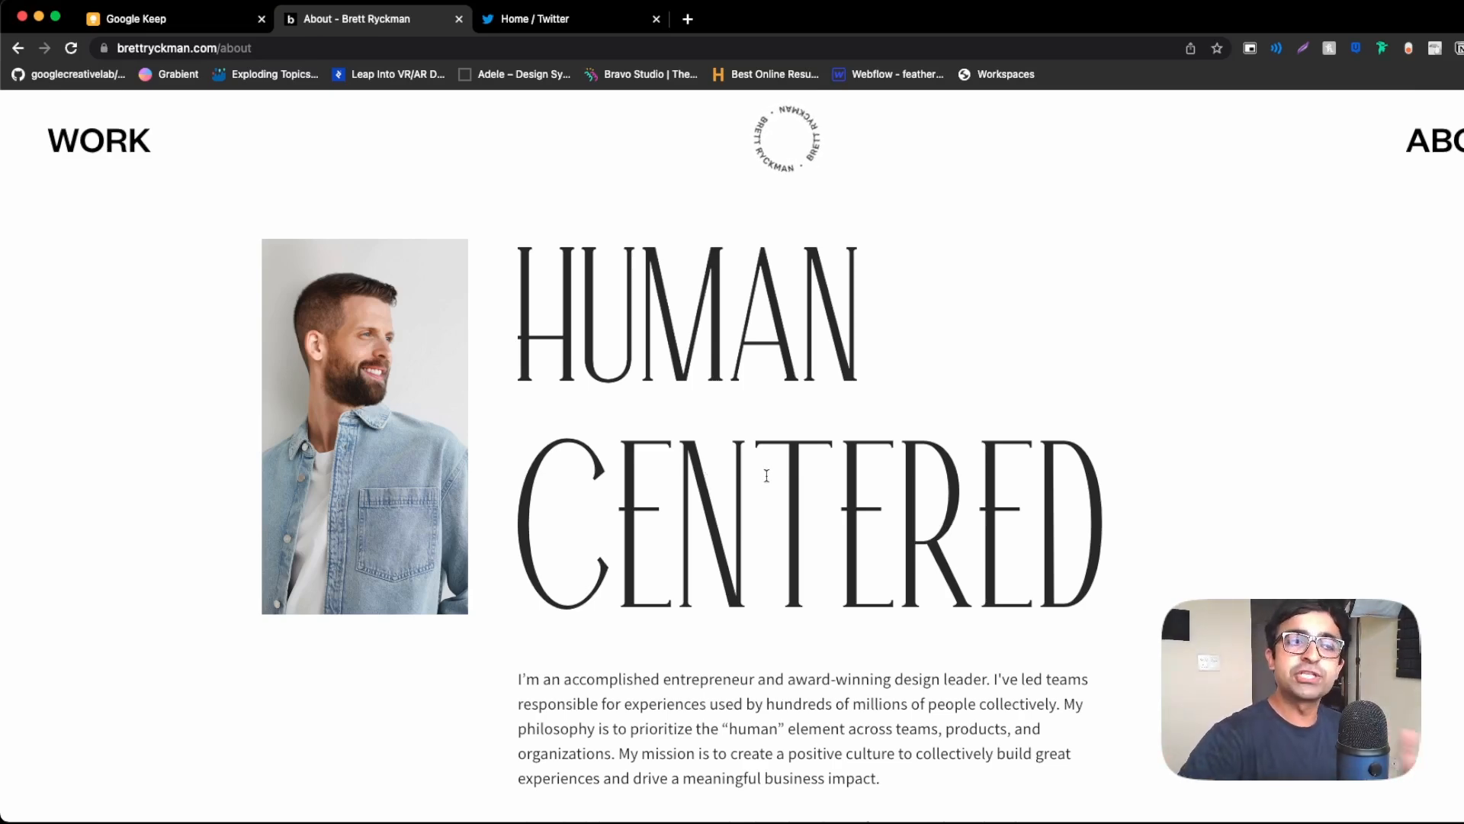
scroll("down", 3)
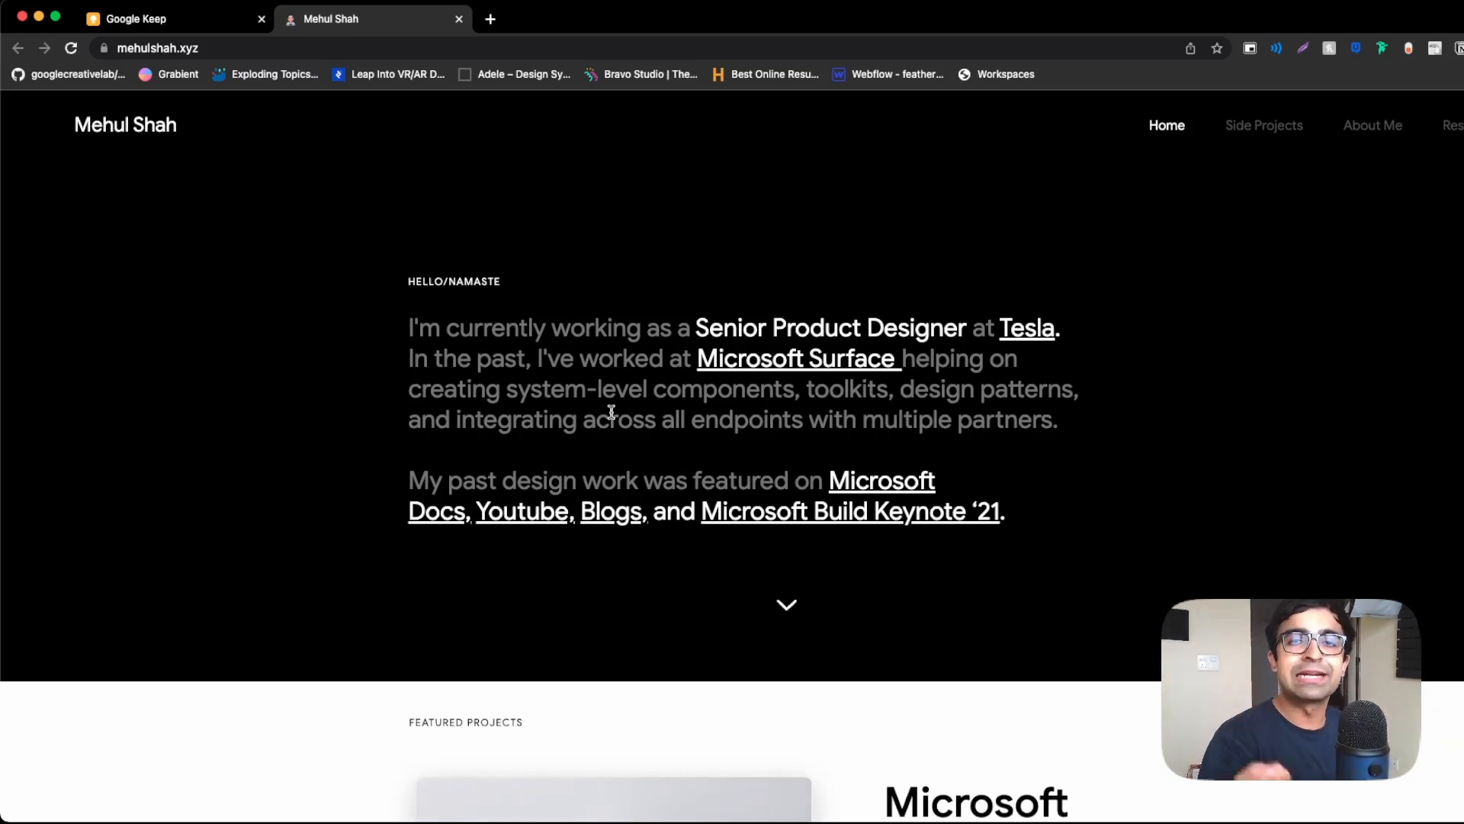
mouse_move(1113, 503)
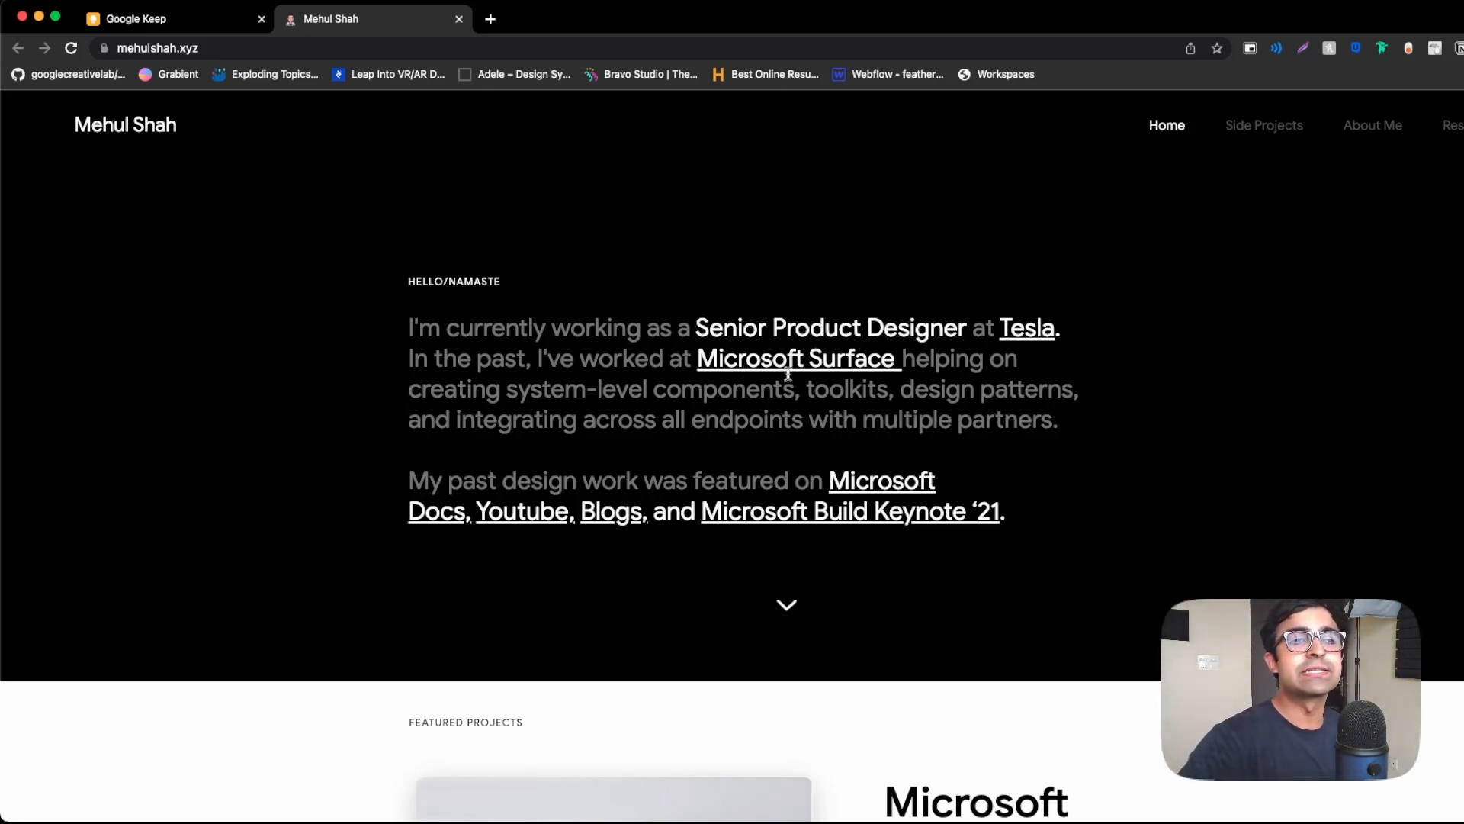
mouse_move(1118, 387)
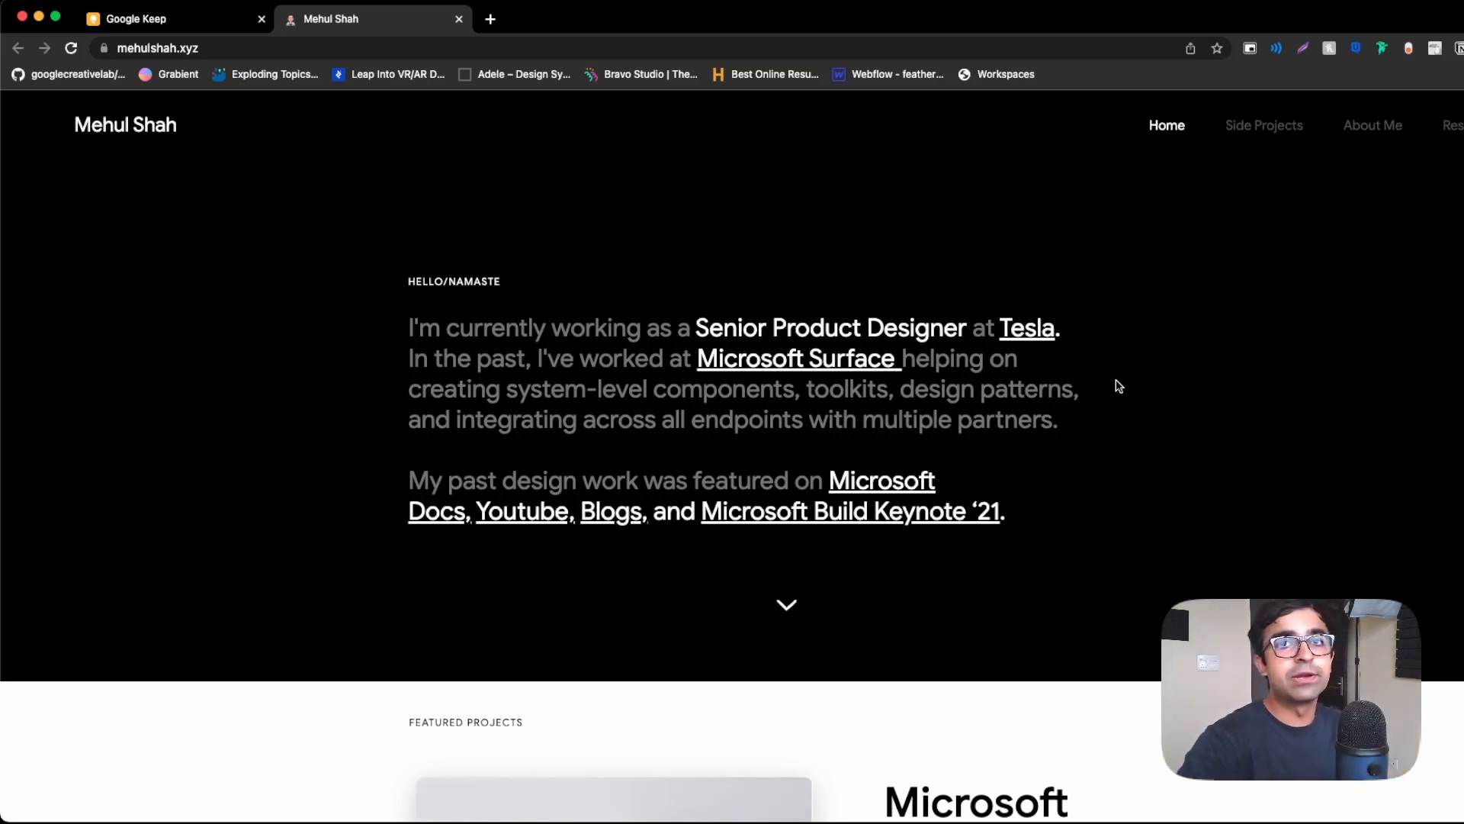
Highlight the featured-work intro sentence, clear it, and scroll to Featured Projects.
left_click_drag(408, 479, 1003, 511)
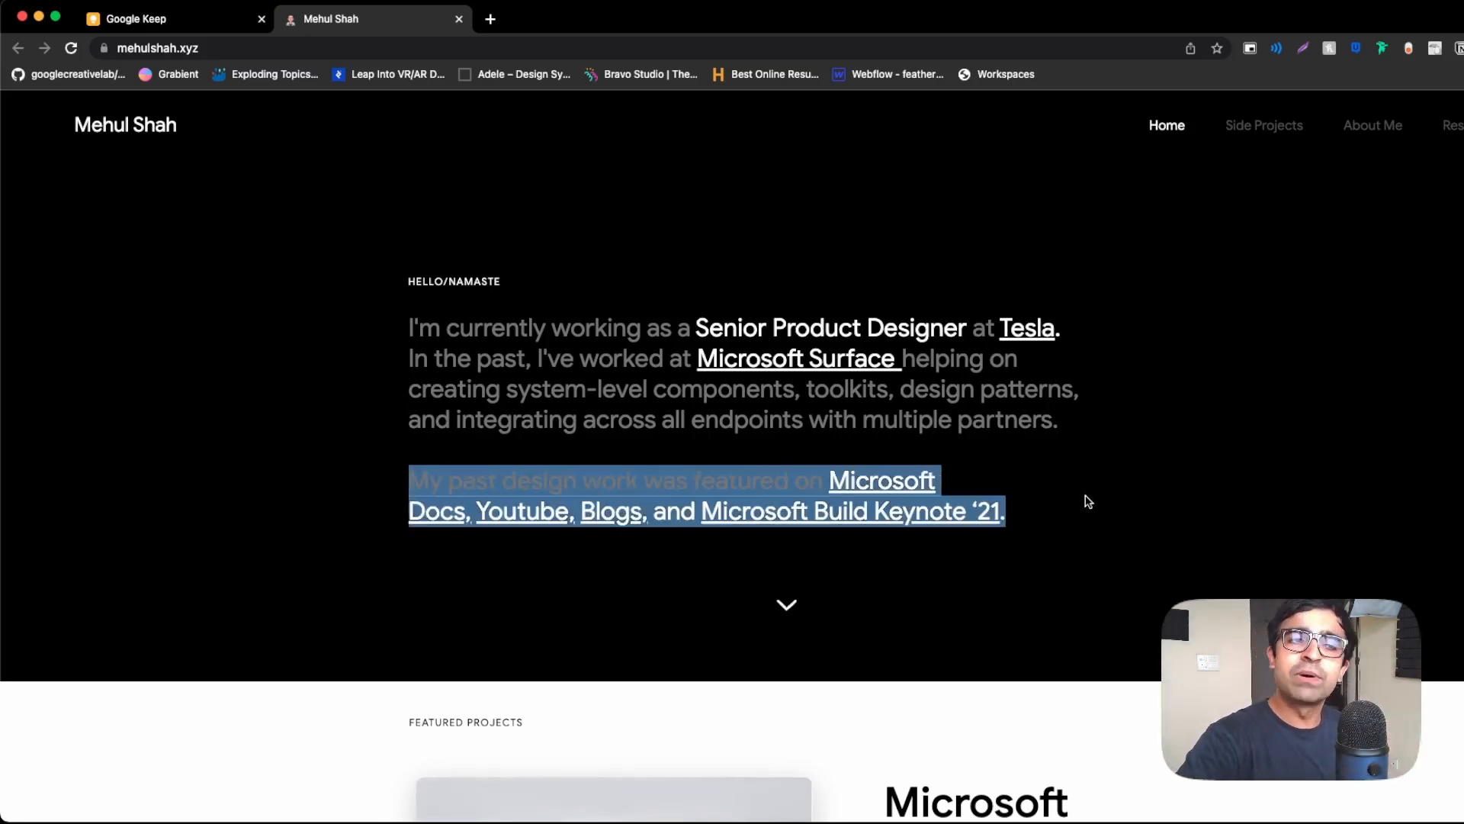
left_click(1093, 514)
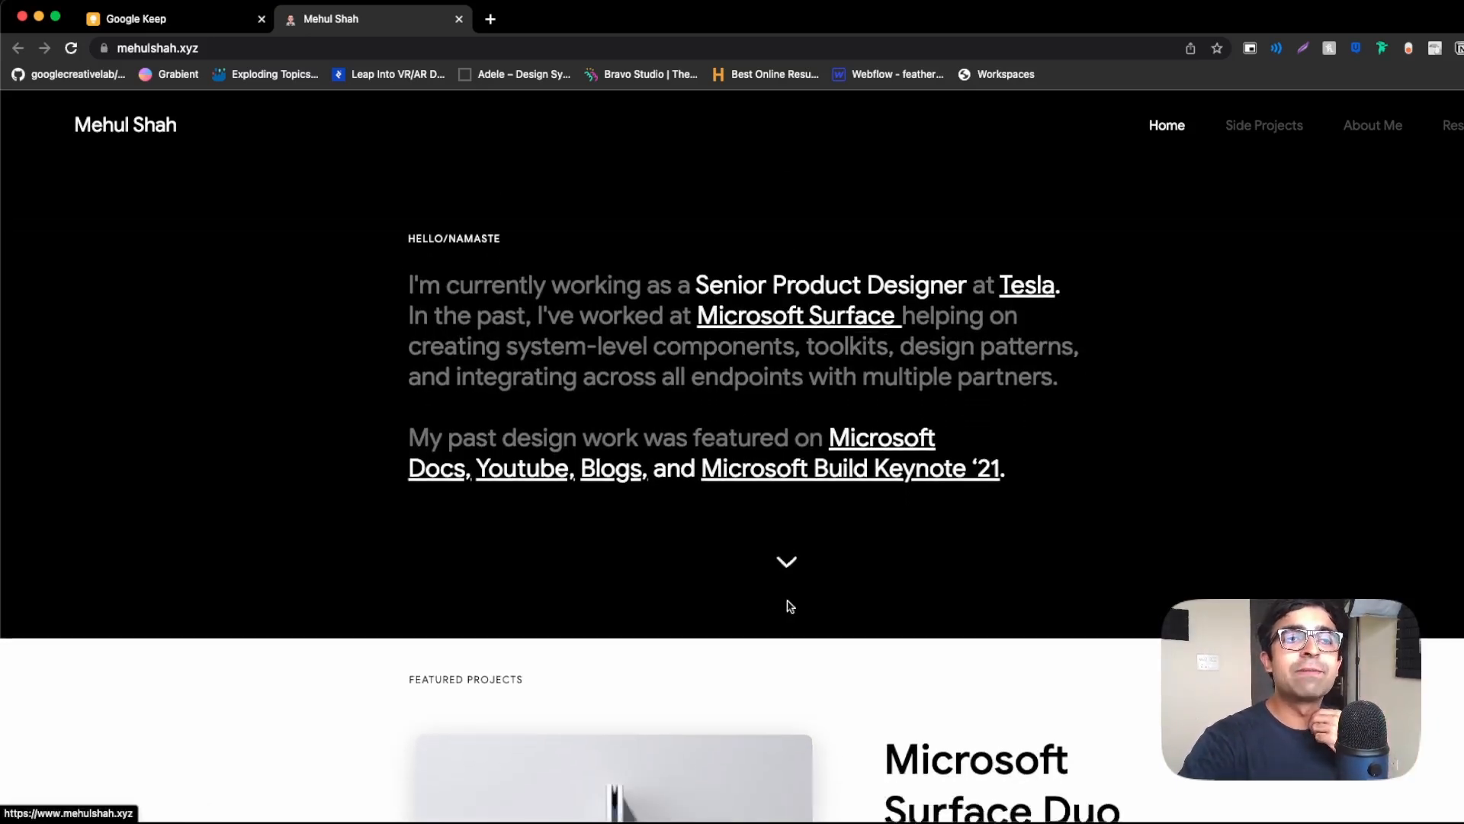
scroll("down", 3)
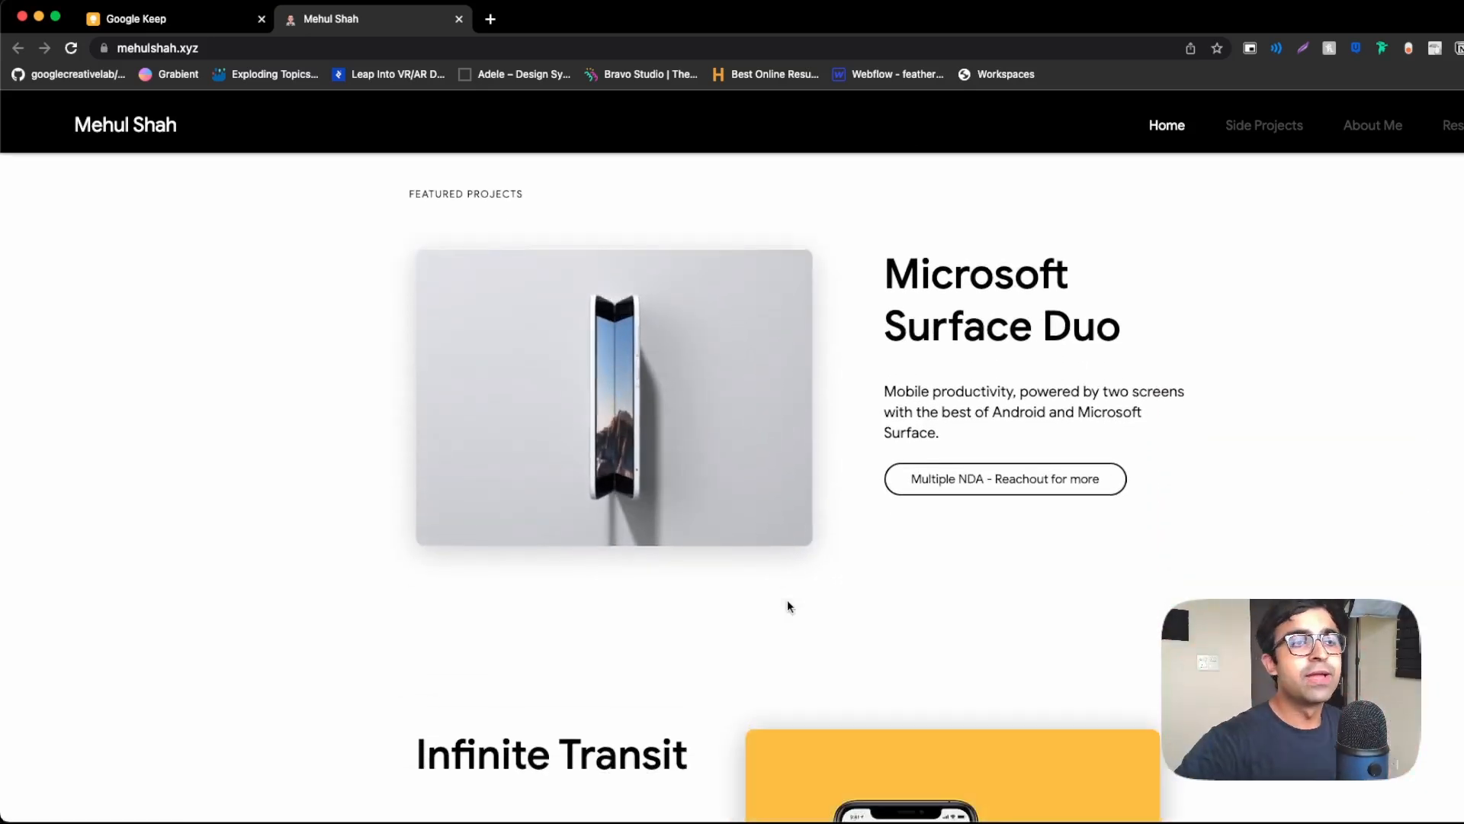
left_click(550, 755)
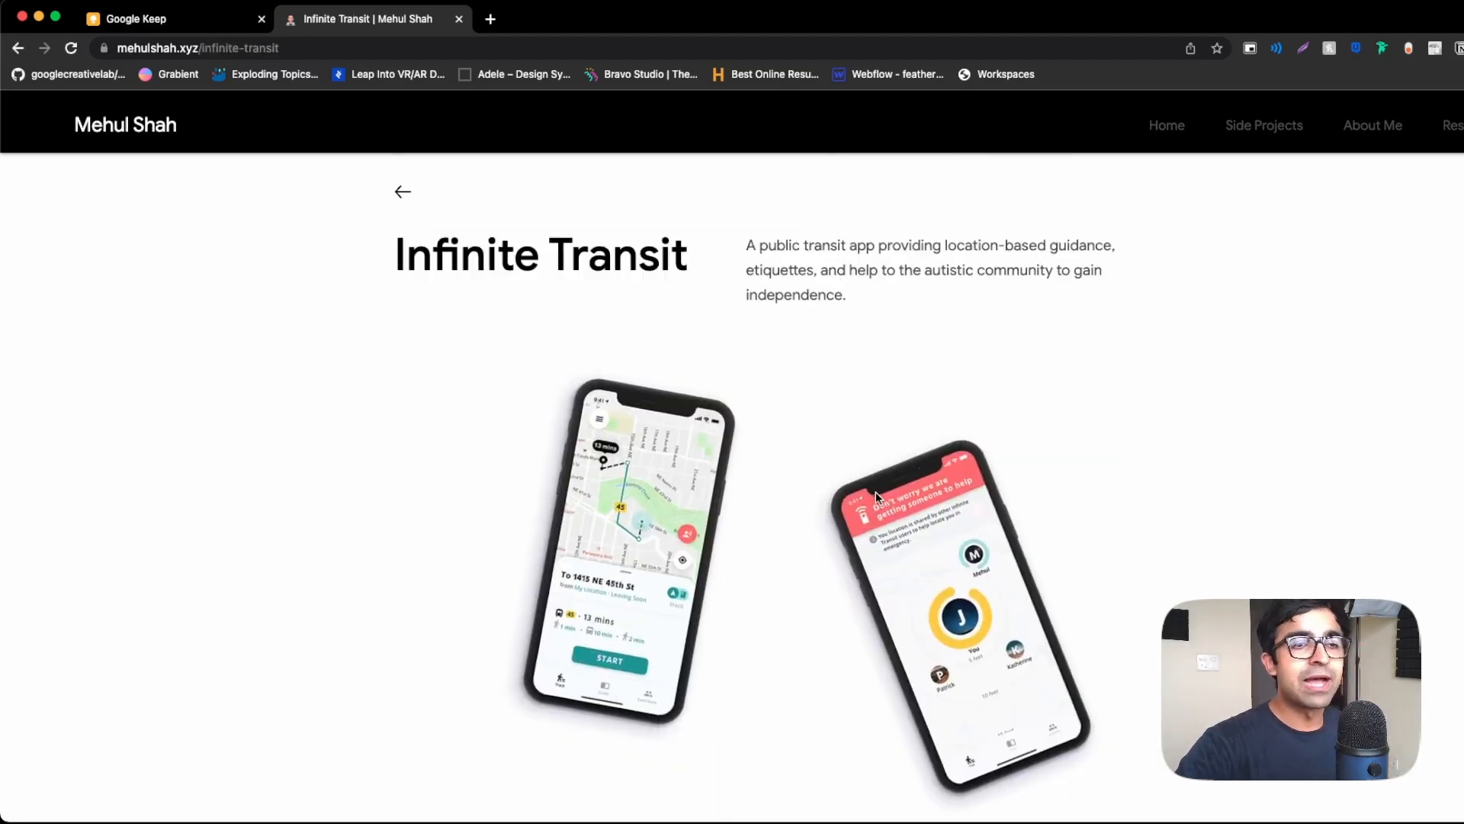
scroll("down", 3)
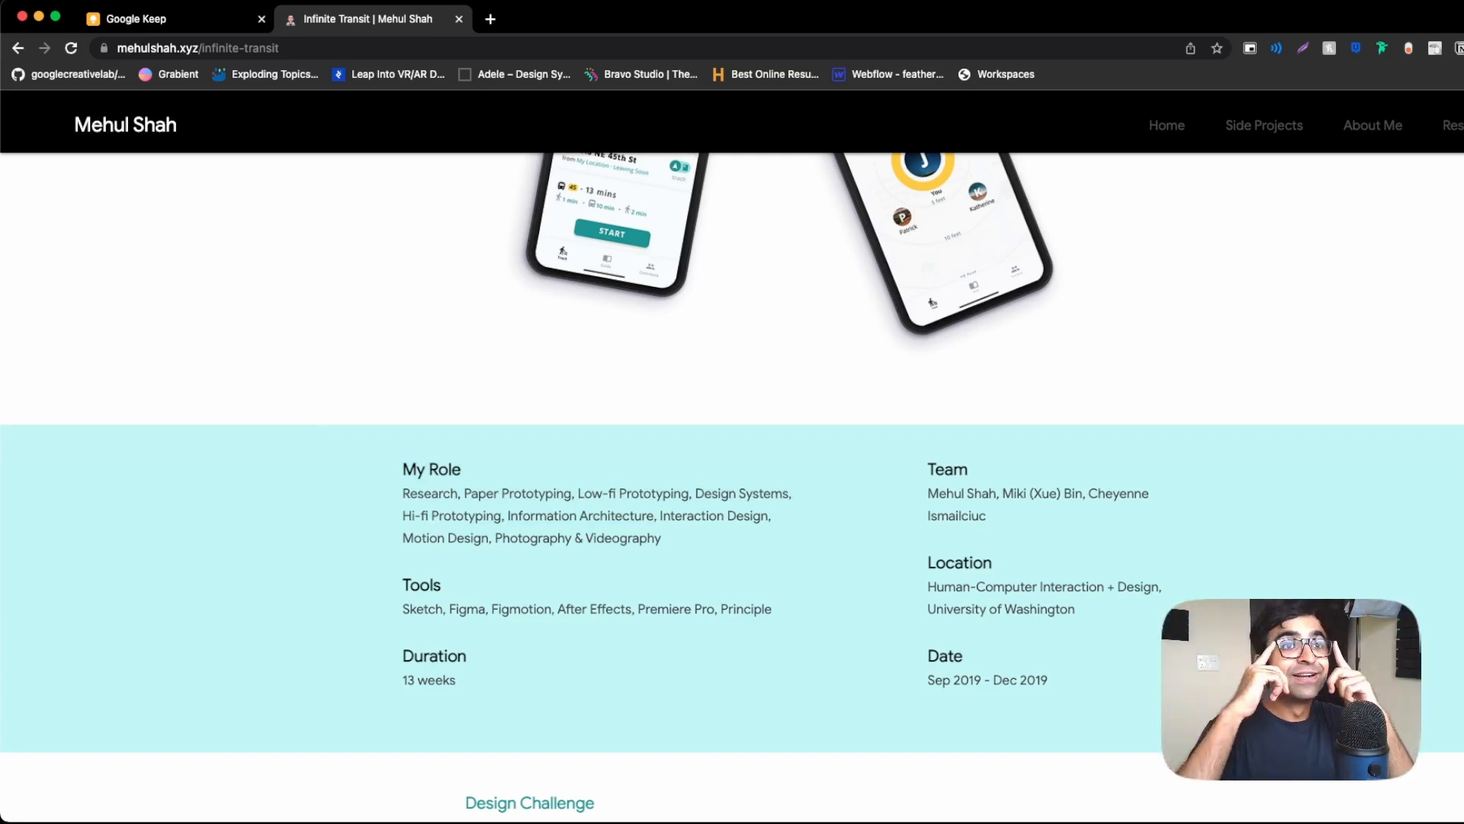
scroll("down", 3)
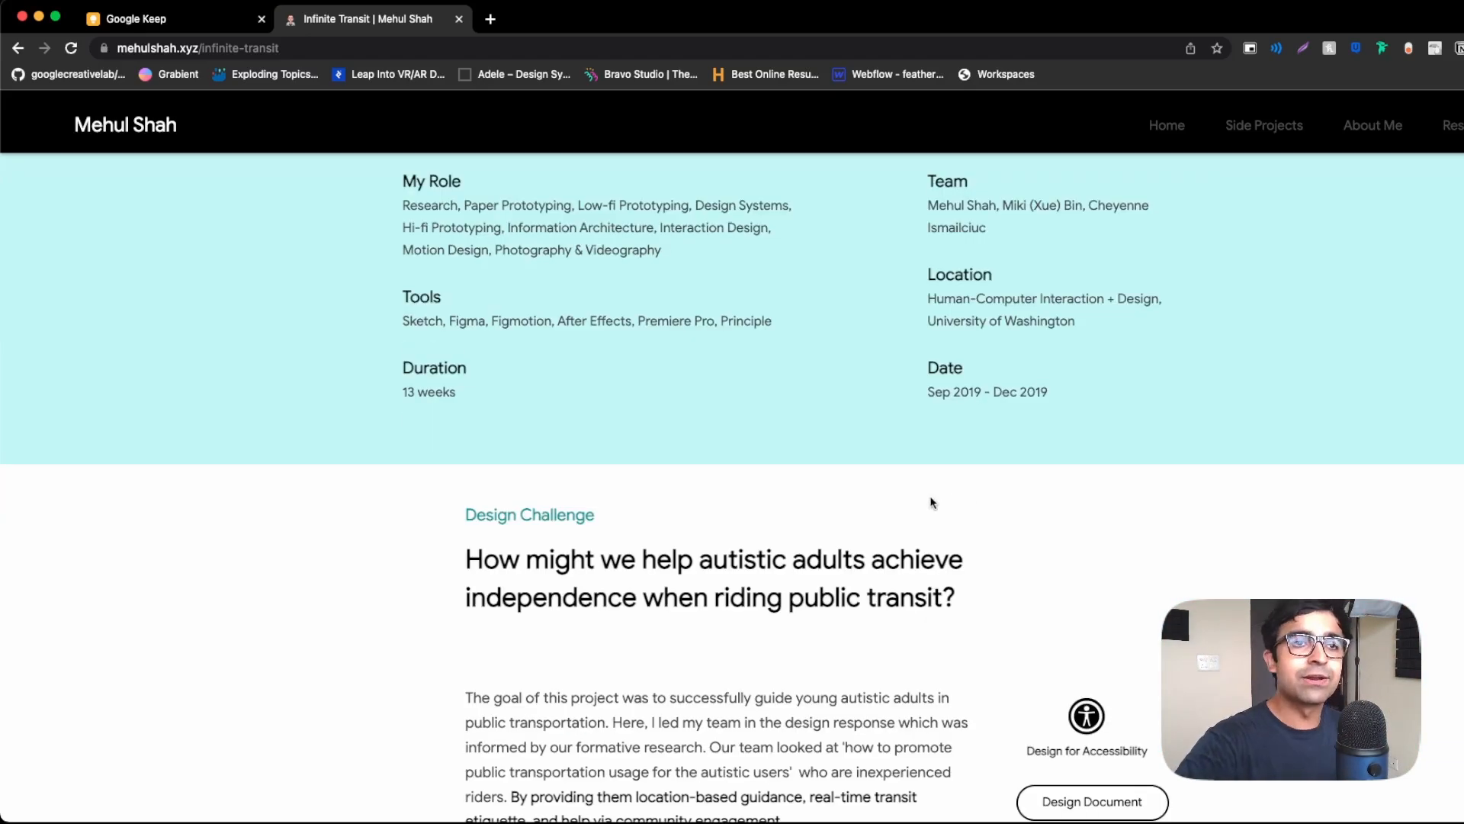
scroll("down", 3)
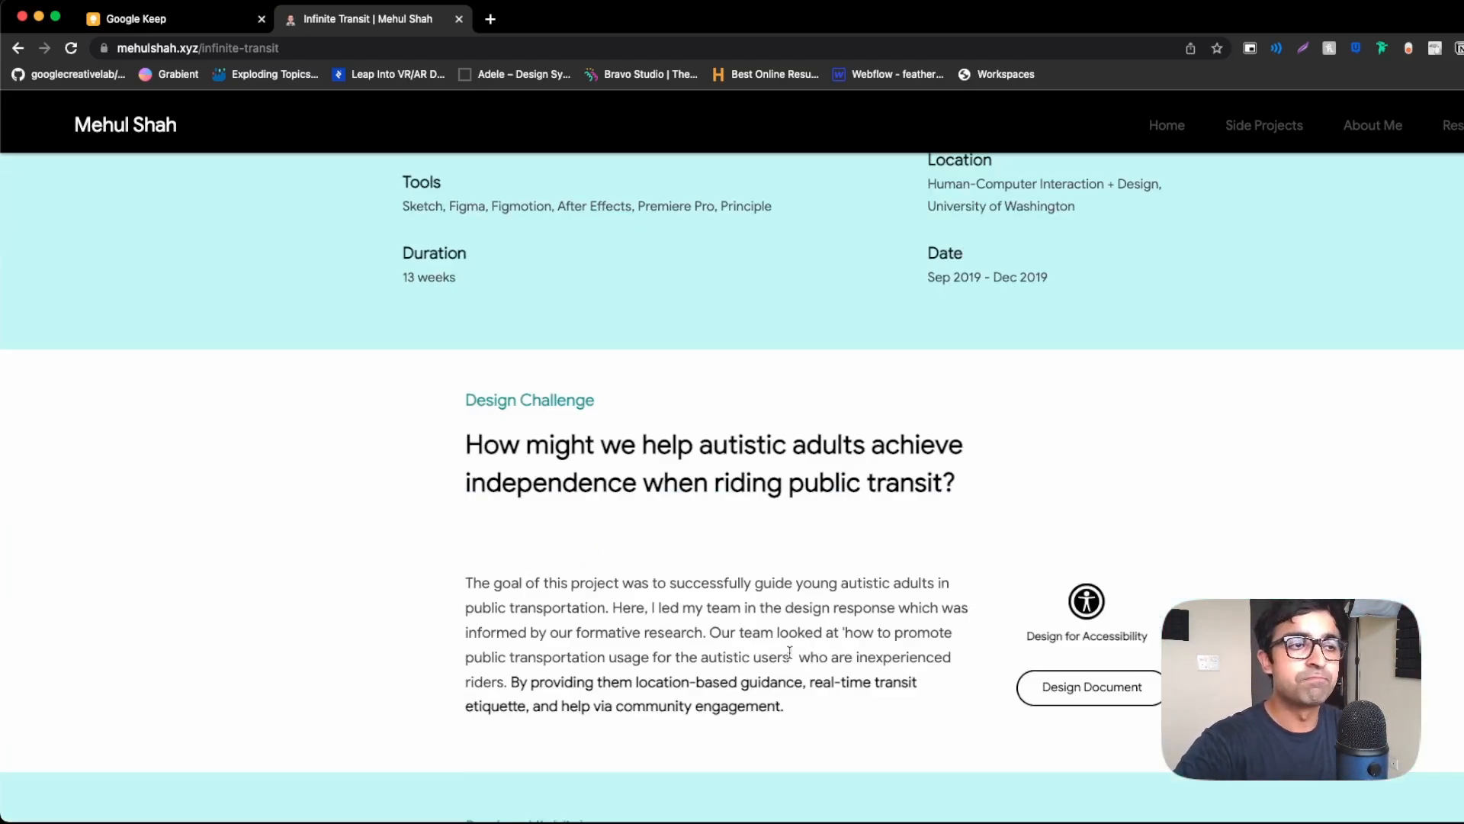
scroll("down", 3)
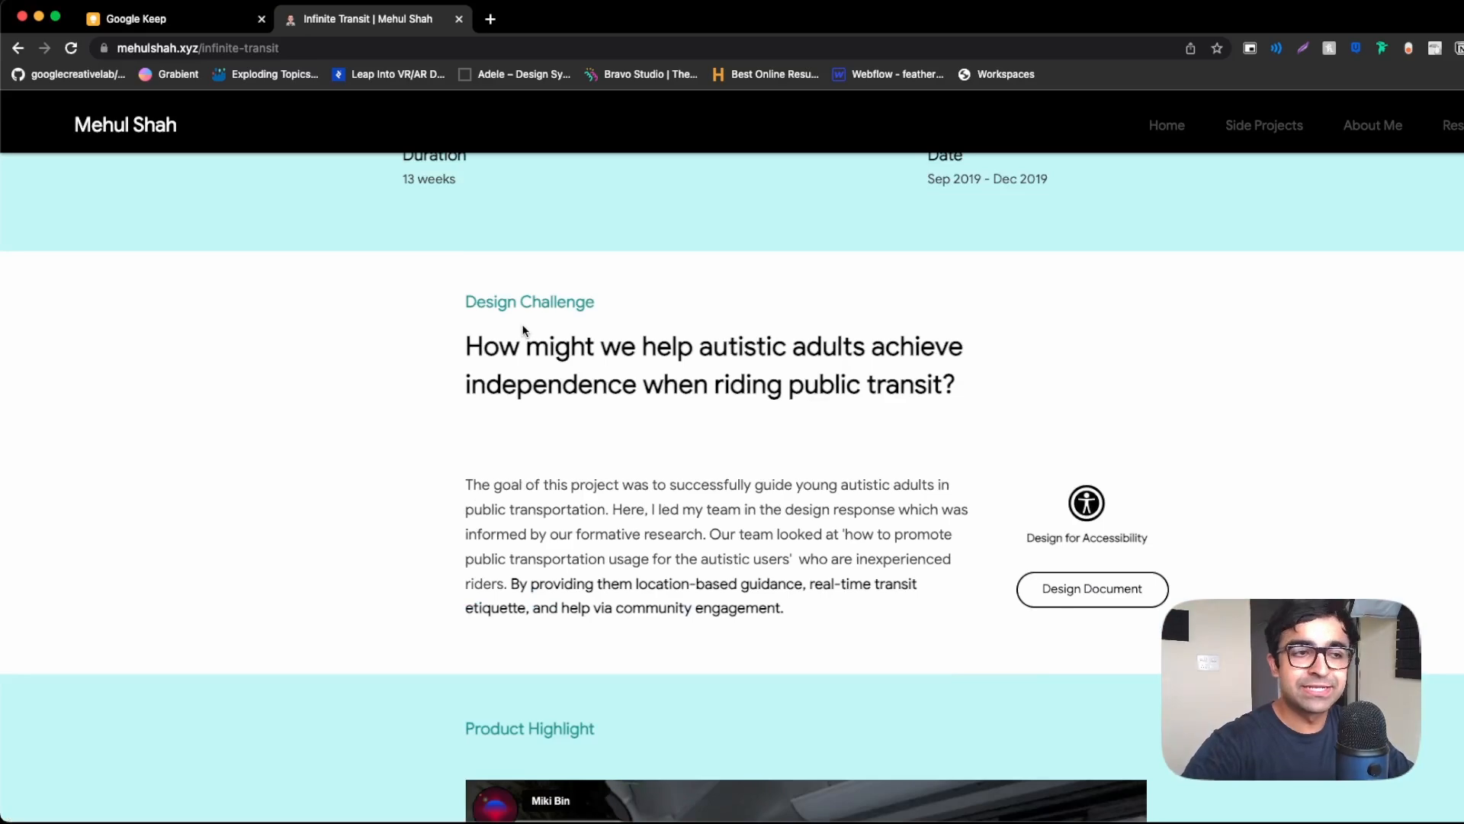
scroll("down", 3)
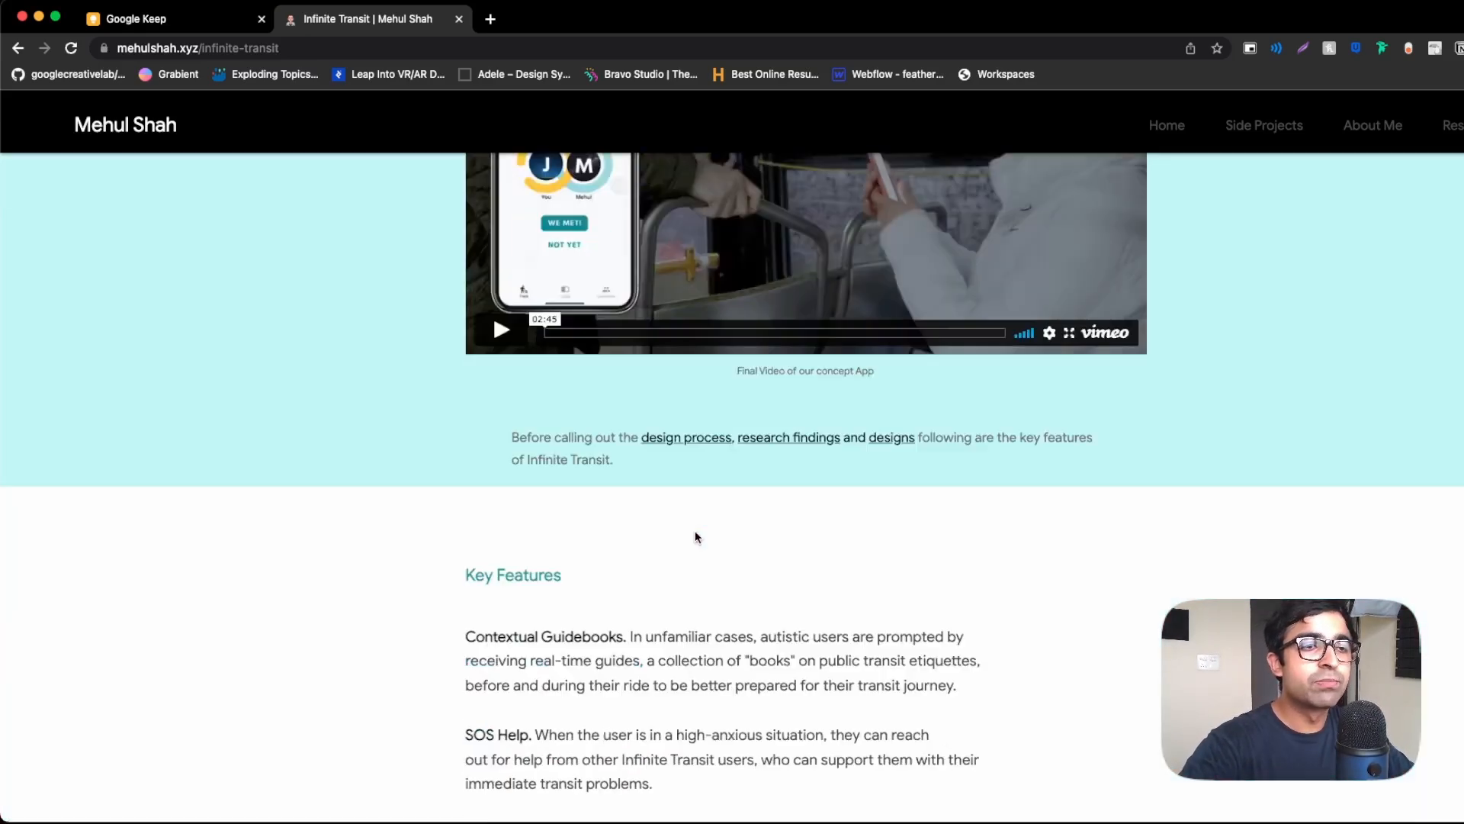
scroll("down", 3)
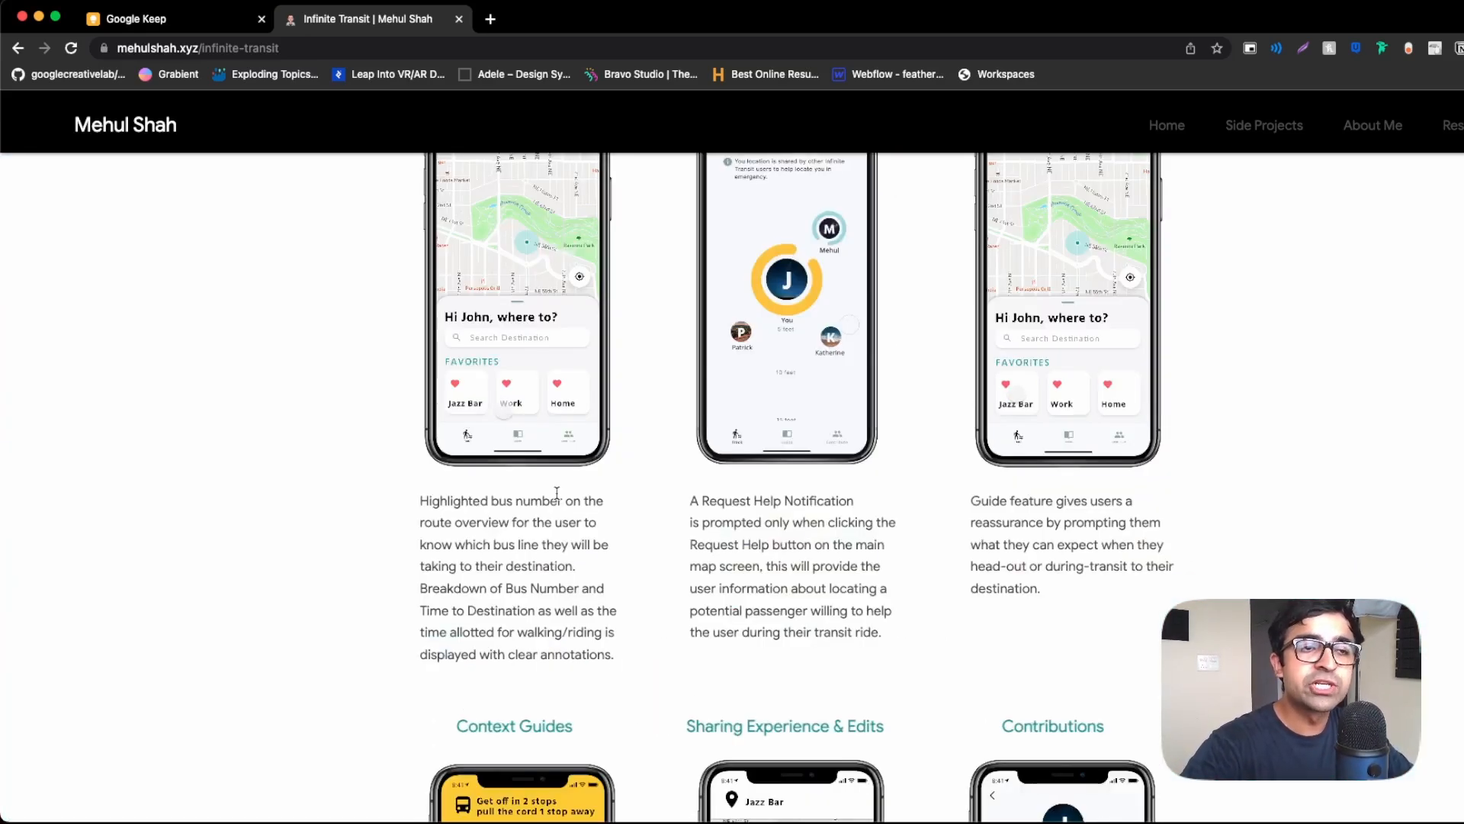
scroll("down", 3)
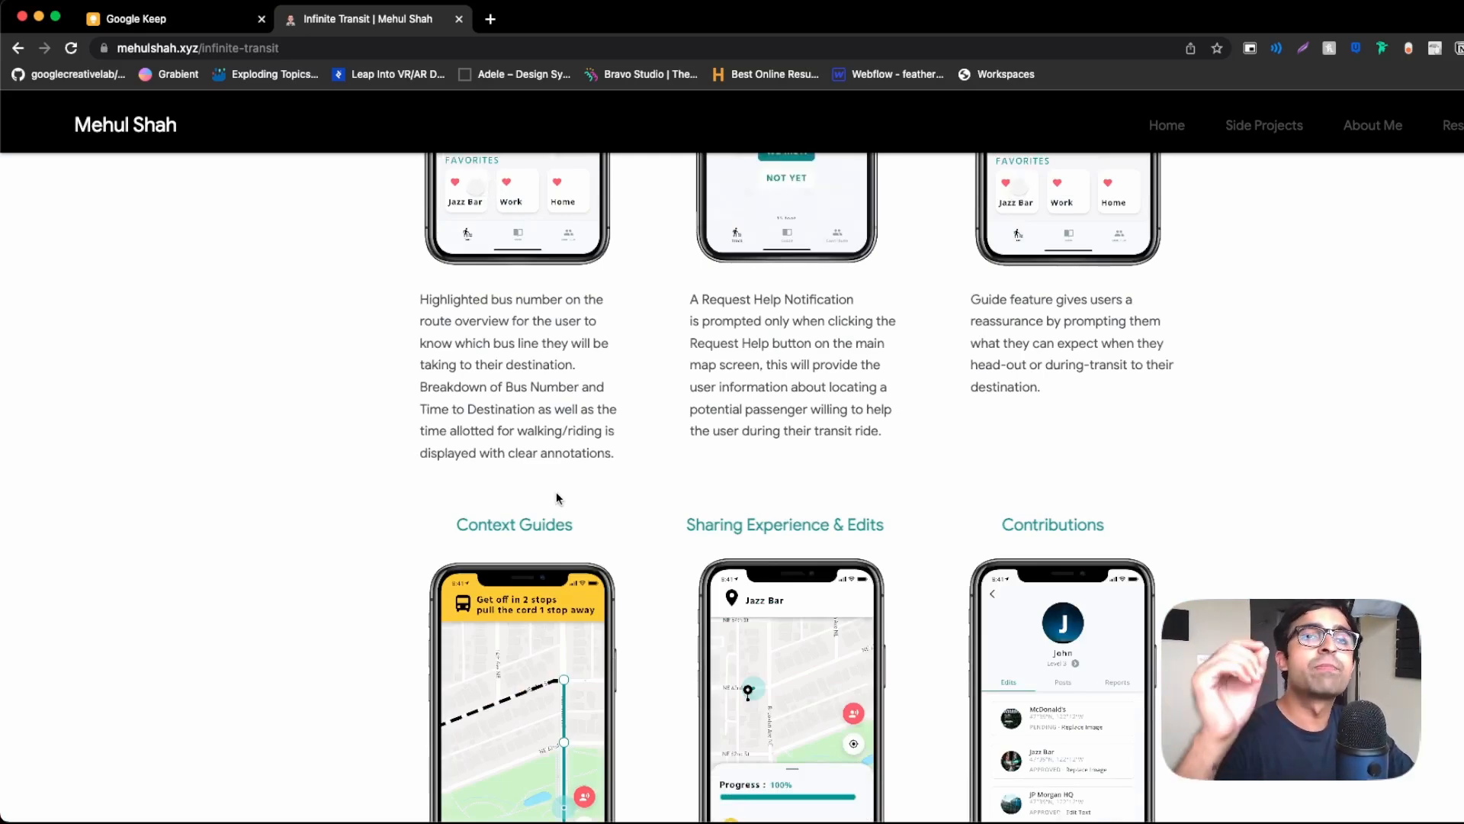
scroll("down", 3)
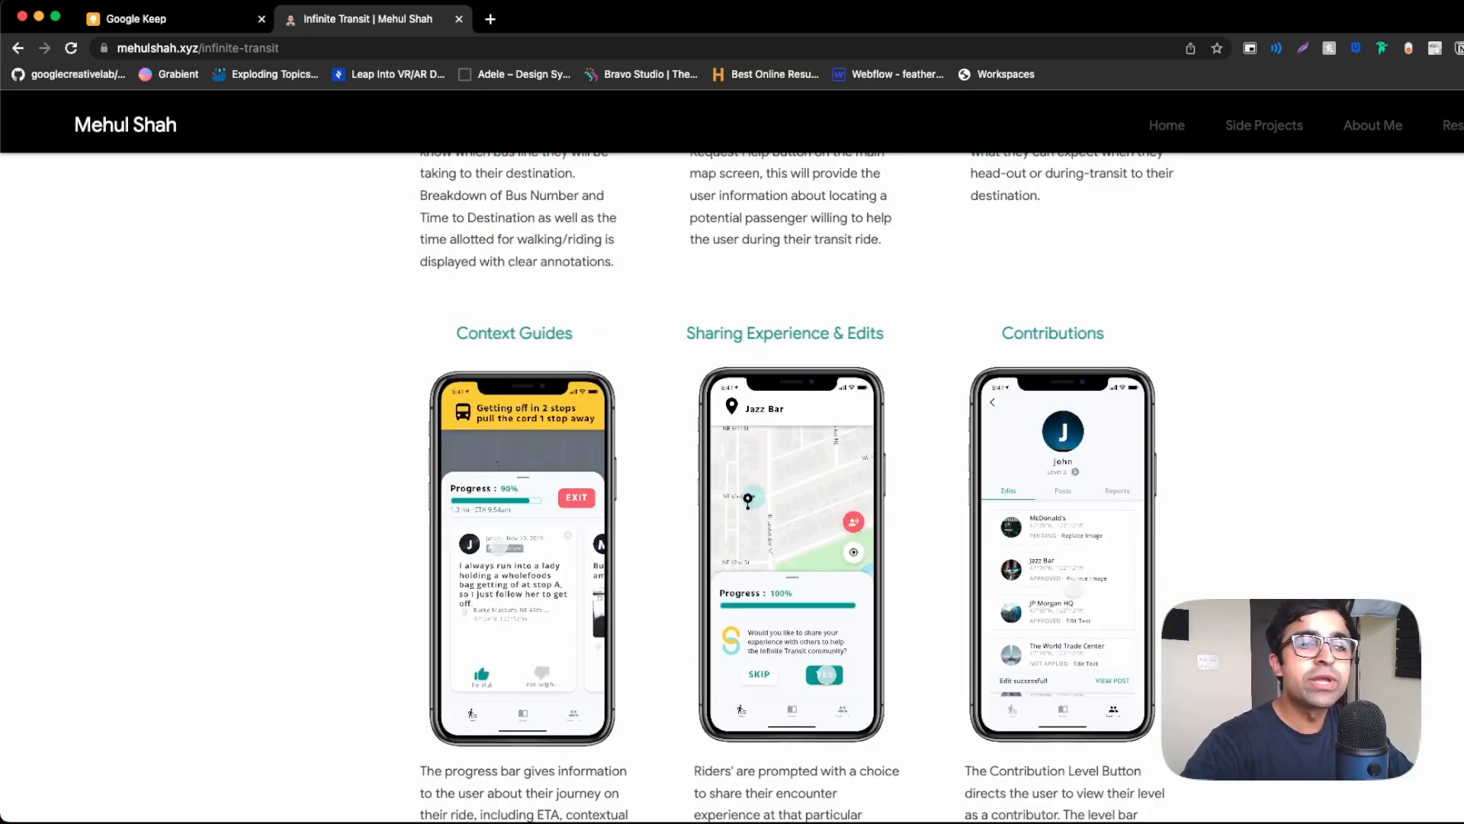
scroll("down", 3)
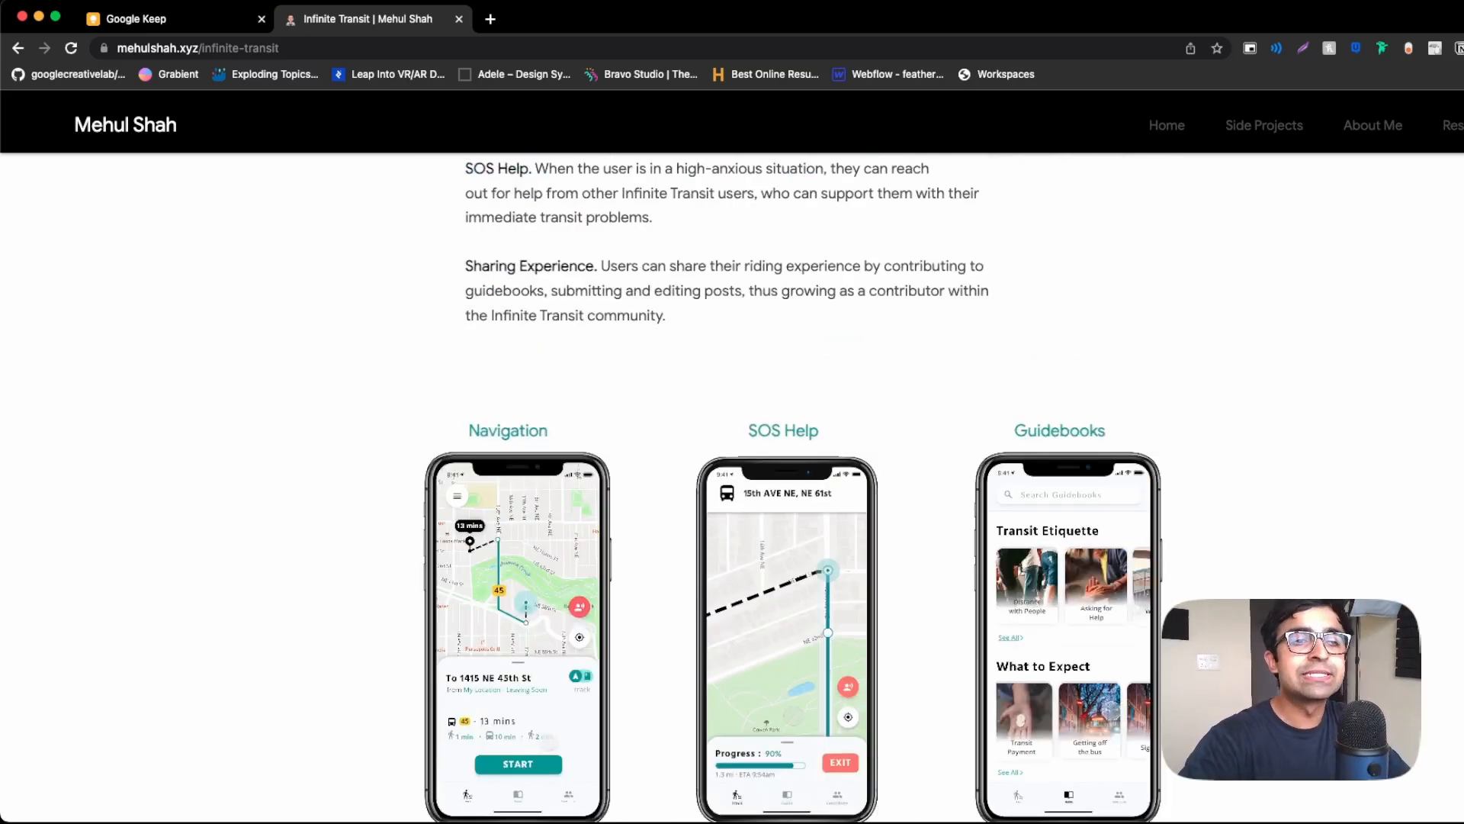
scroll("down", 3)
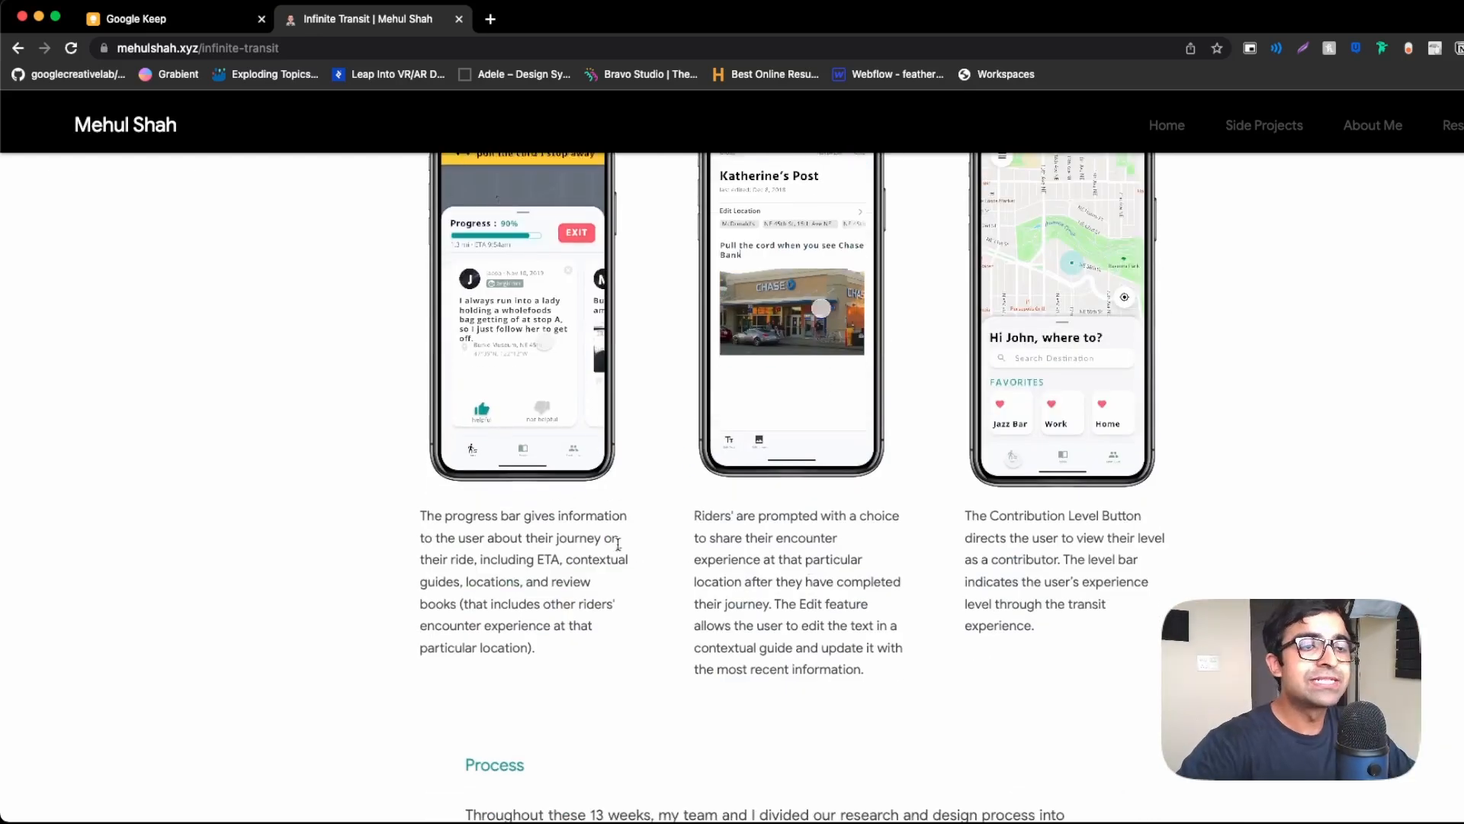
scroll("down", 3)
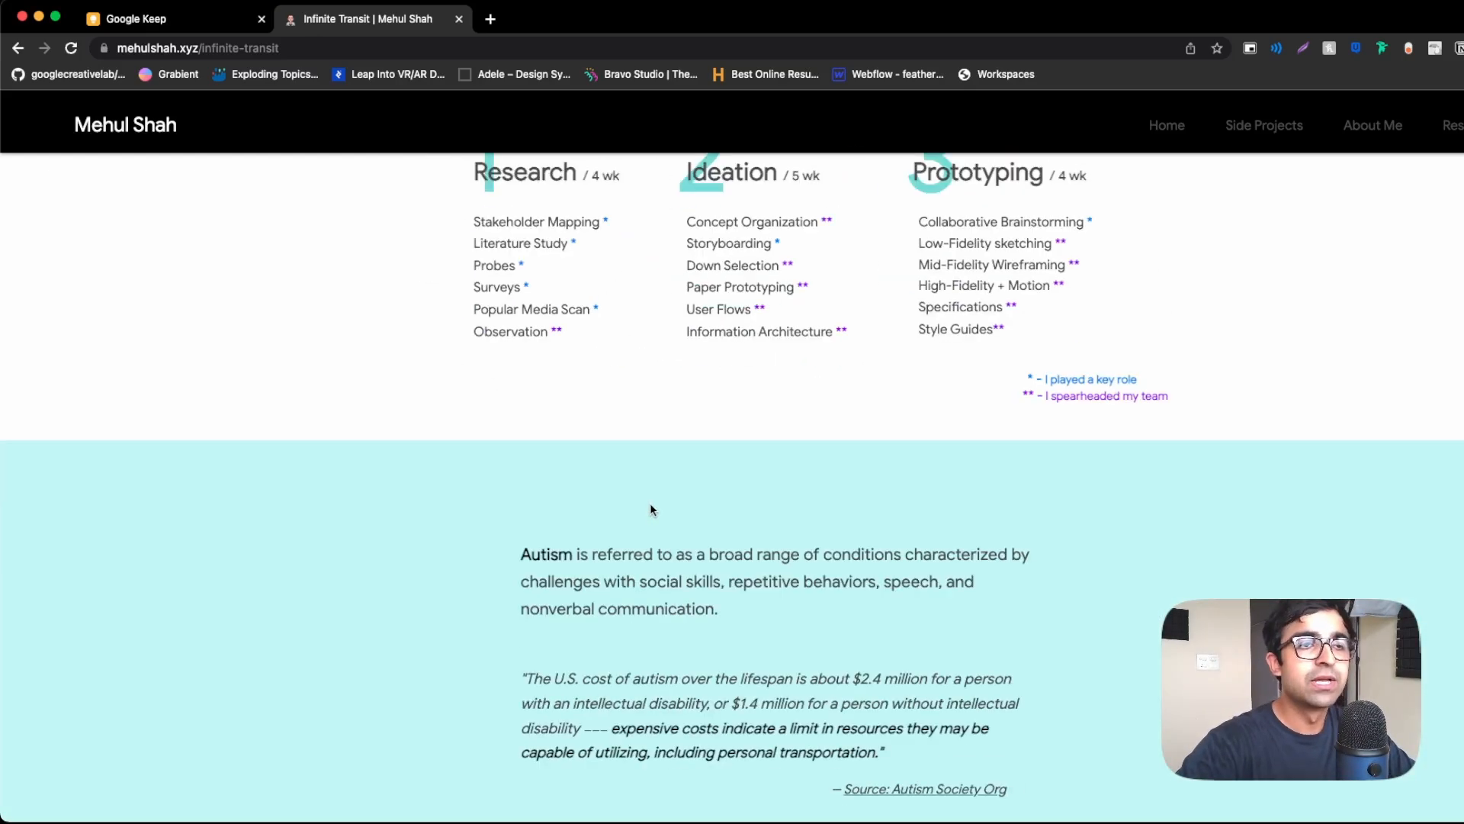
right_click(761, 511)
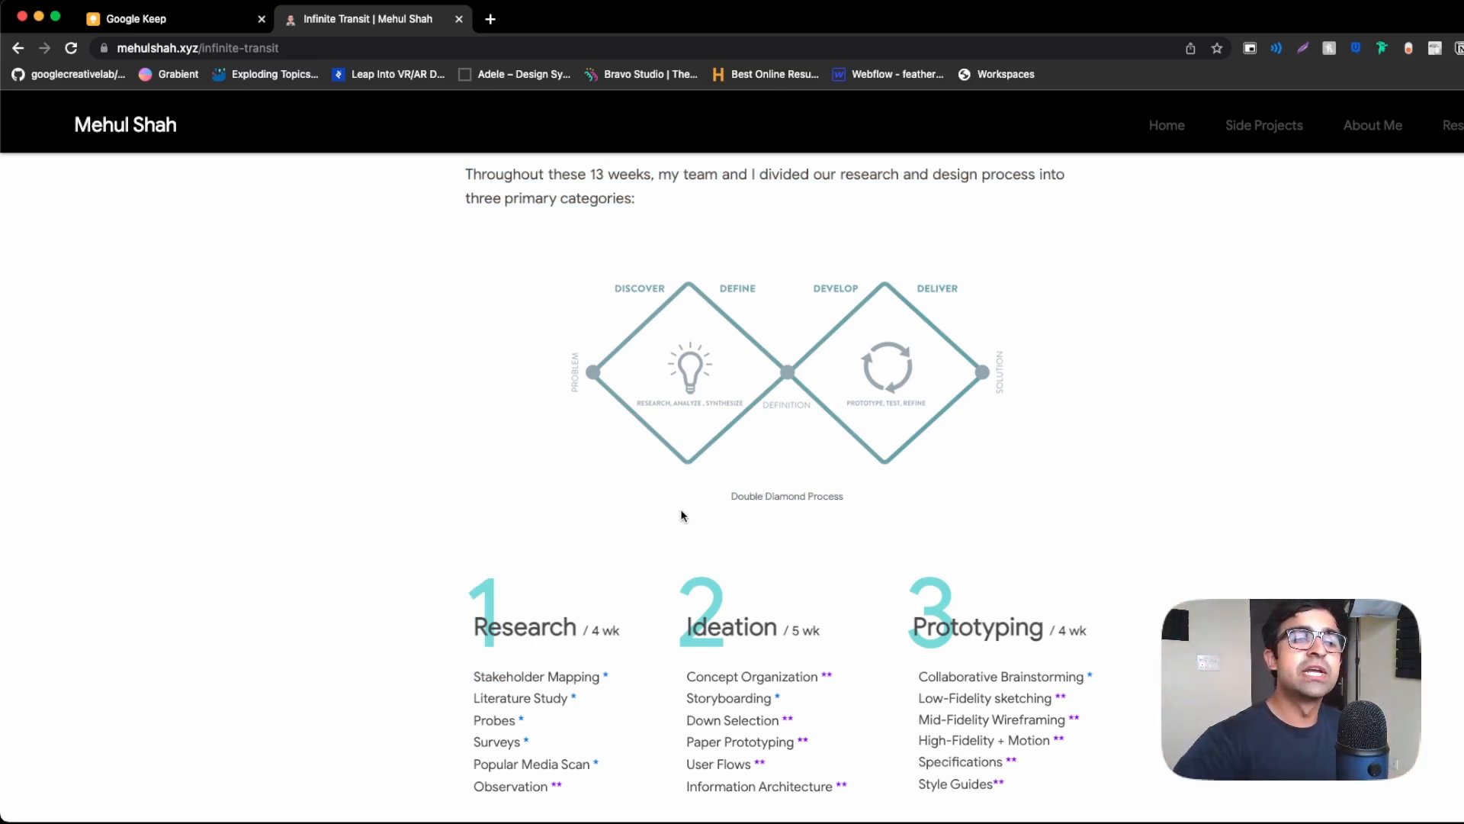
scroll("down", 3)
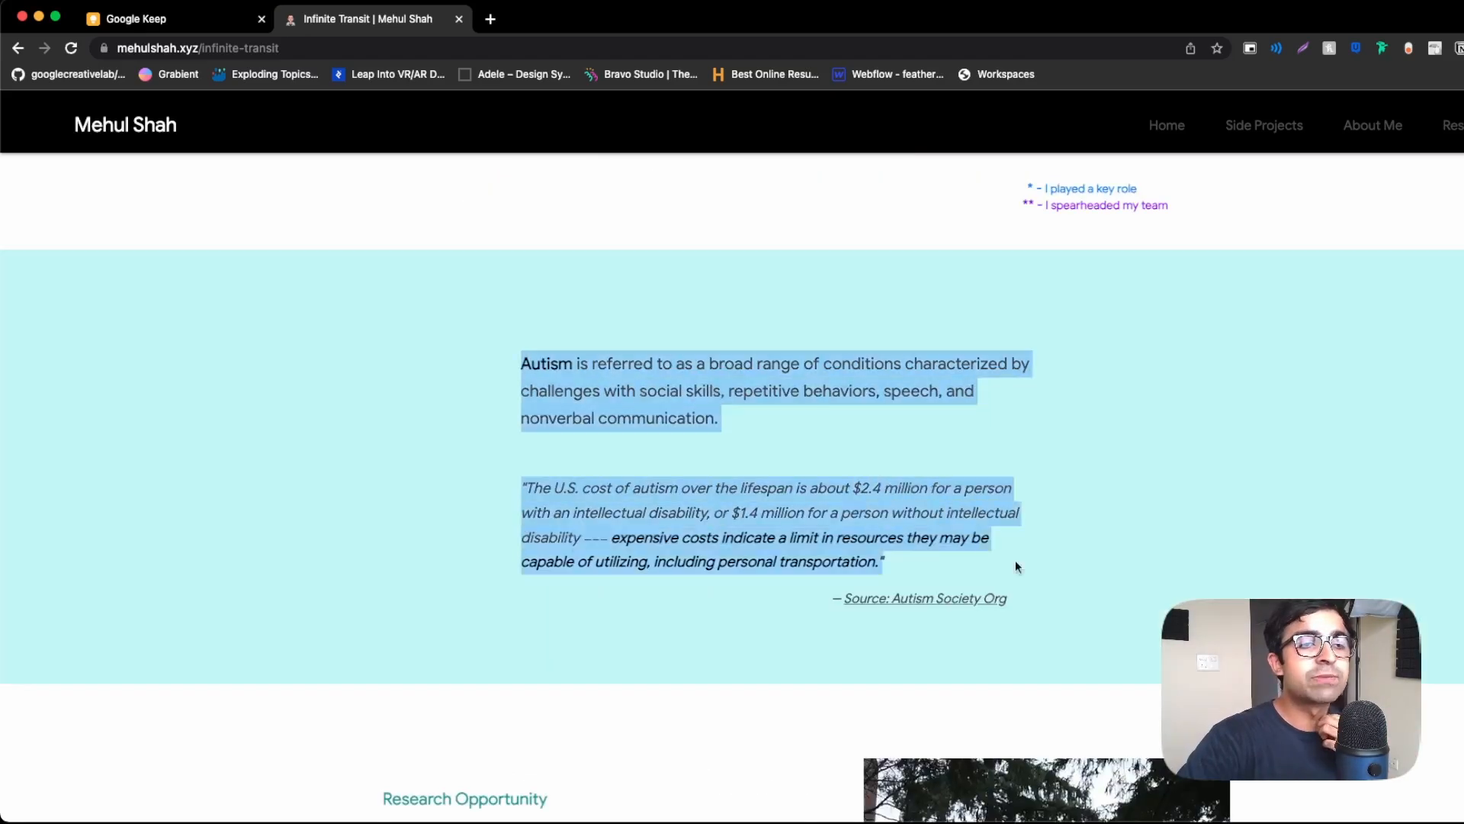
left_click(937, 566)
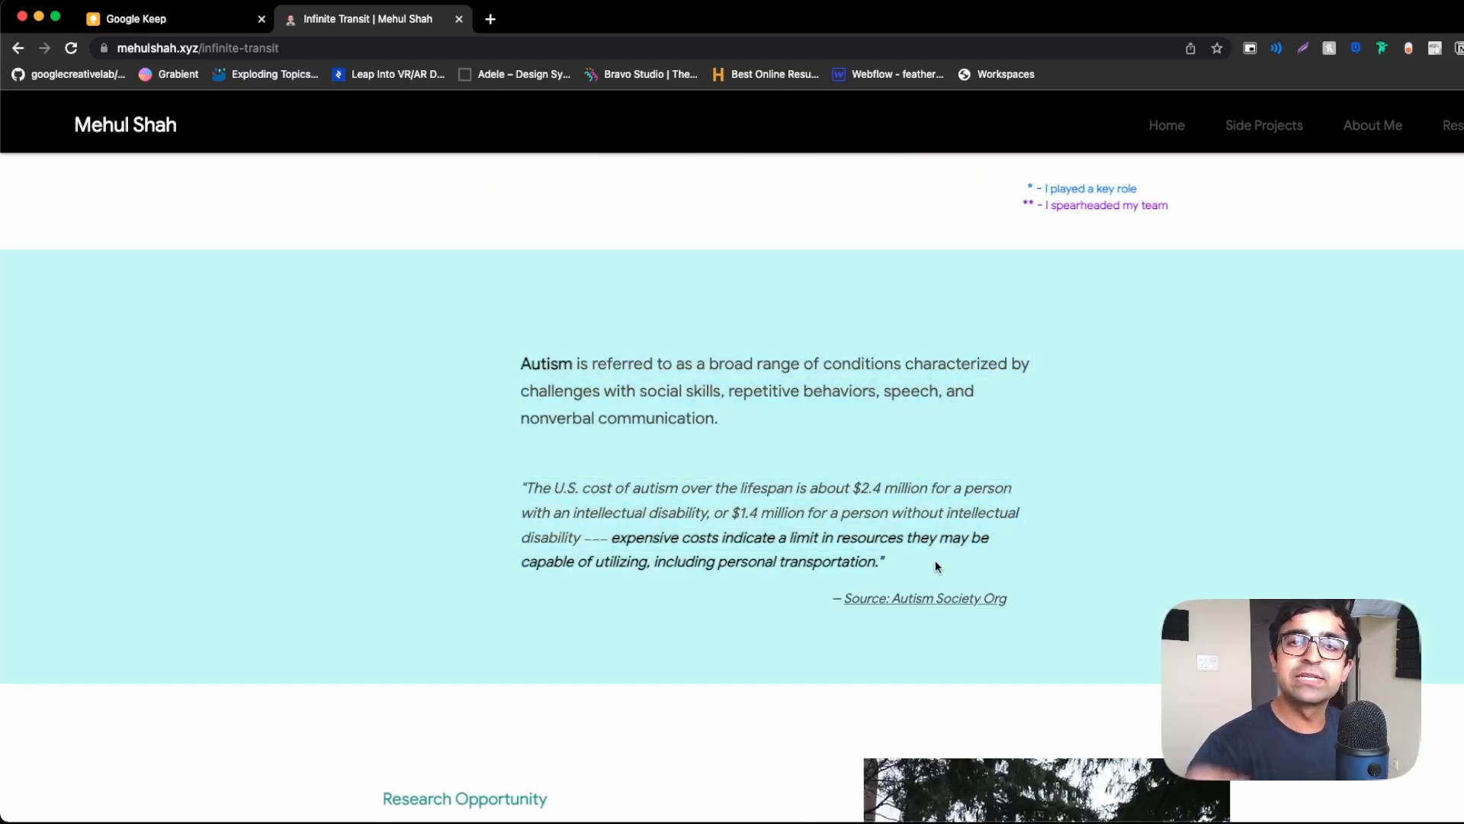
scroll("down", 3)
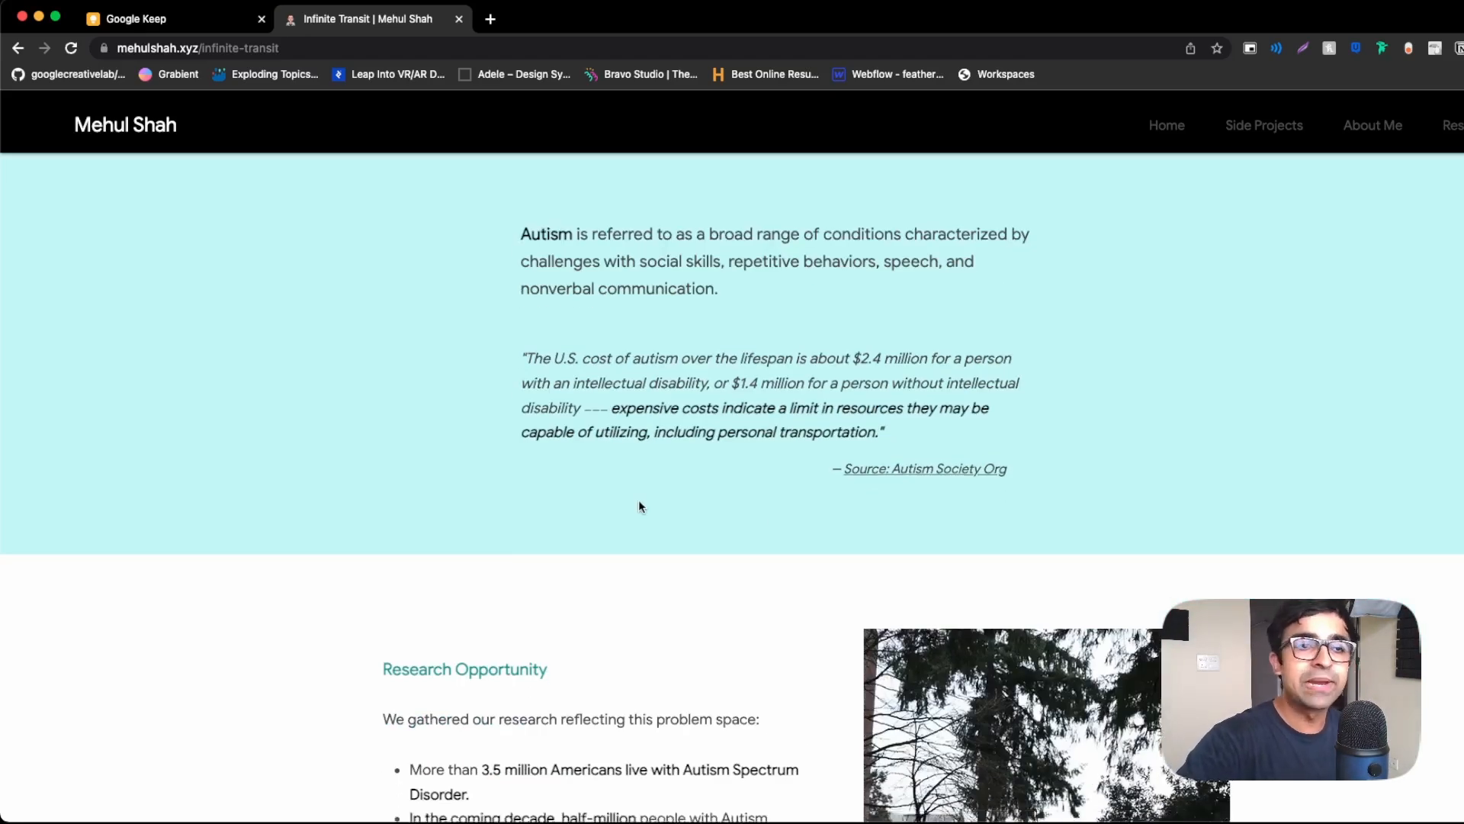
scroll("down", 3)
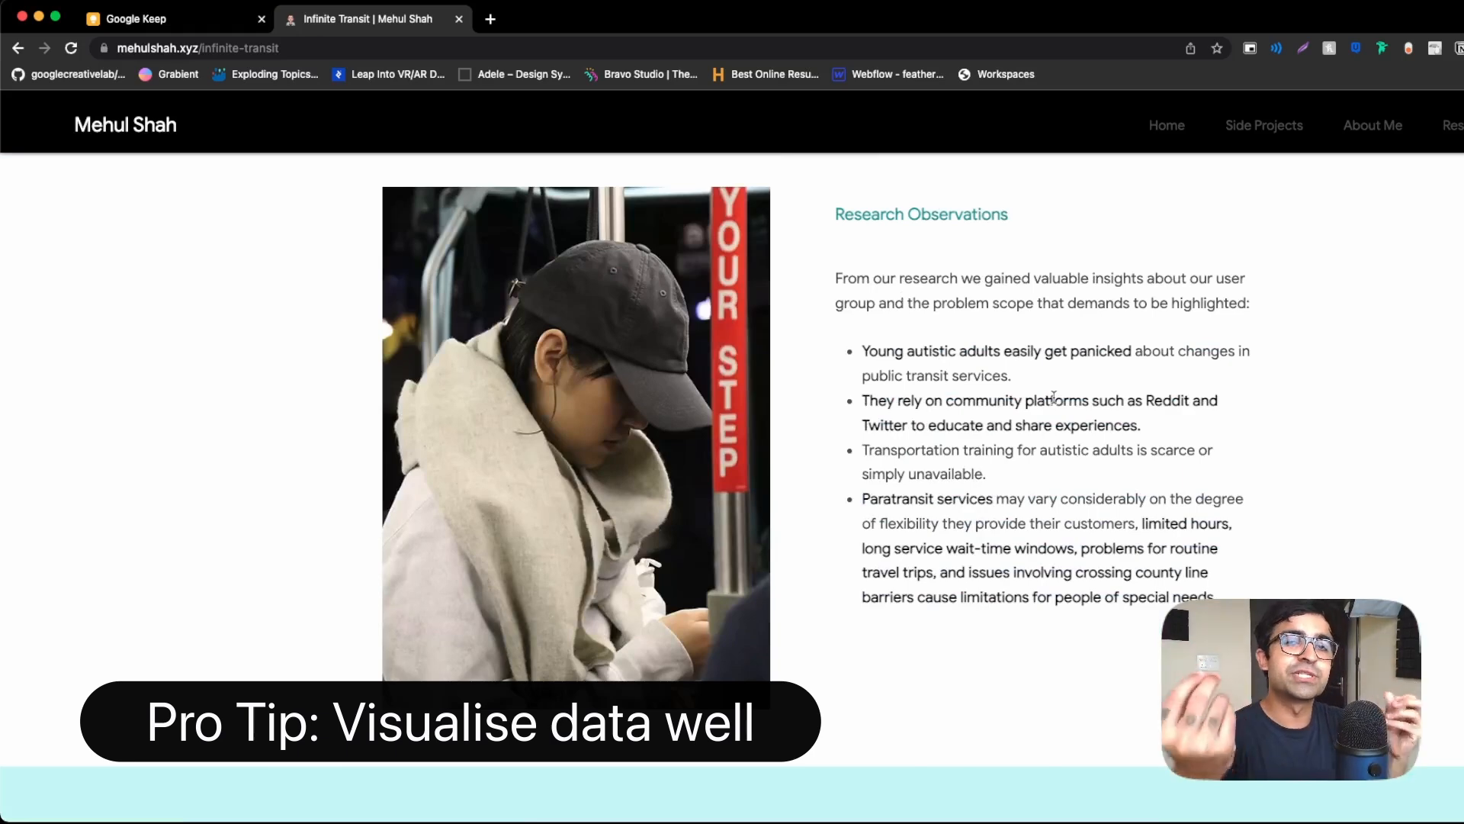
scroll("down", 3)
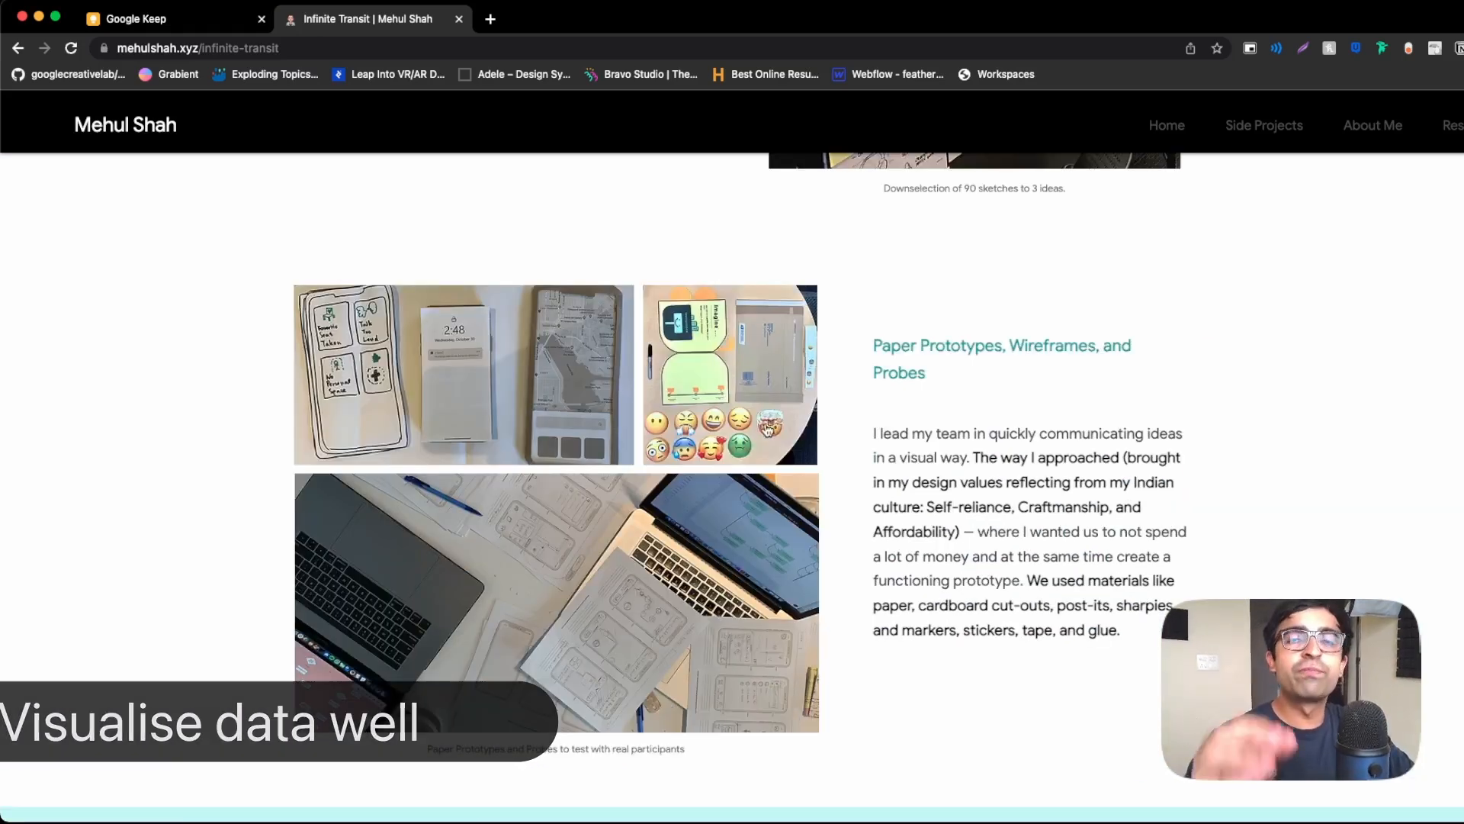
scroll("up", 3)
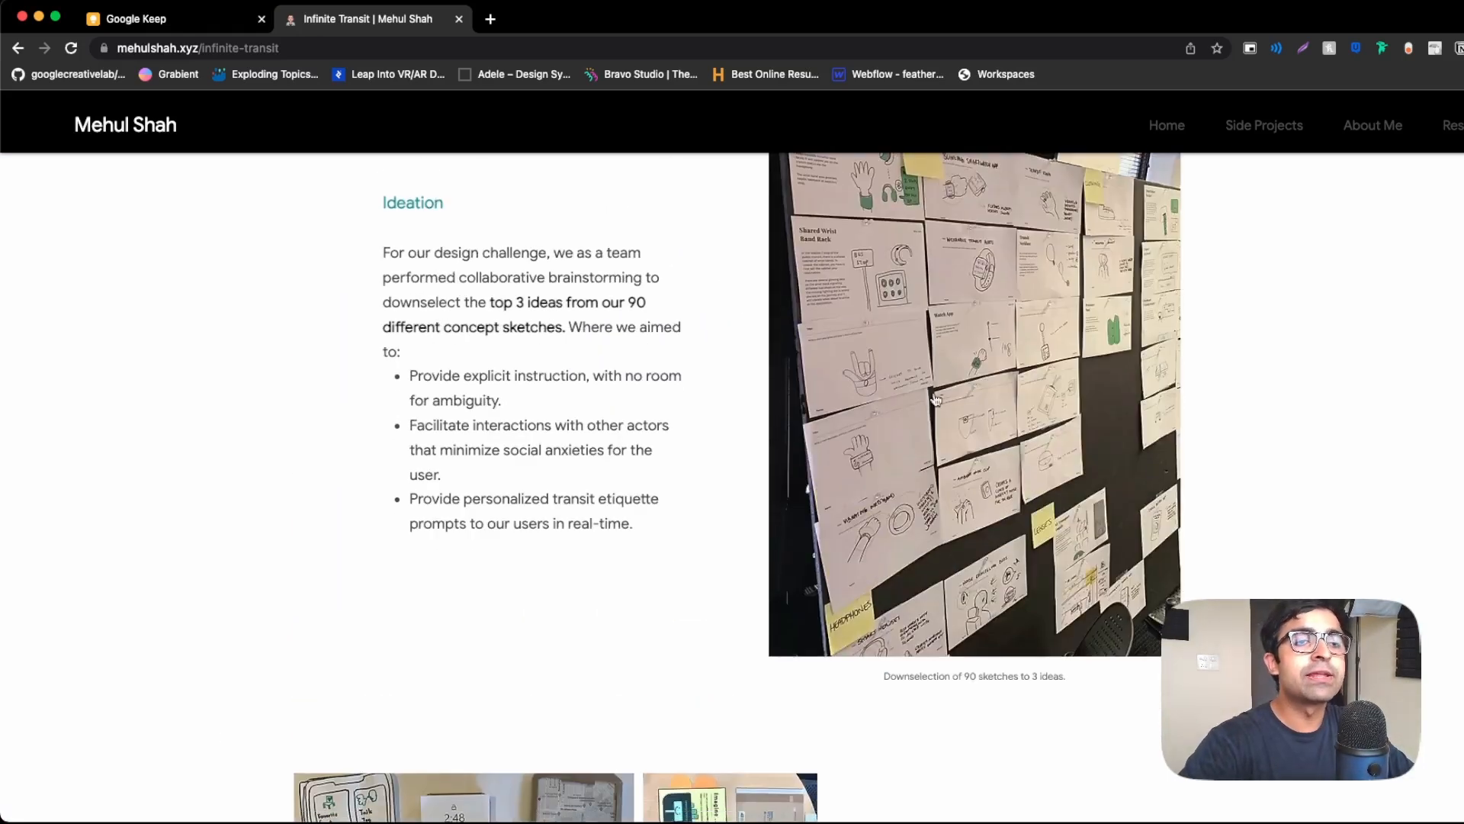
scroll("down", 3)
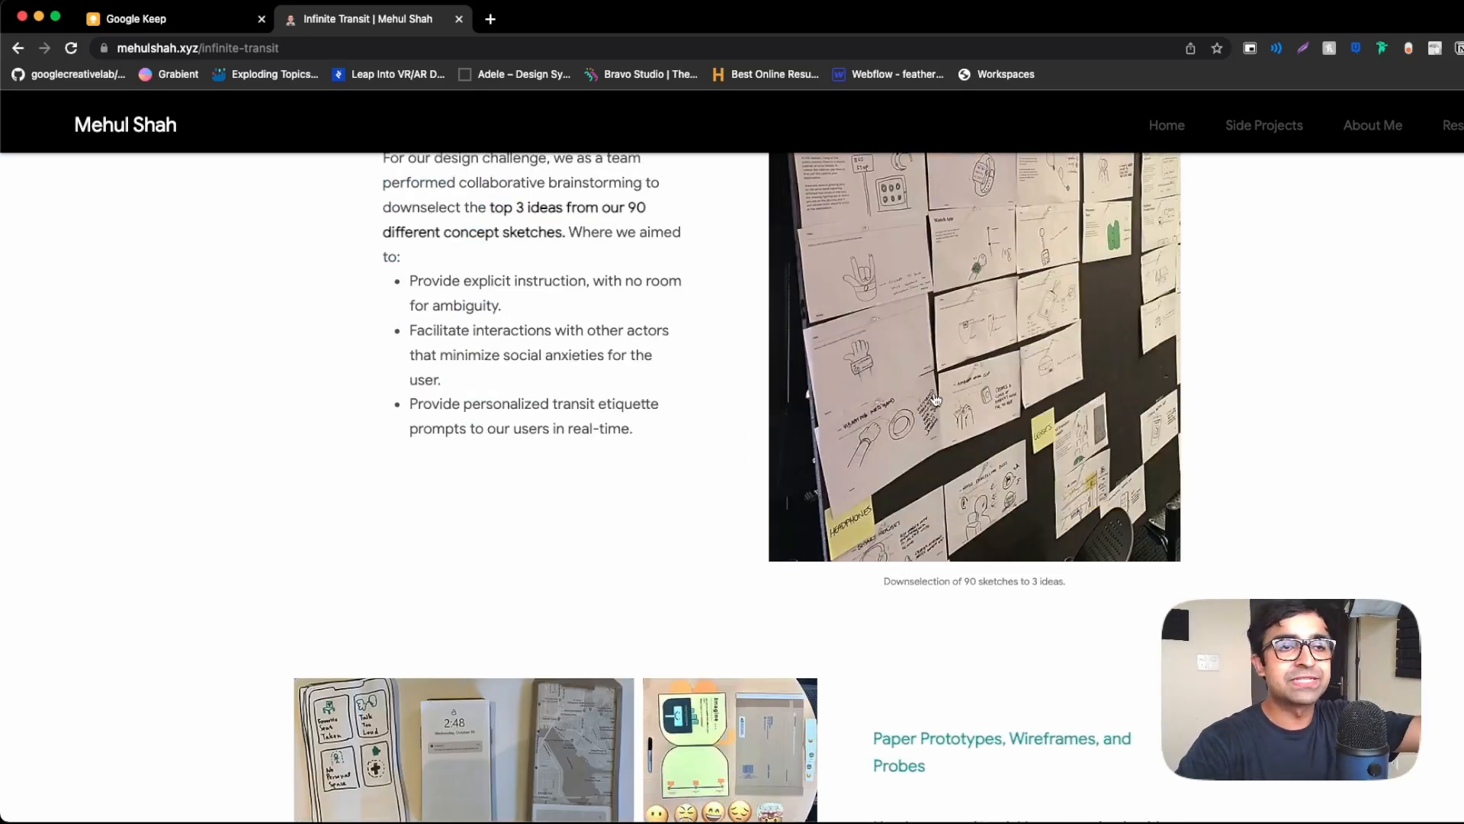
scroll("down", 3)
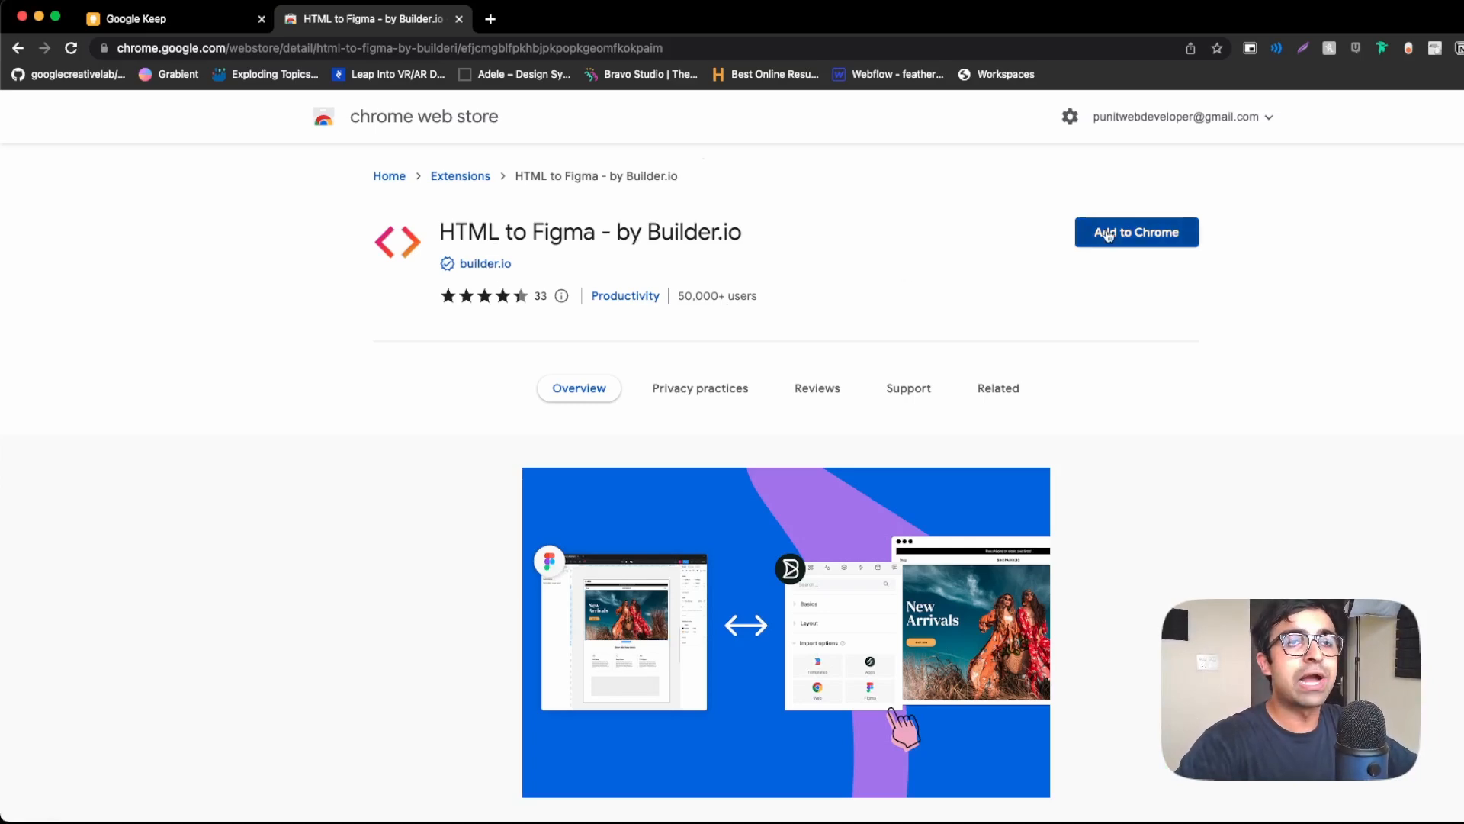
Add the HTML to Figma – by Builder.io extension to Chrome.
left_click(1135, 231)
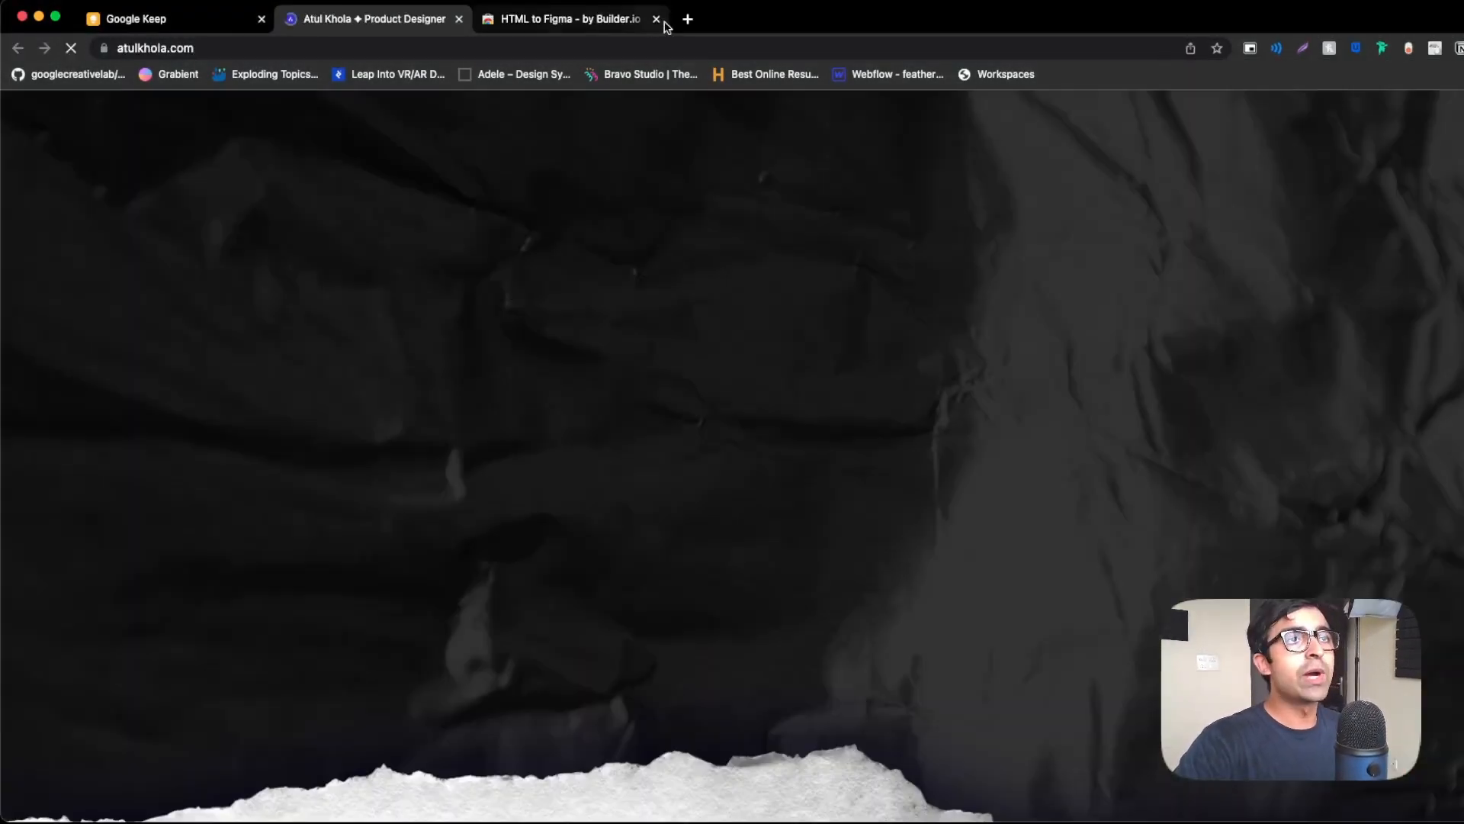
Close the web store tab and capture the atulkhola.com homepage with HTML To Figma.
left_click(657, 18)
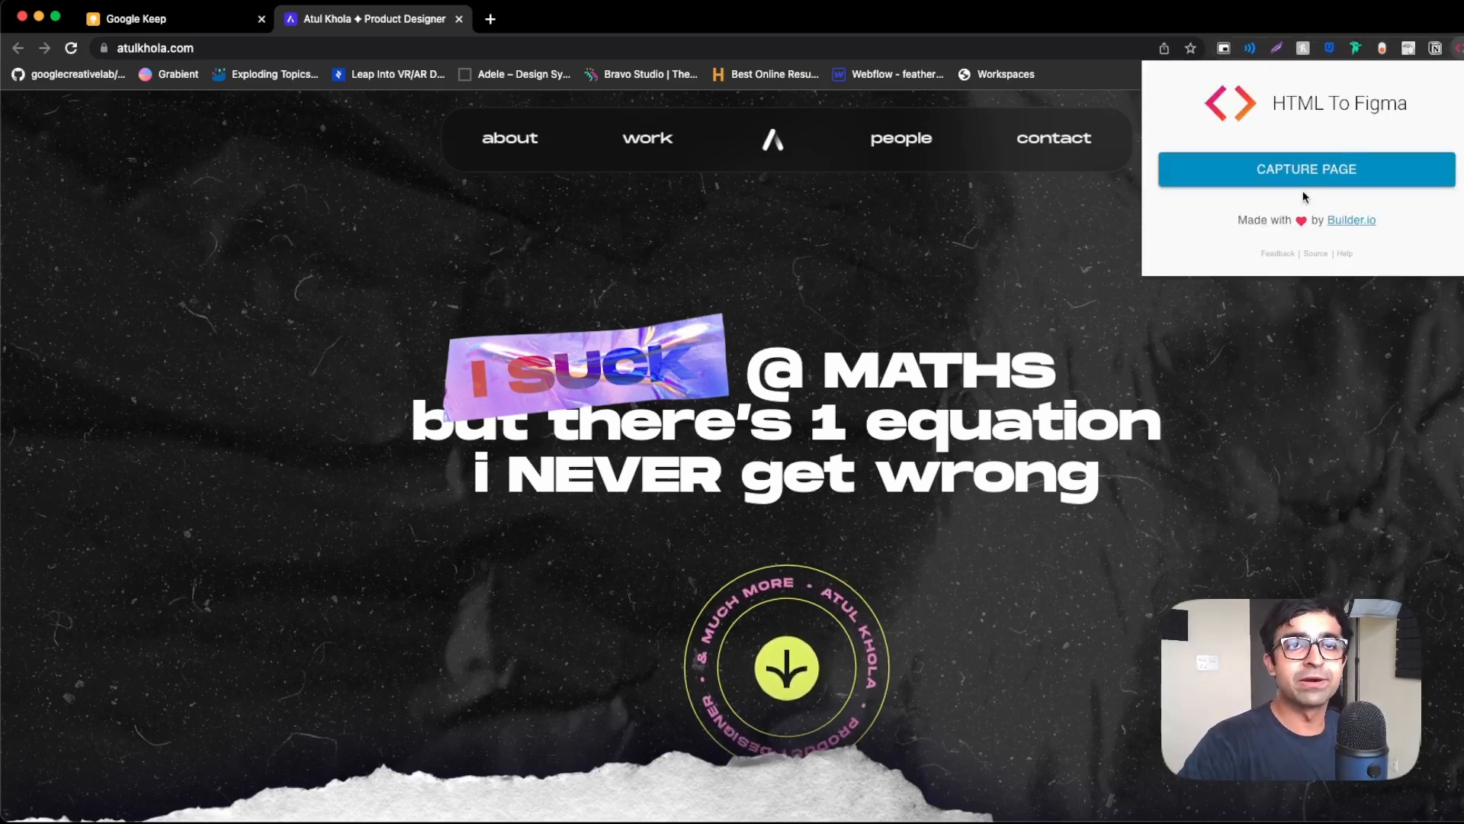
left_click(1306, 169)
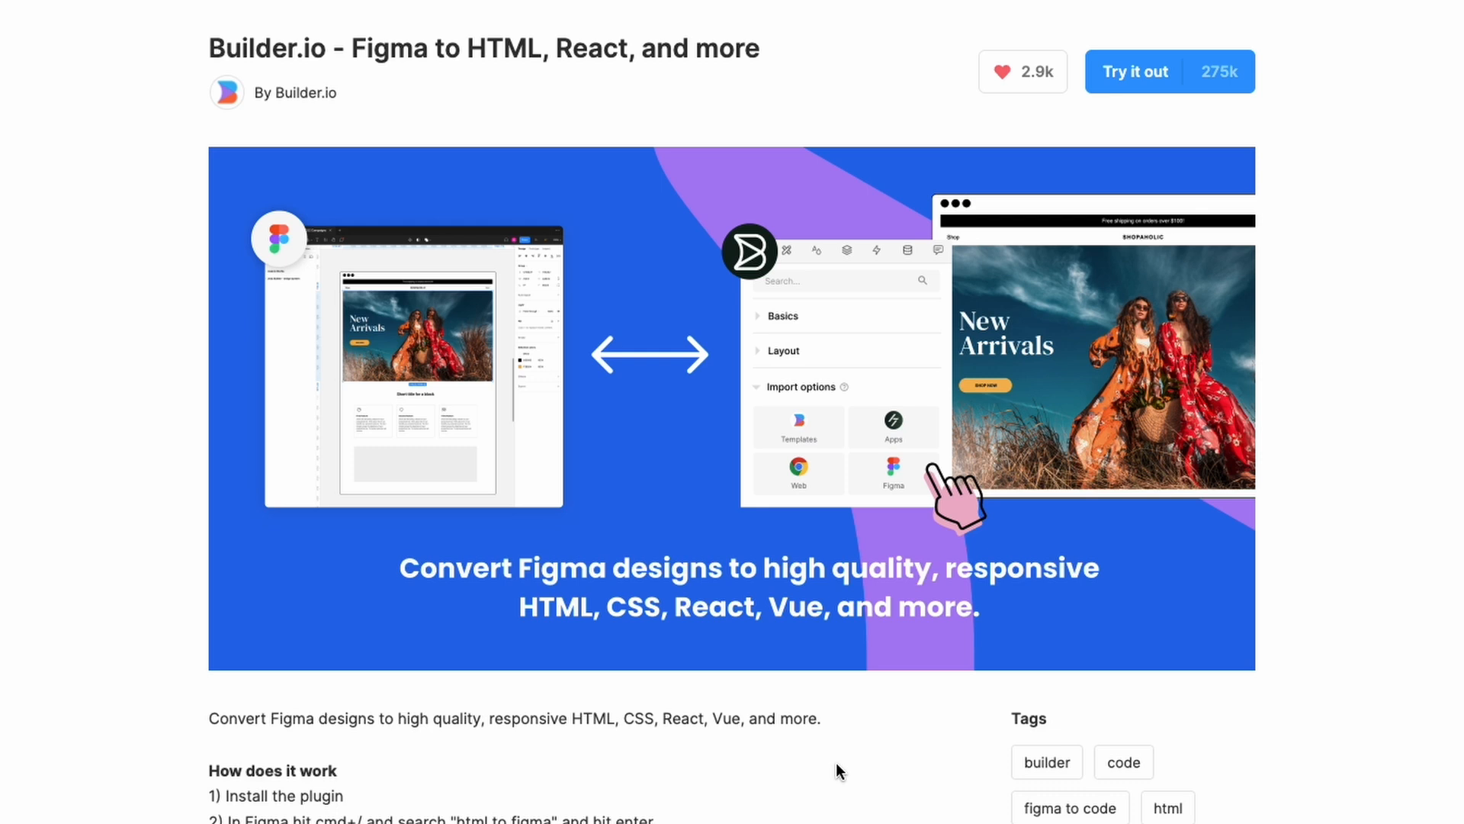
mouse_move(899, 715)
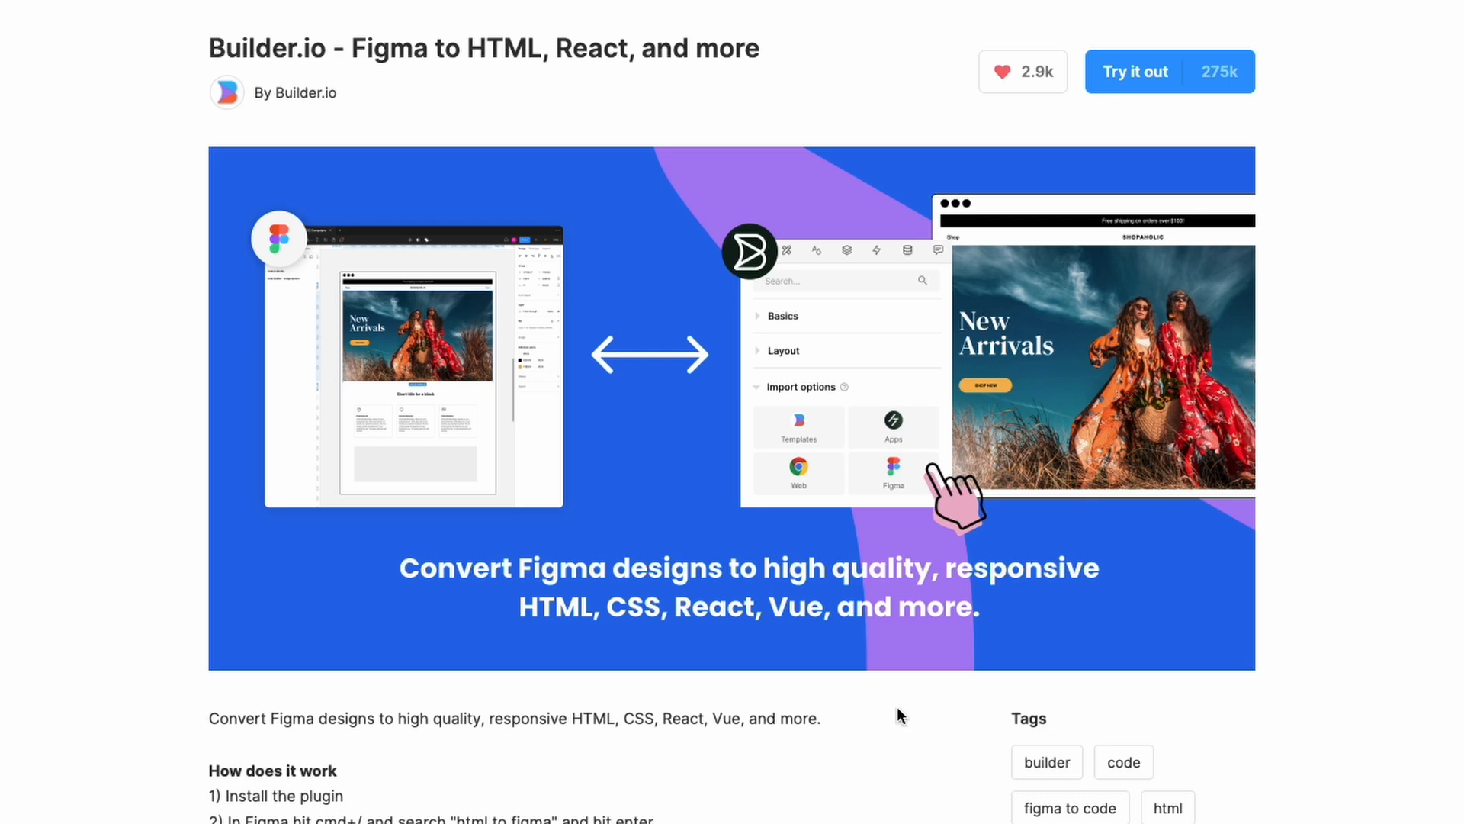
mouse_move(1206, 408)
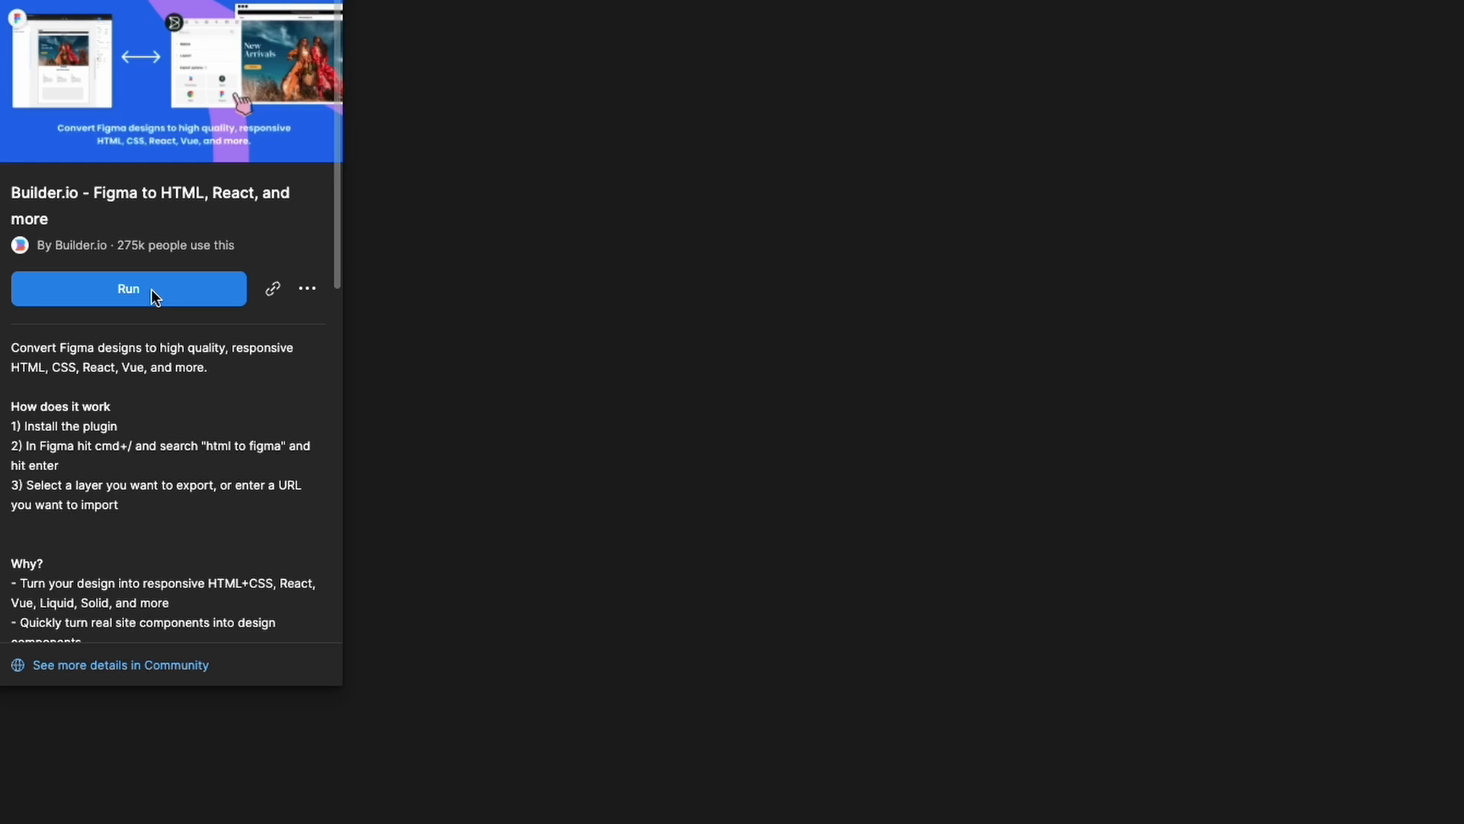
Run the Builder.io plugin to import the captured atulkhola.com page.
left_click(128, 288)
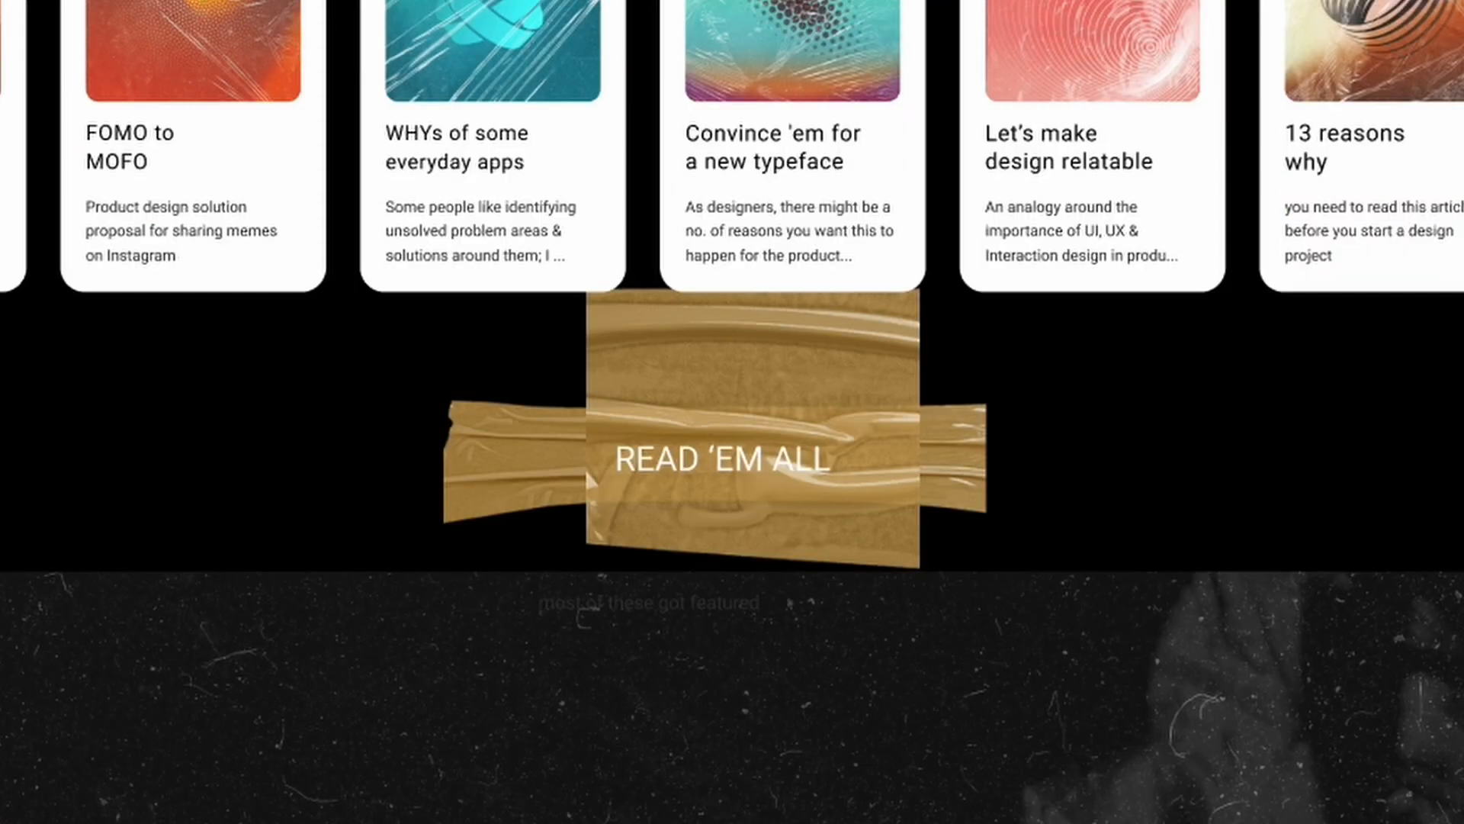
scroll("down", 3)
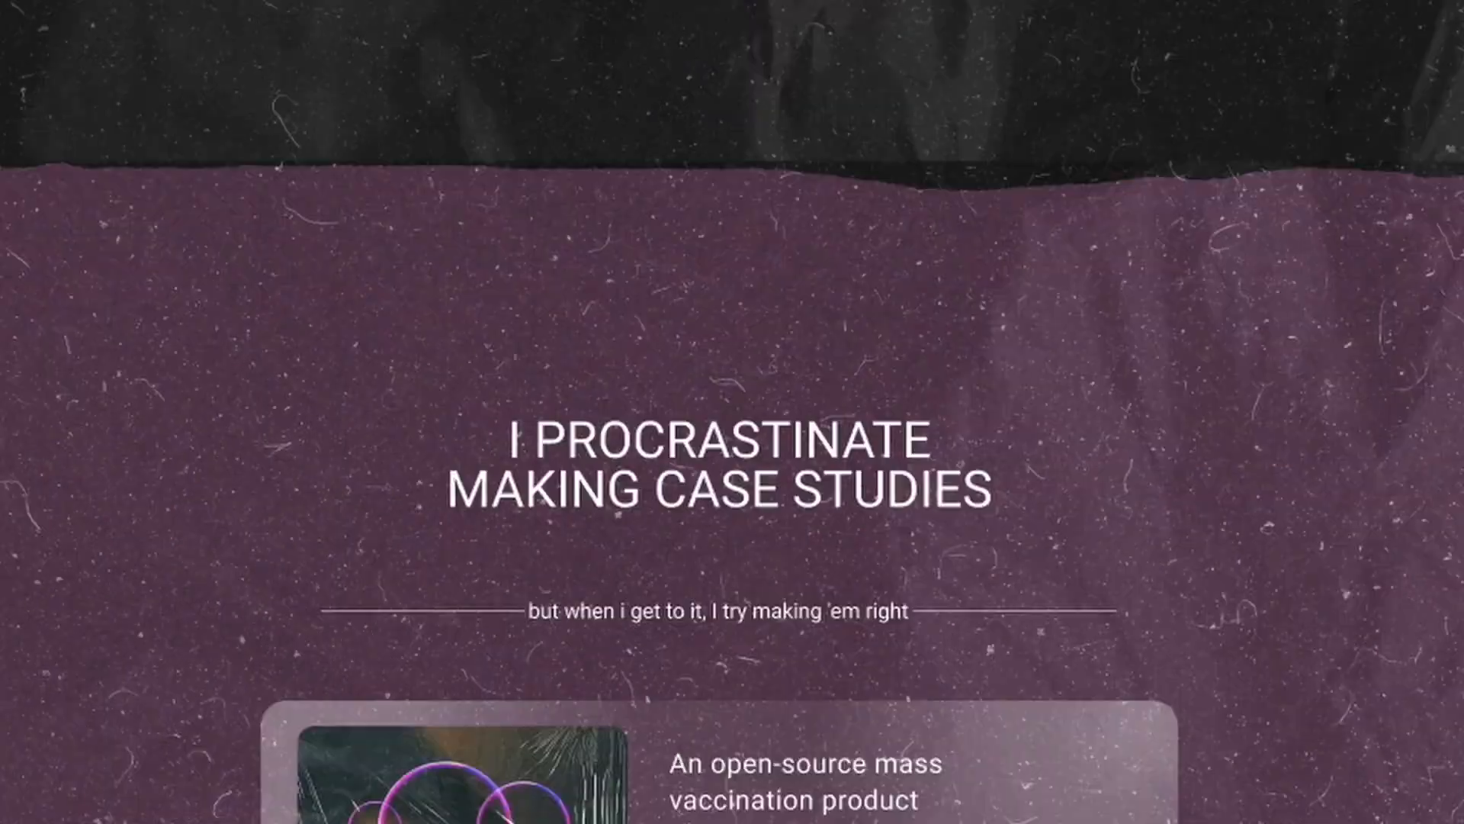
scroll("down", 3)
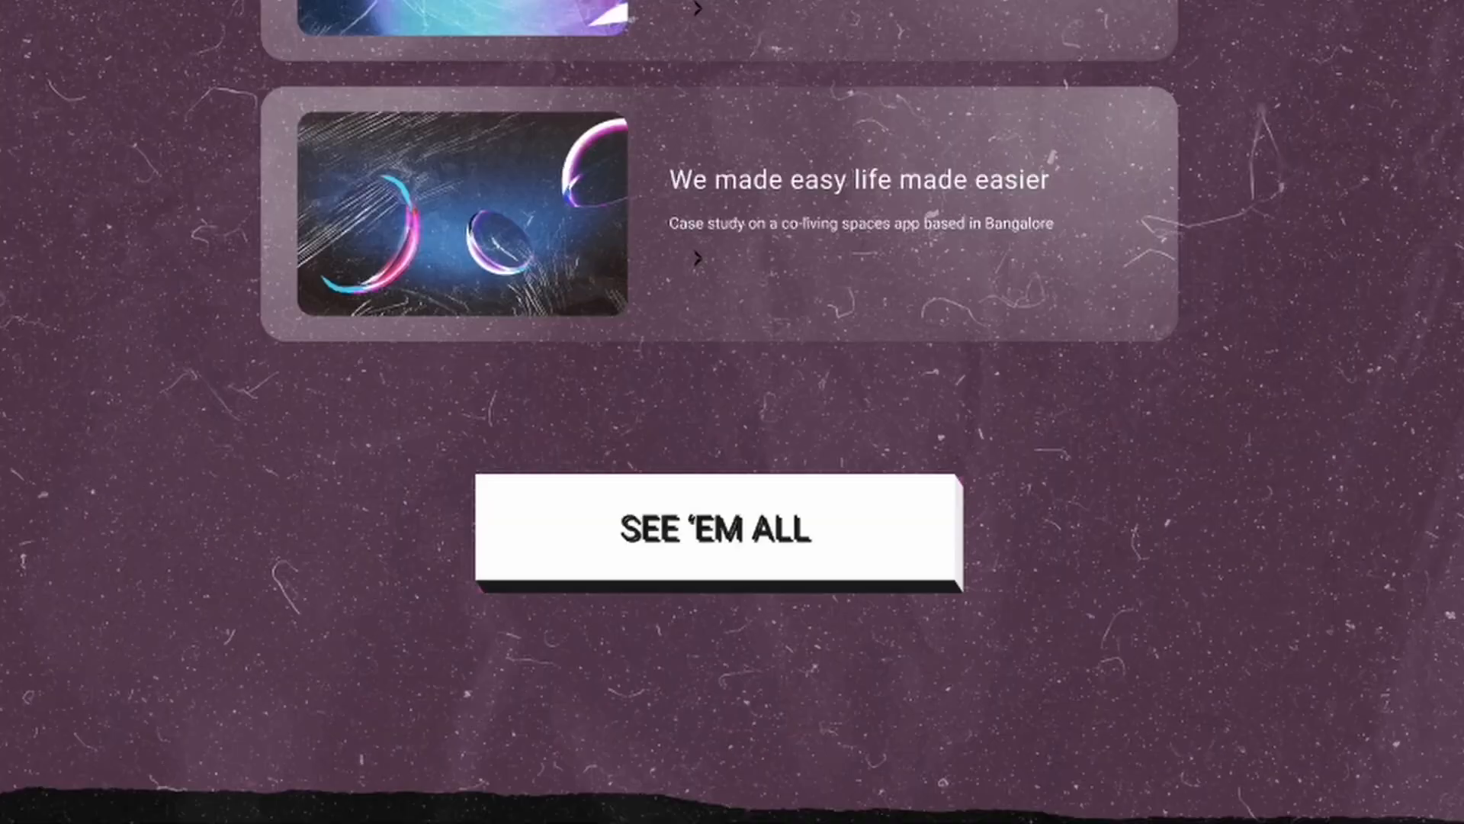
scroll("down", 3)
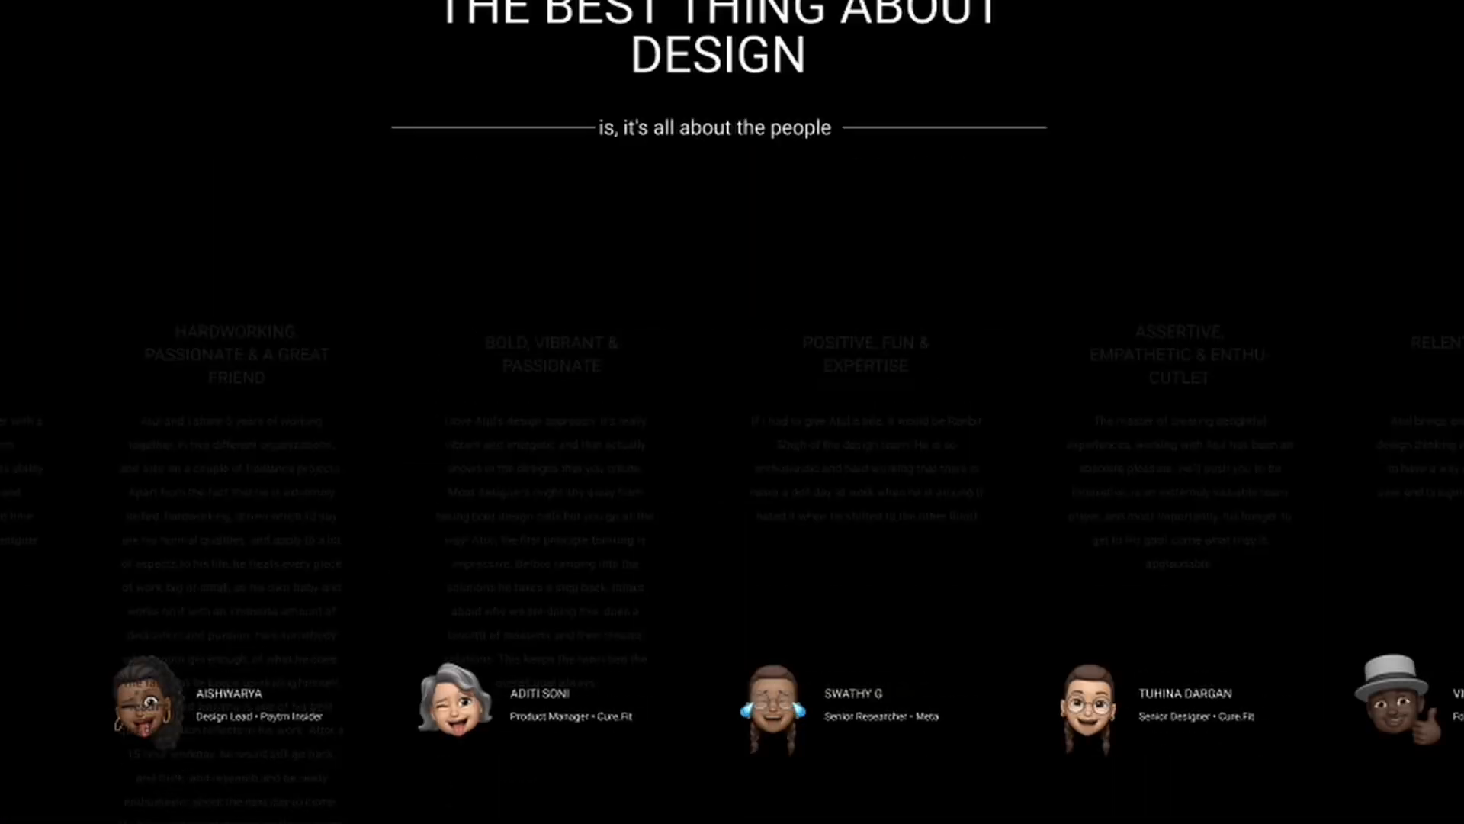
scroll("down", 3)
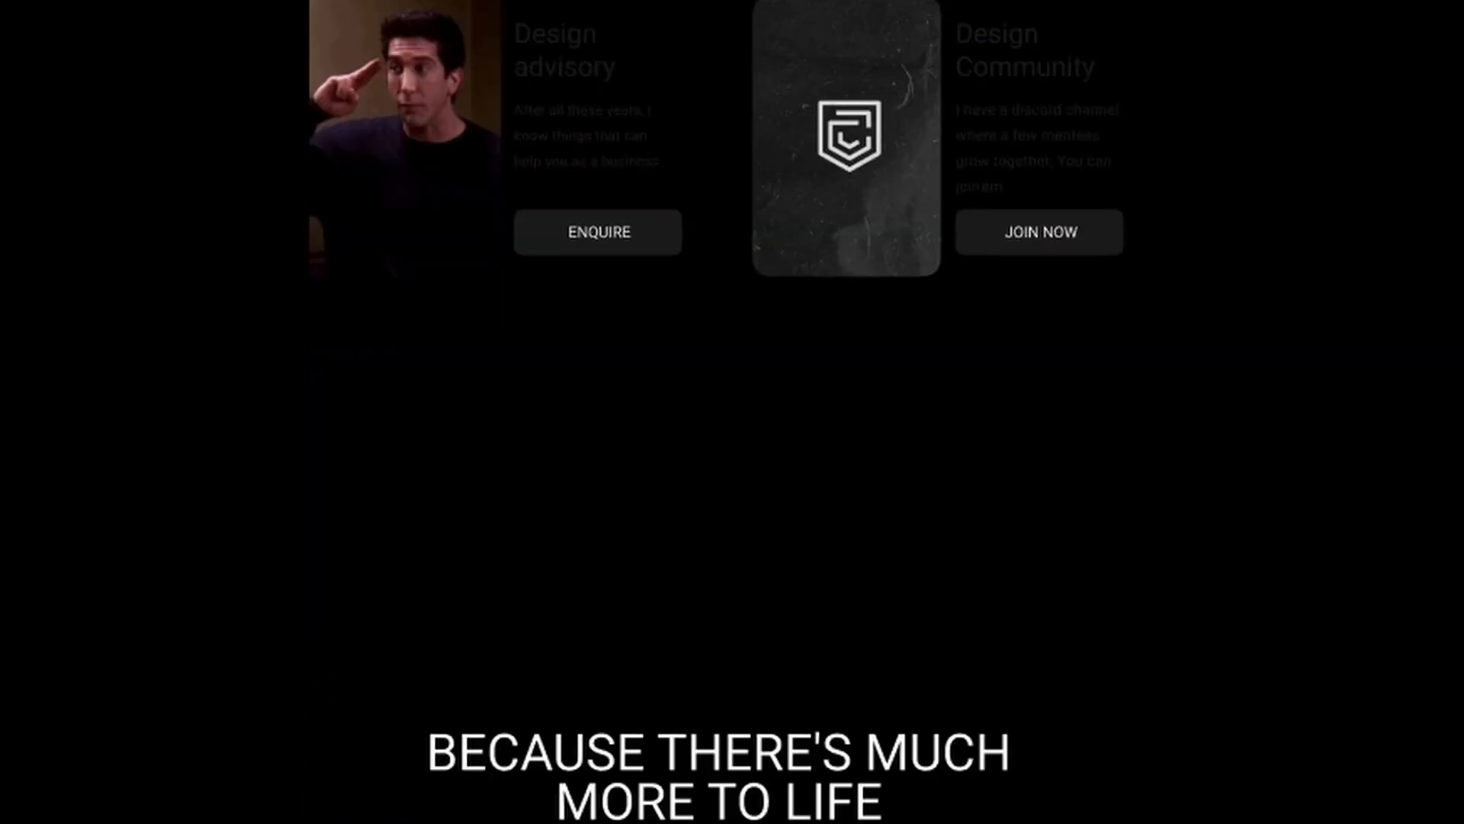
scroll("down", 3)
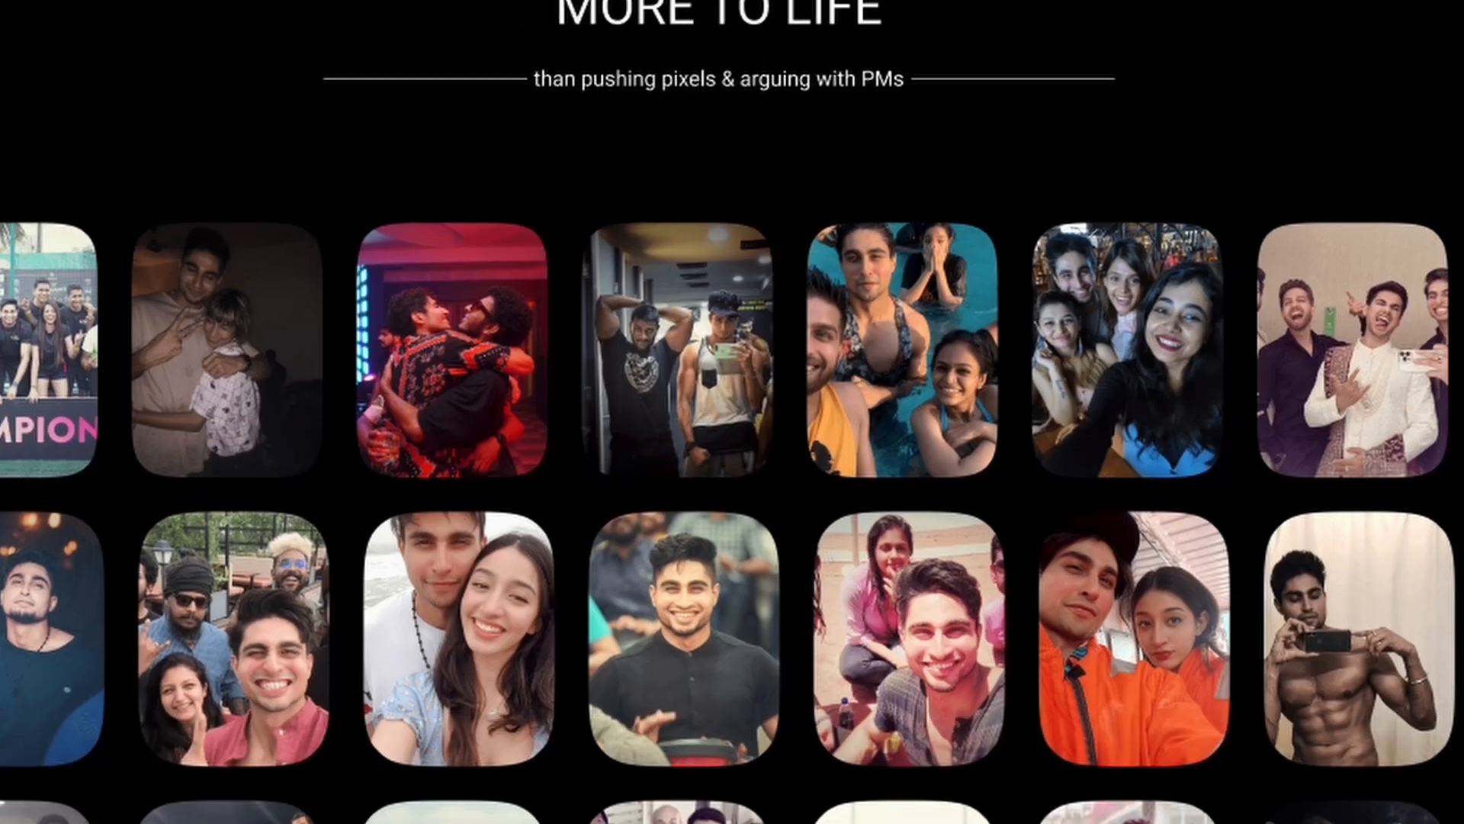
scroll("down", 3)
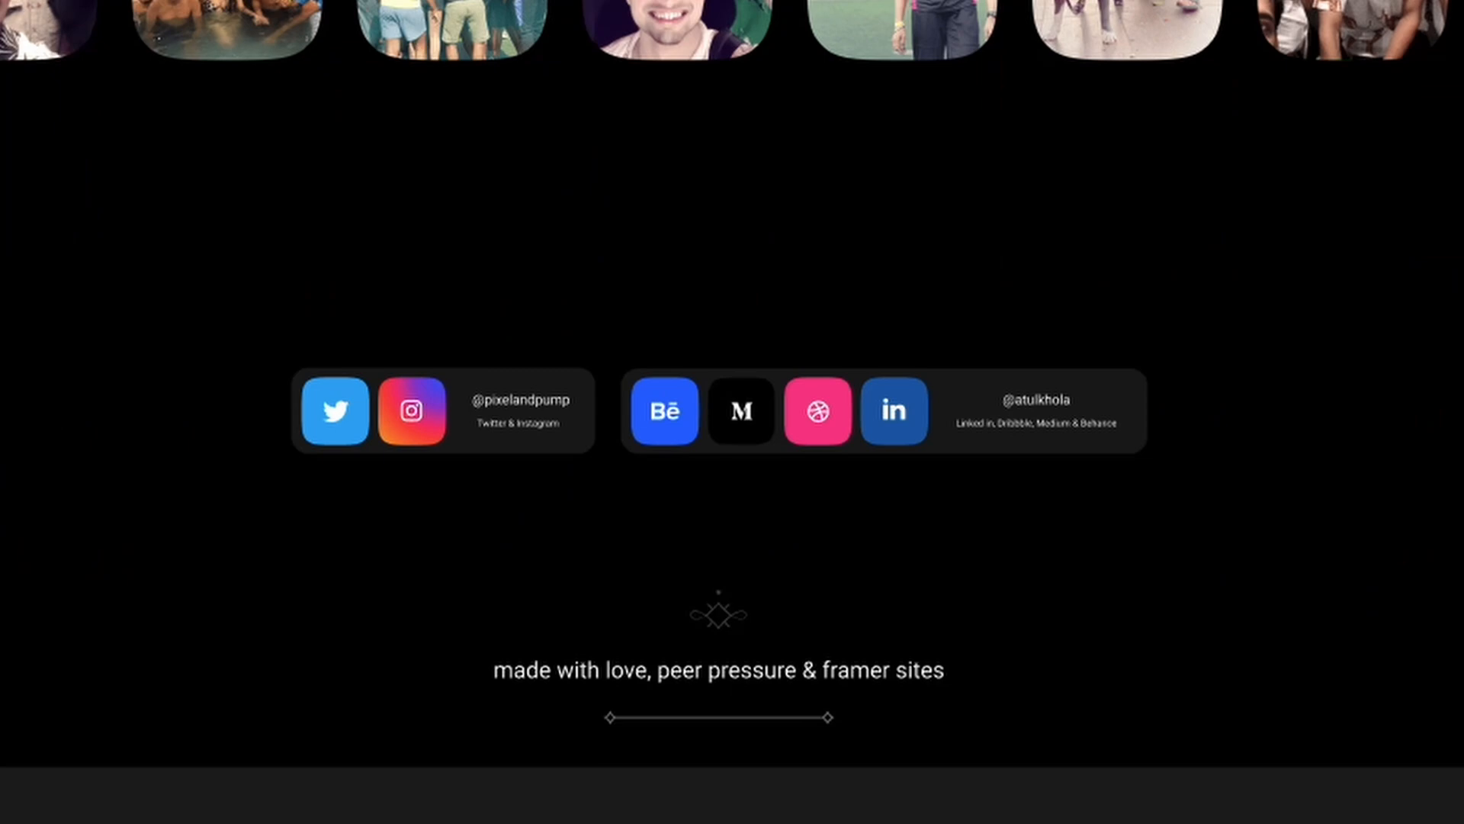
scroll("down", 3)
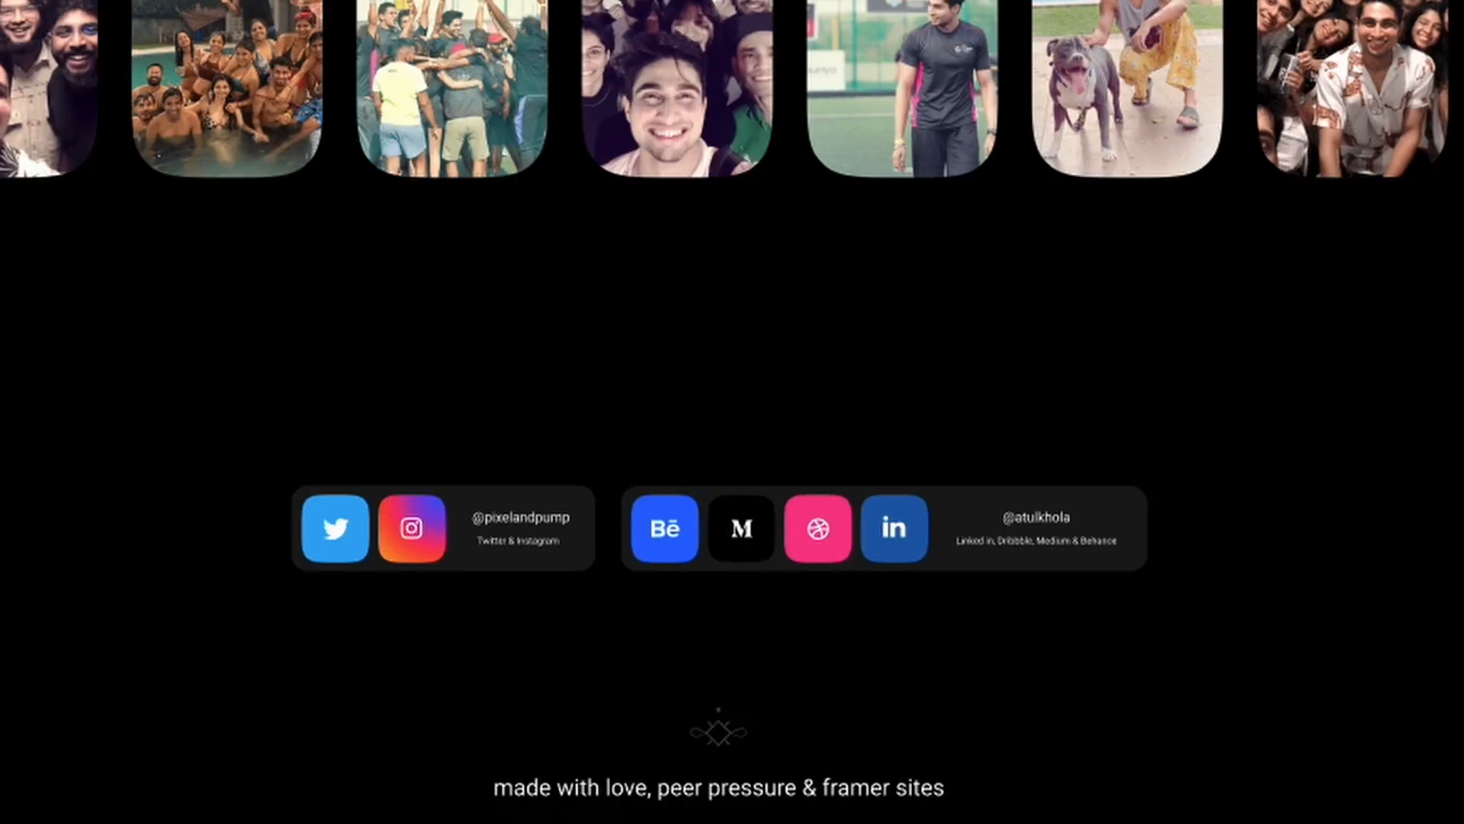